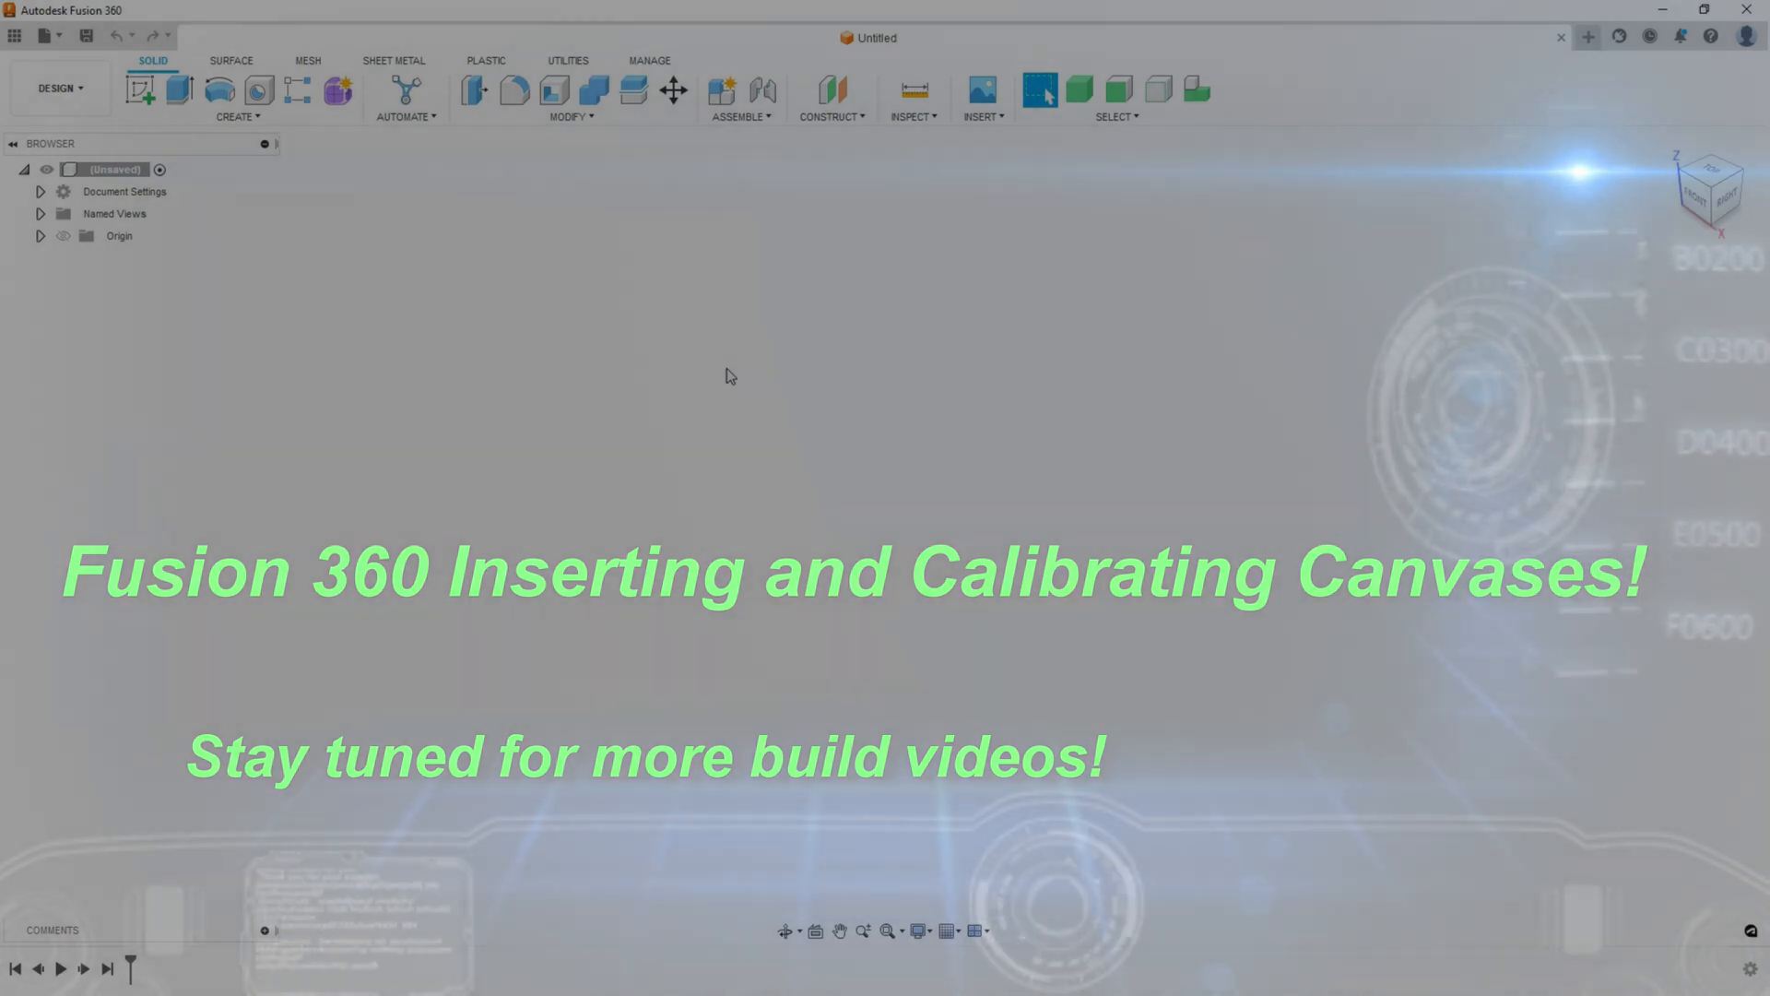
mouse_move(548, 340)
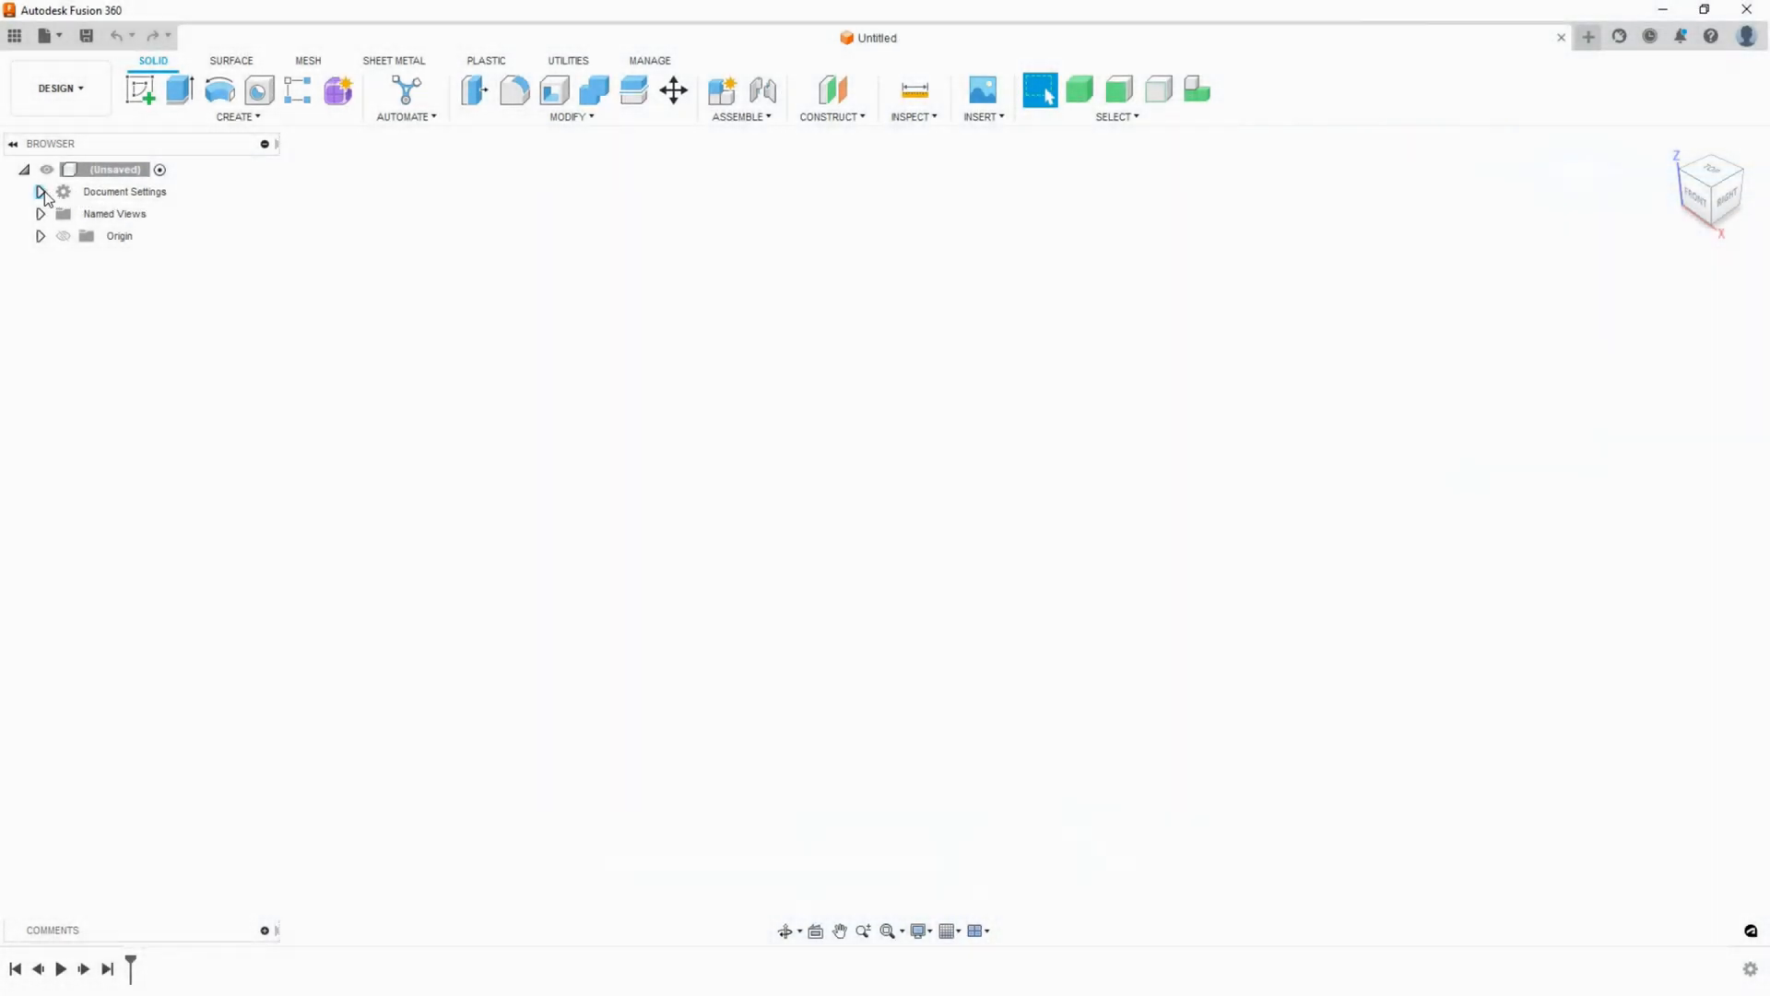
- Confirm the design's active unit type is still Millimeter in Document Settings
click(41, 191)
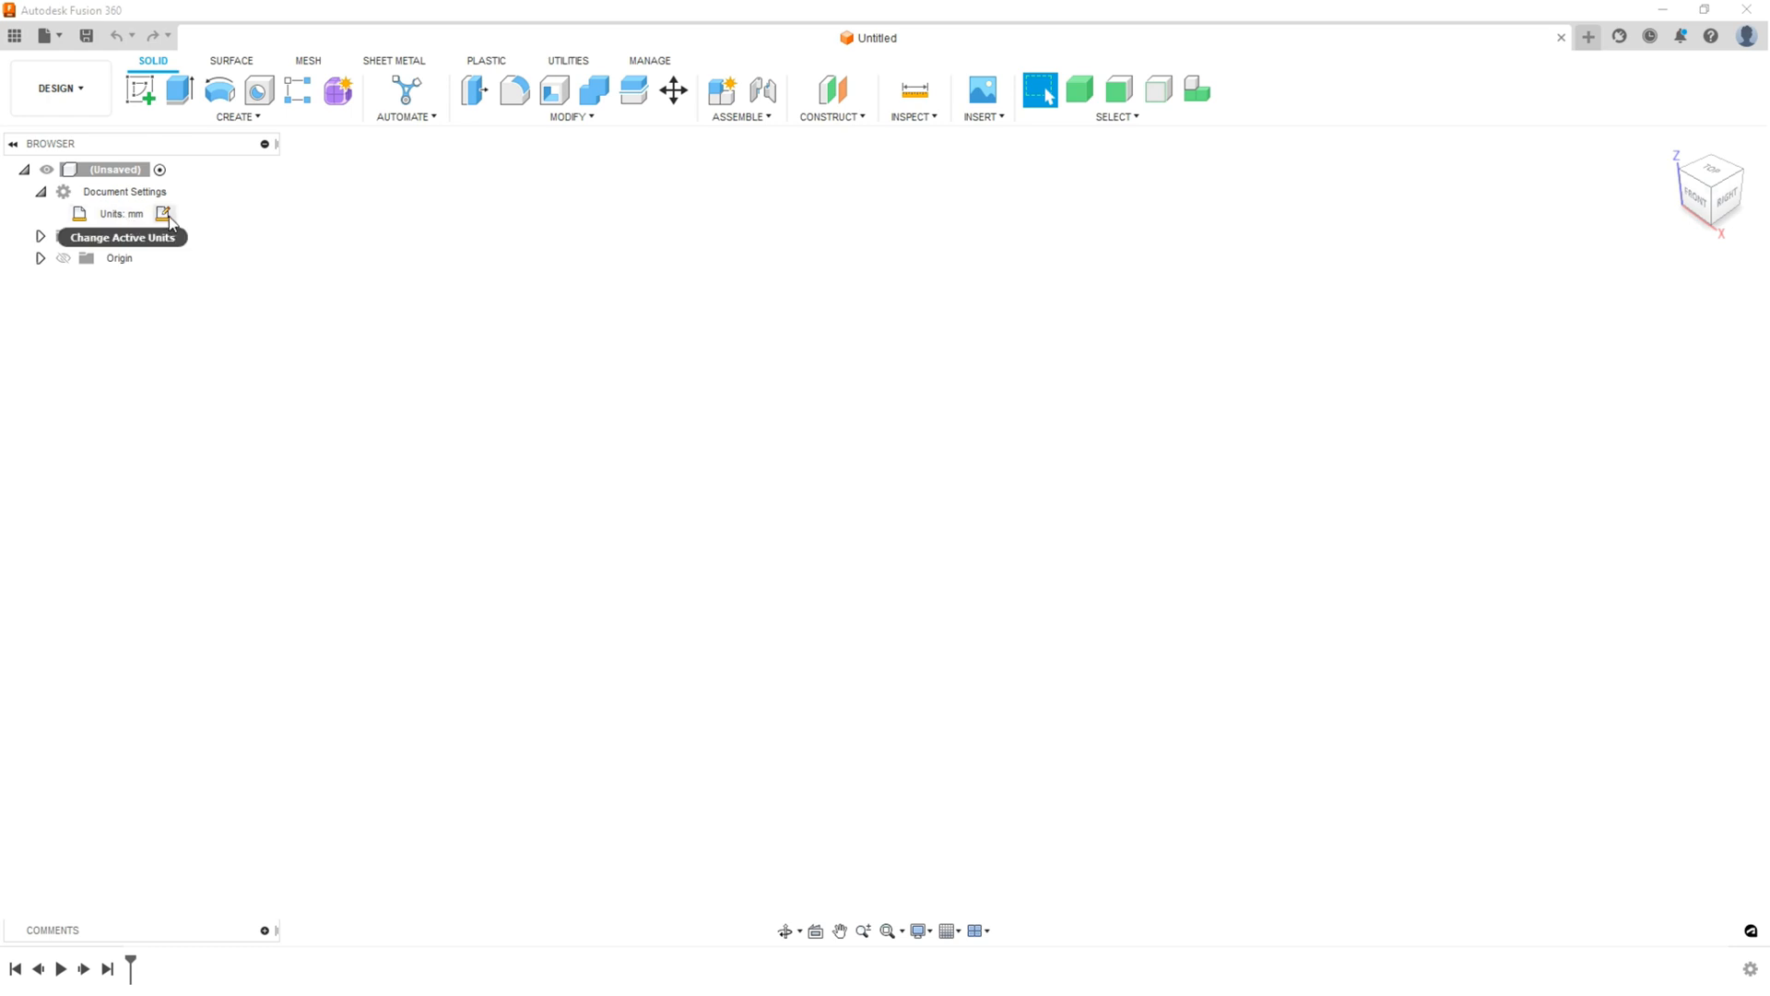
click(162, 213)
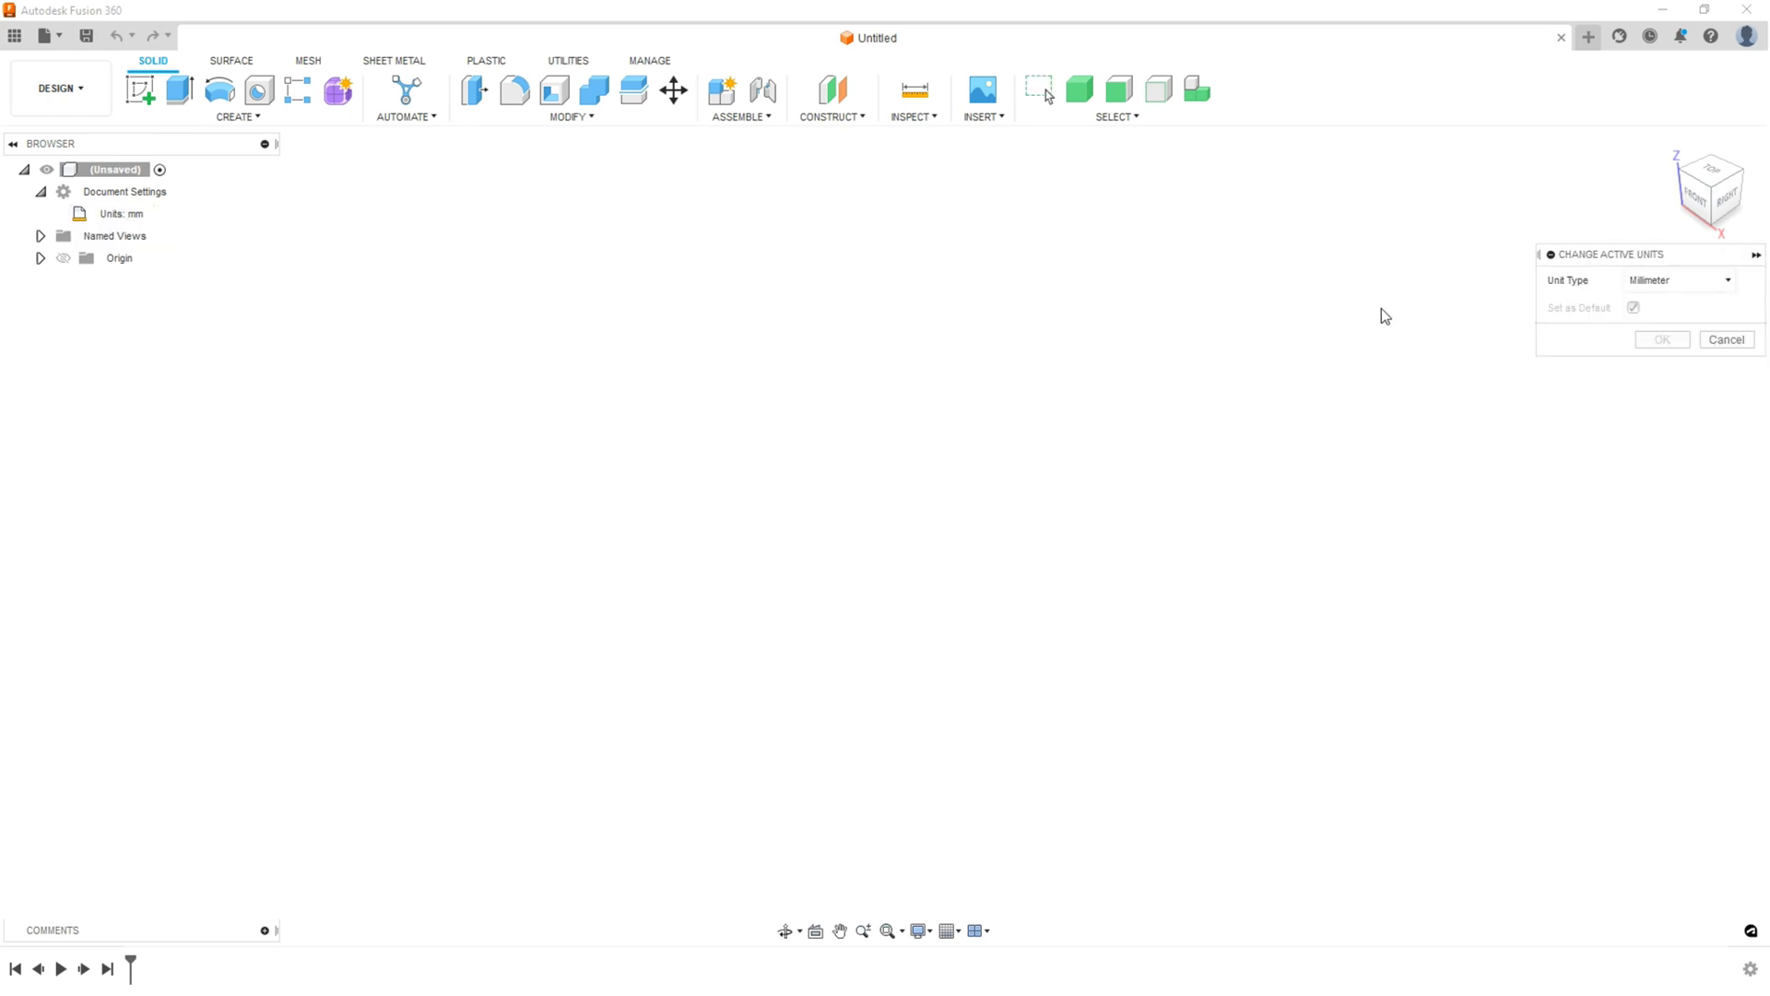
click(1676, 280)
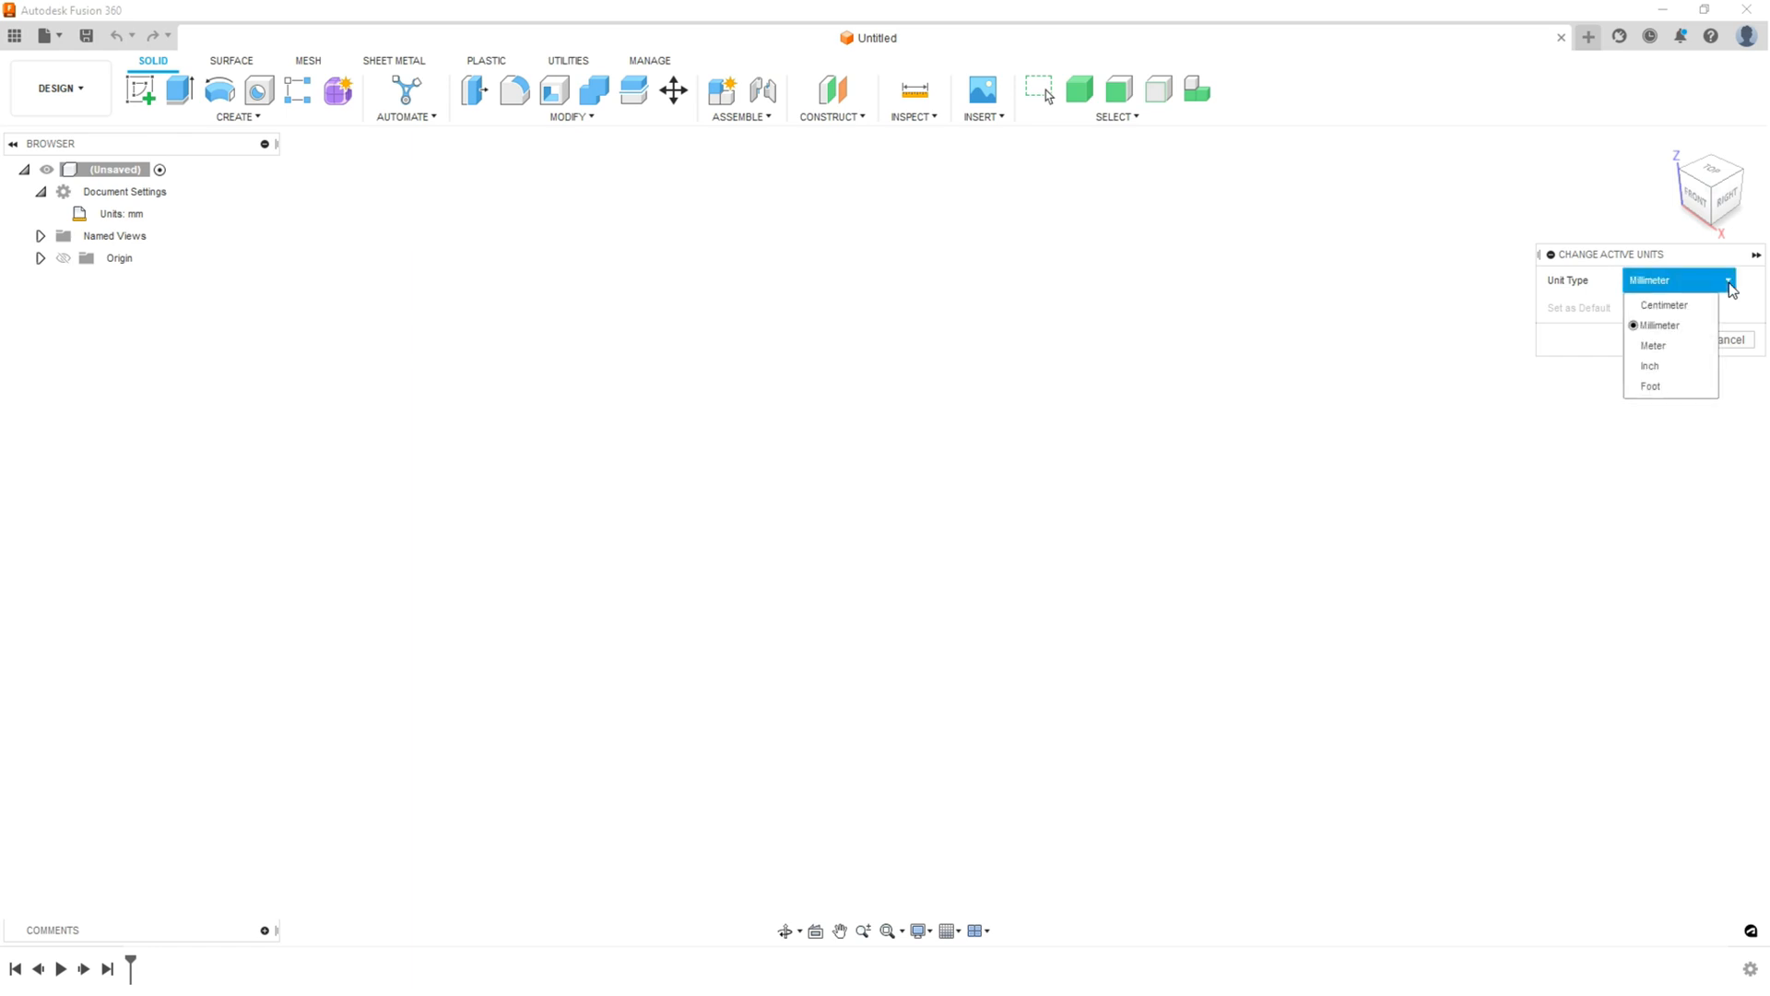
mouse_move(1663, 305)
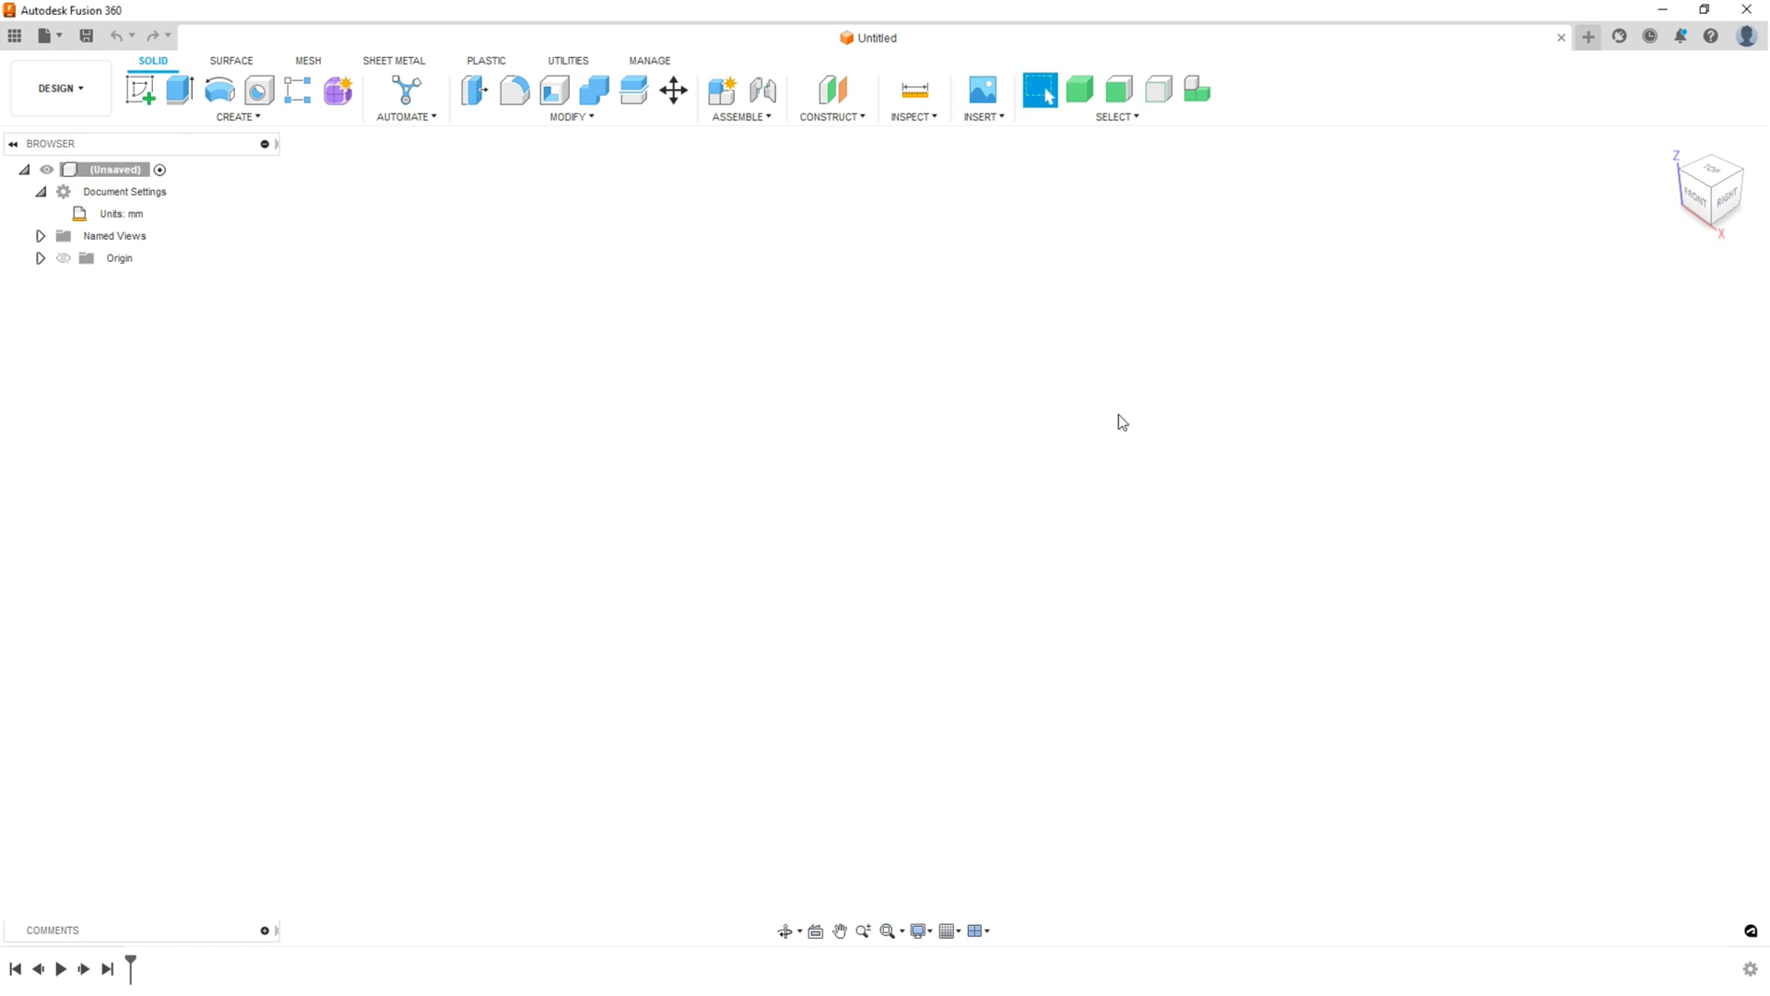
mouse_move(427, 327)
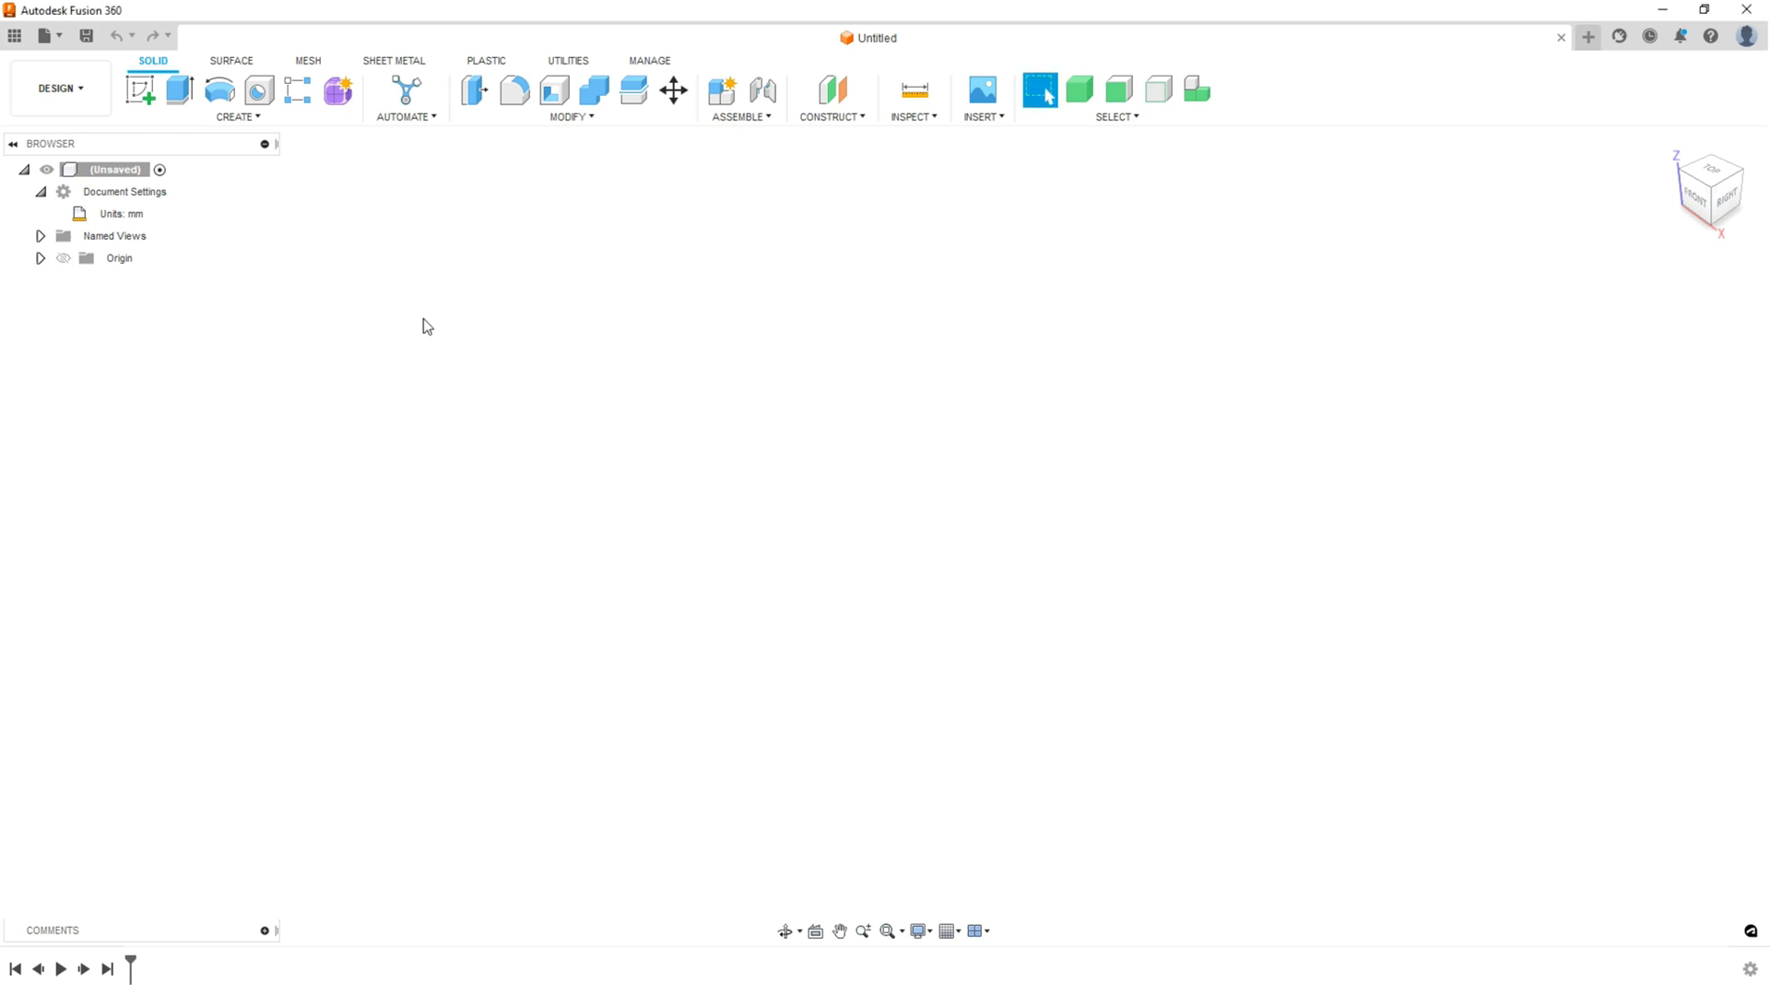
- Switch to the Right view and bring up the Insert menu
click(63, 257)
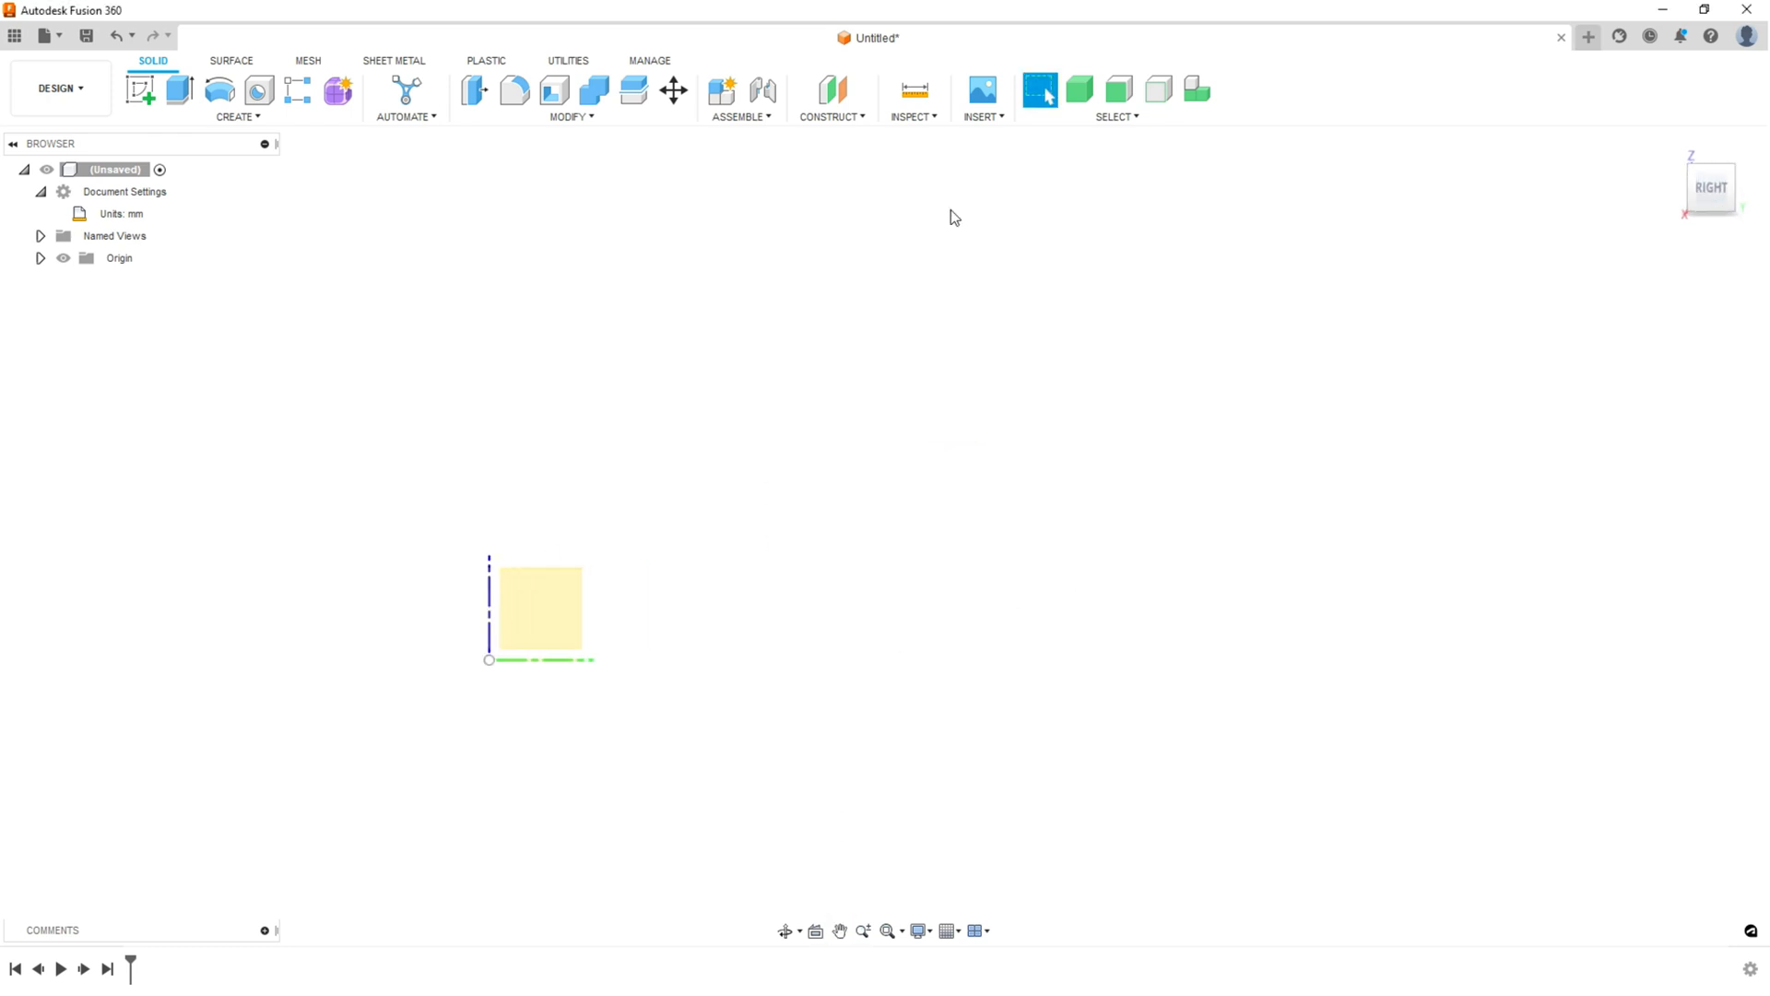
click(980, 116)
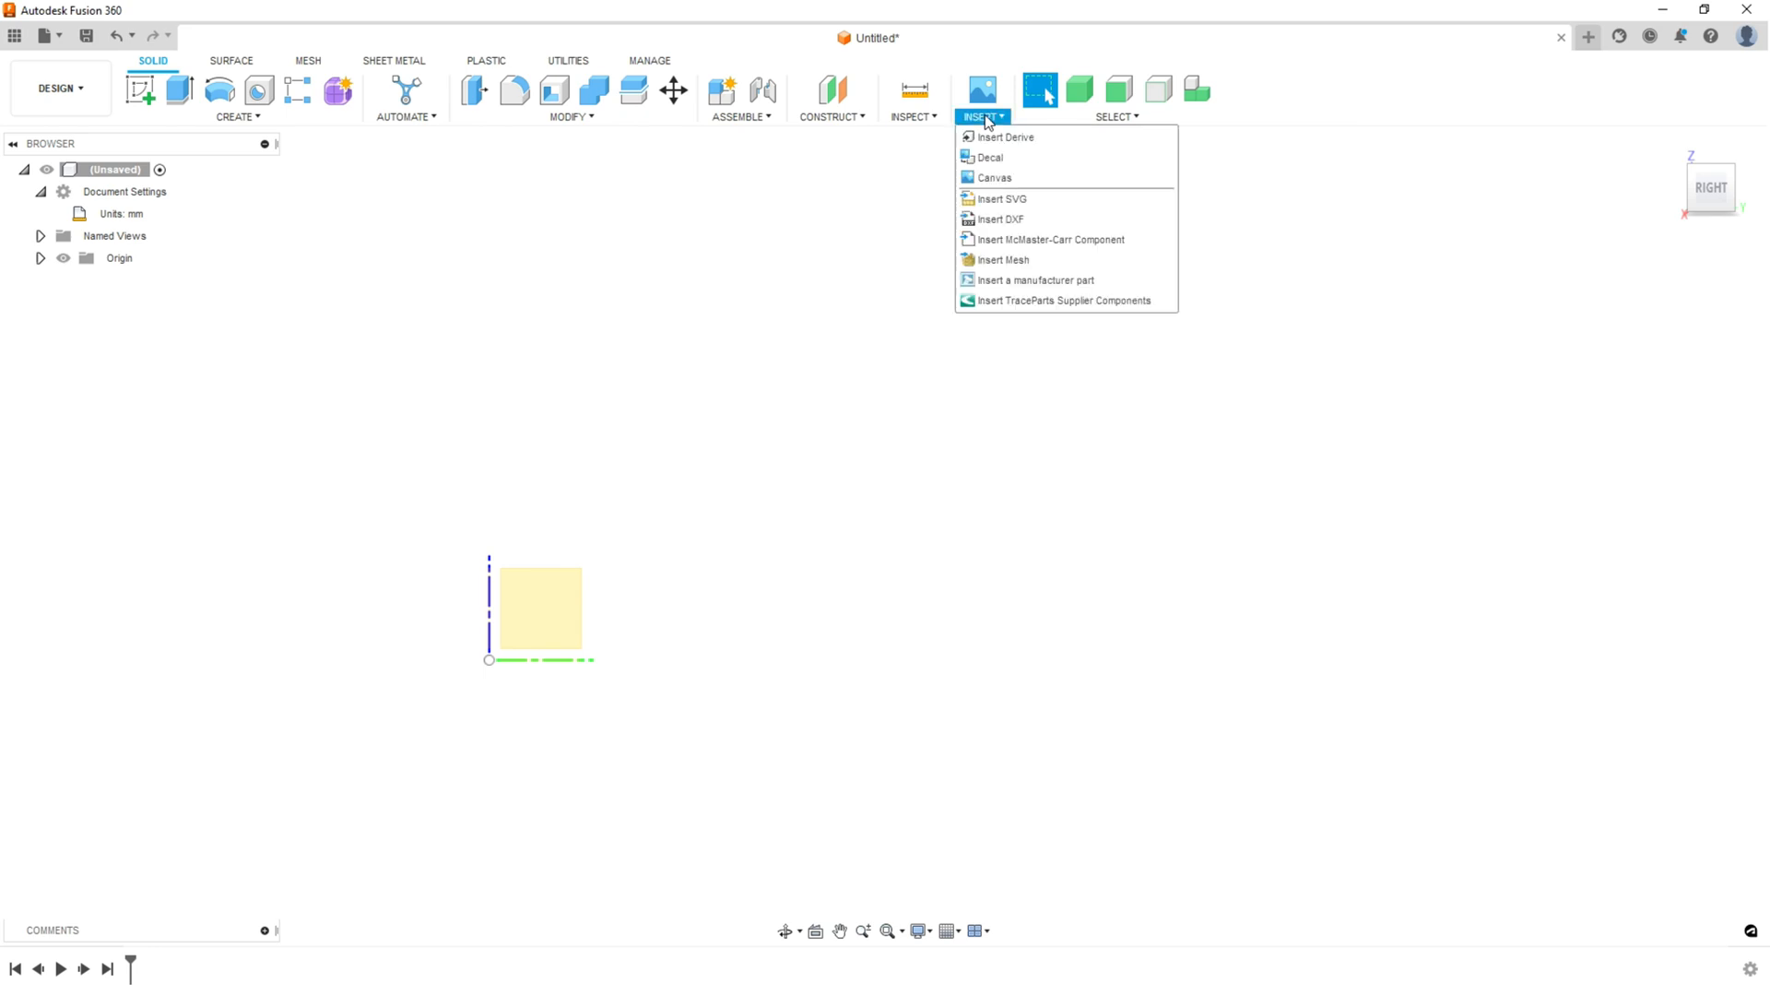
click(980, 116)
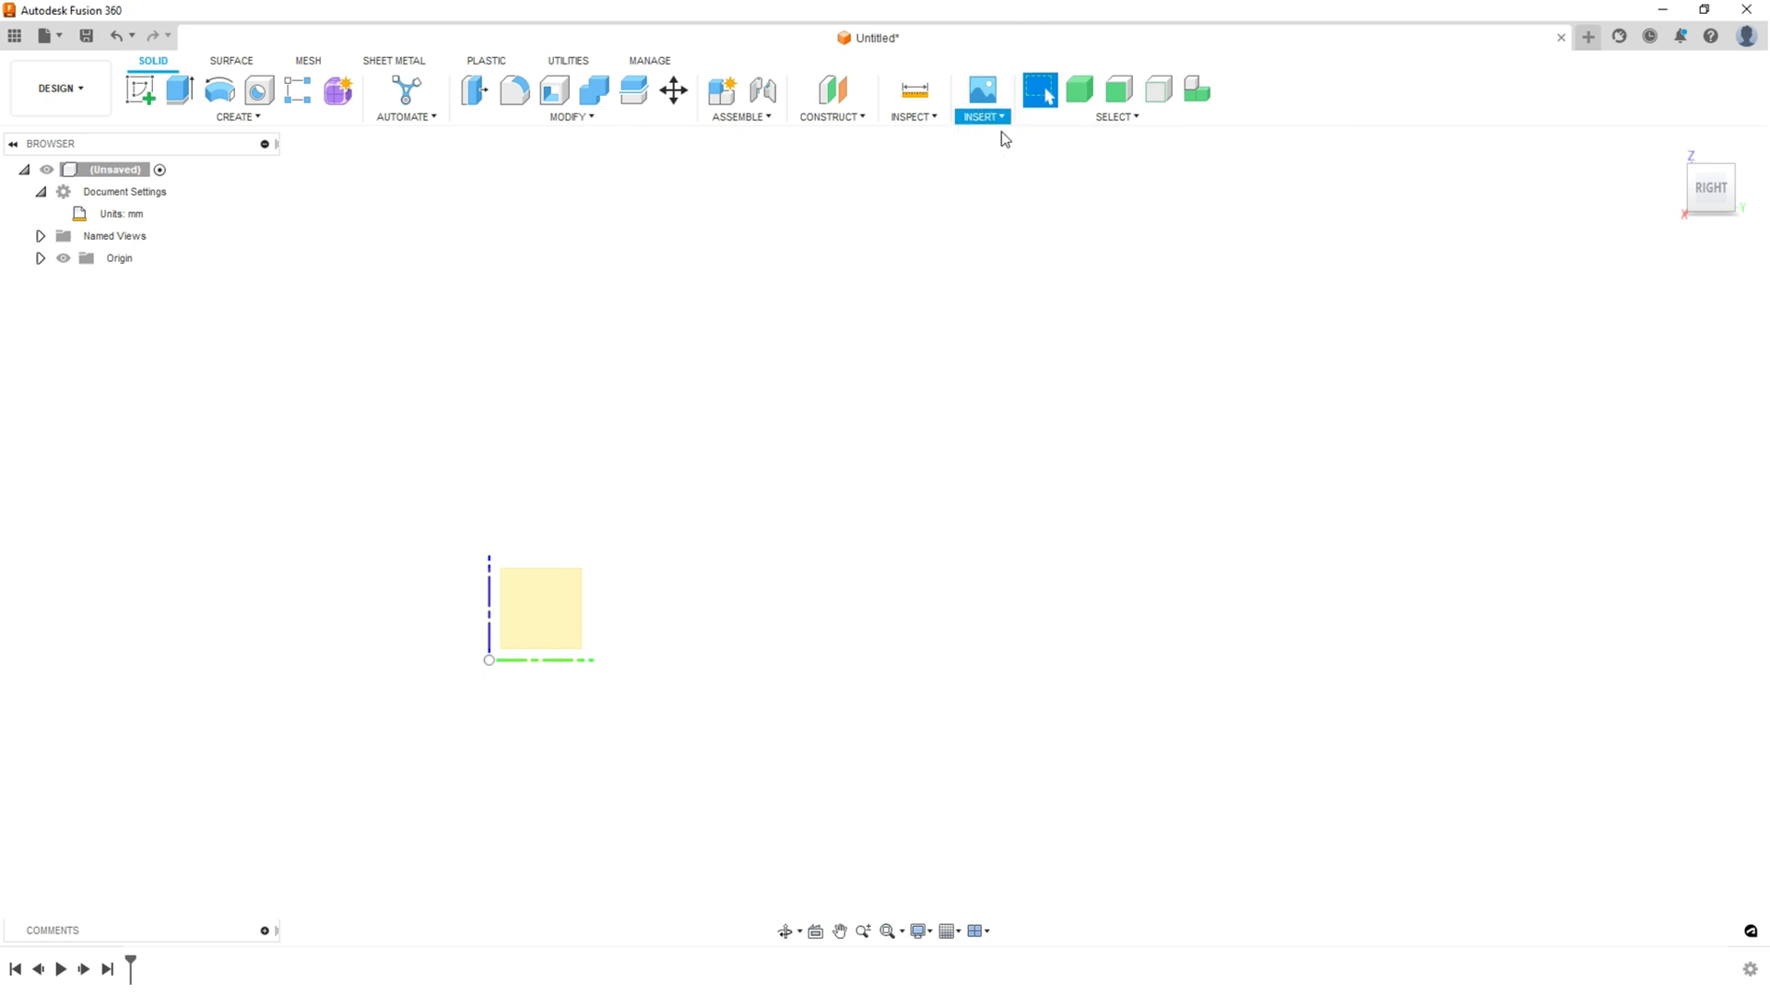
click(980, 98)
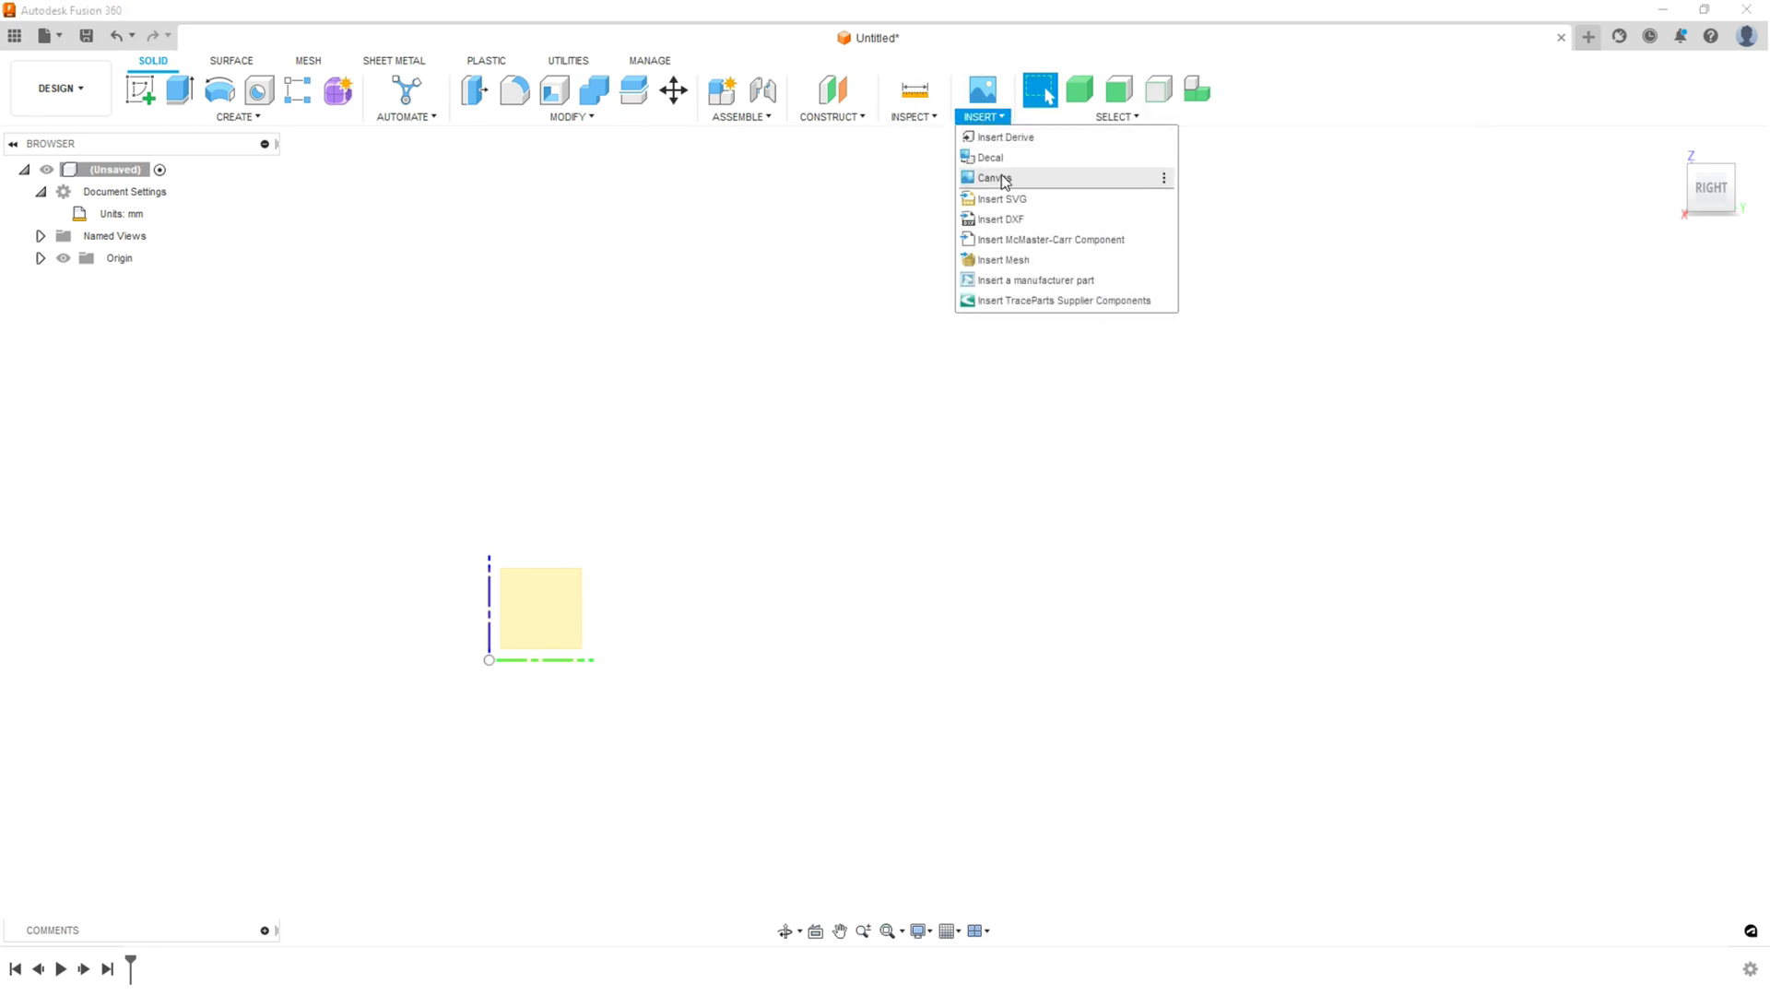
- Insert the 'a350 Side View' image from the computer as a canvas on the YZ plane
click(991, 178)
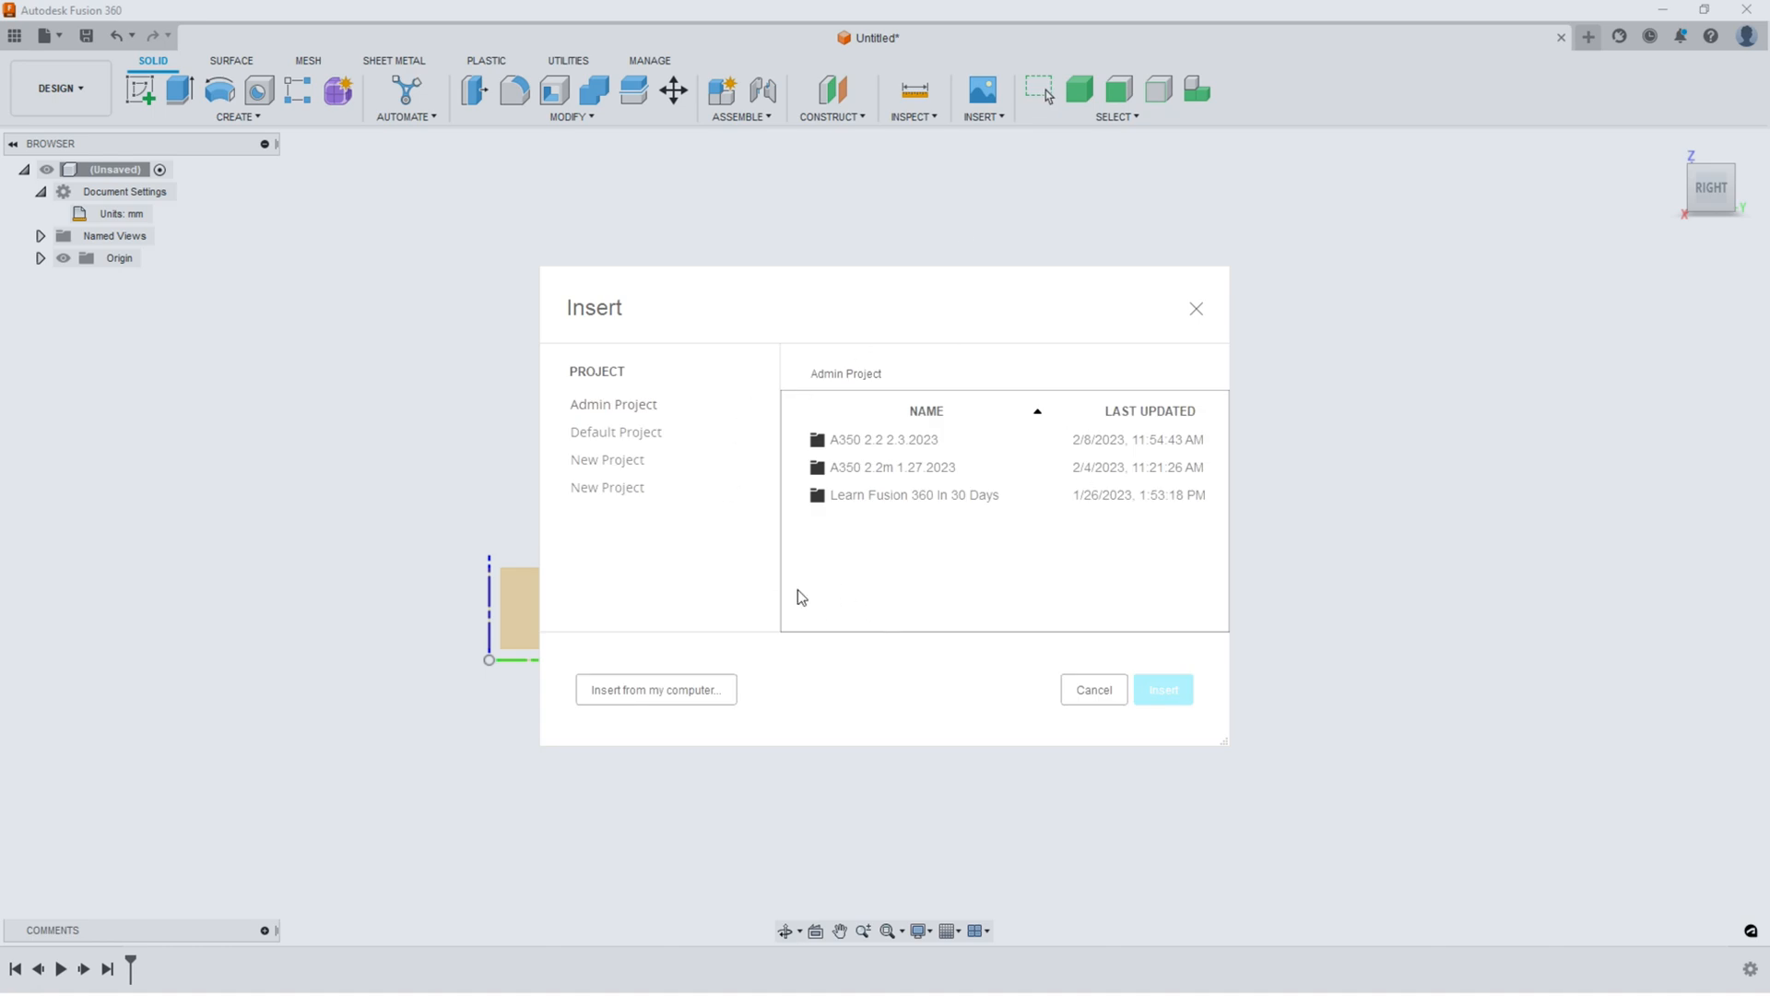
mouse_move(820, 569)
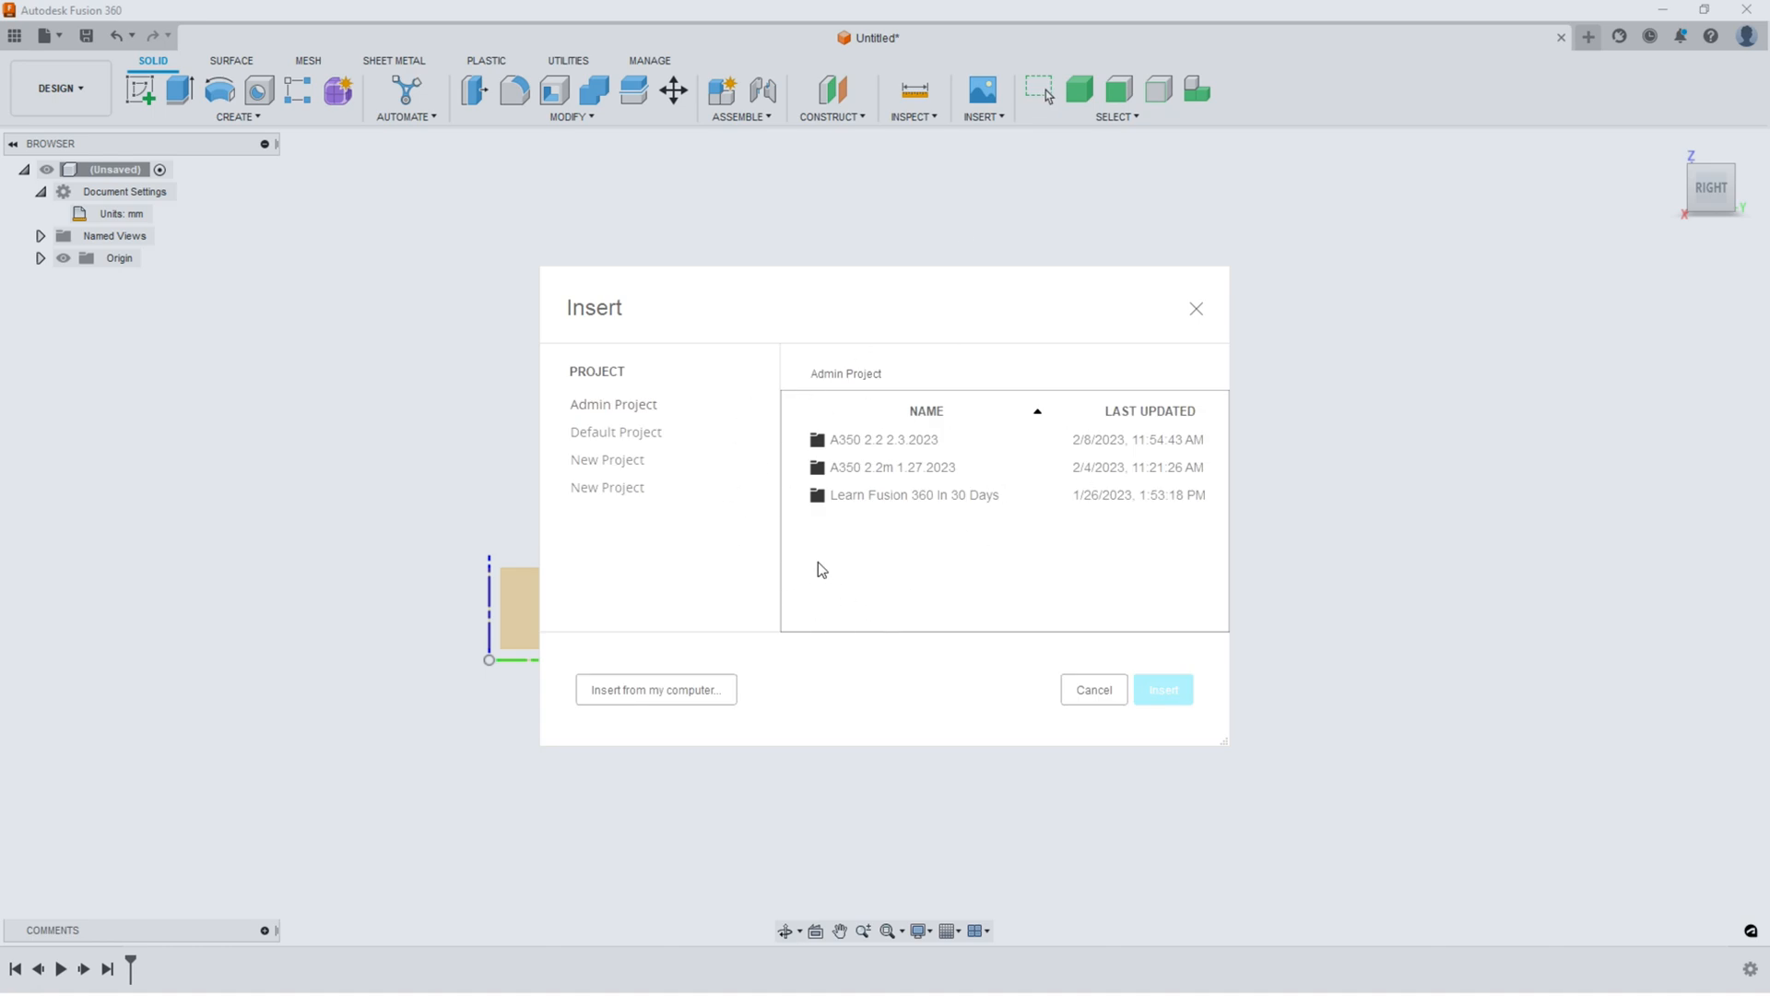
click(655, 690)
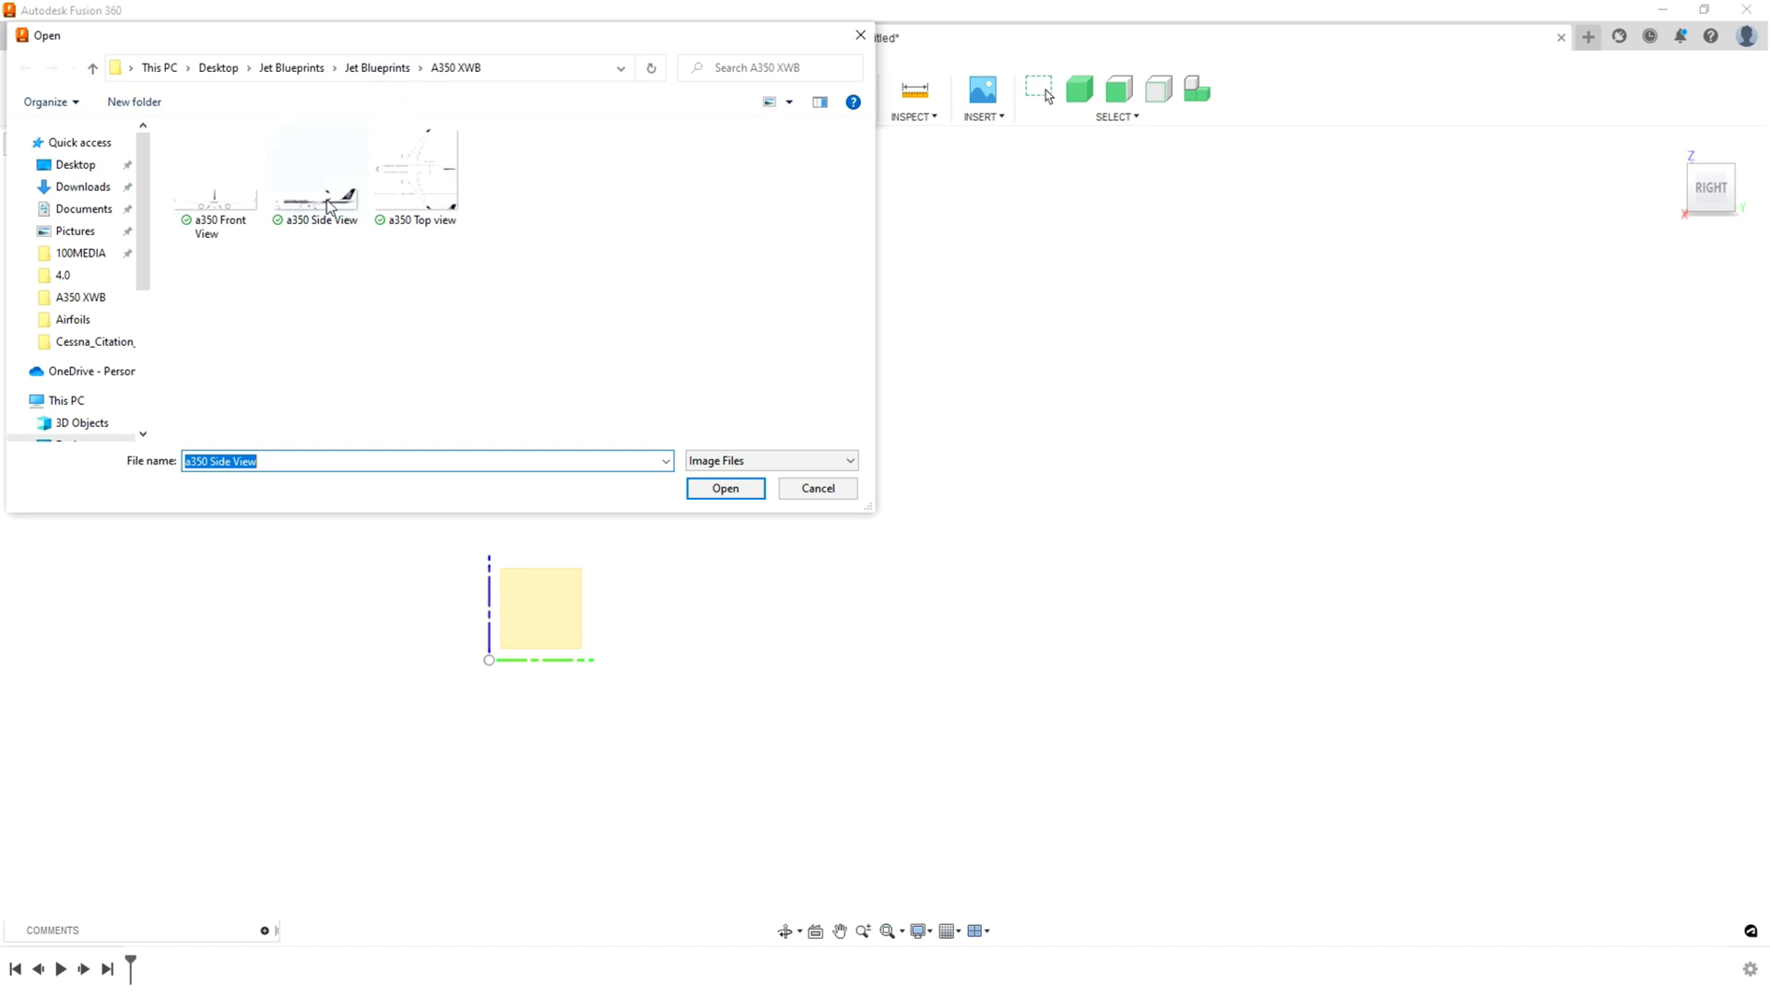
click(315, 170)
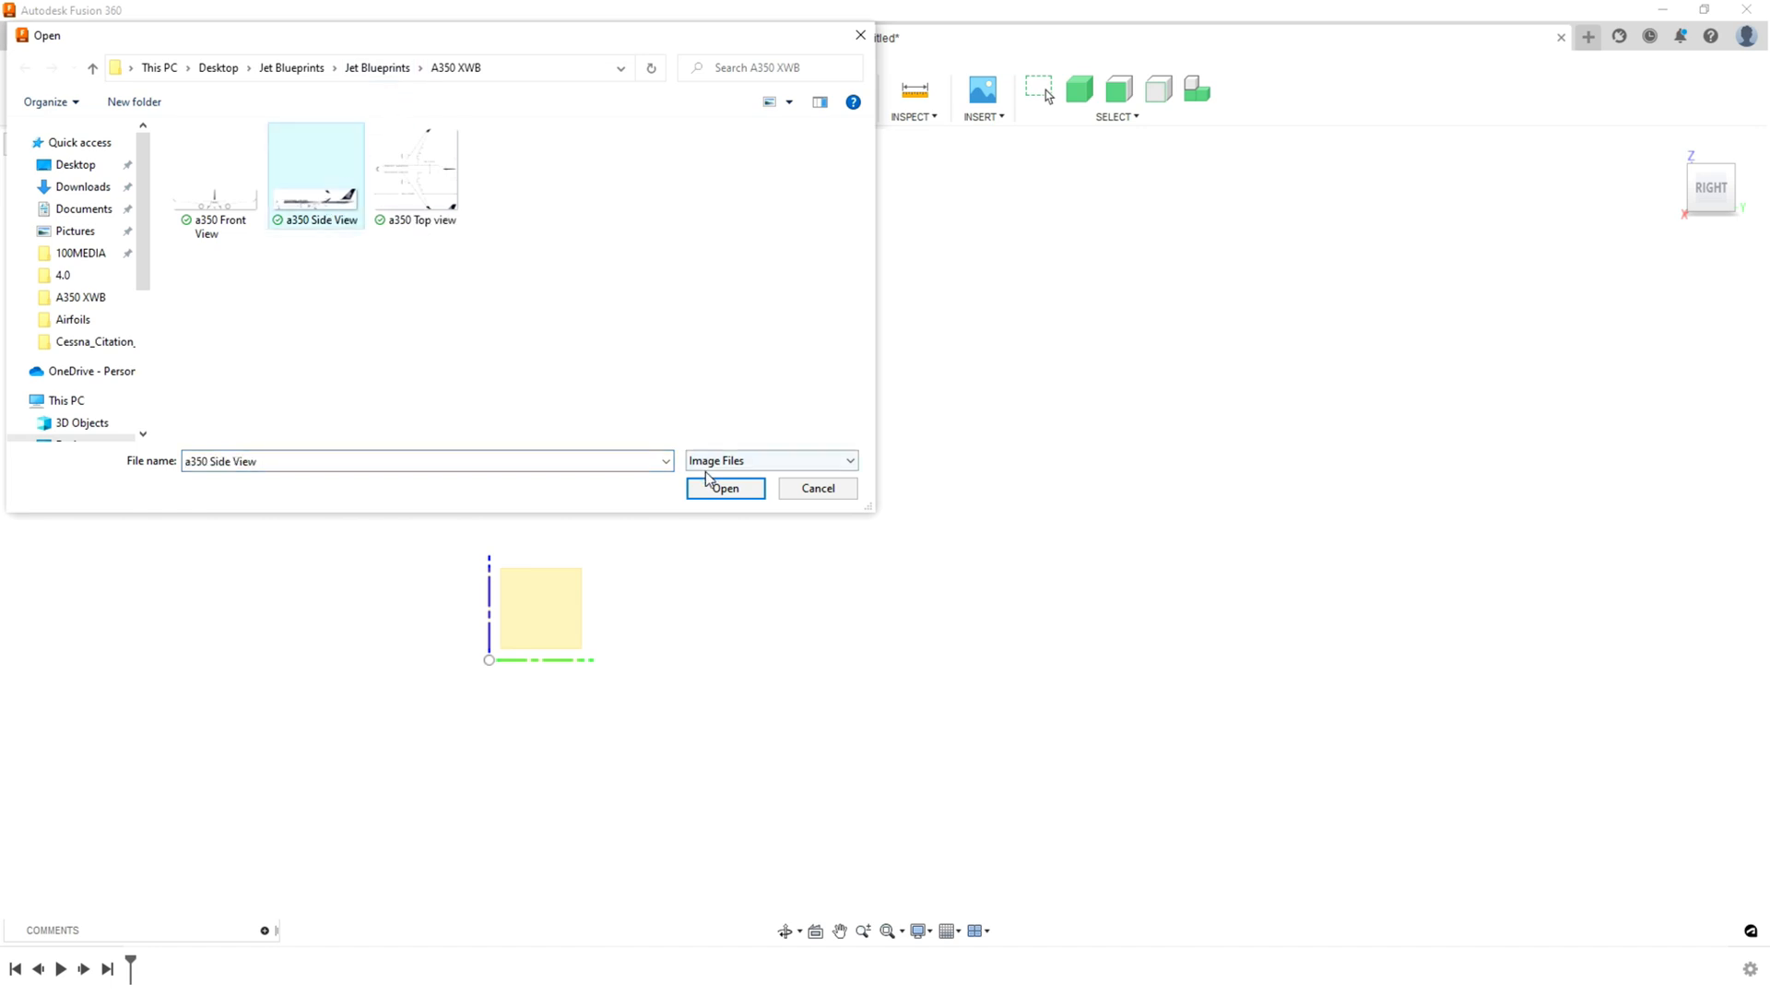
click(724, 488)
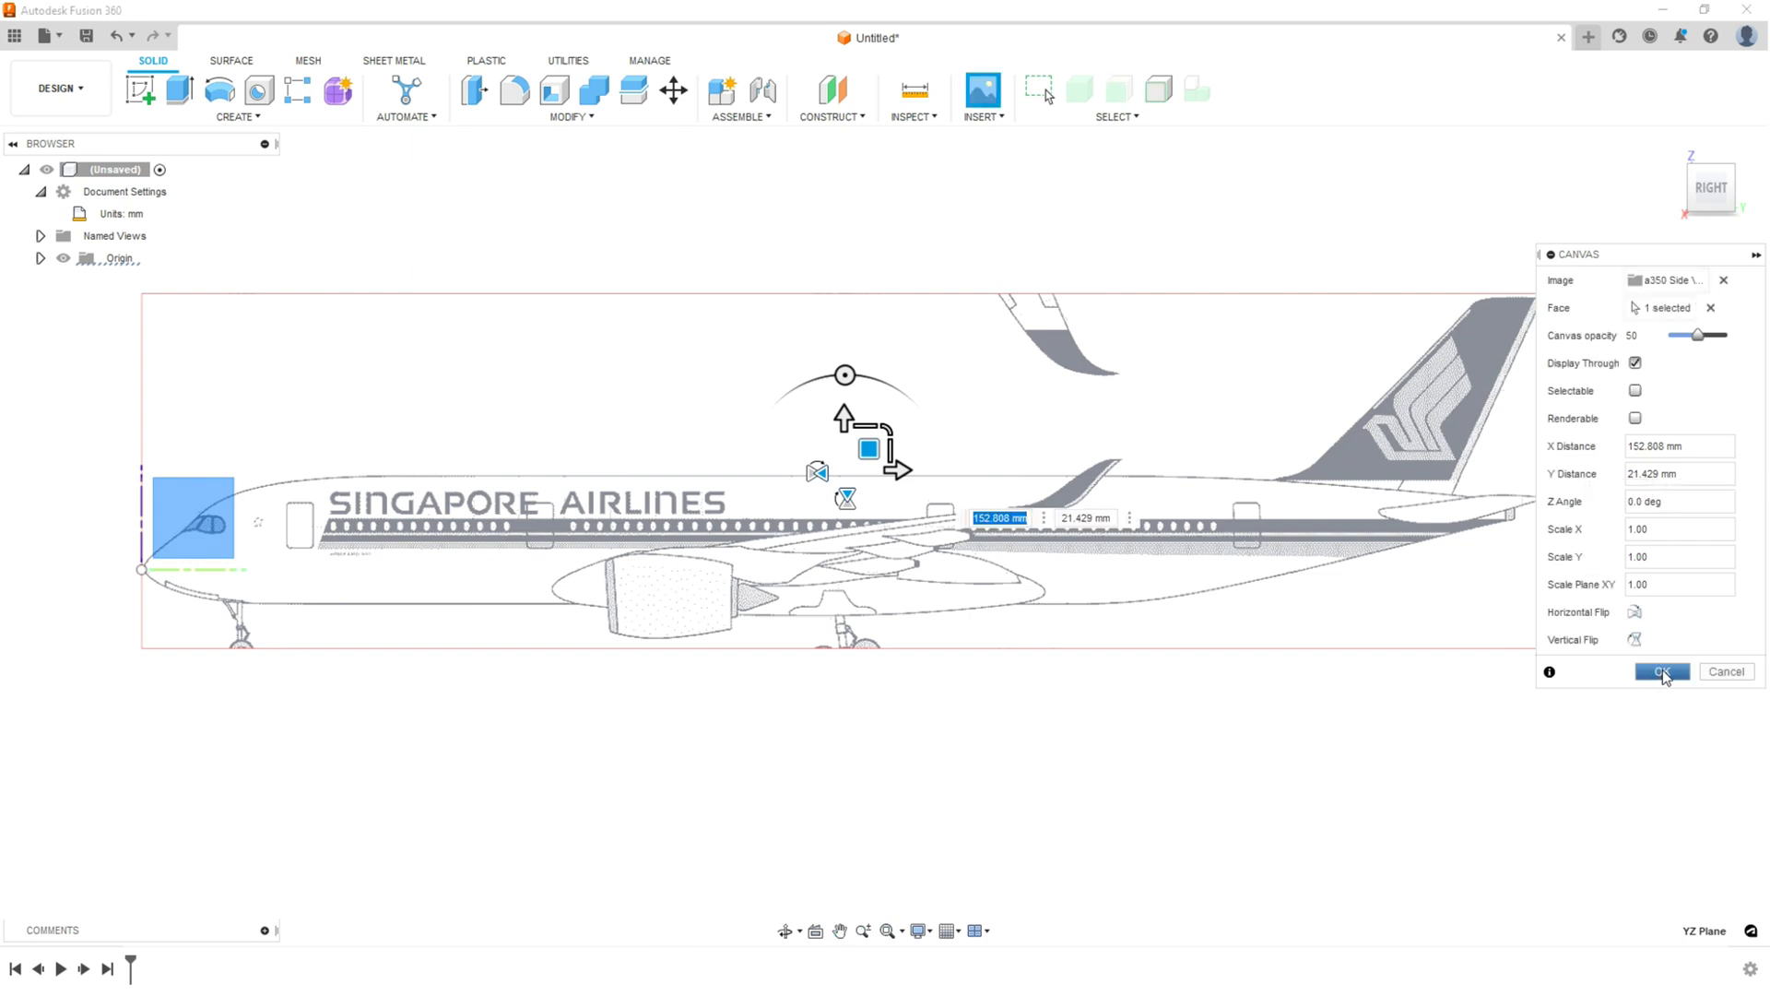
click(1660, 672)
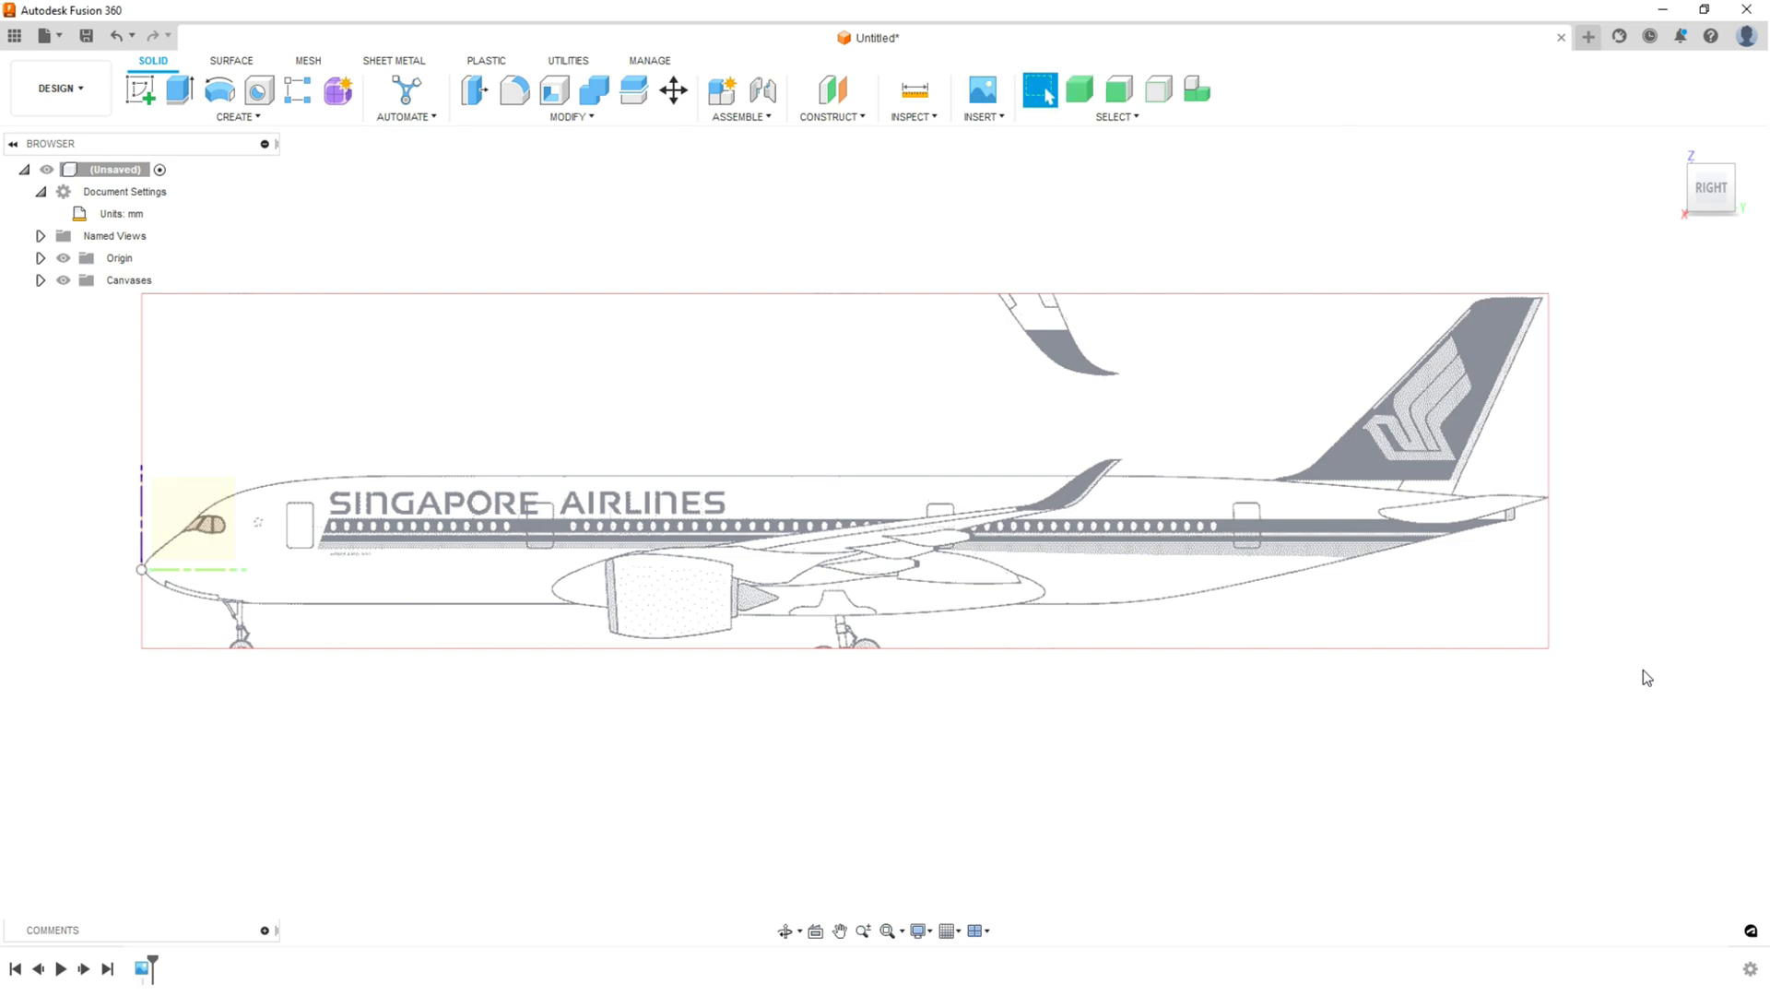
mouse_move(864, 558)
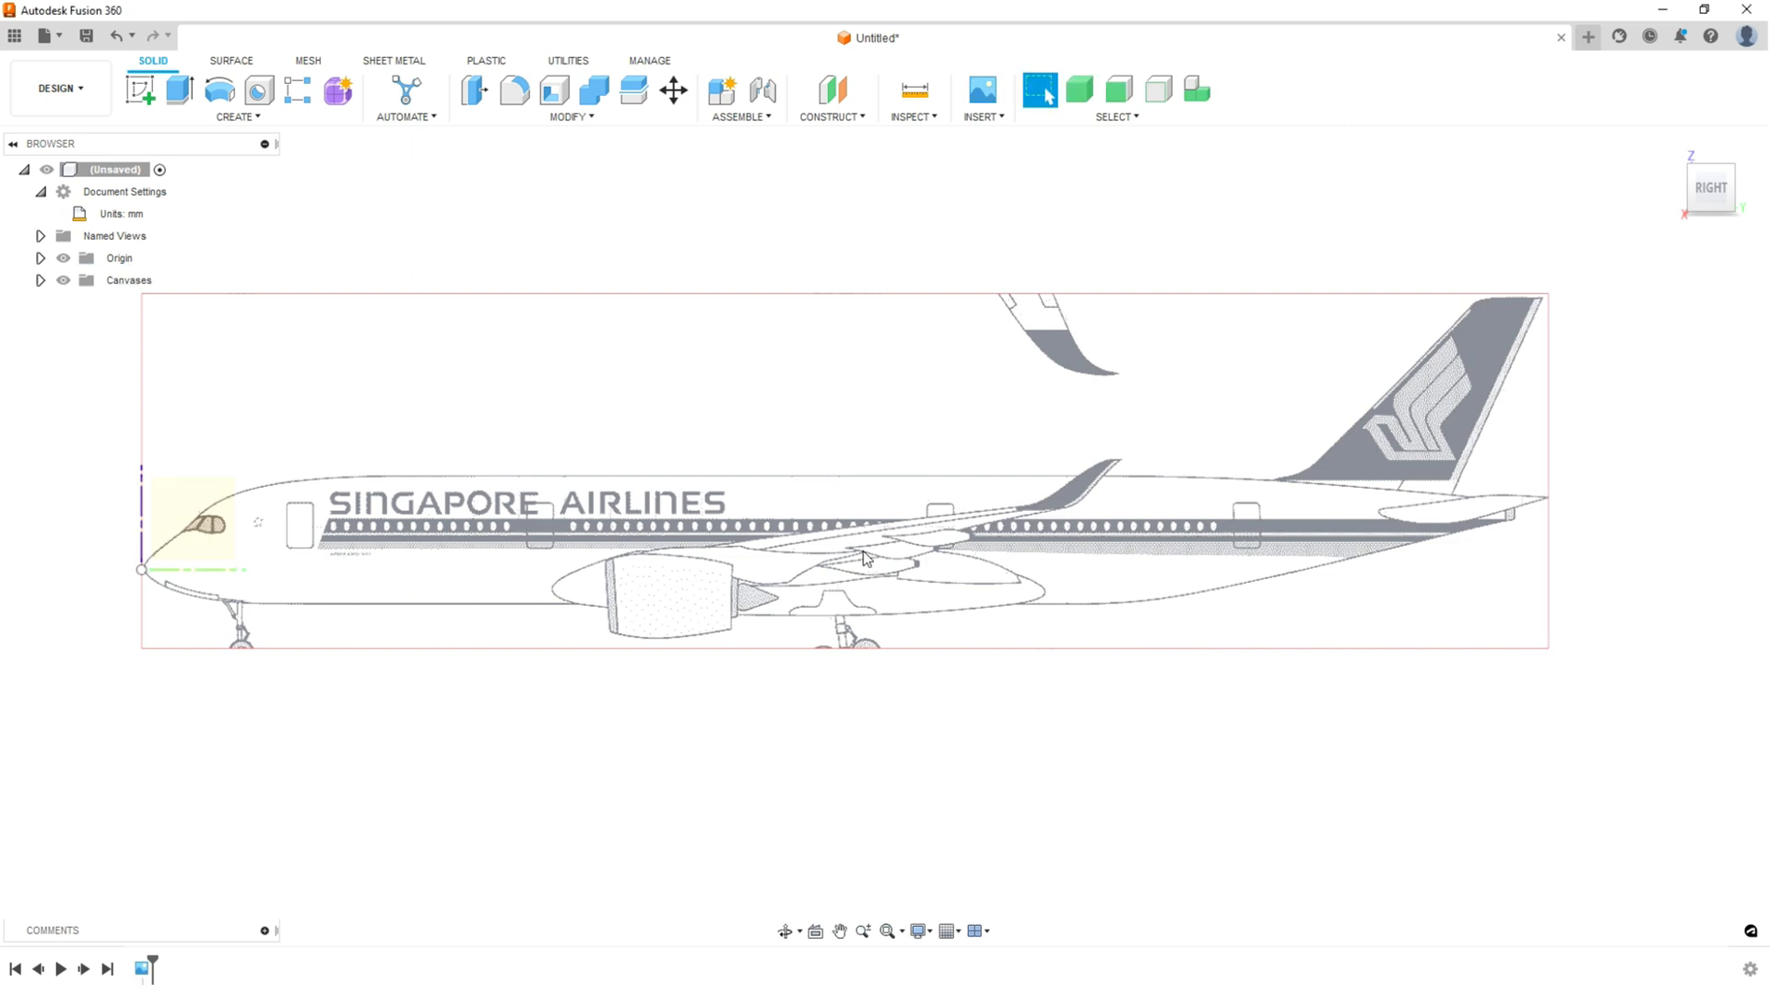
mouse_move(1039, 618)
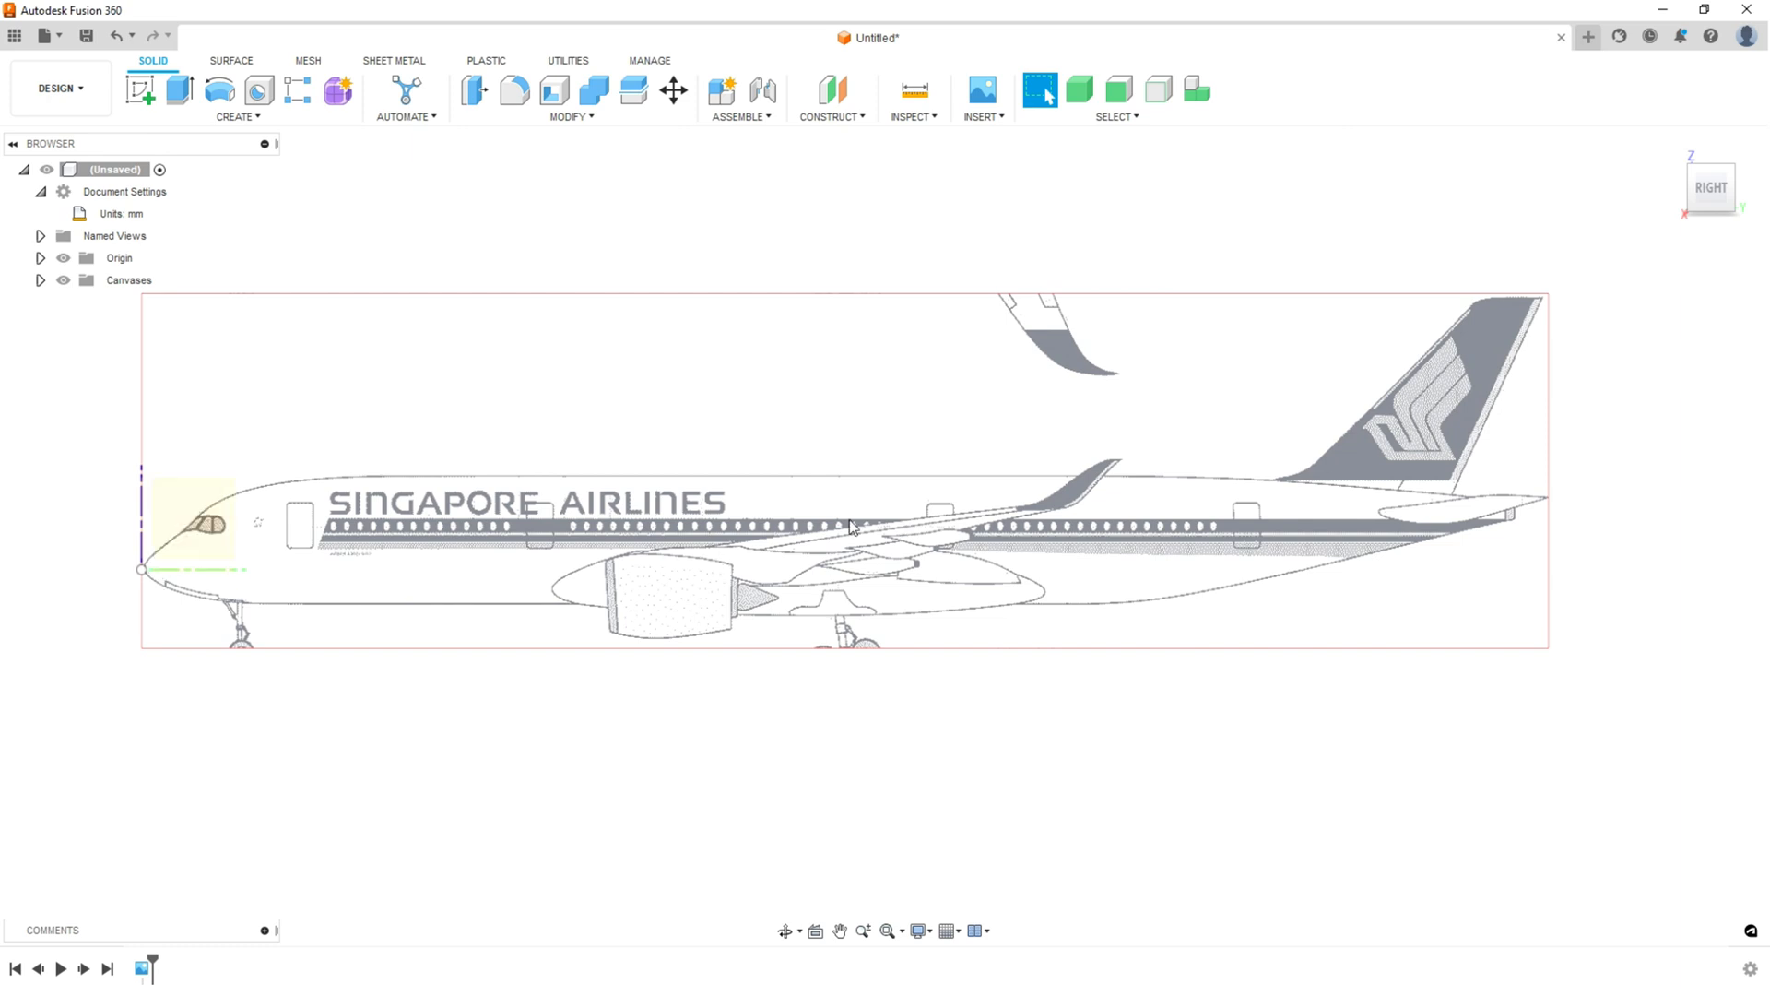
mouse_move(1240, 516)
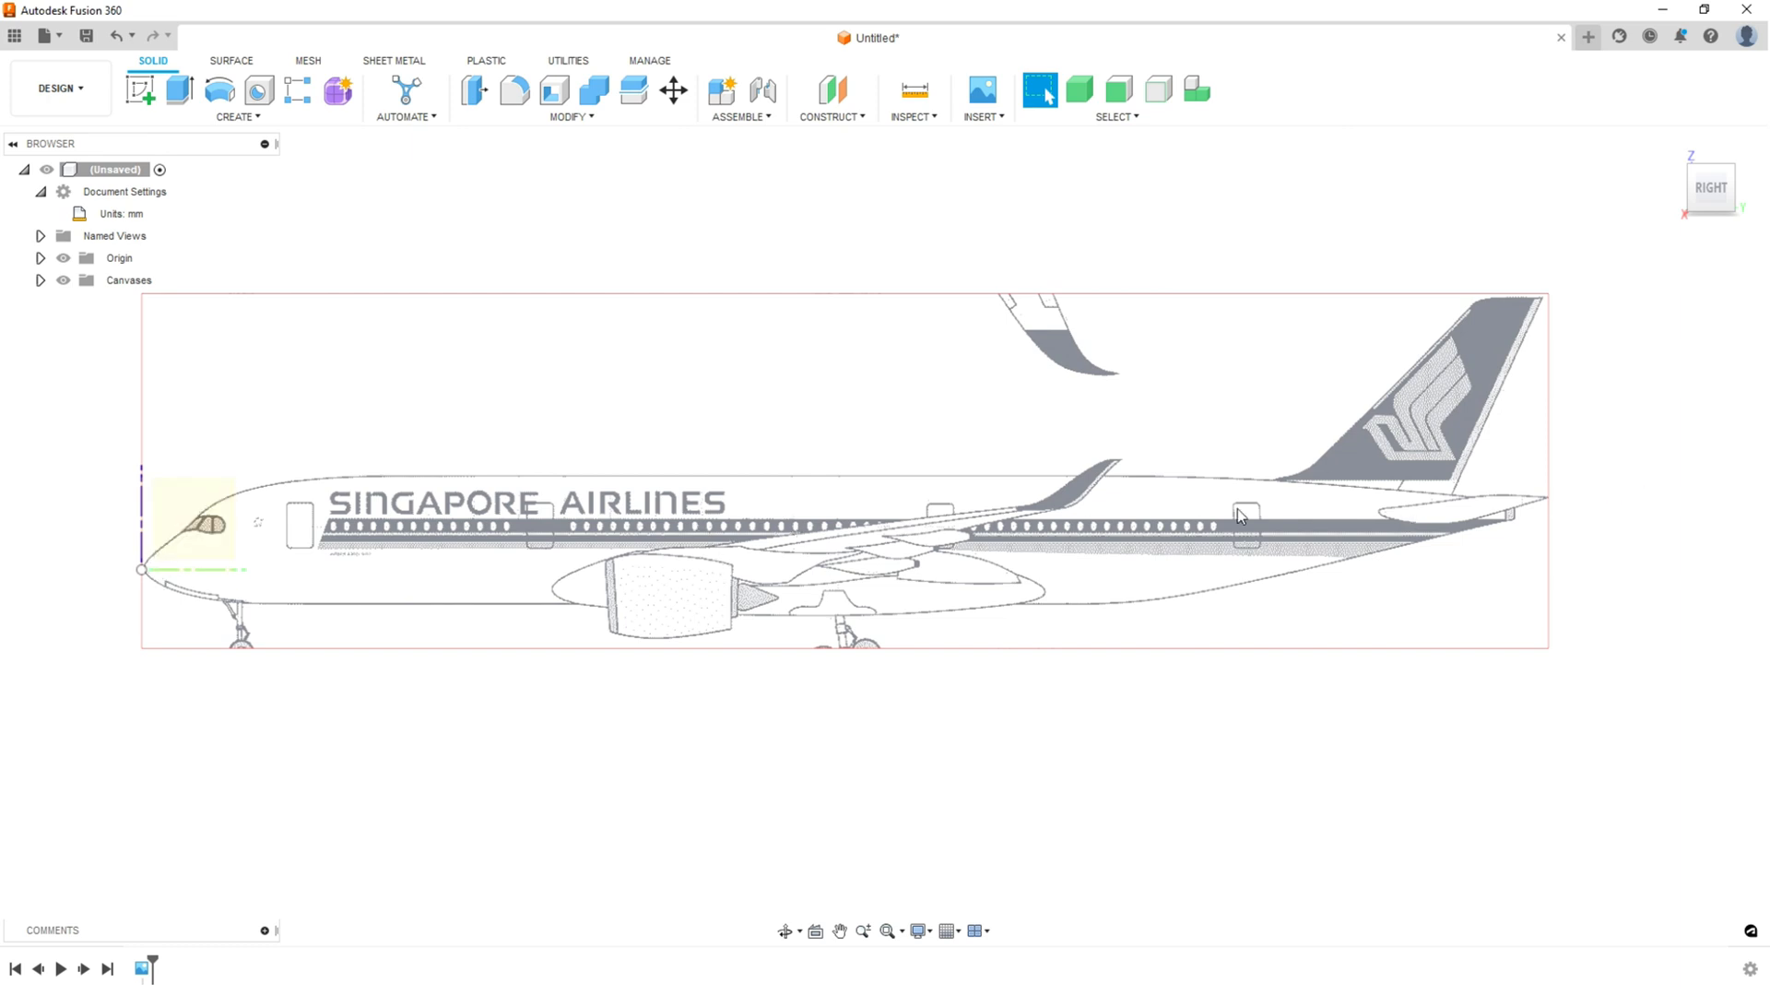
mouse_move(797, 590)
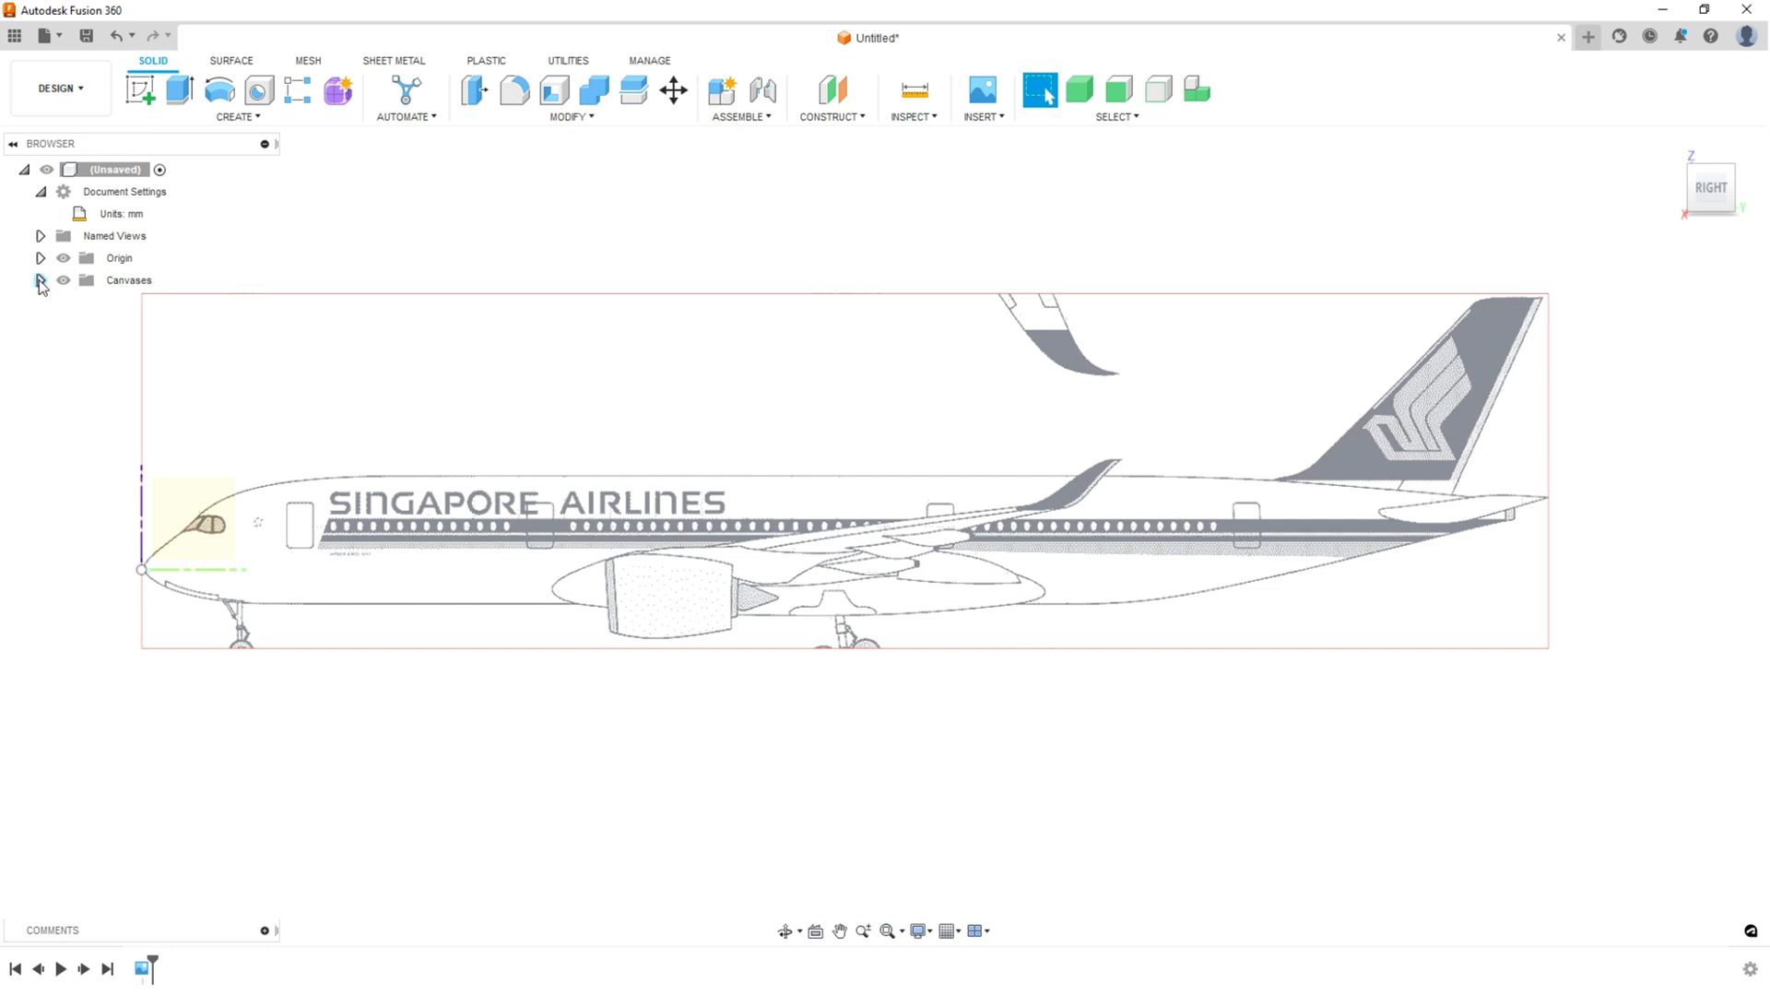
- Calibrate the a350 Side View canvas to a measured length of 22
click(40, 280)
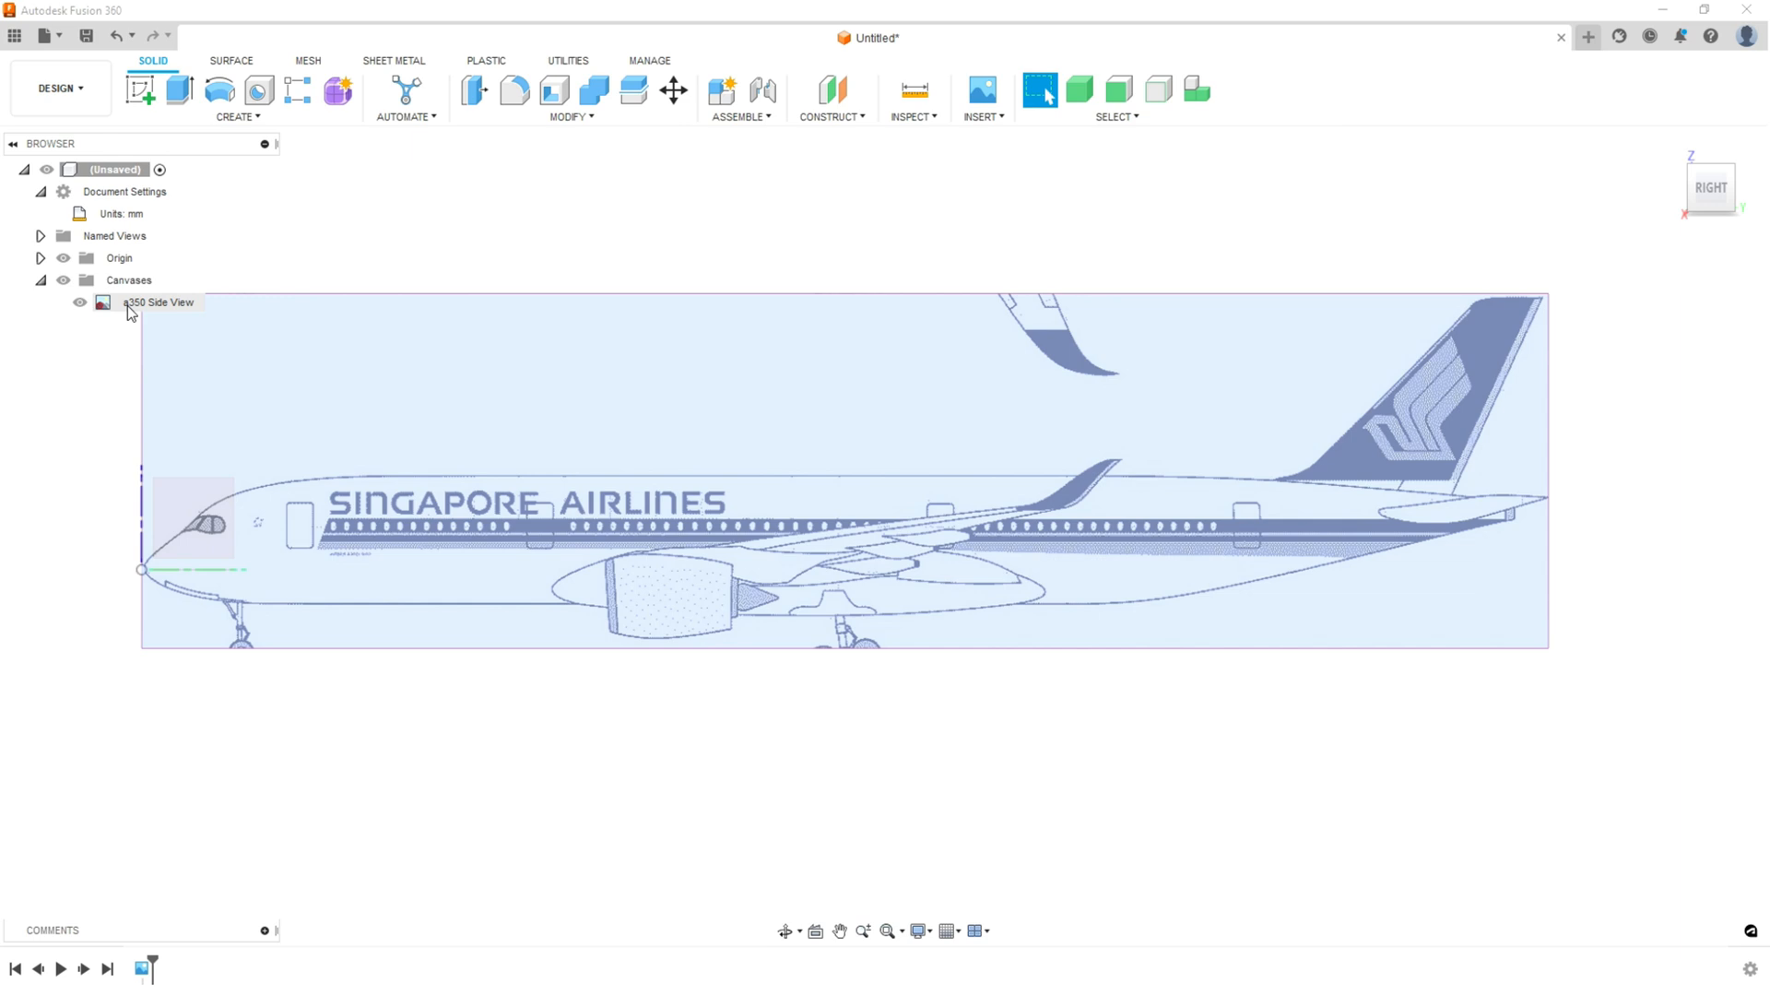
right_click(157, 302)
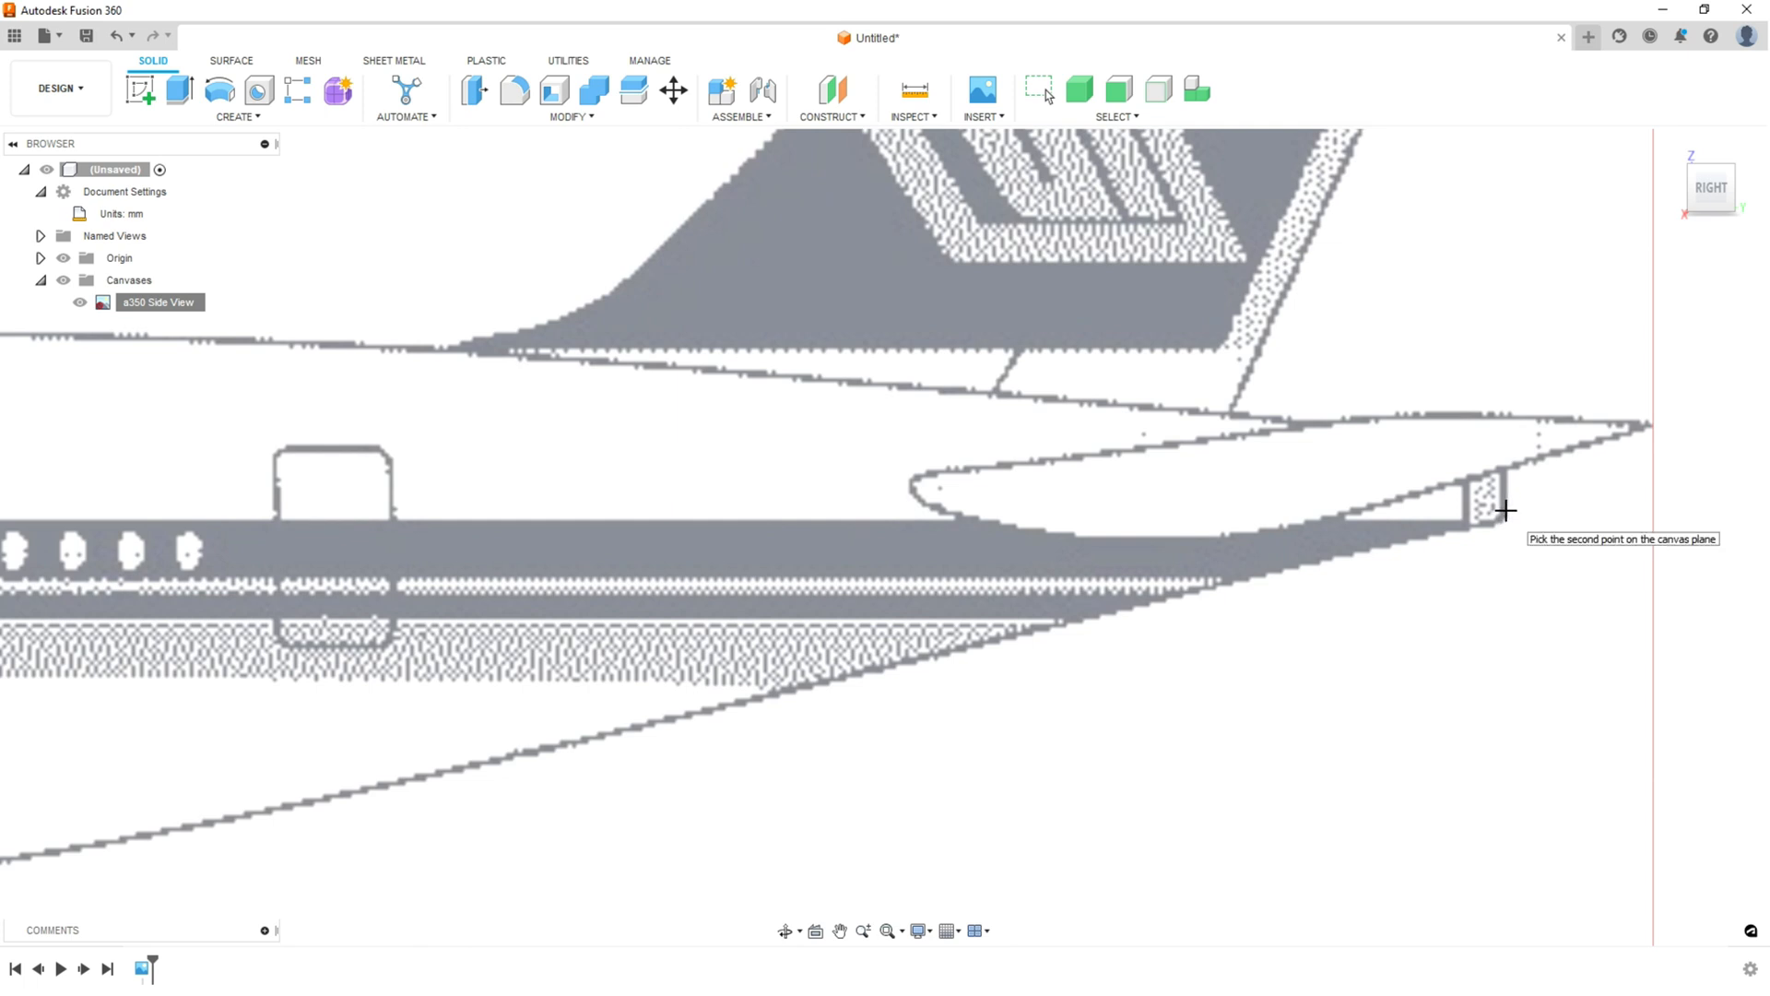
click(1505, 509)
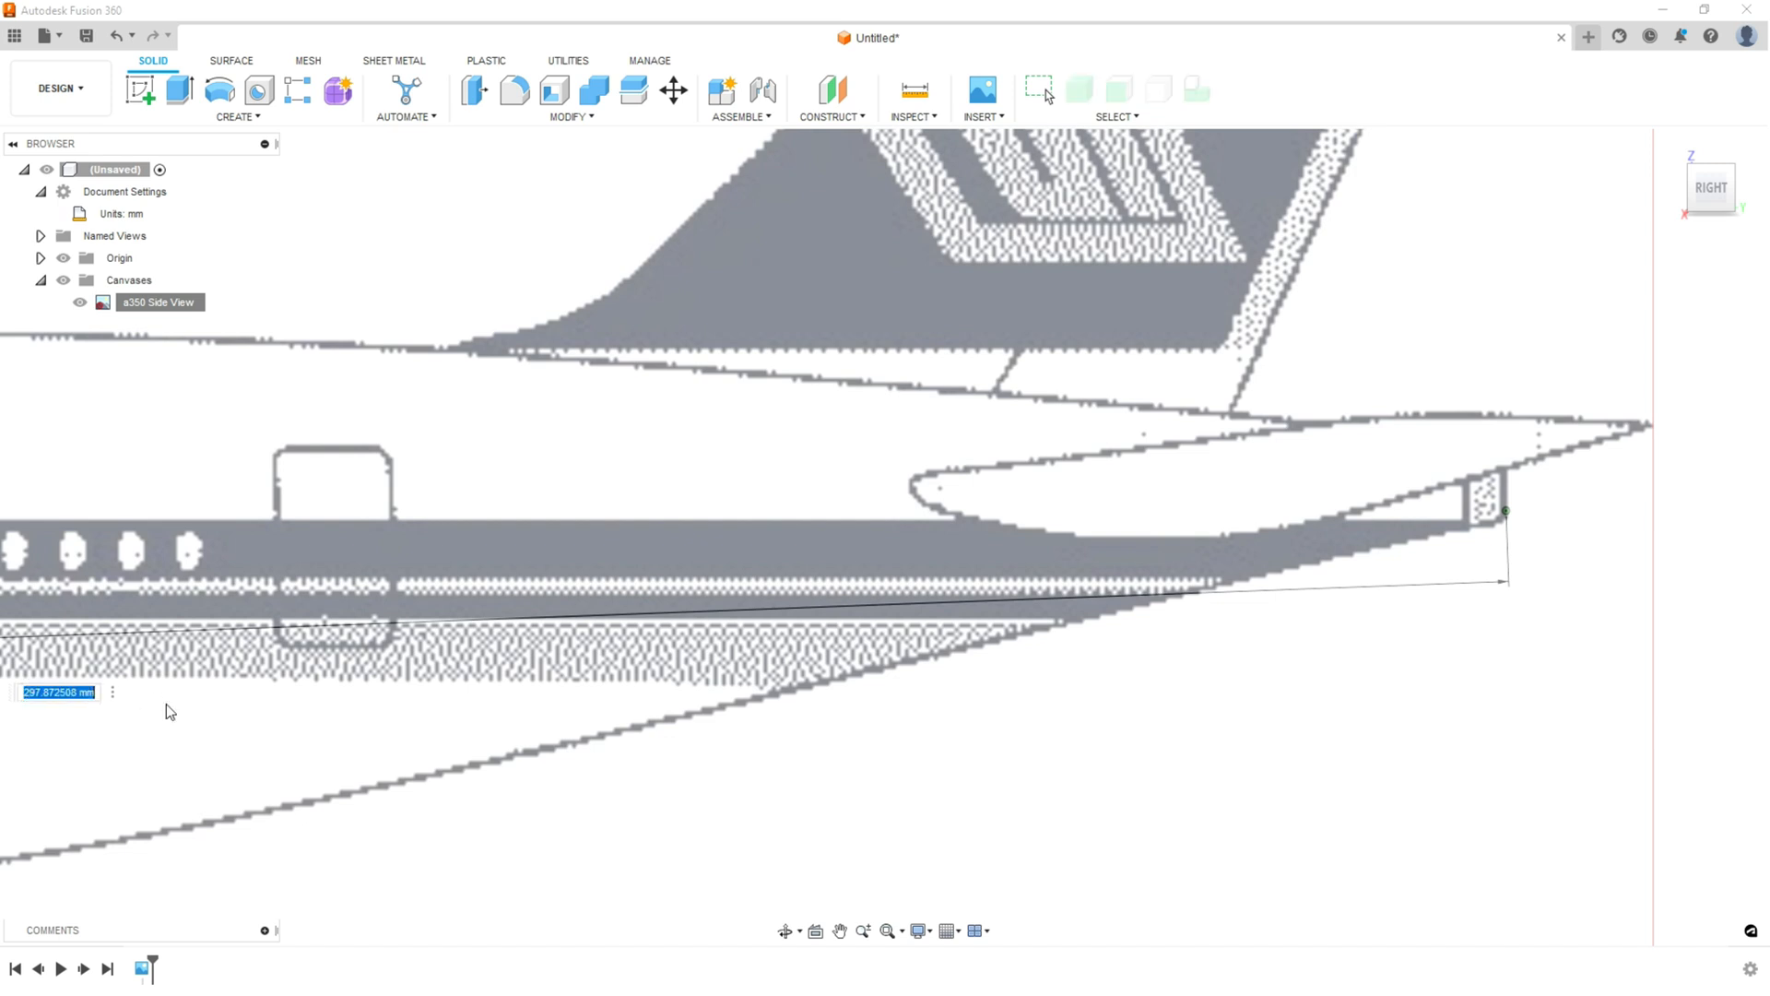
text(22)
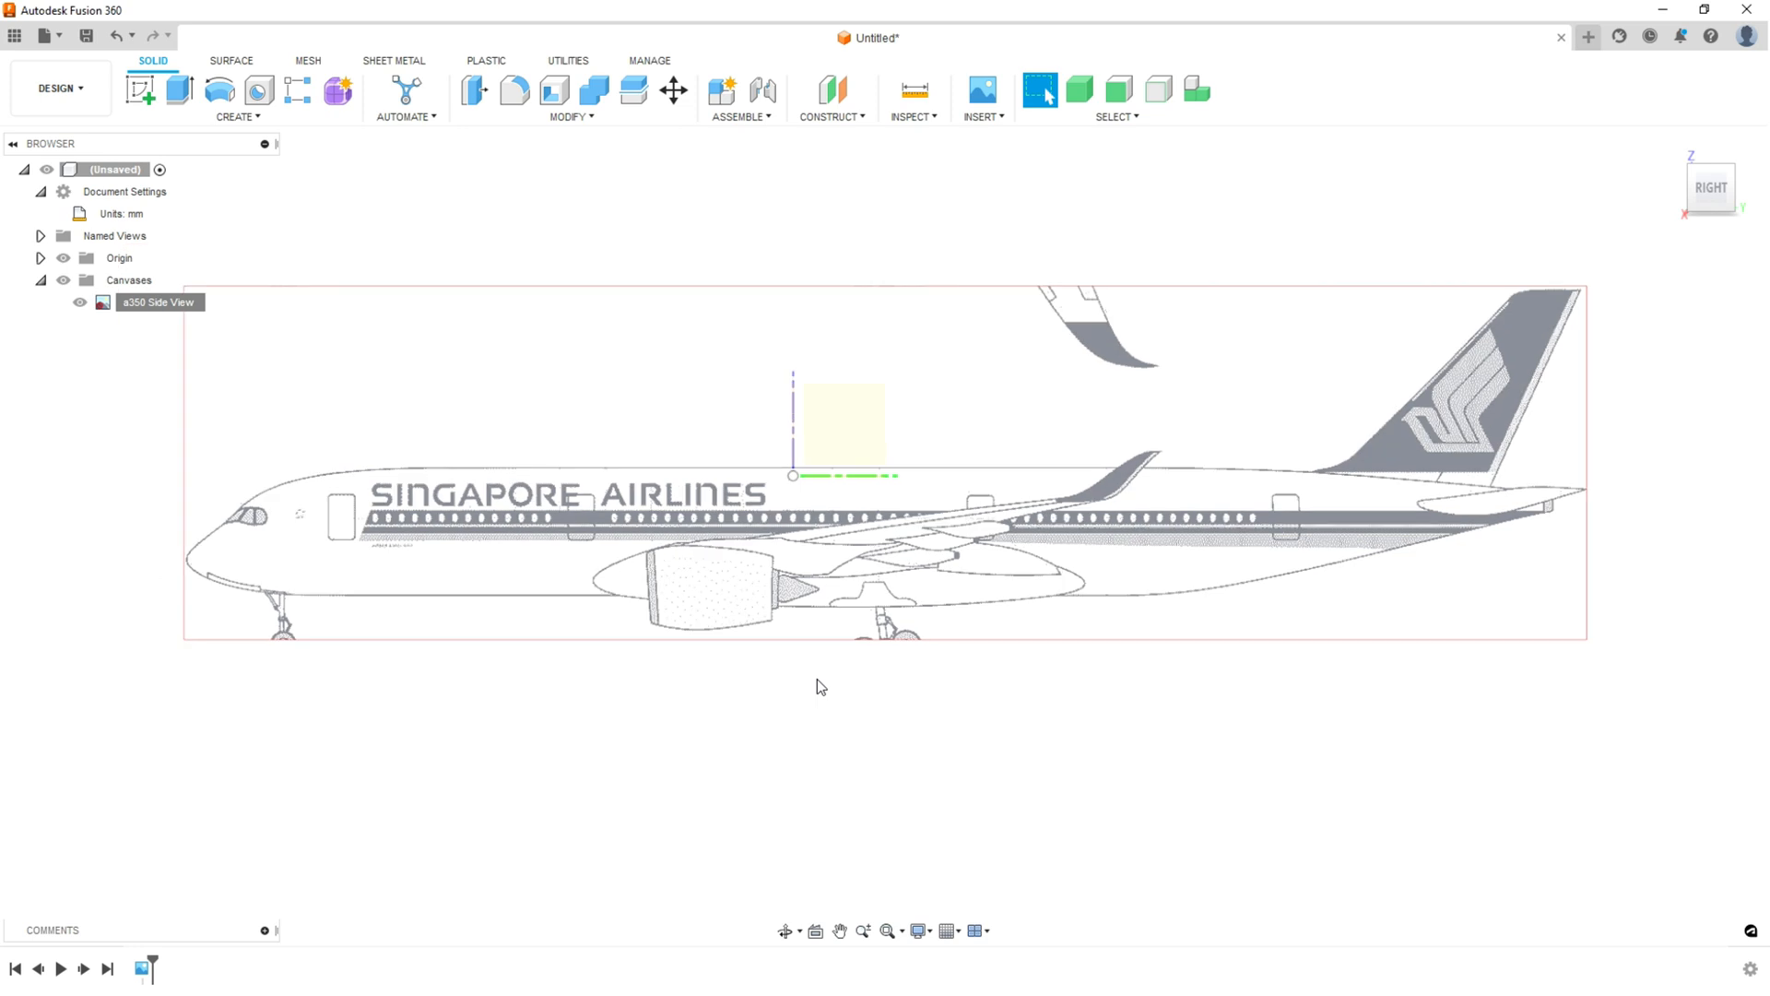
mouse_move(851, 887)
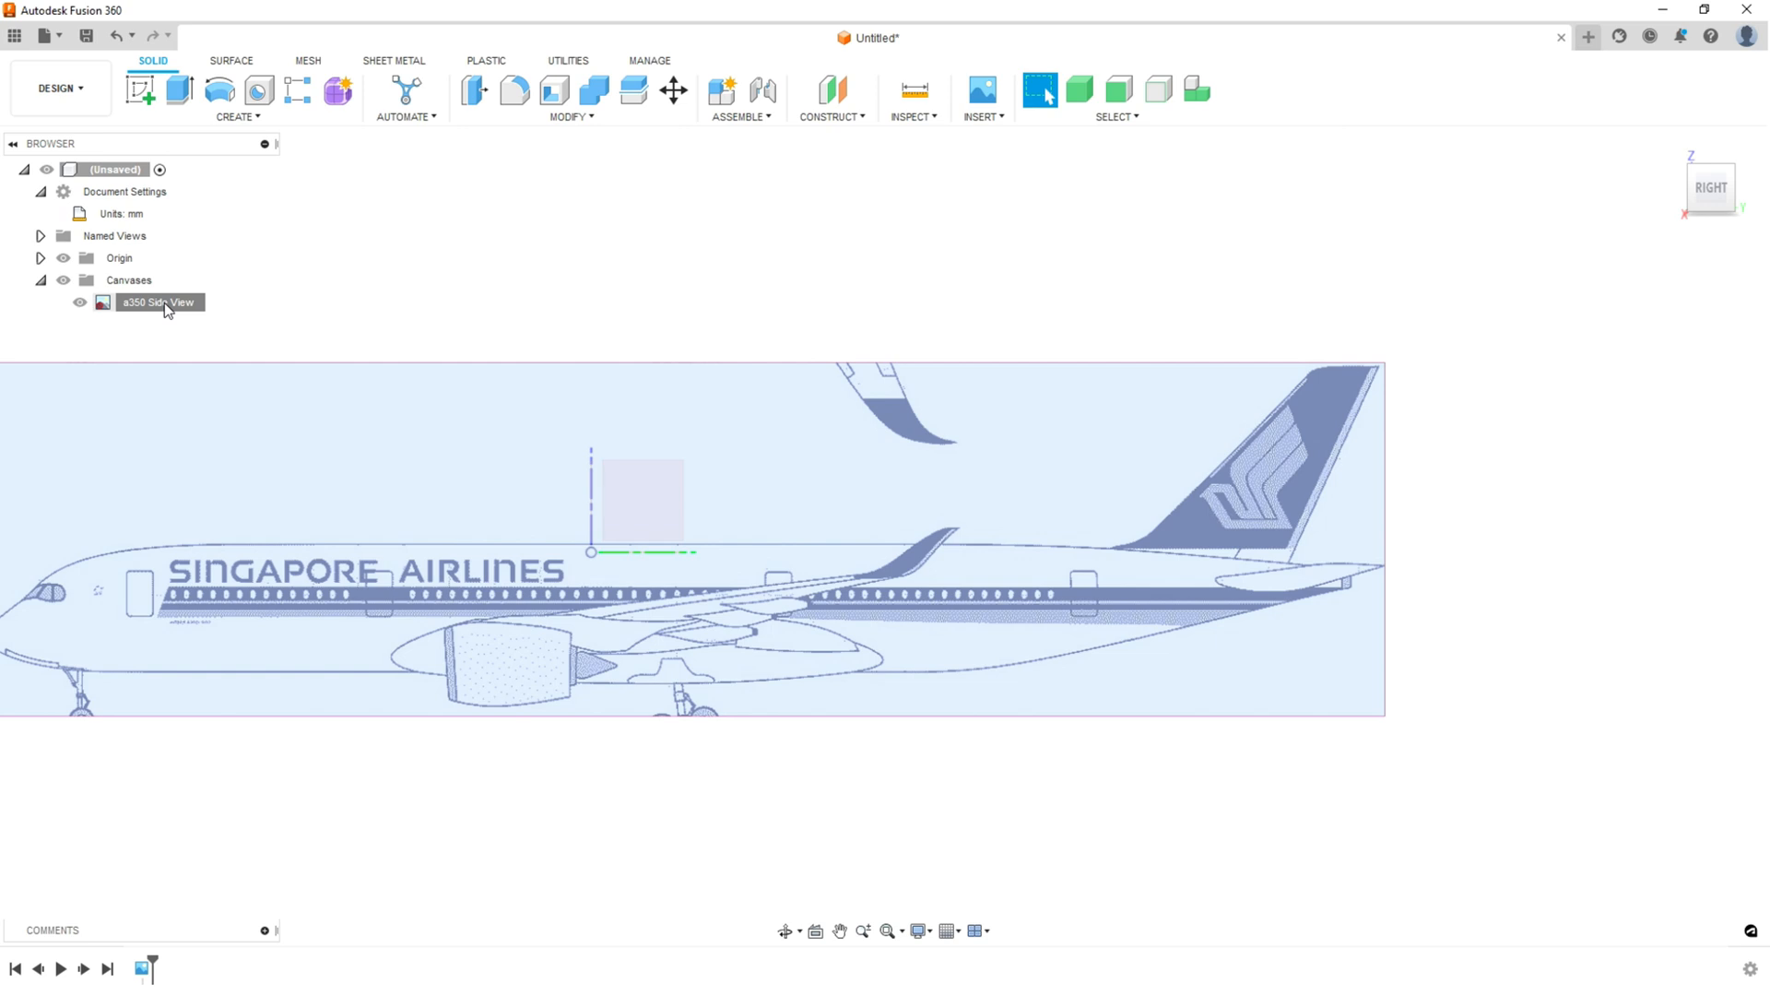
- Edit the a350 Side View canvas position so the aircraft nose meets the origin
right_click(157, 302)
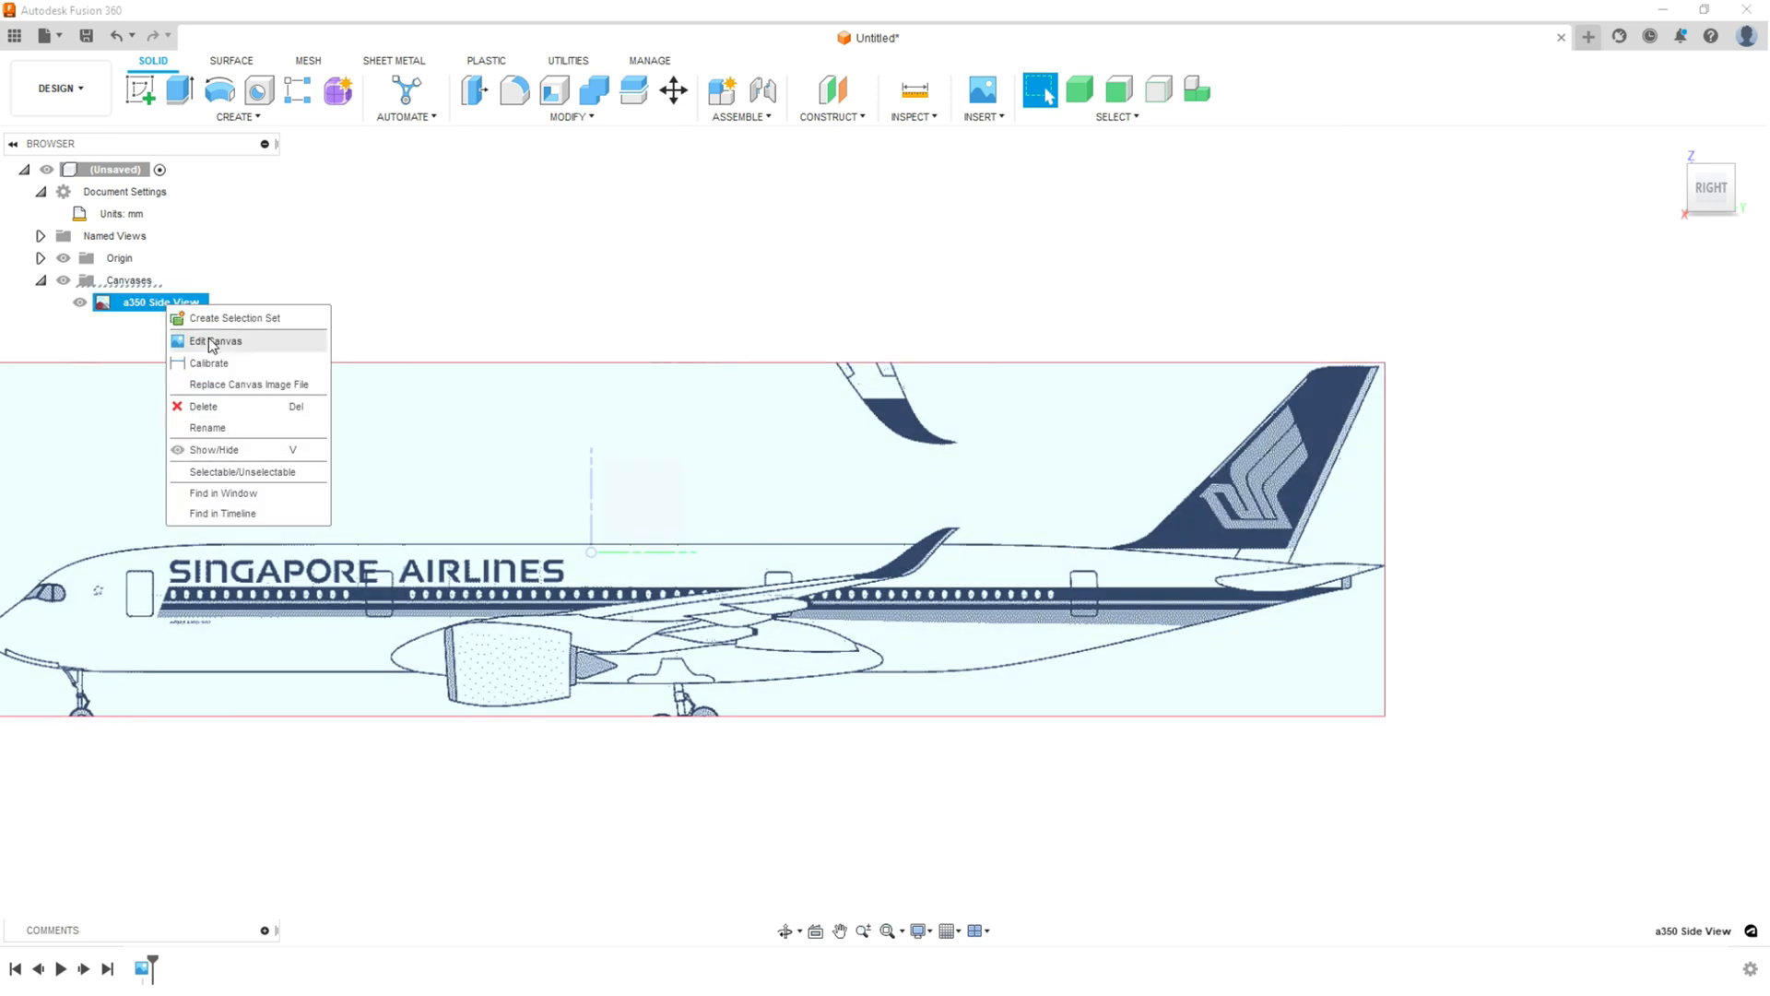
click(213, 341)
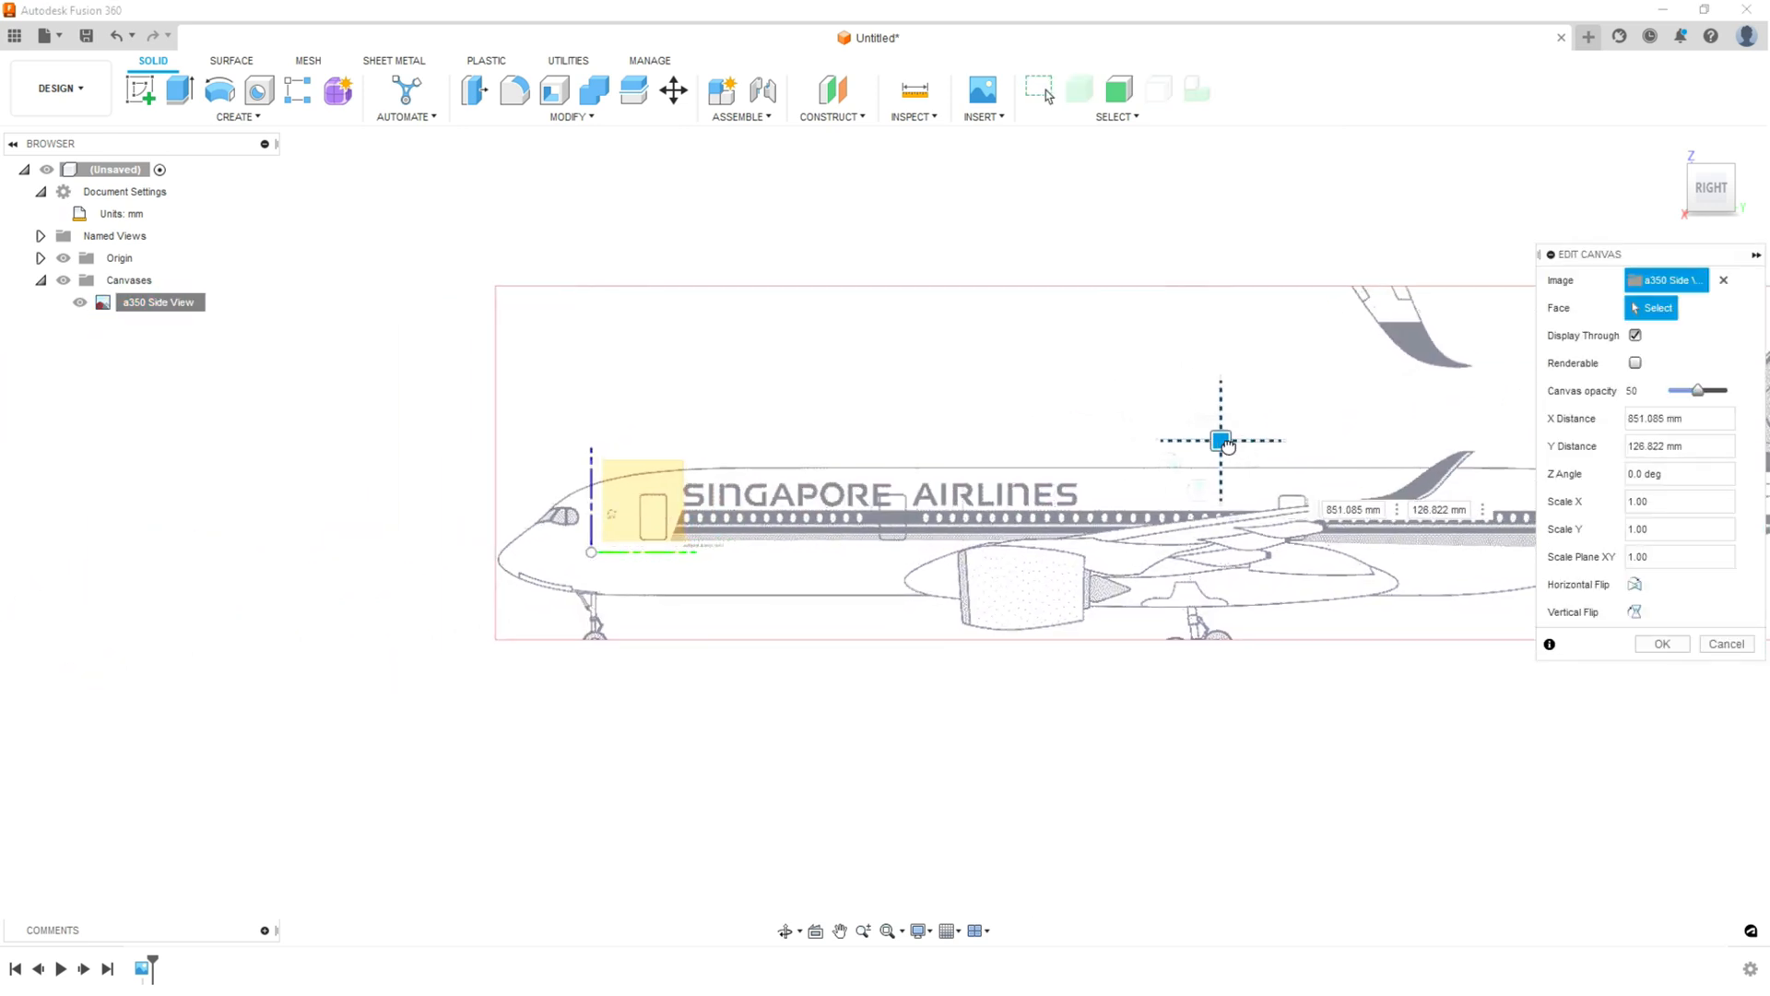
drag(1219, 441, 1316, 431)
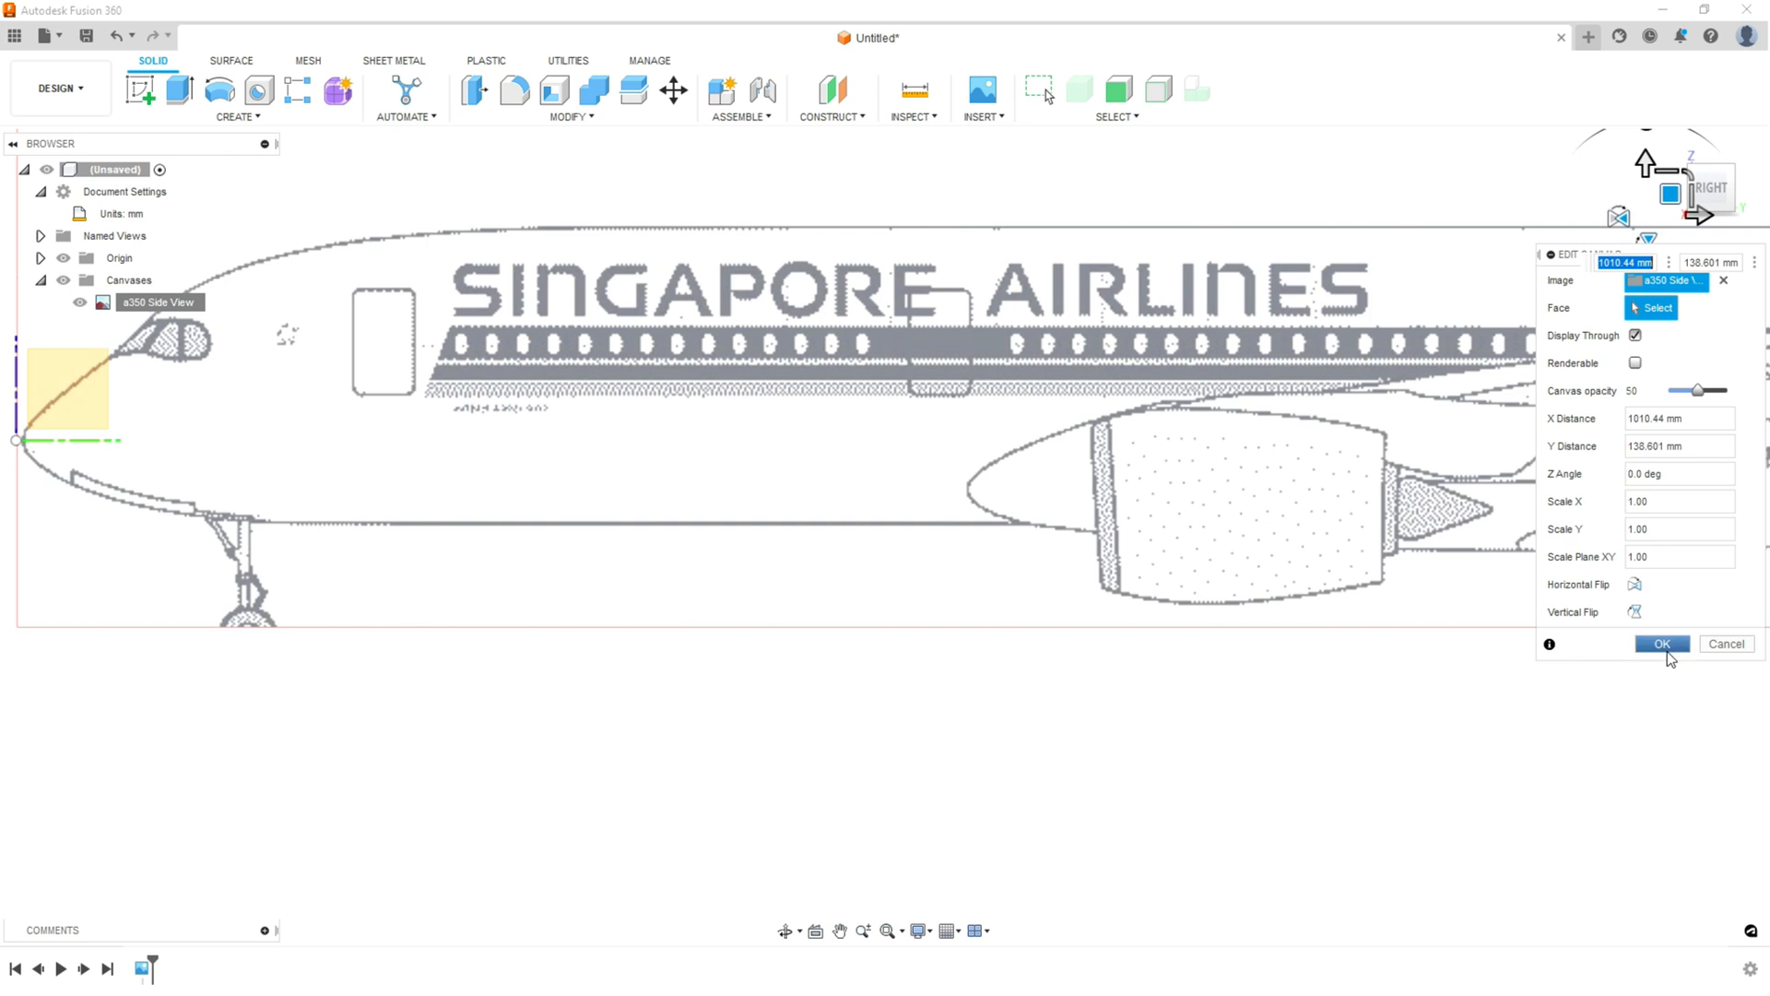
click(1658, 644)
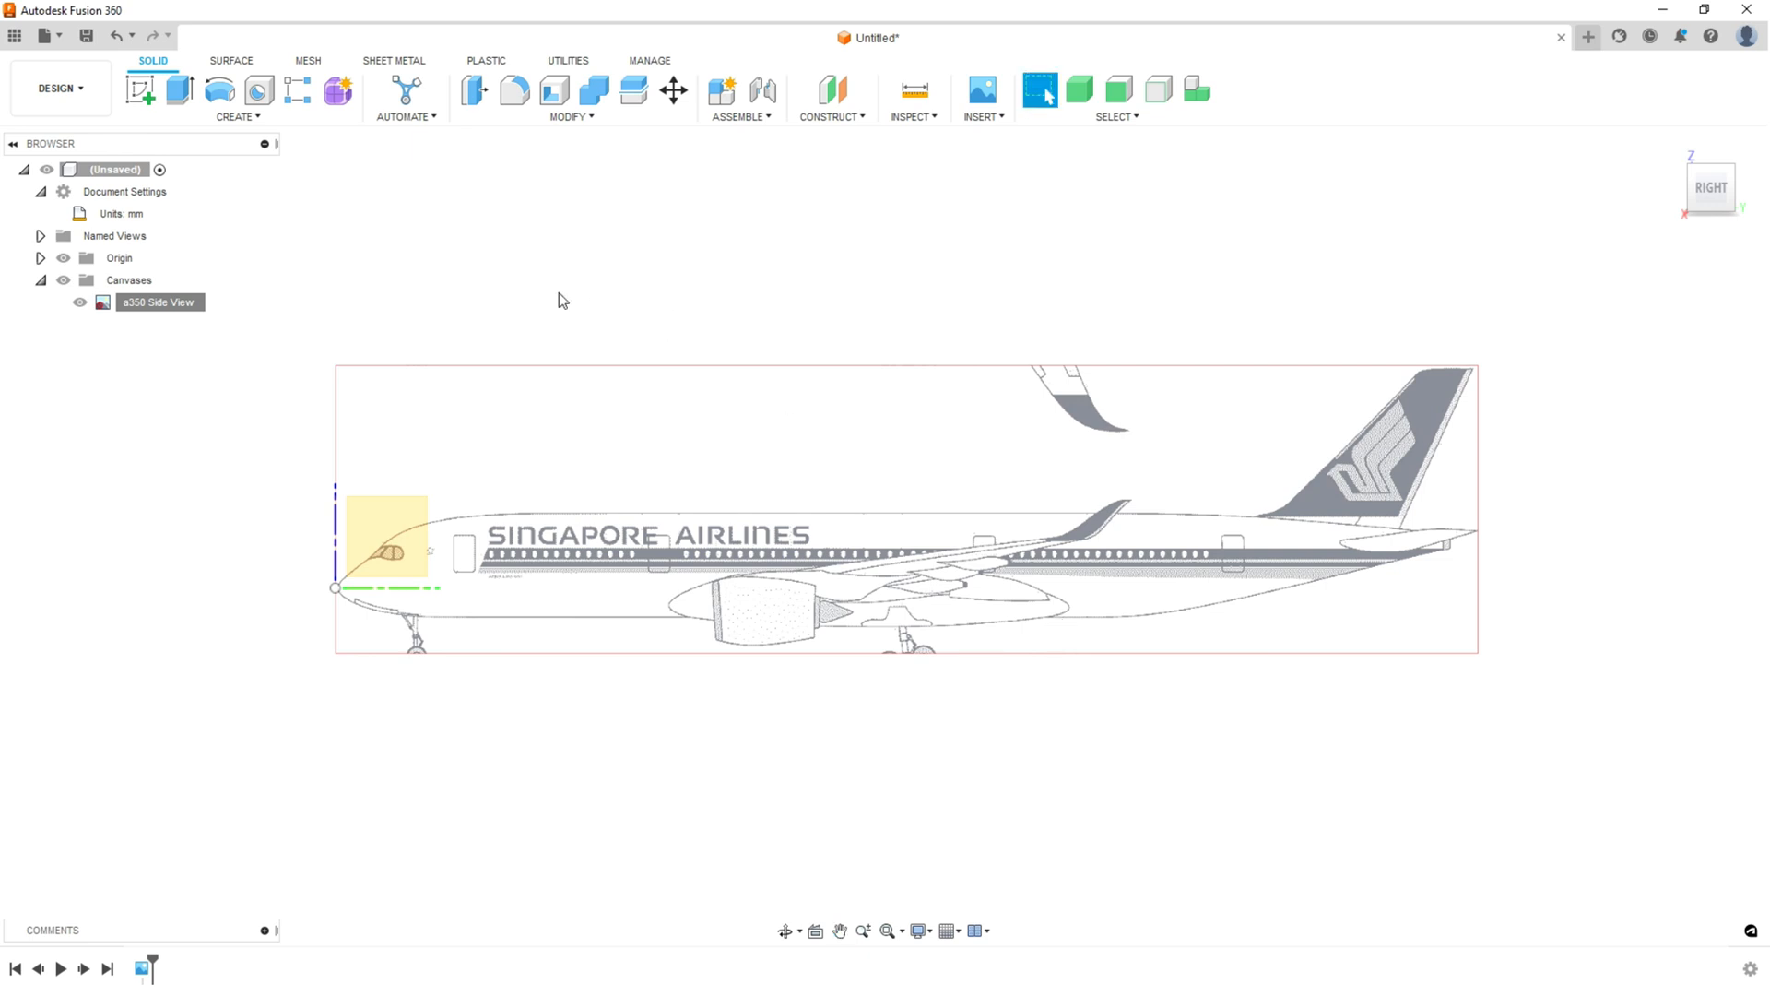
mouse_move(260, 144)
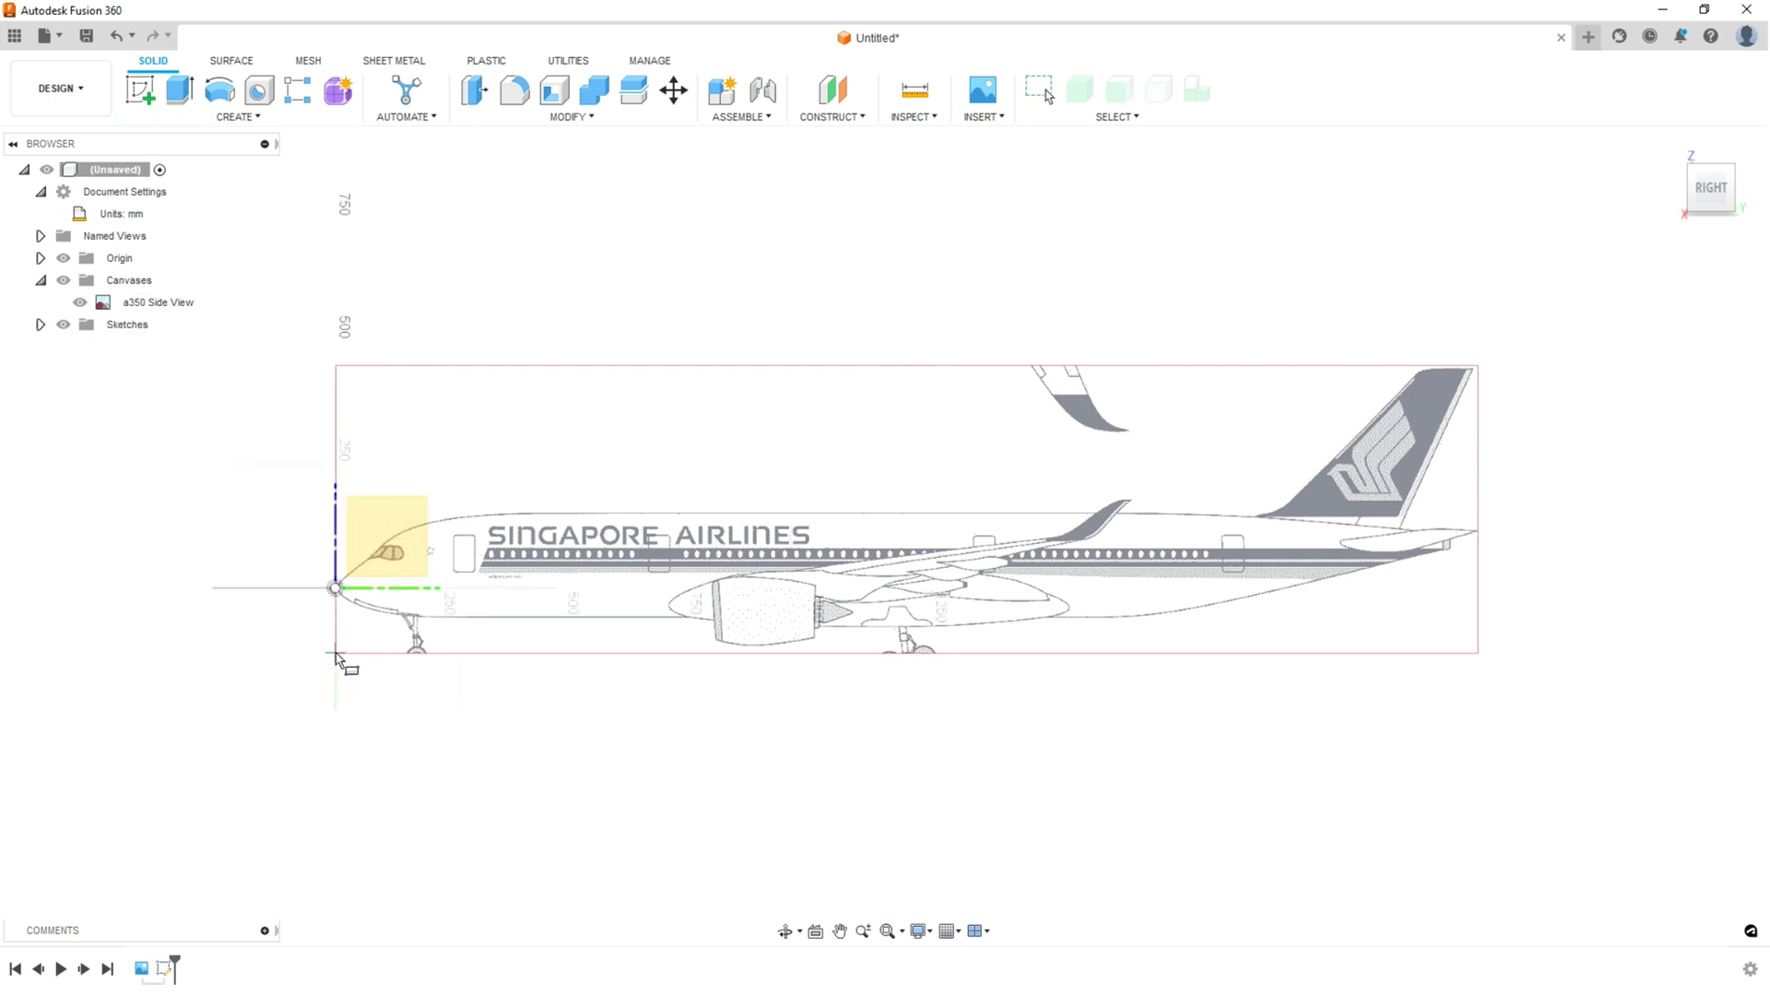
- Drag across the view to finish with the nose-aligned side view canvas in place
drag(338, 655, 1377, 654)
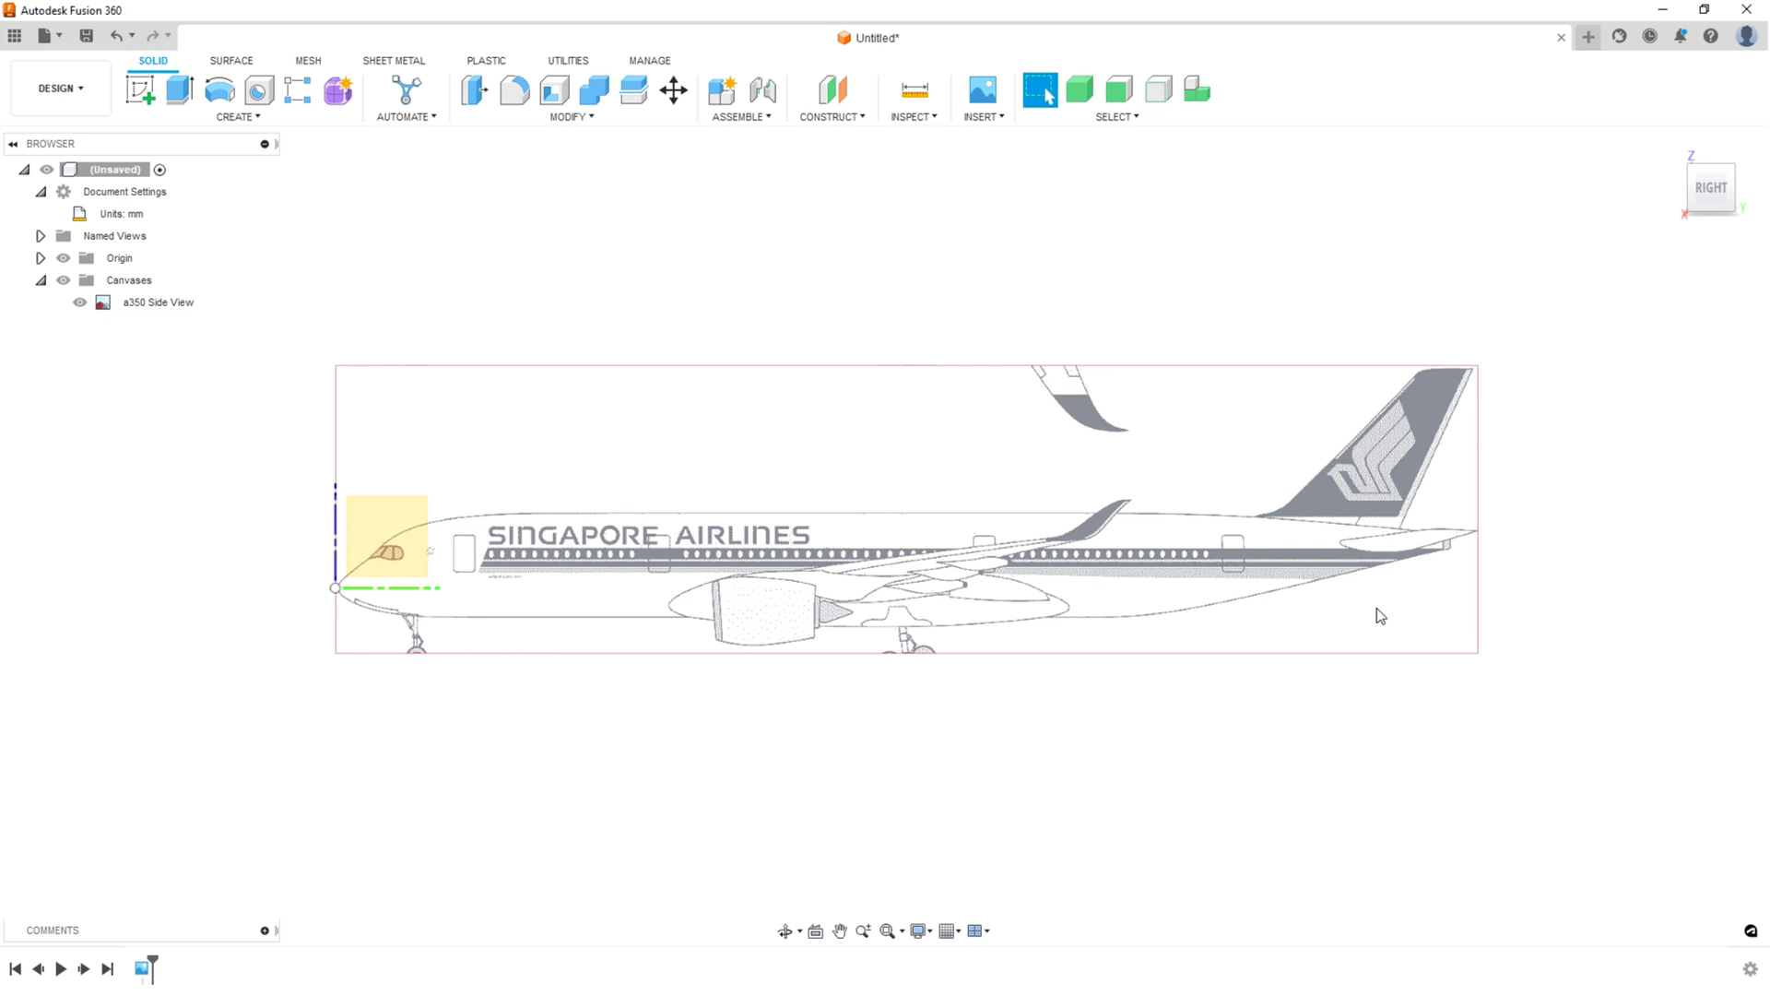
- Insert the 'a350 Top view' canvas on the XY plane rotated 90 degrees
click(981, 117)
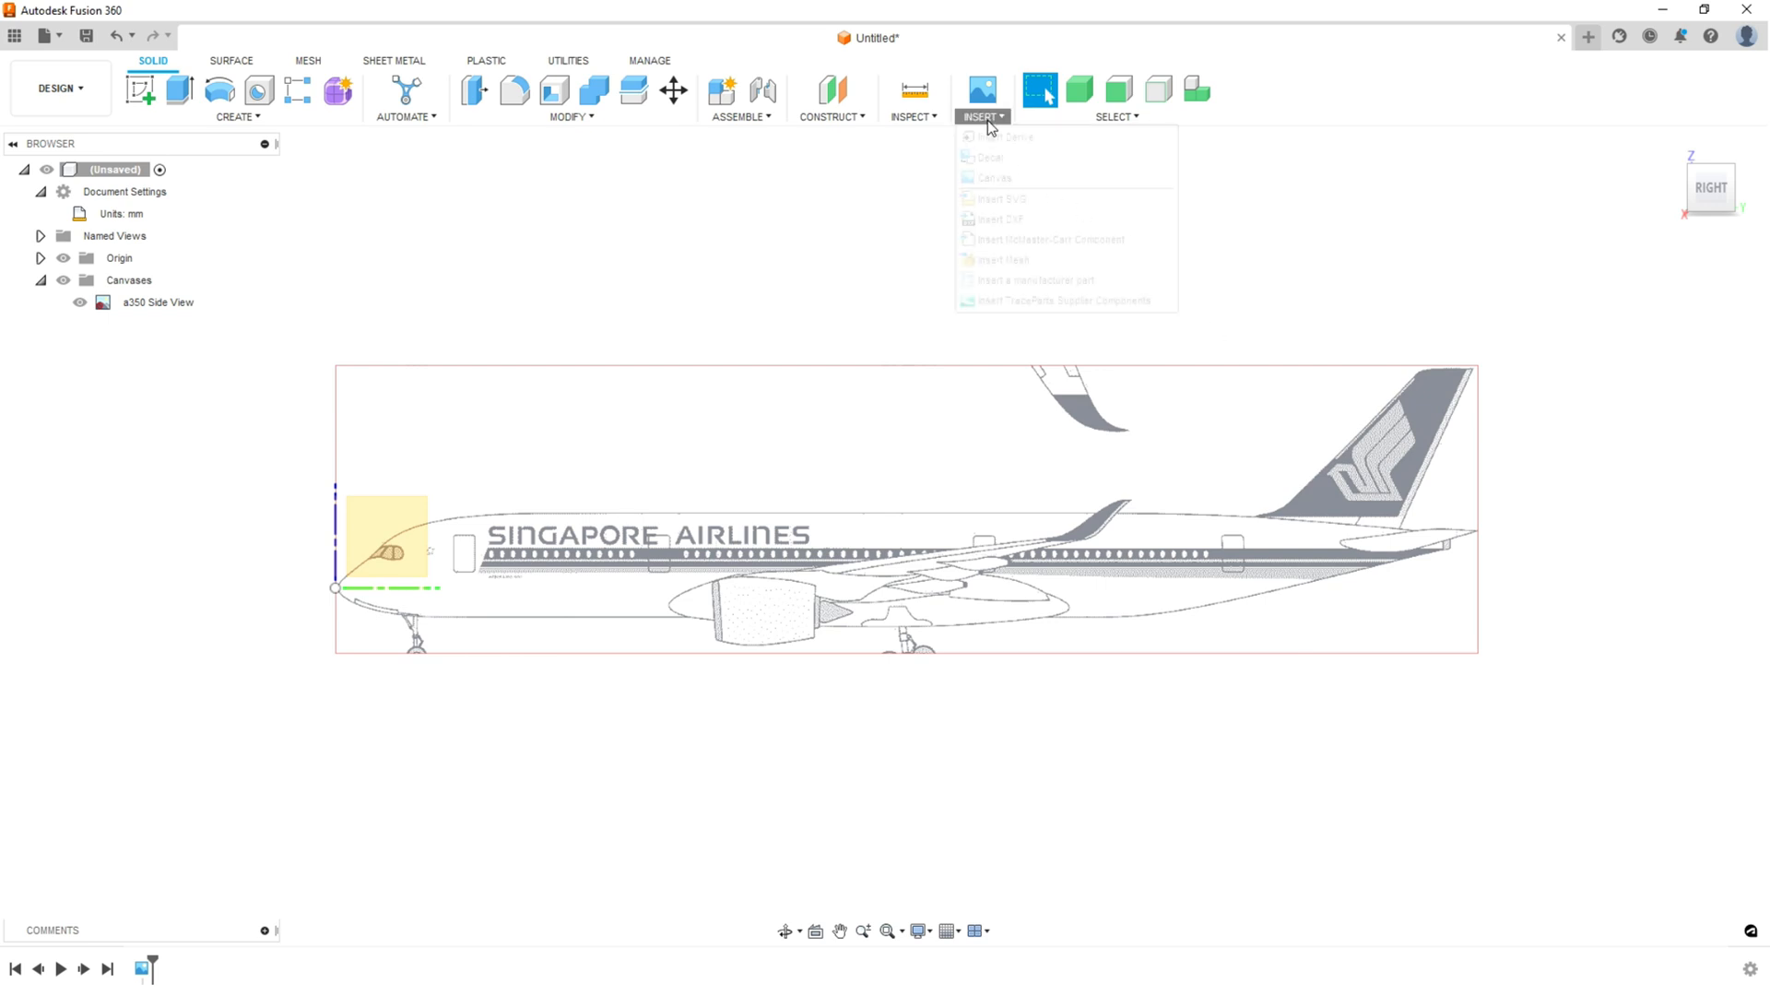
click(997, 177)
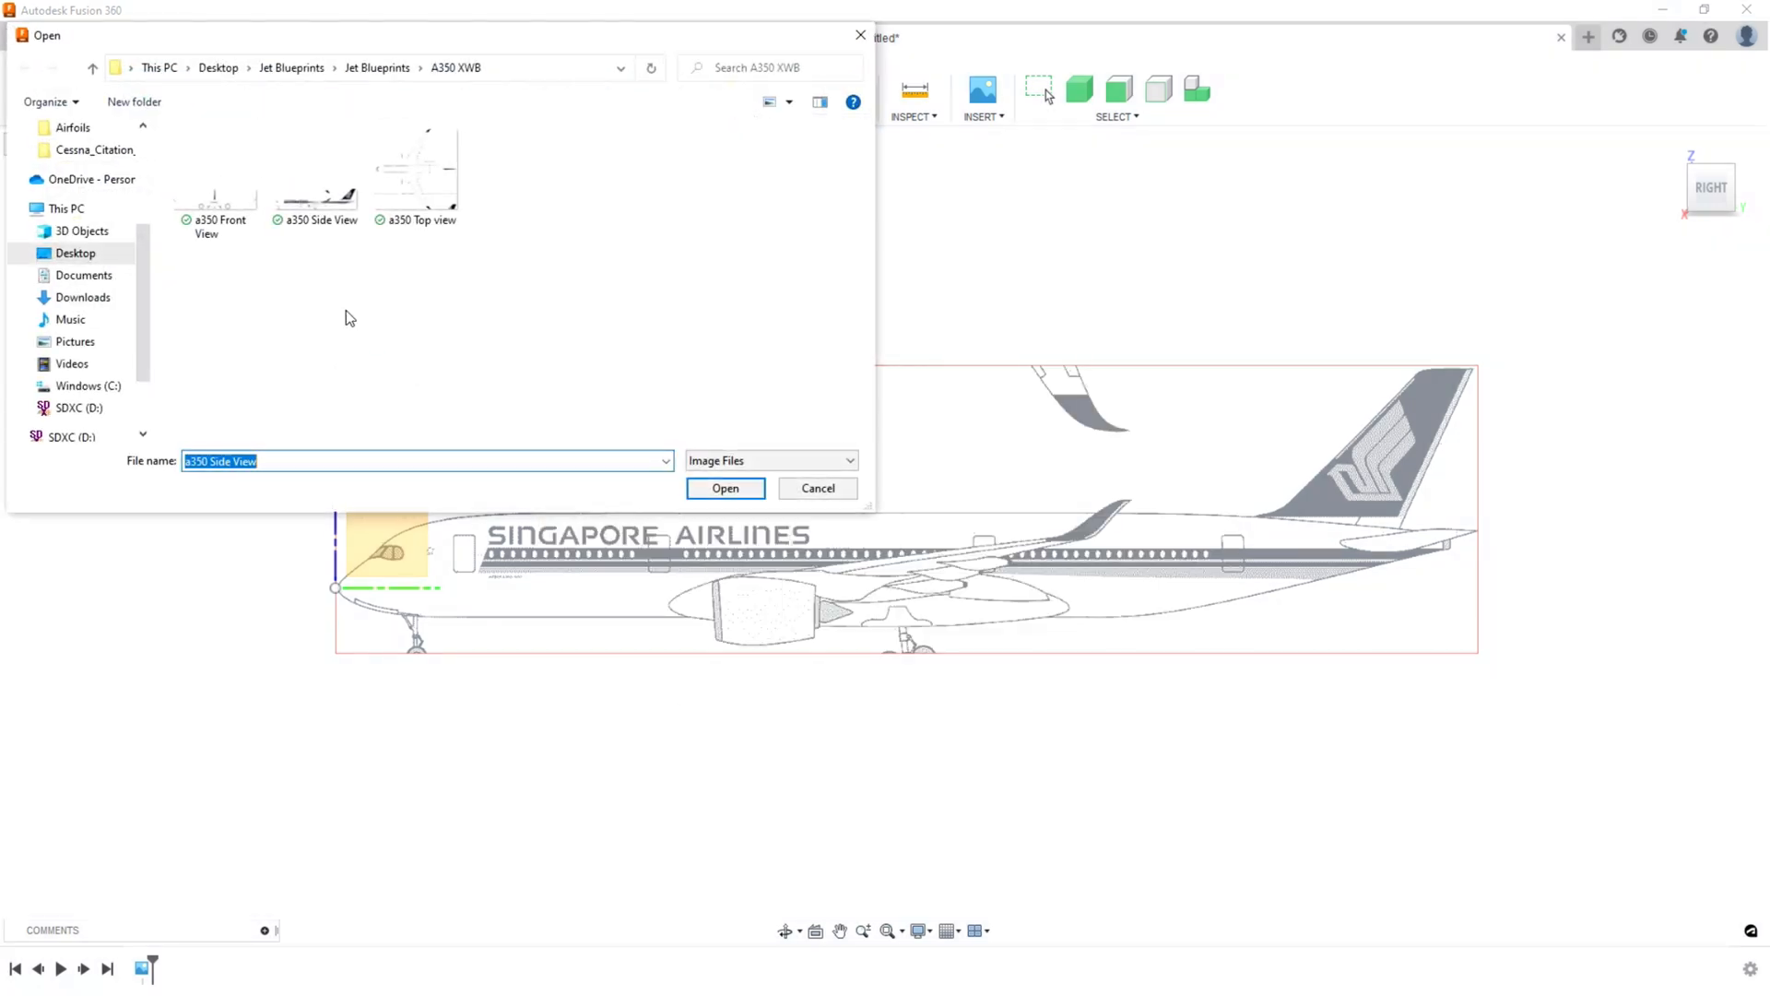
click(415, 169)
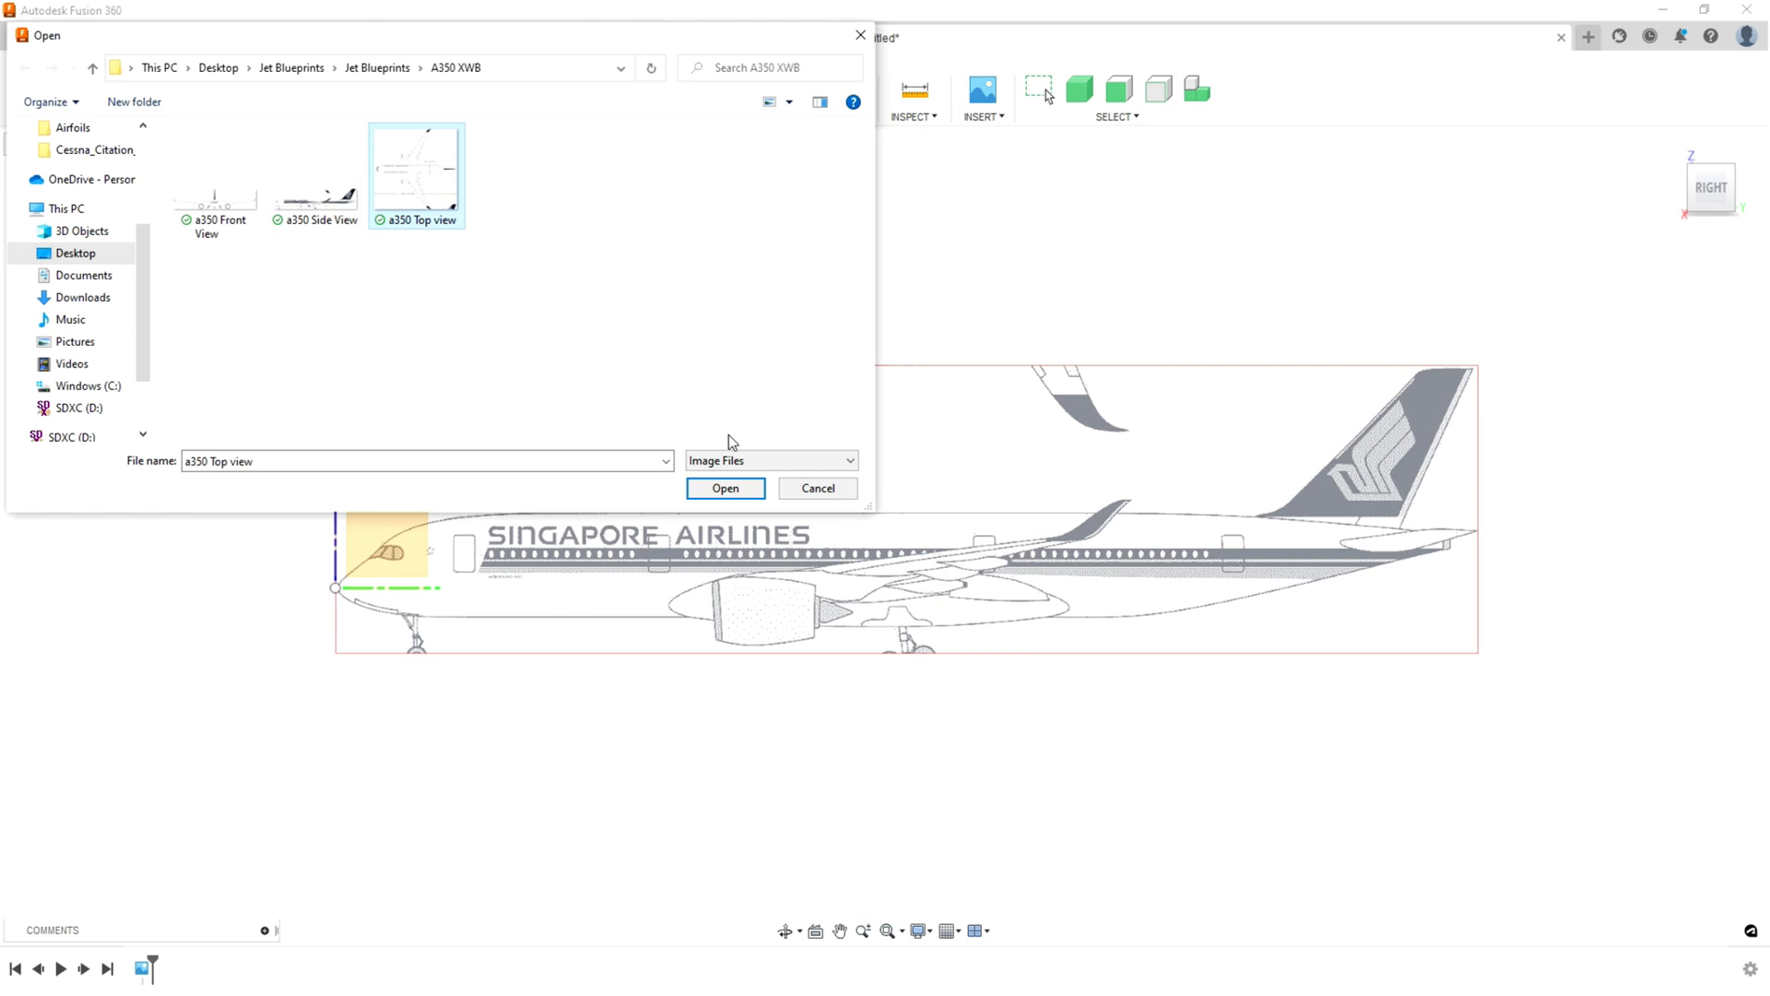
click(725, 488)
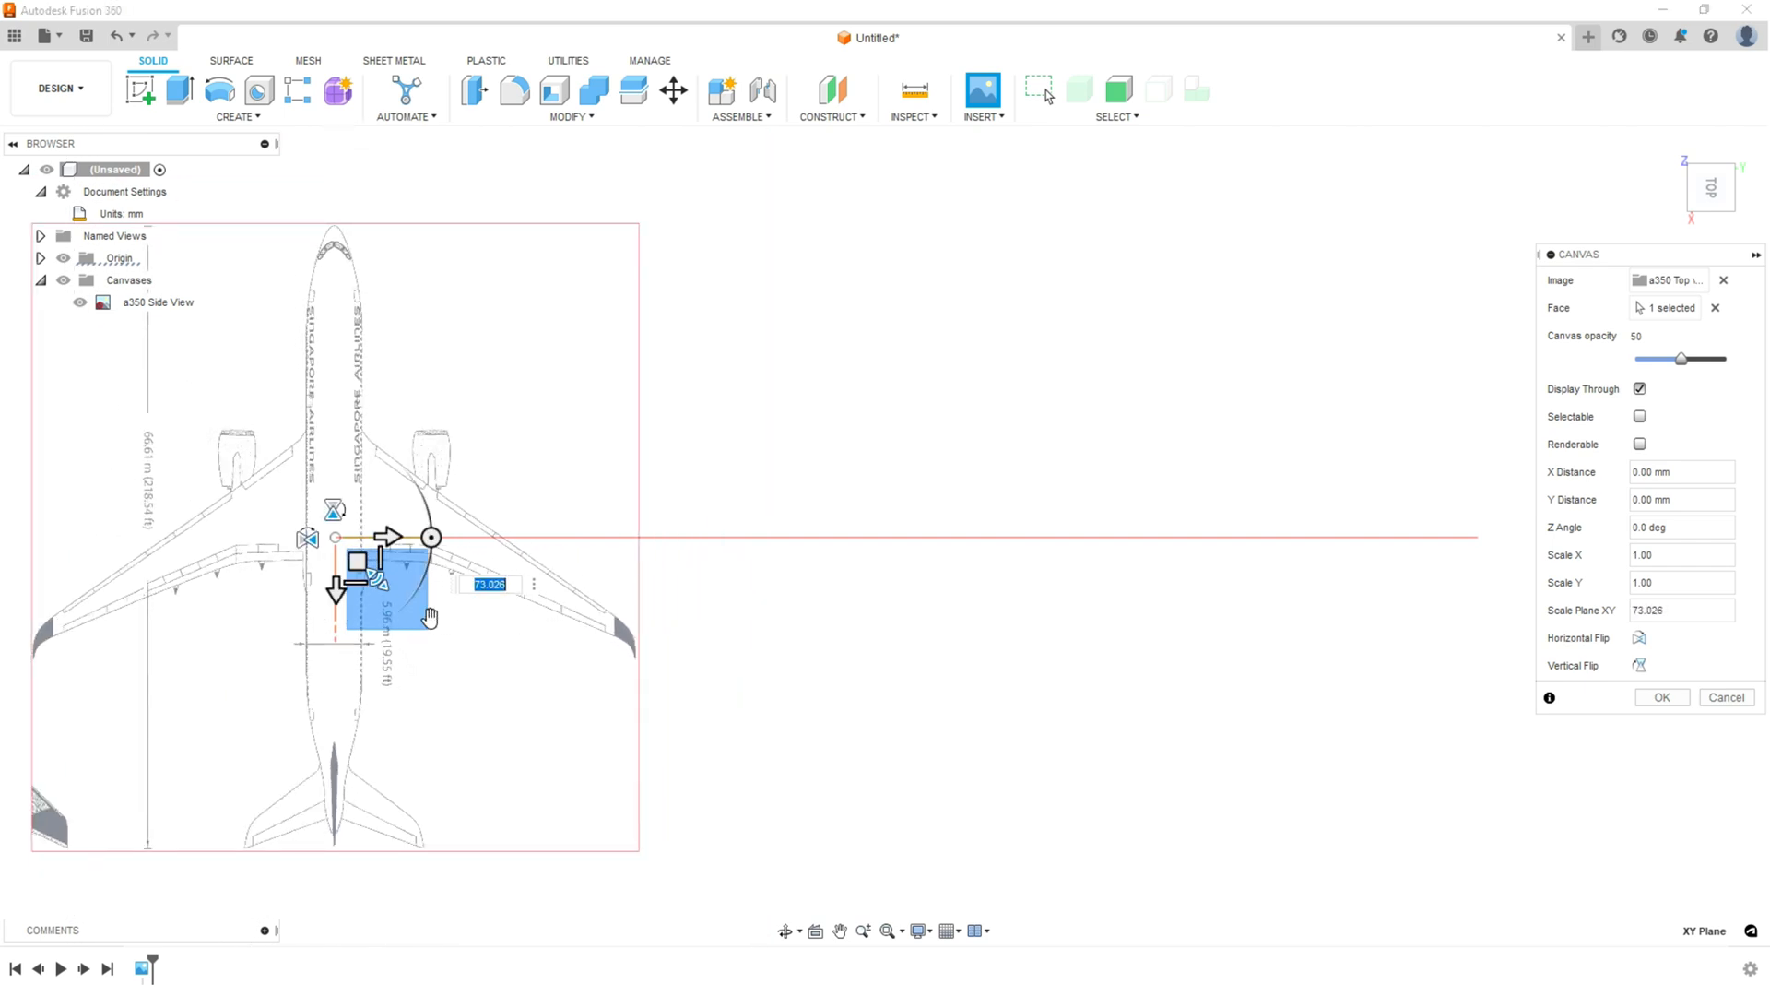
drag(431, 538, 382, 453)
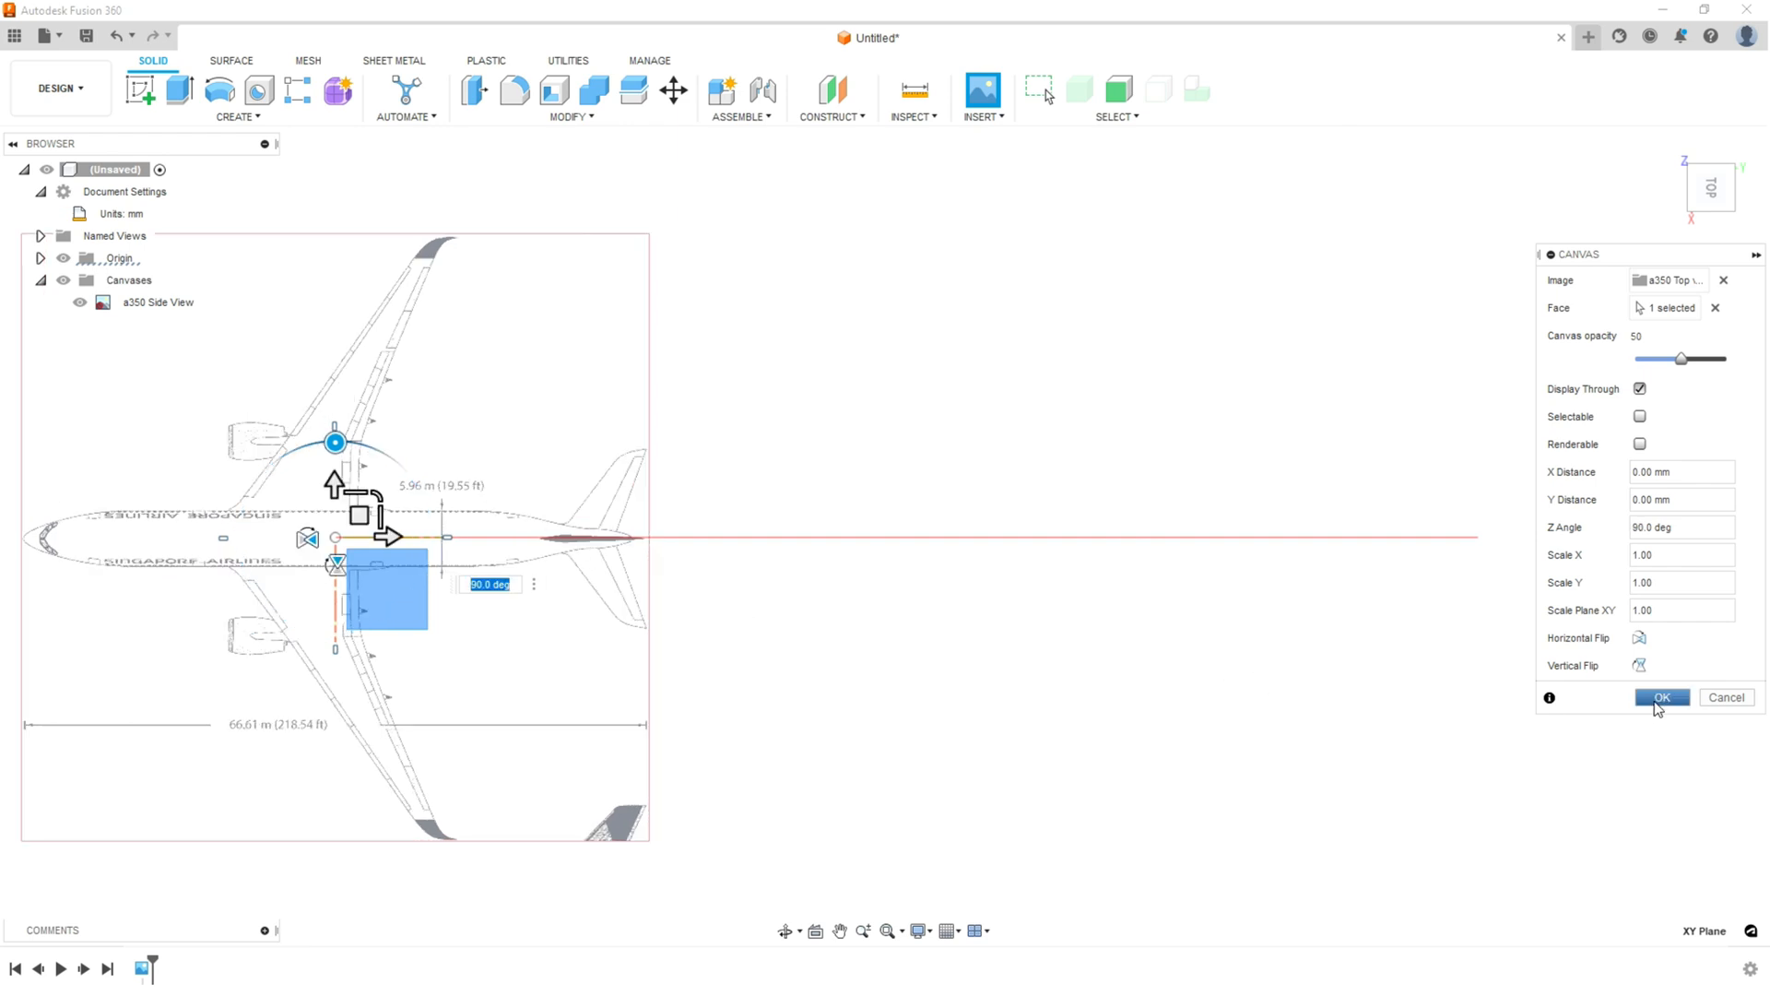
click(1660, 697)
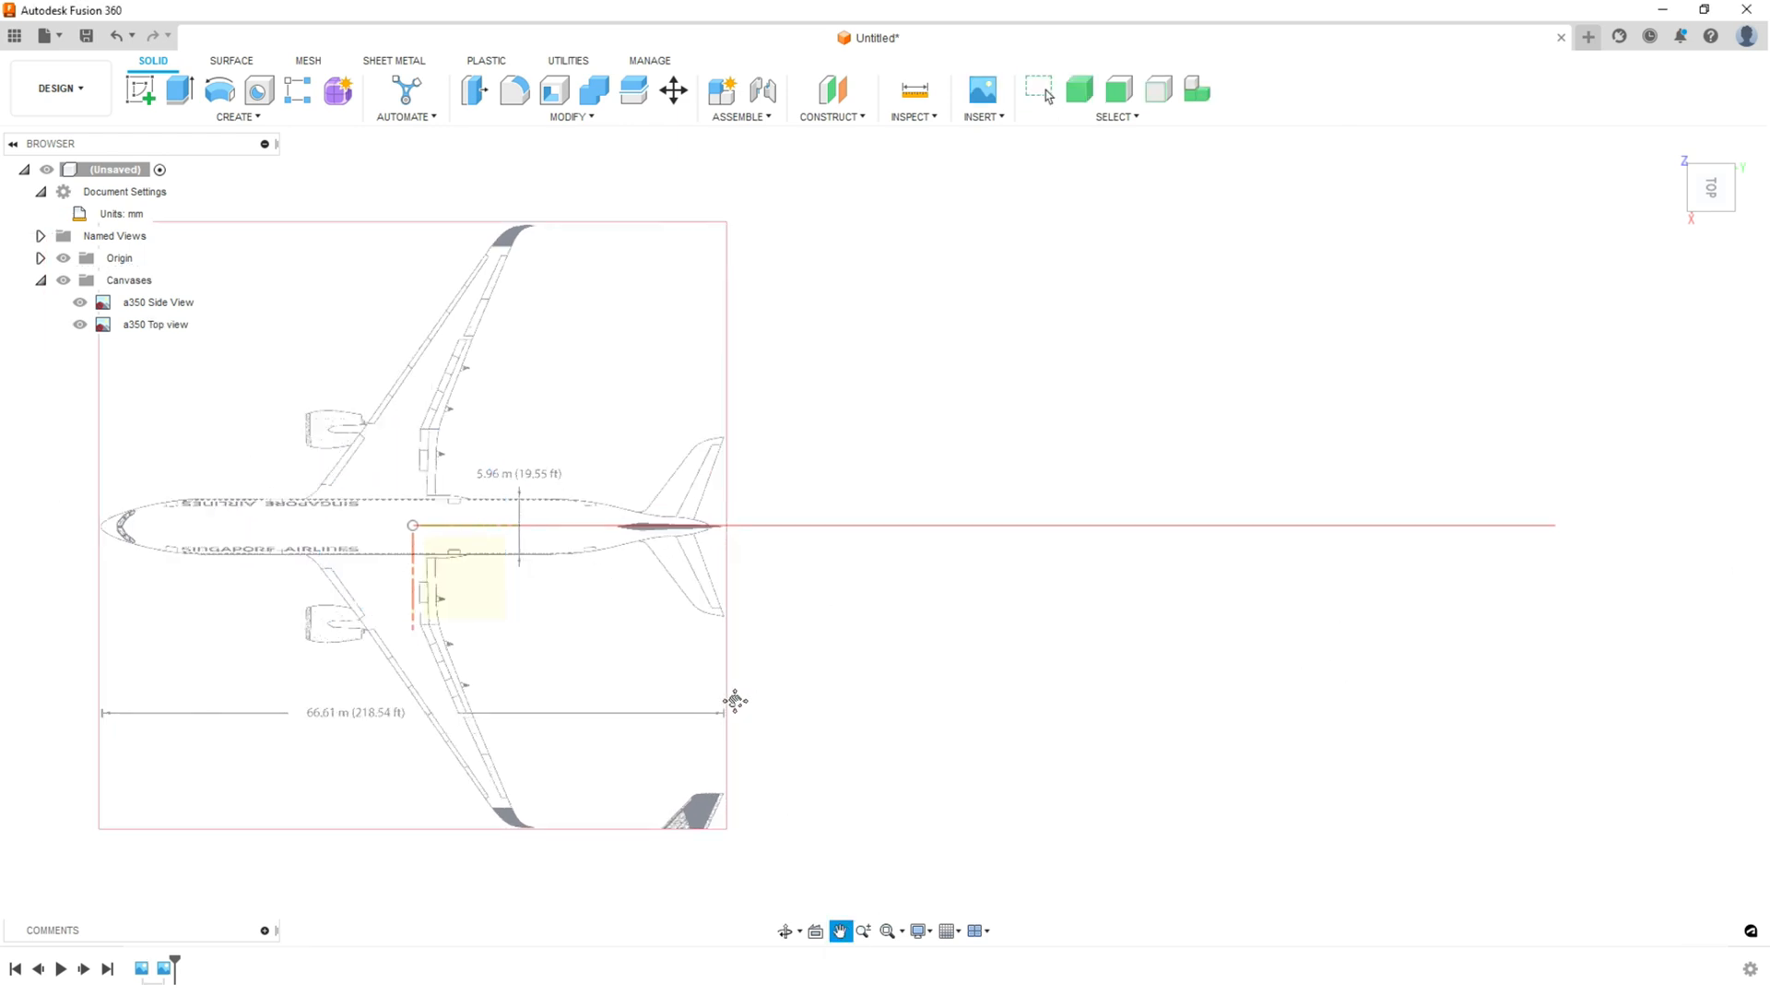
drag(735, 699, 886, 675)
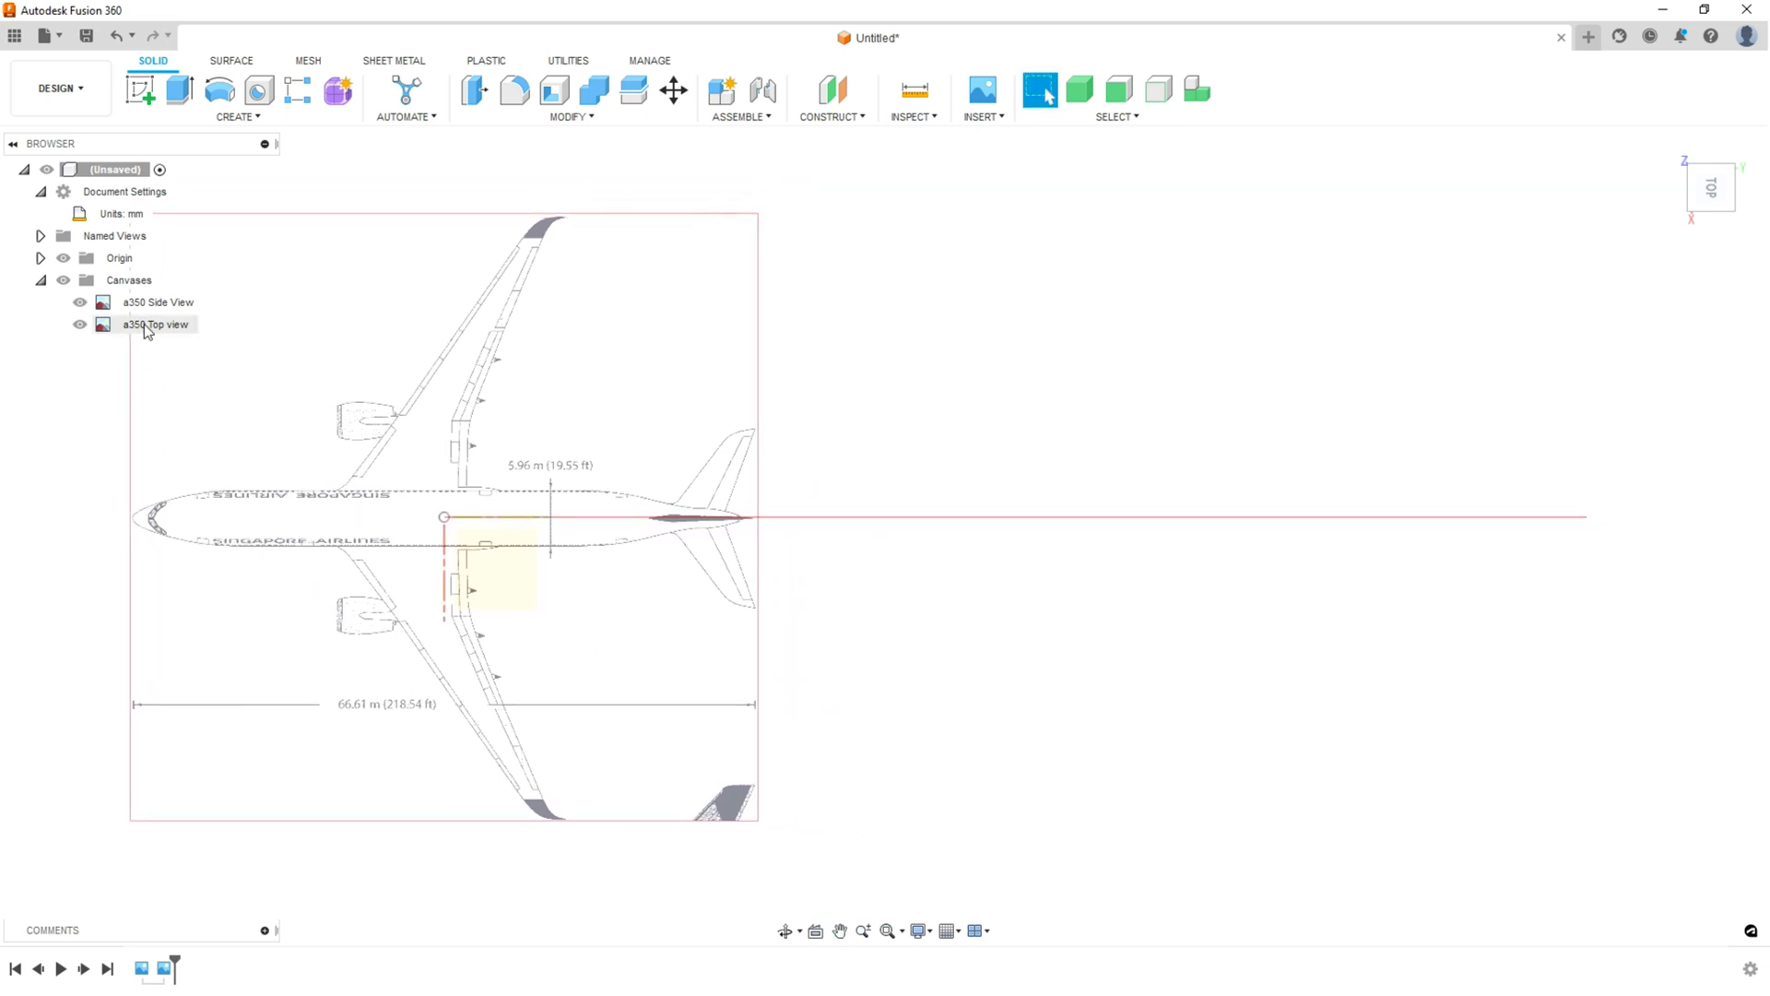
- Edit the a350 Top view canvas position so its nose sits at the origin
right_click(155, 323)
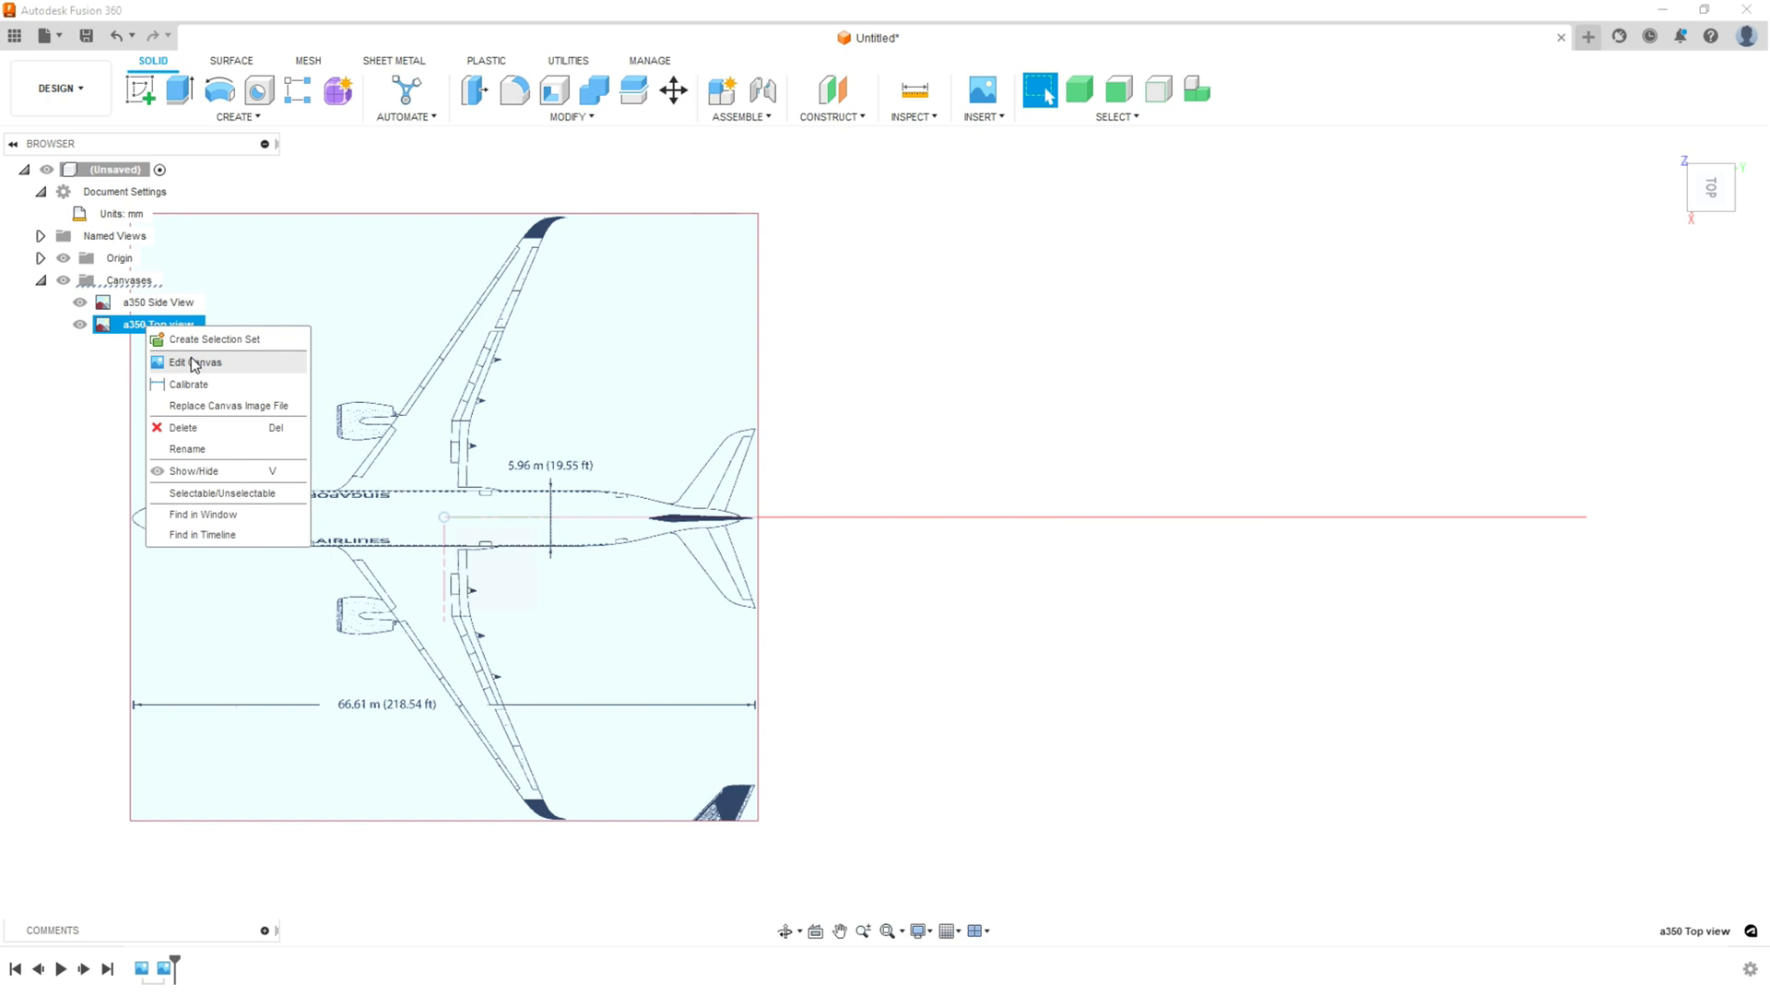
click(192, 363)
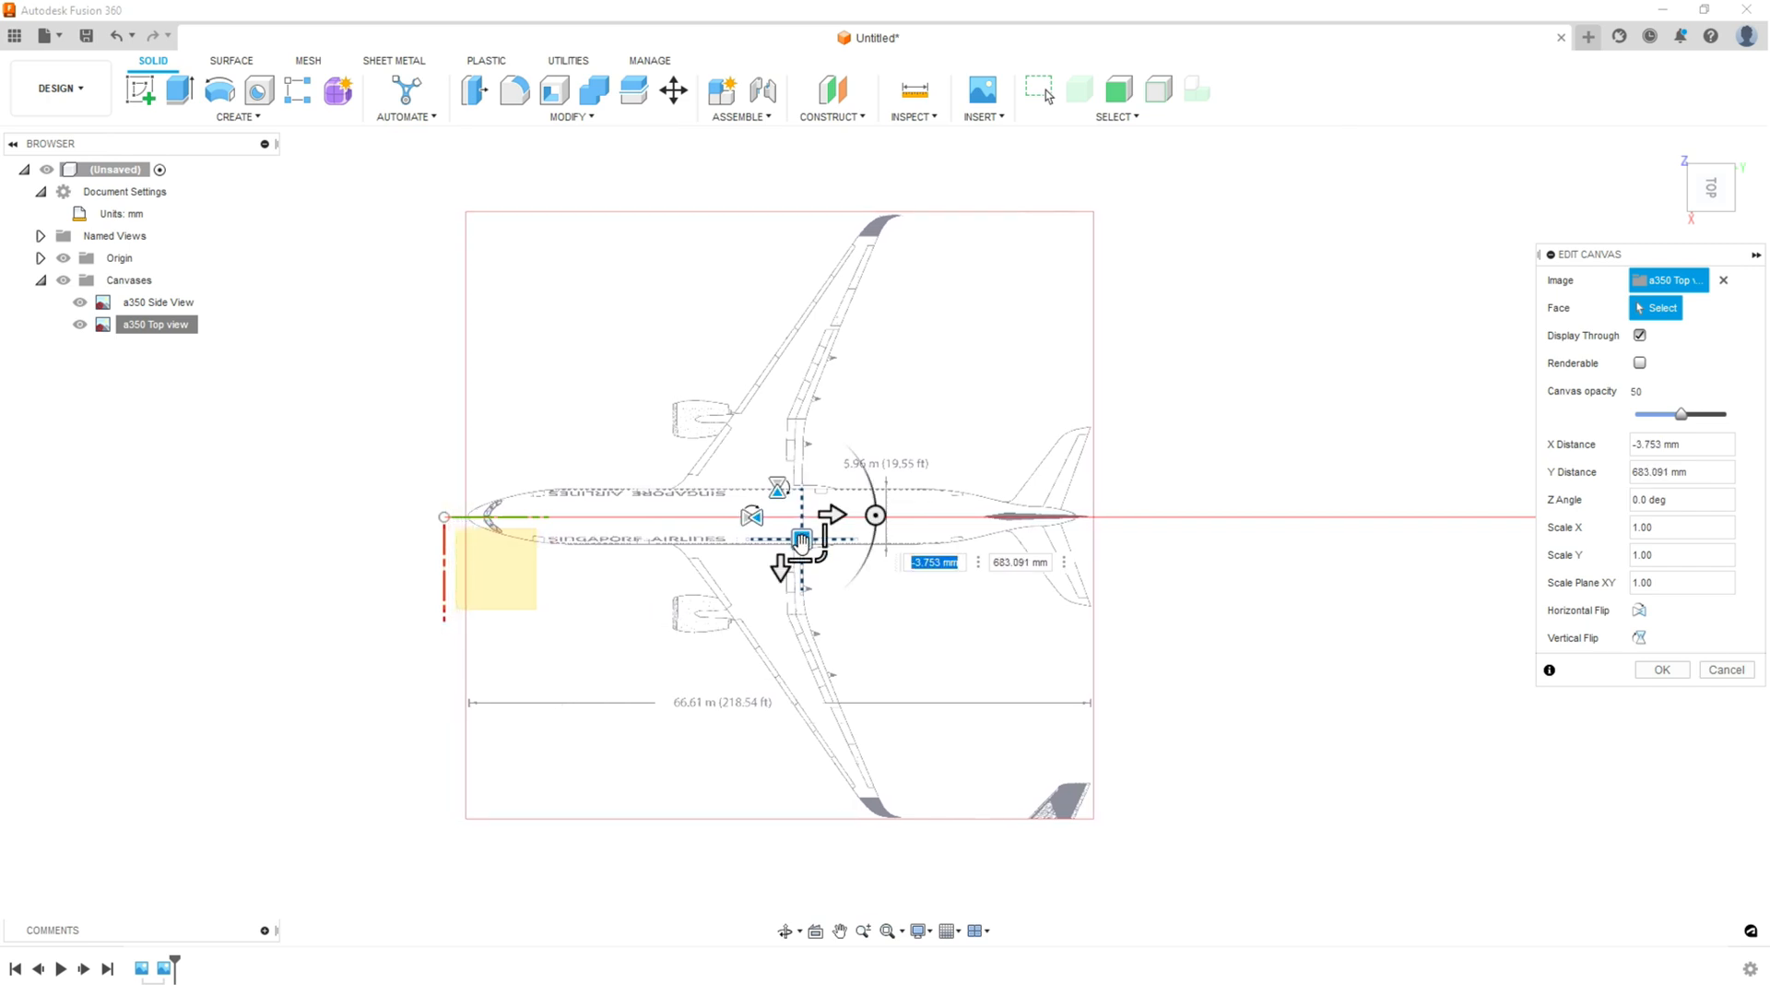
drag(801, 538, 801, 543)
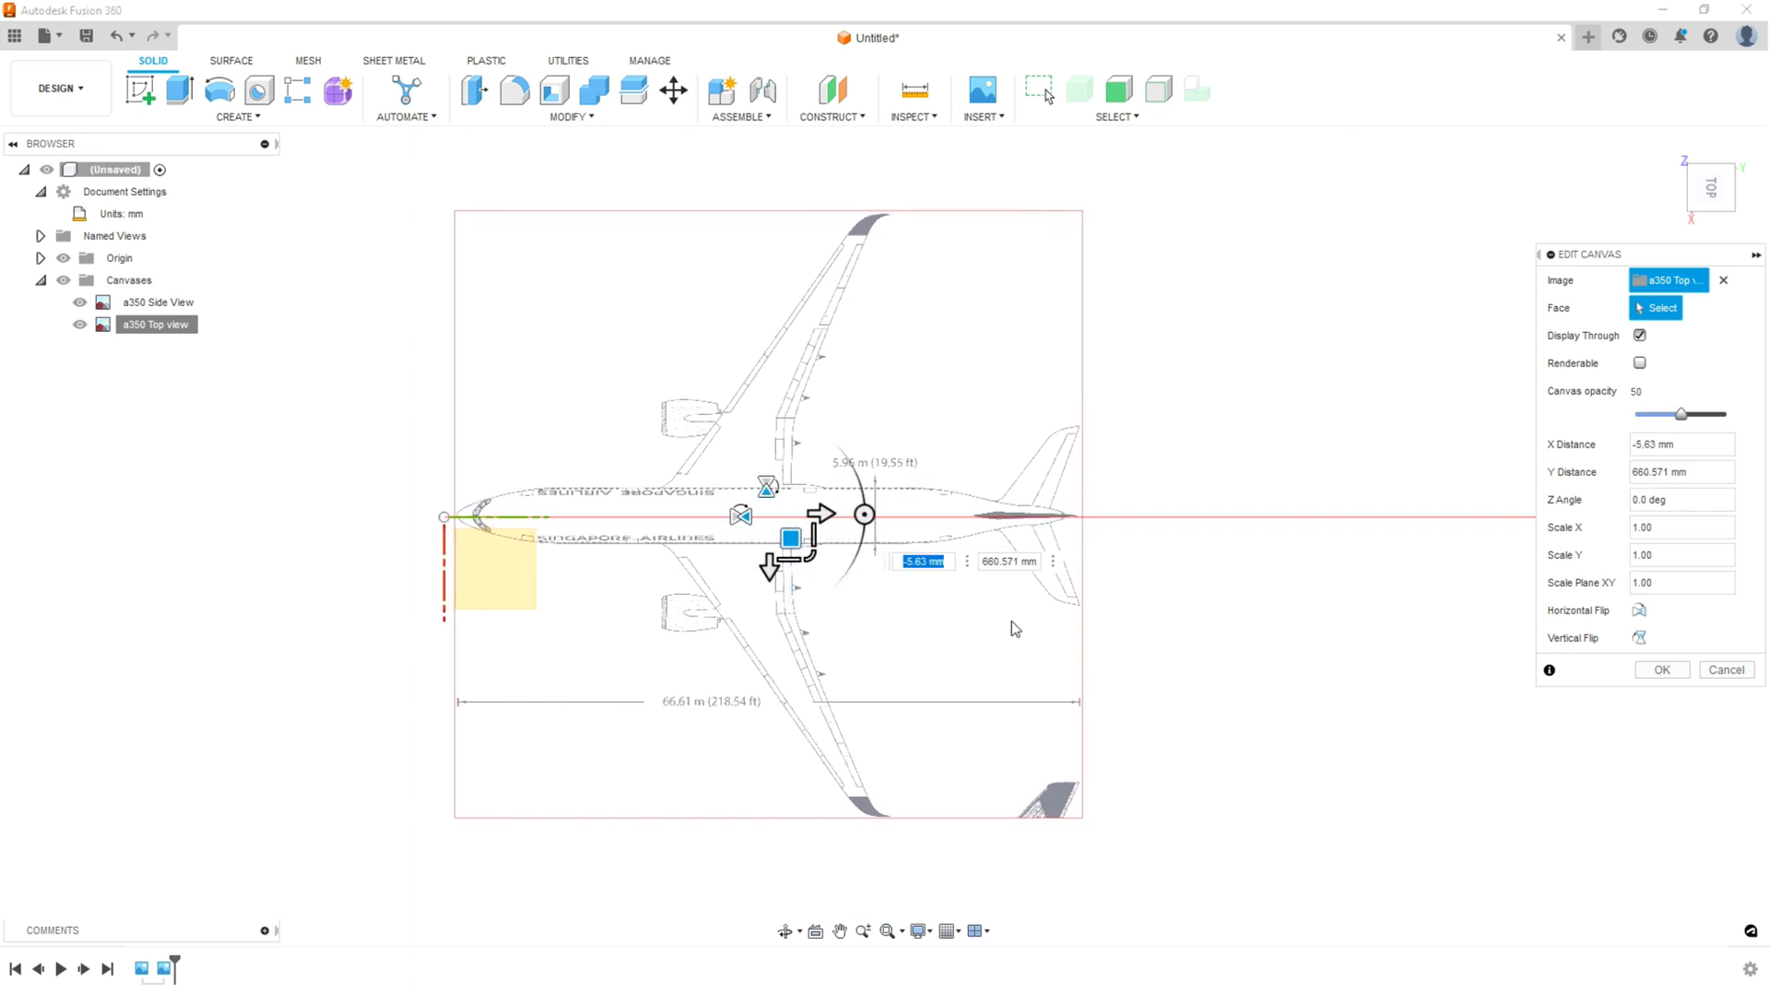
click(1660, 669)
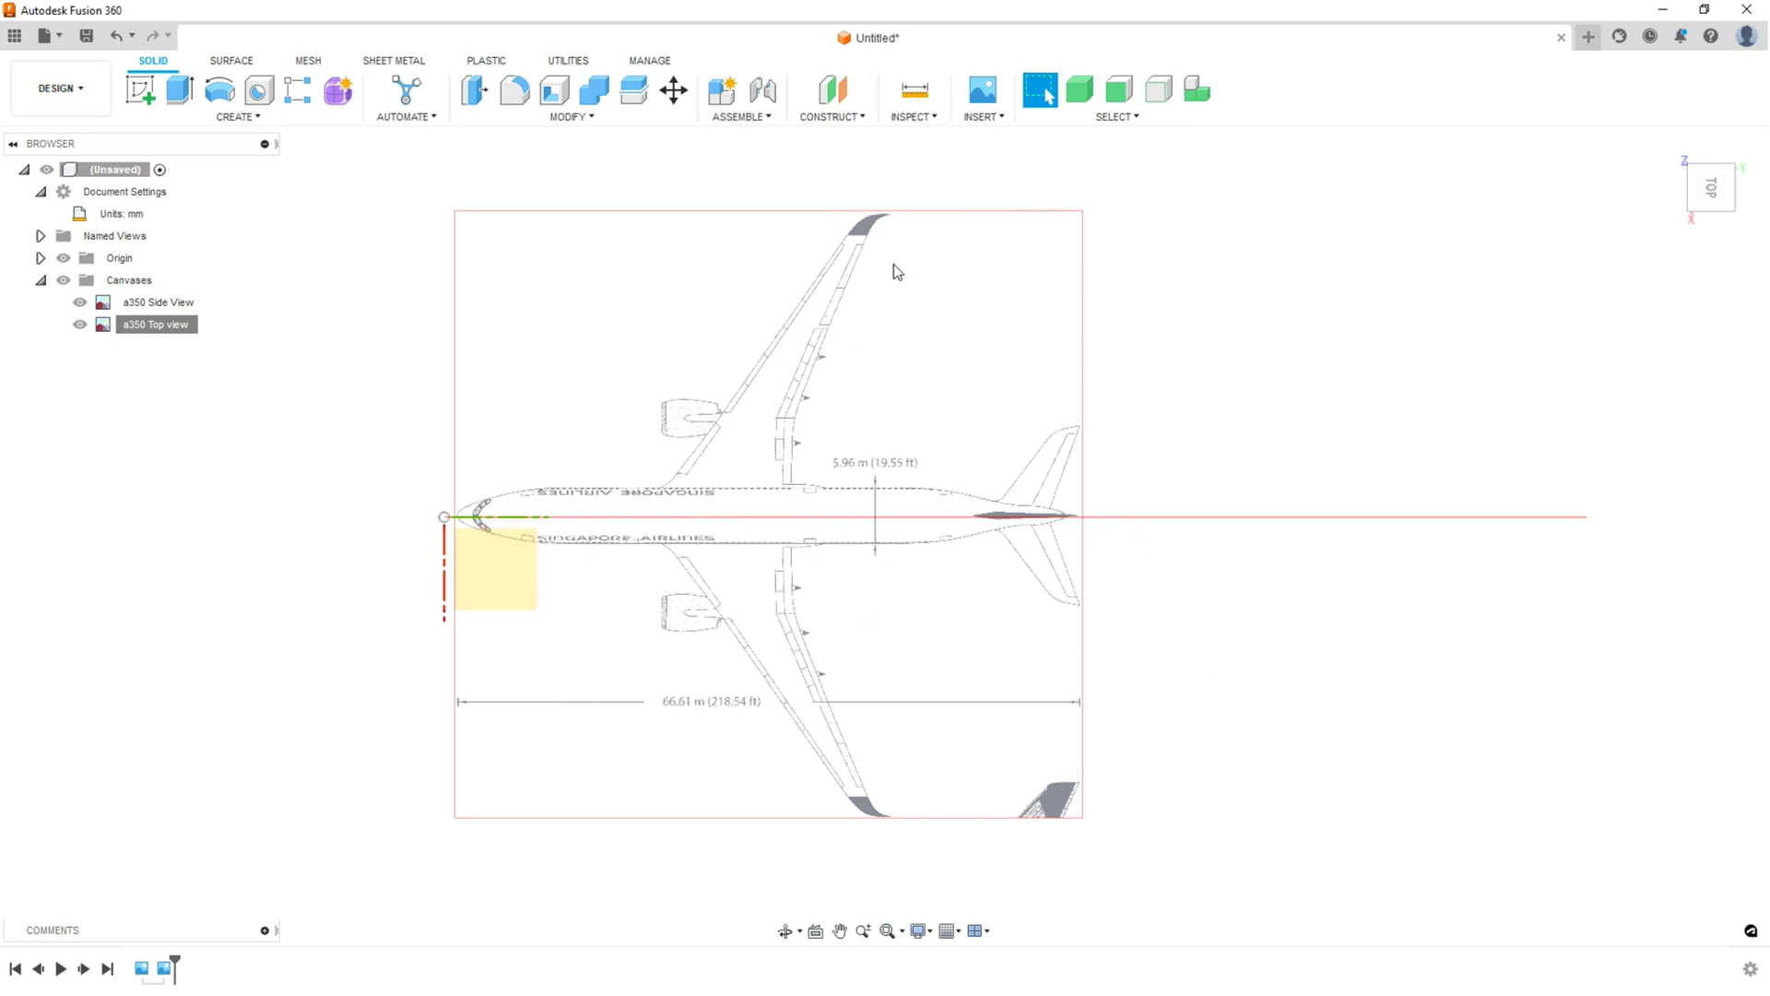
mouse_move(1099, 814)
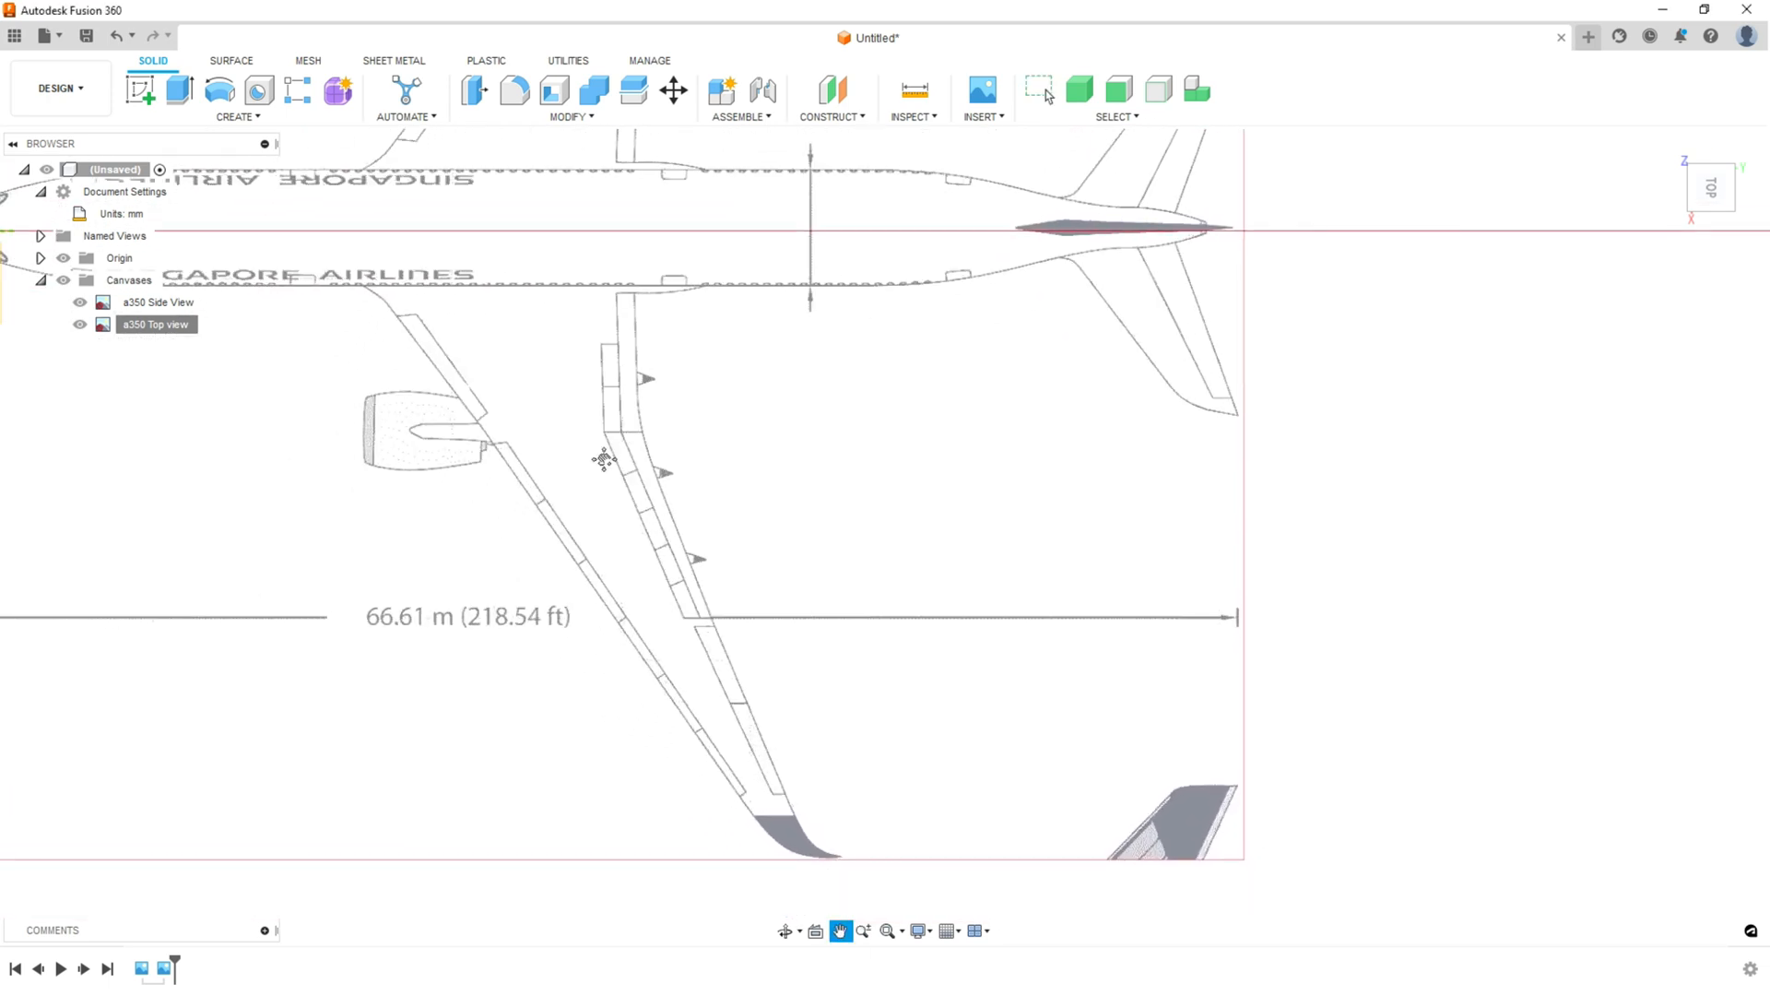
- Calibrate the a350 Top view canvas to a wingtip distance of 215
right_click(156, 324)
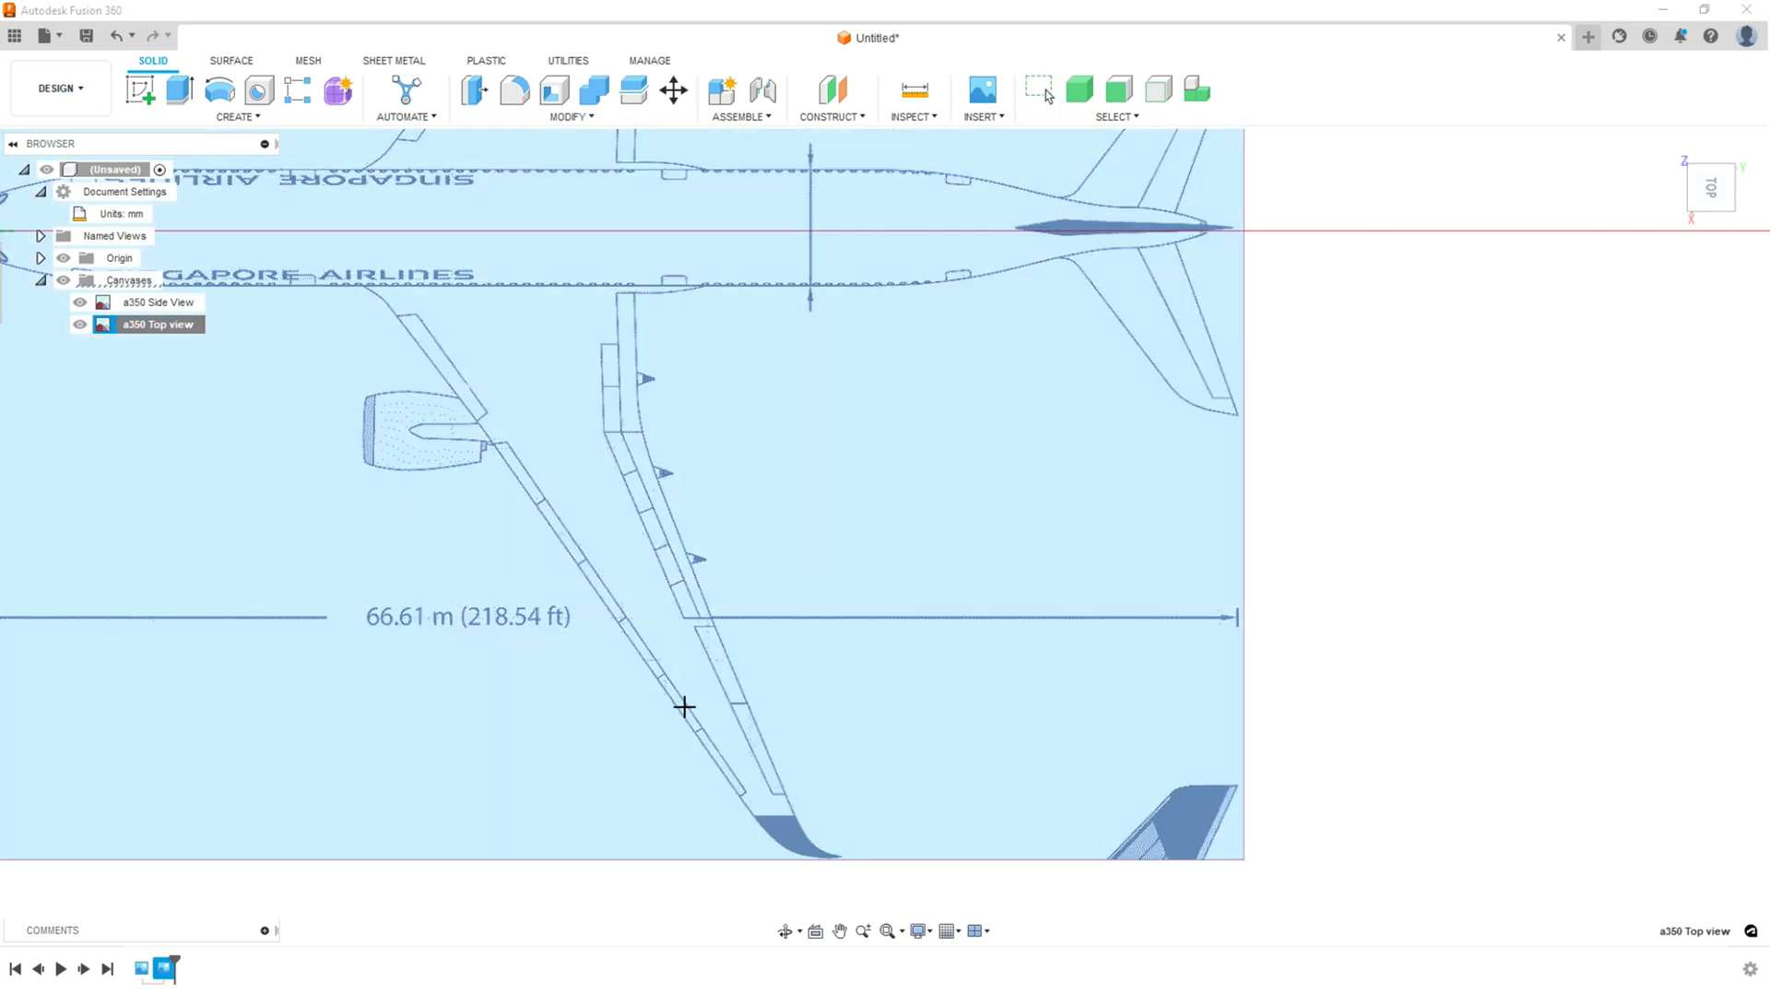
mouse_move(836, 855)
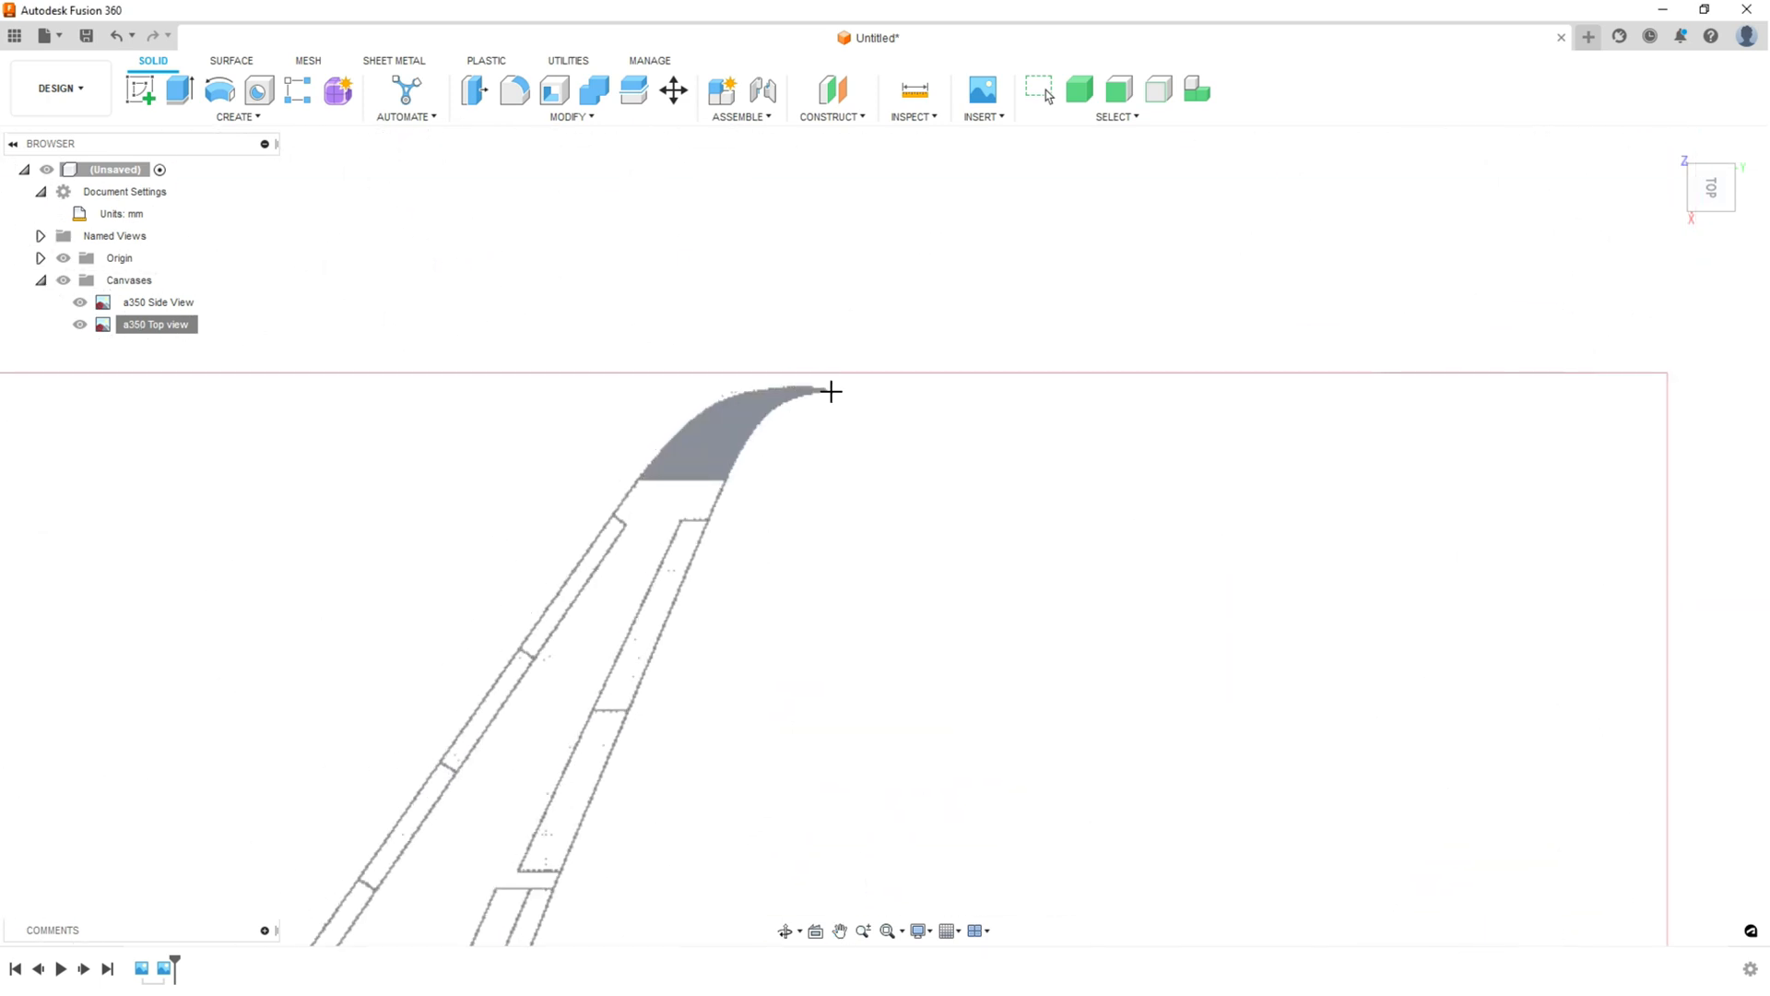
click(811, 392)
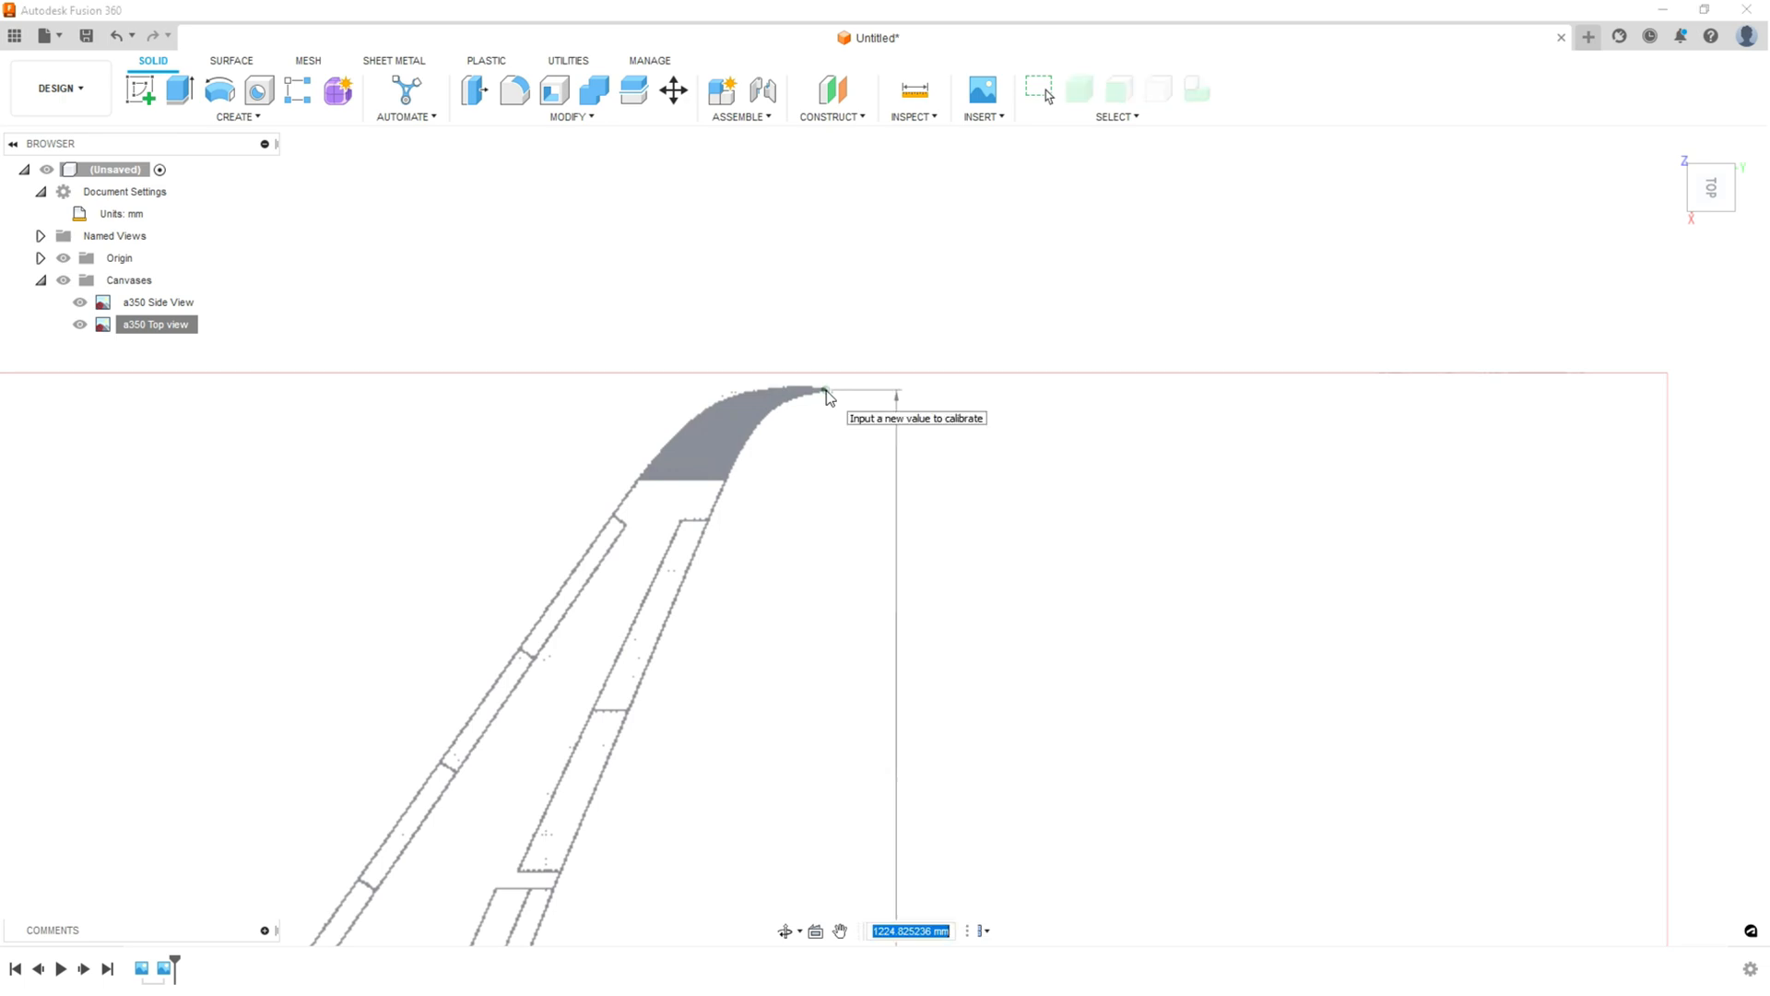
text(215)
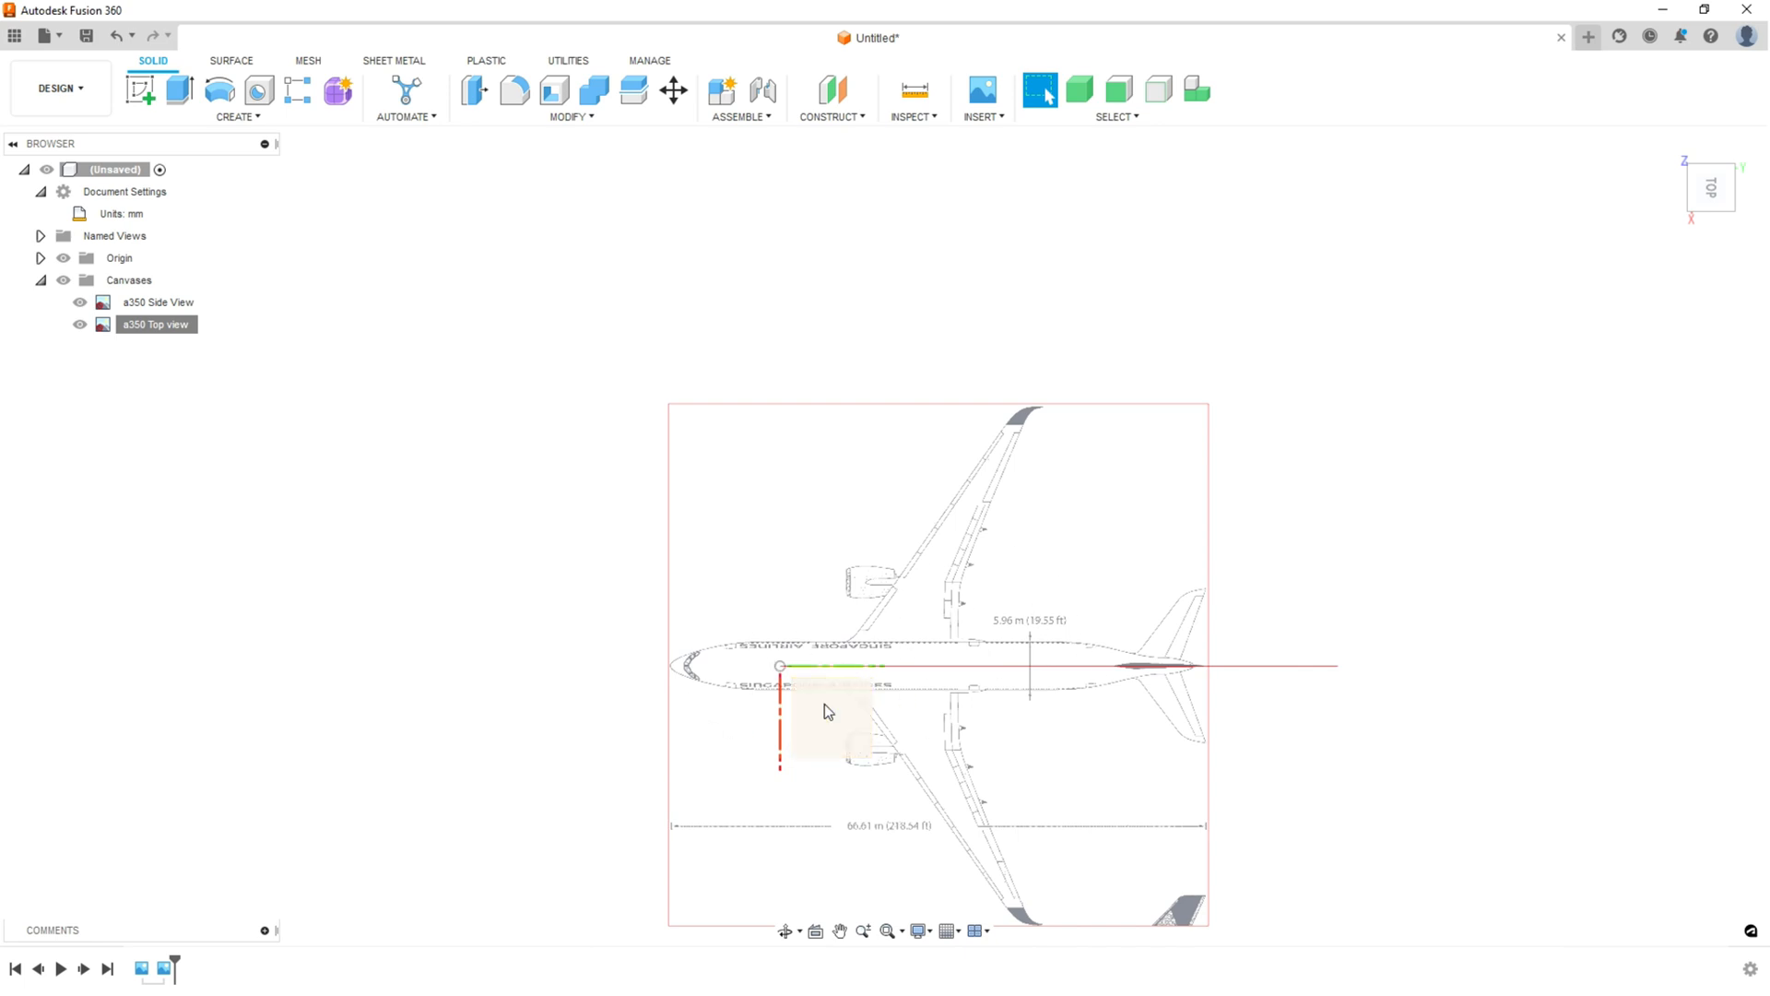
- Re-edit the resized a350 Top view canvas, dragging its nose back onto the origin
click(156, 324)
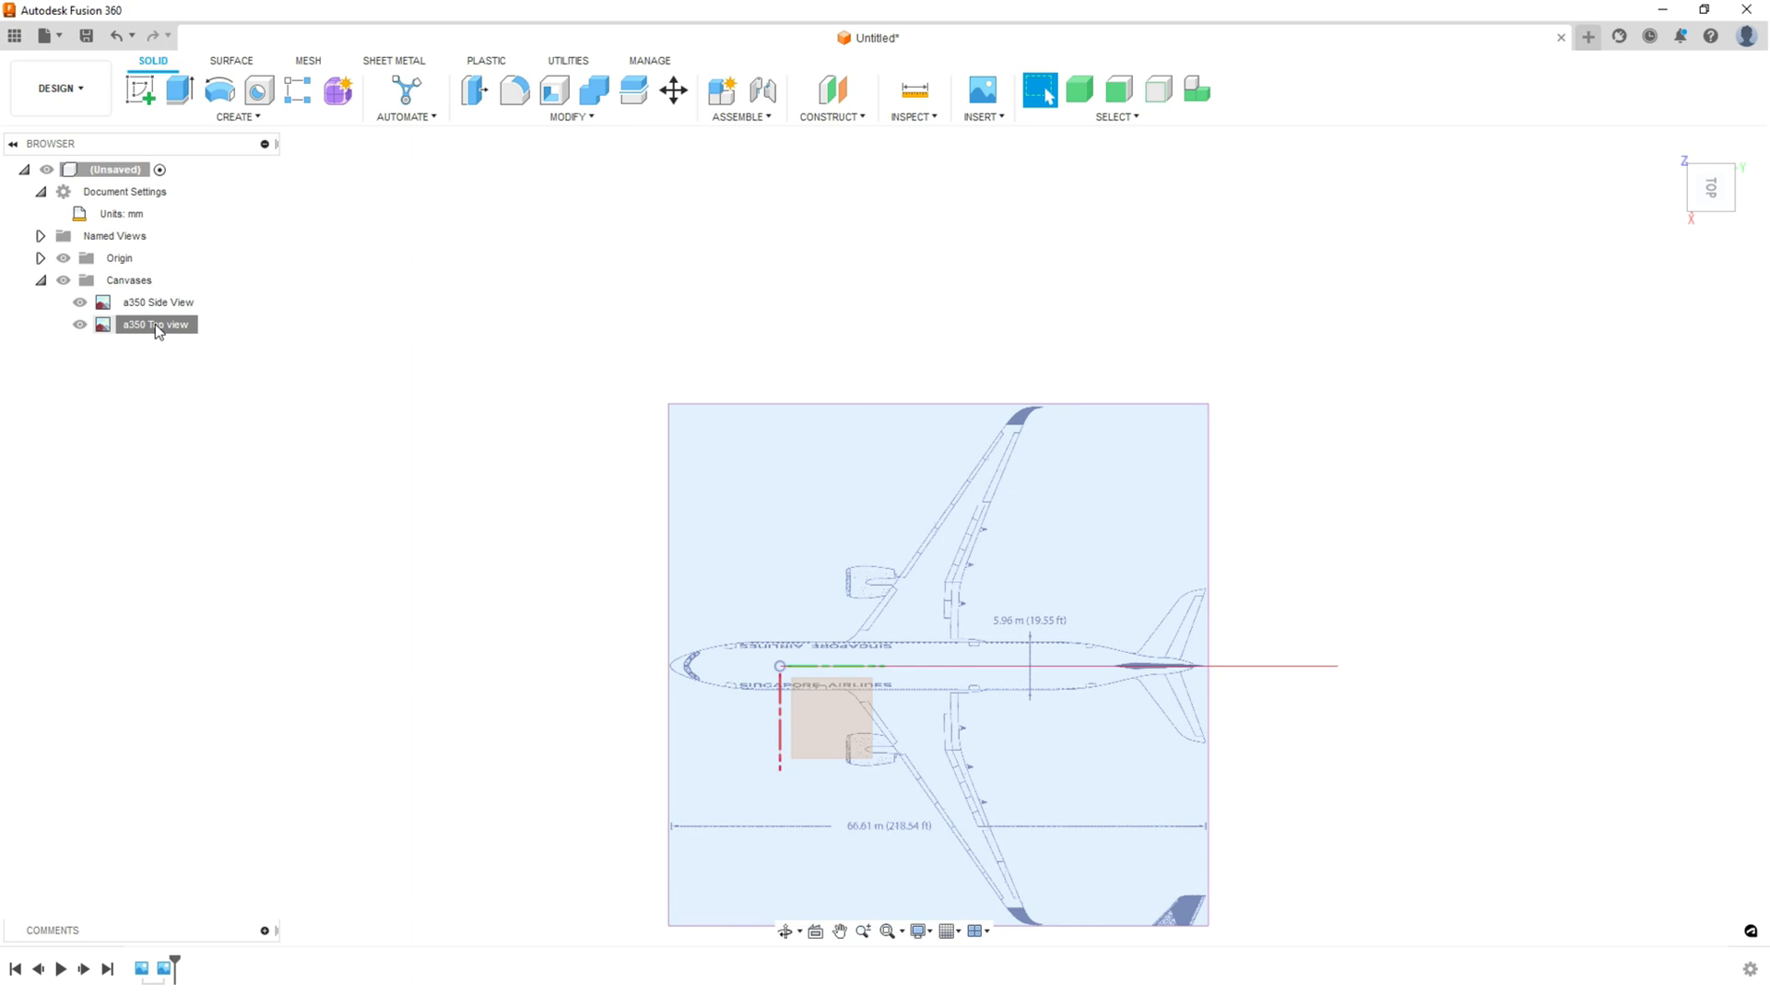
double_click(155, 323)
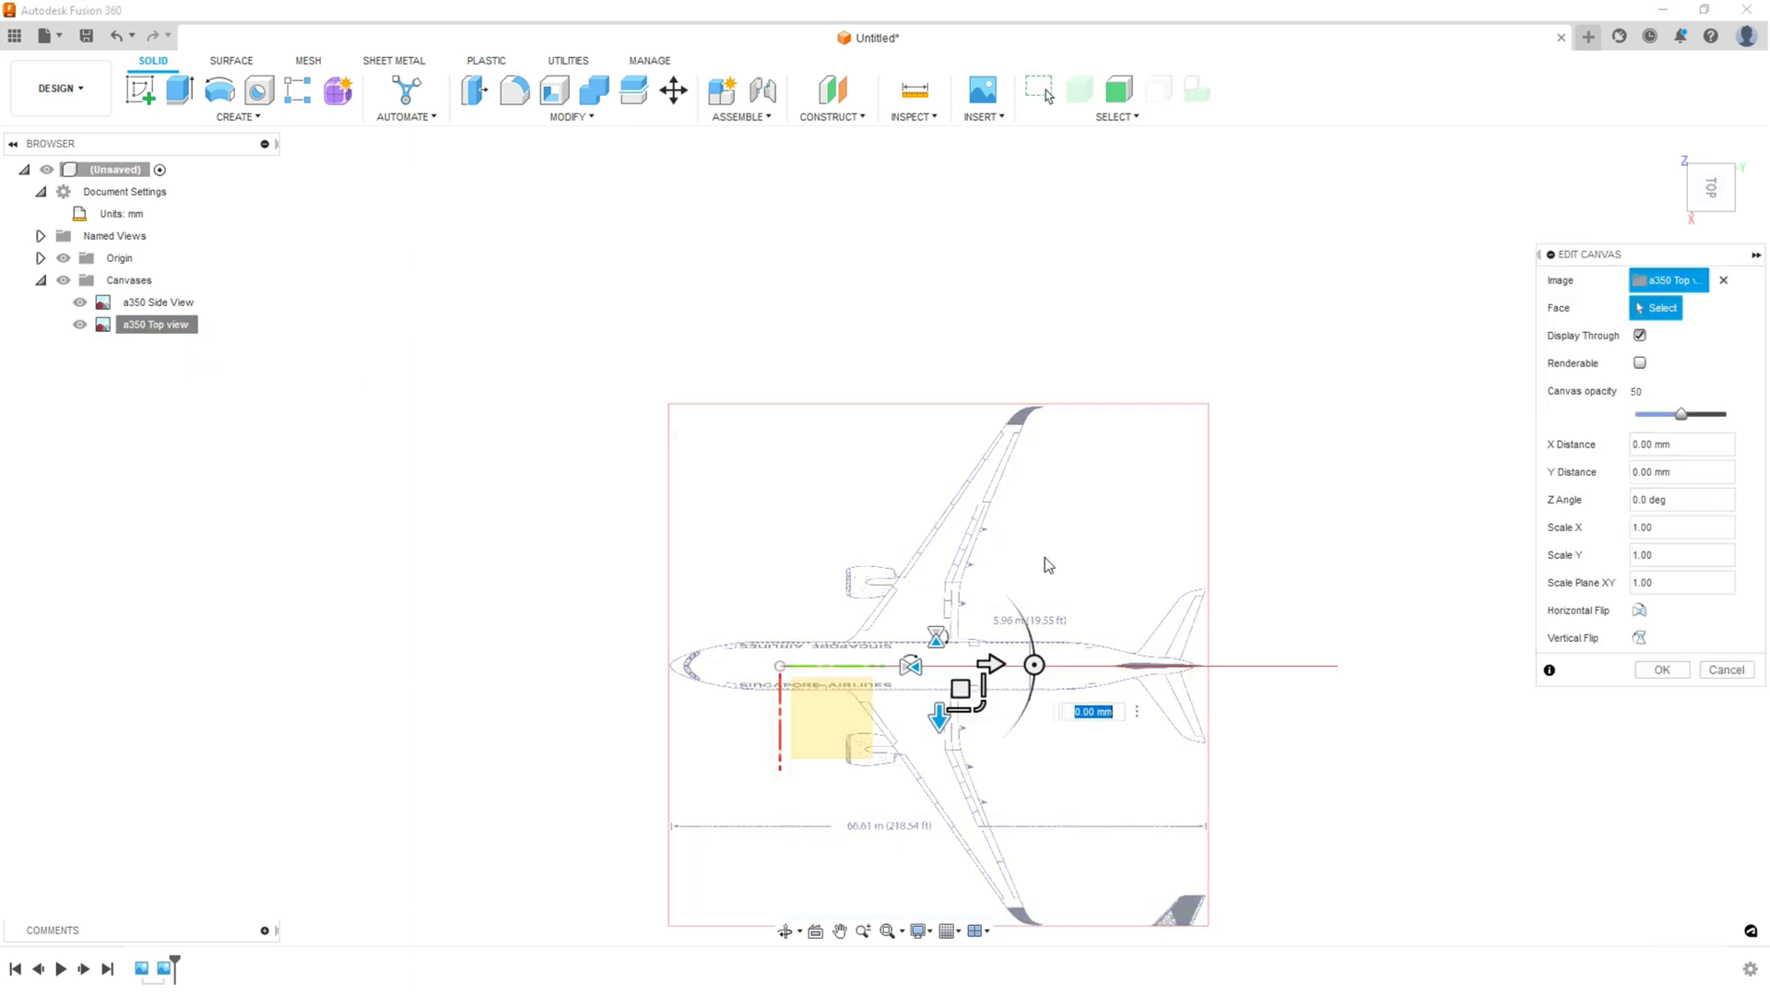
drag(940, 664, 1070, 690)
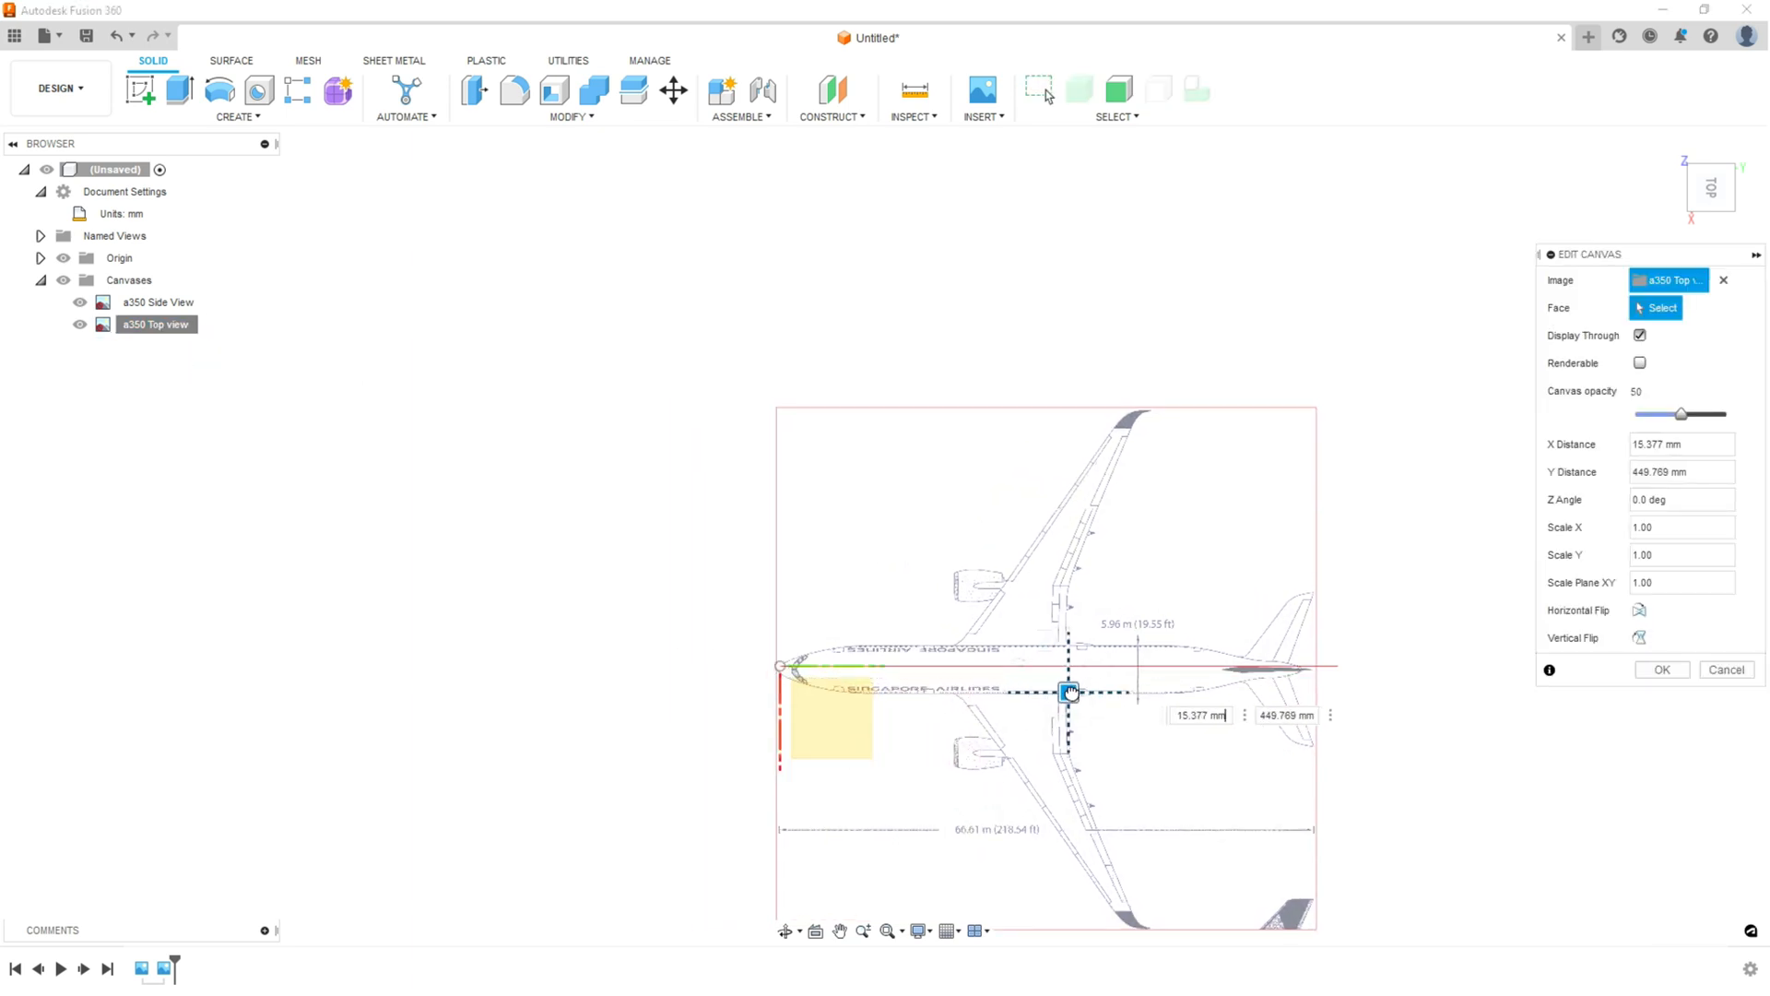
drag(1068, 692, 1078, 688)
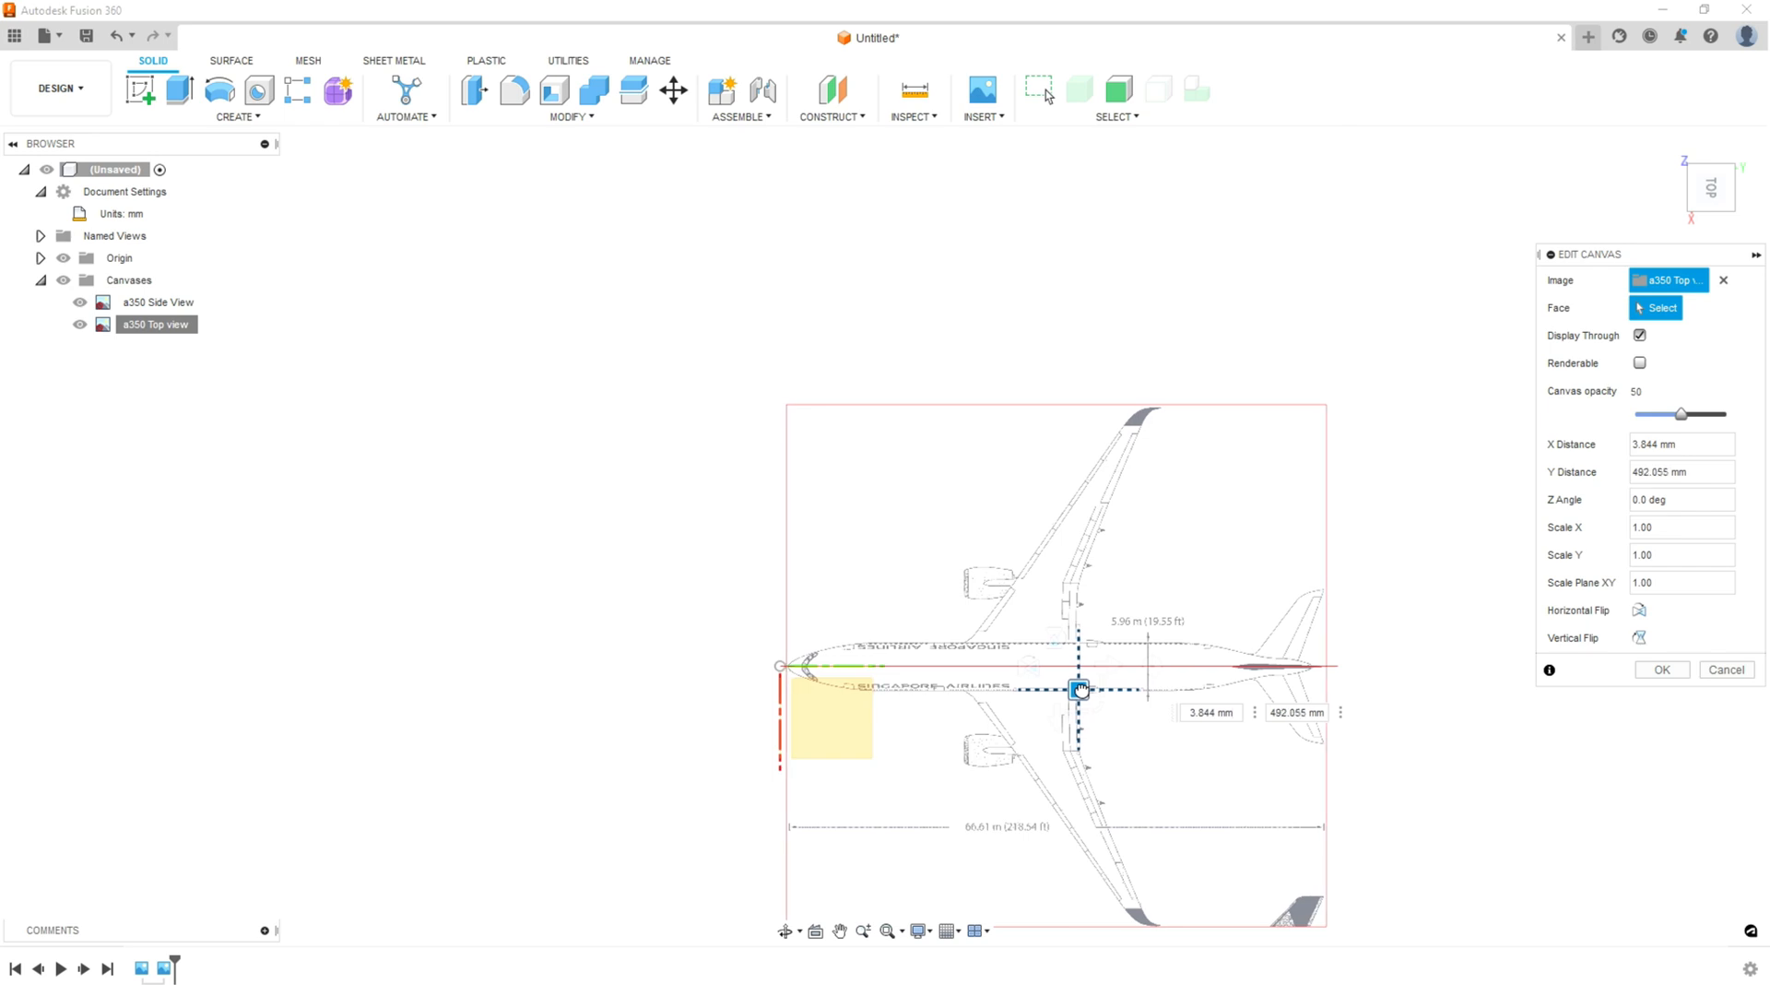
drag(1078, 689, 1073, 686)
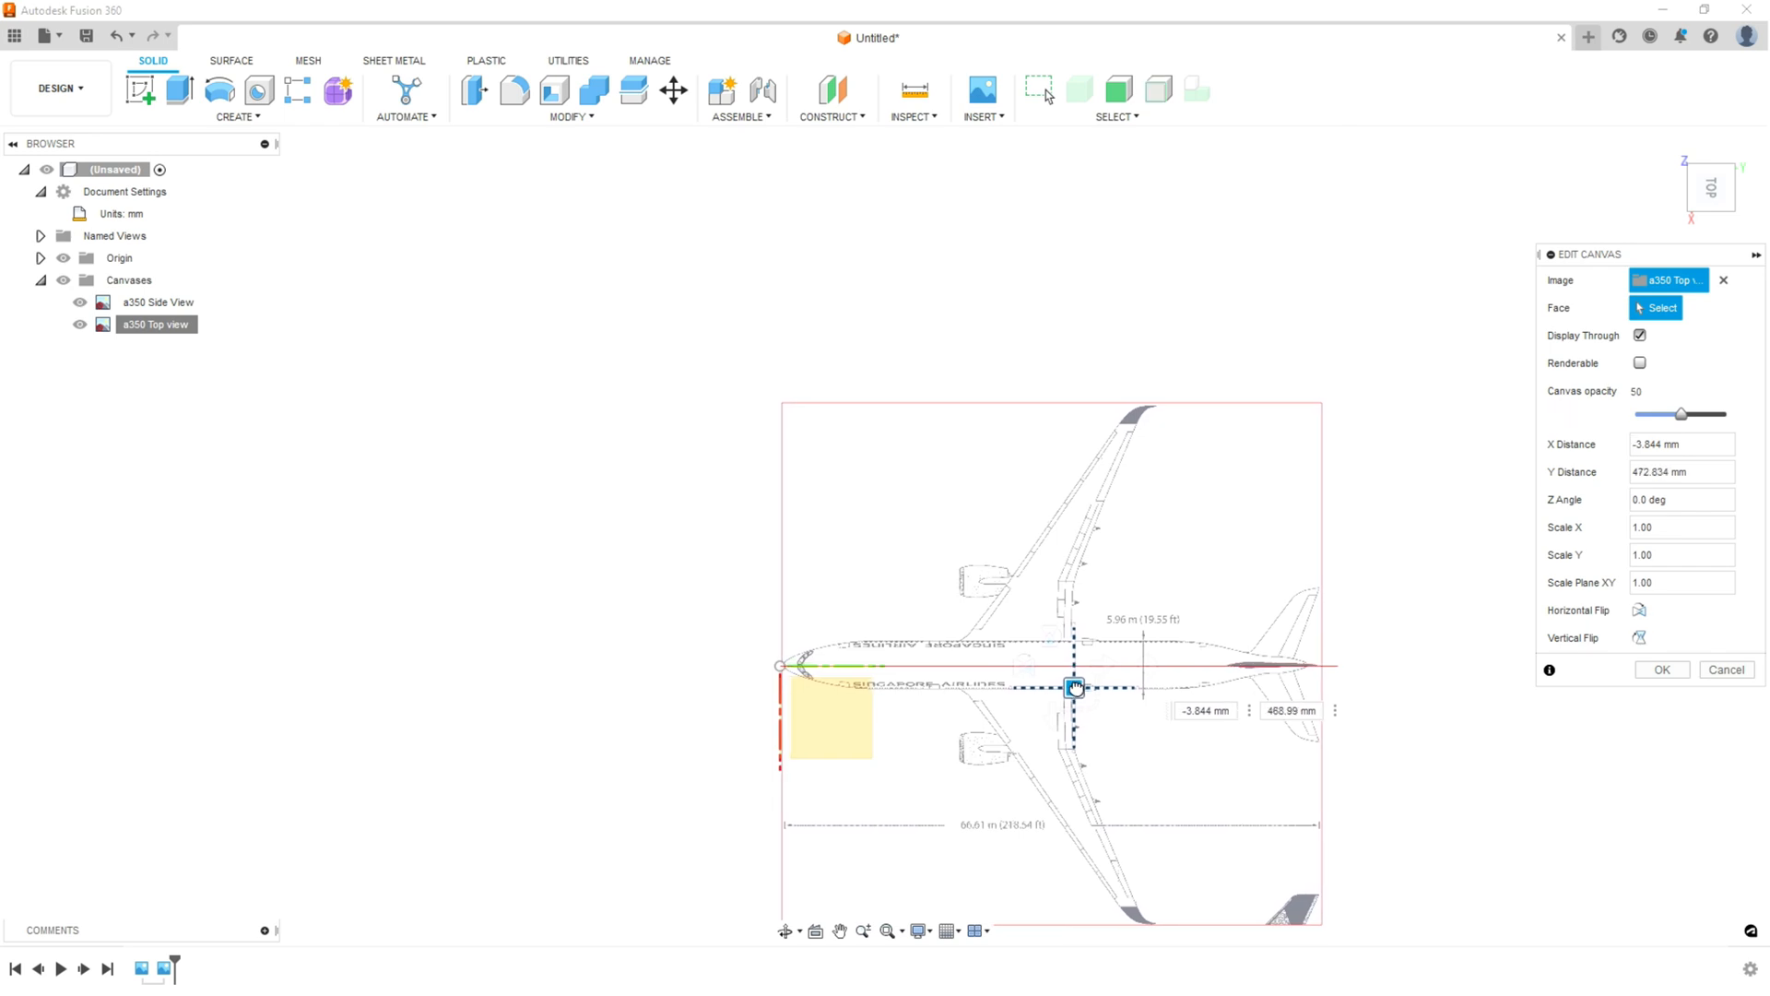
drag(1074, 686, 1073, 690)
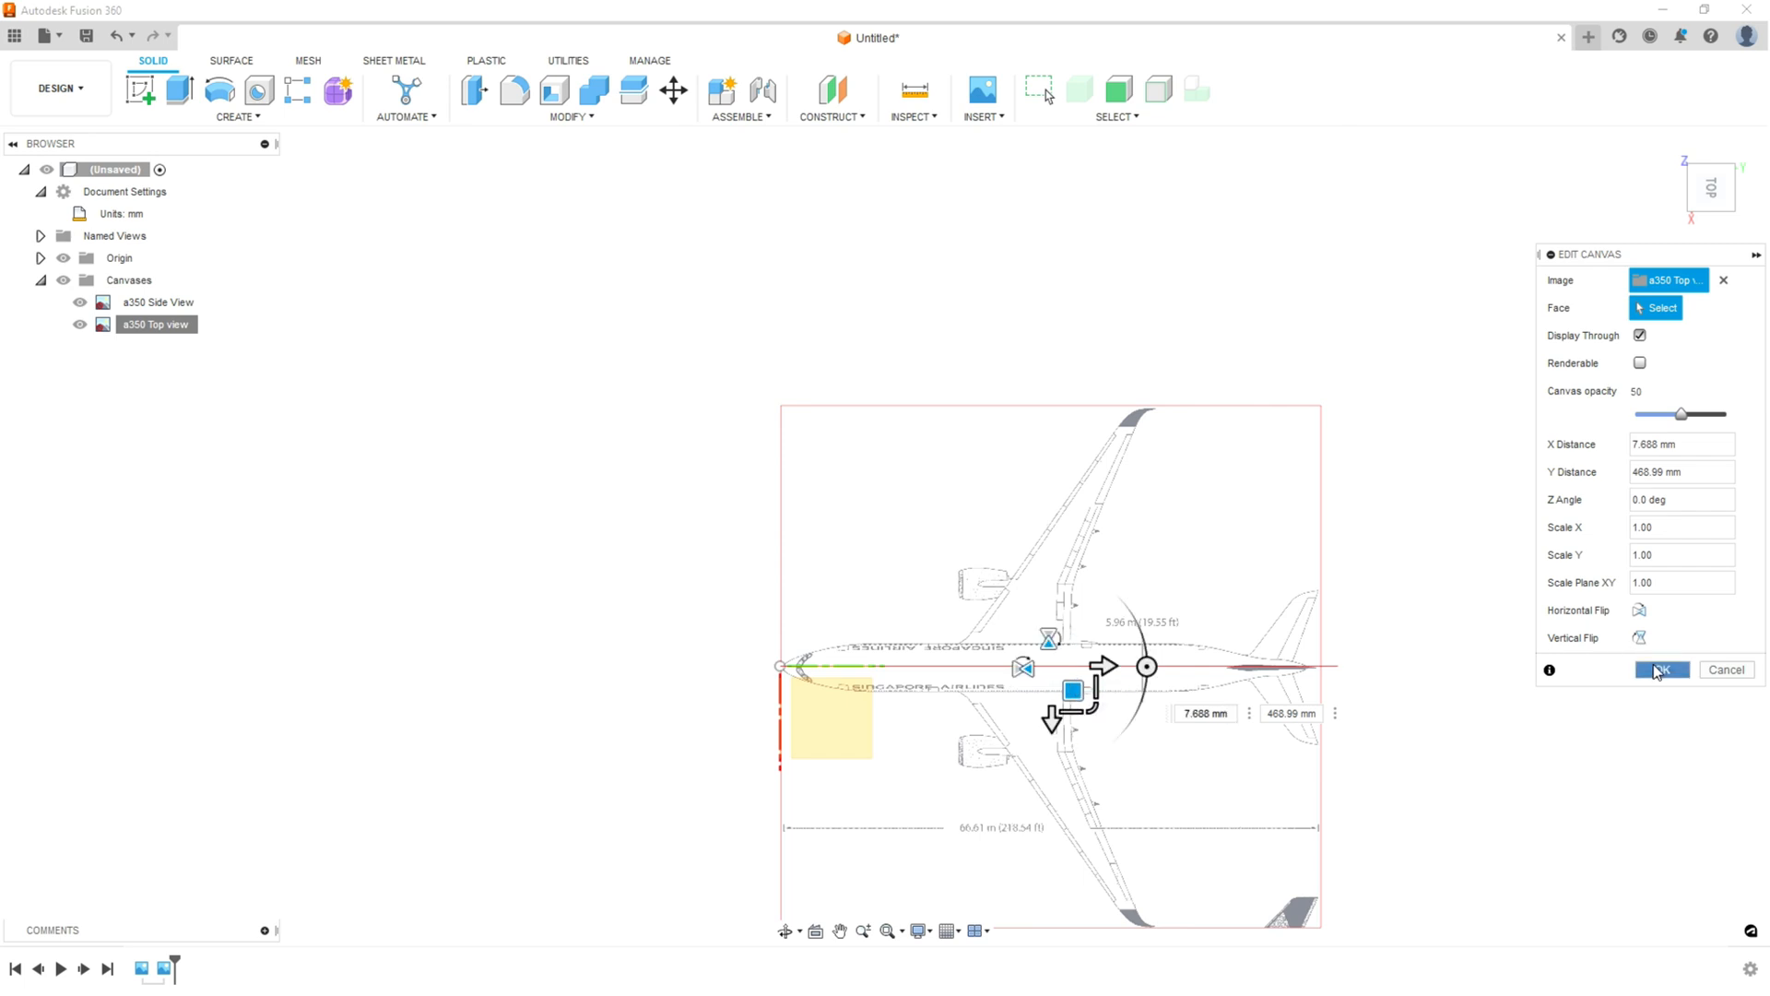
click(1660, 669)
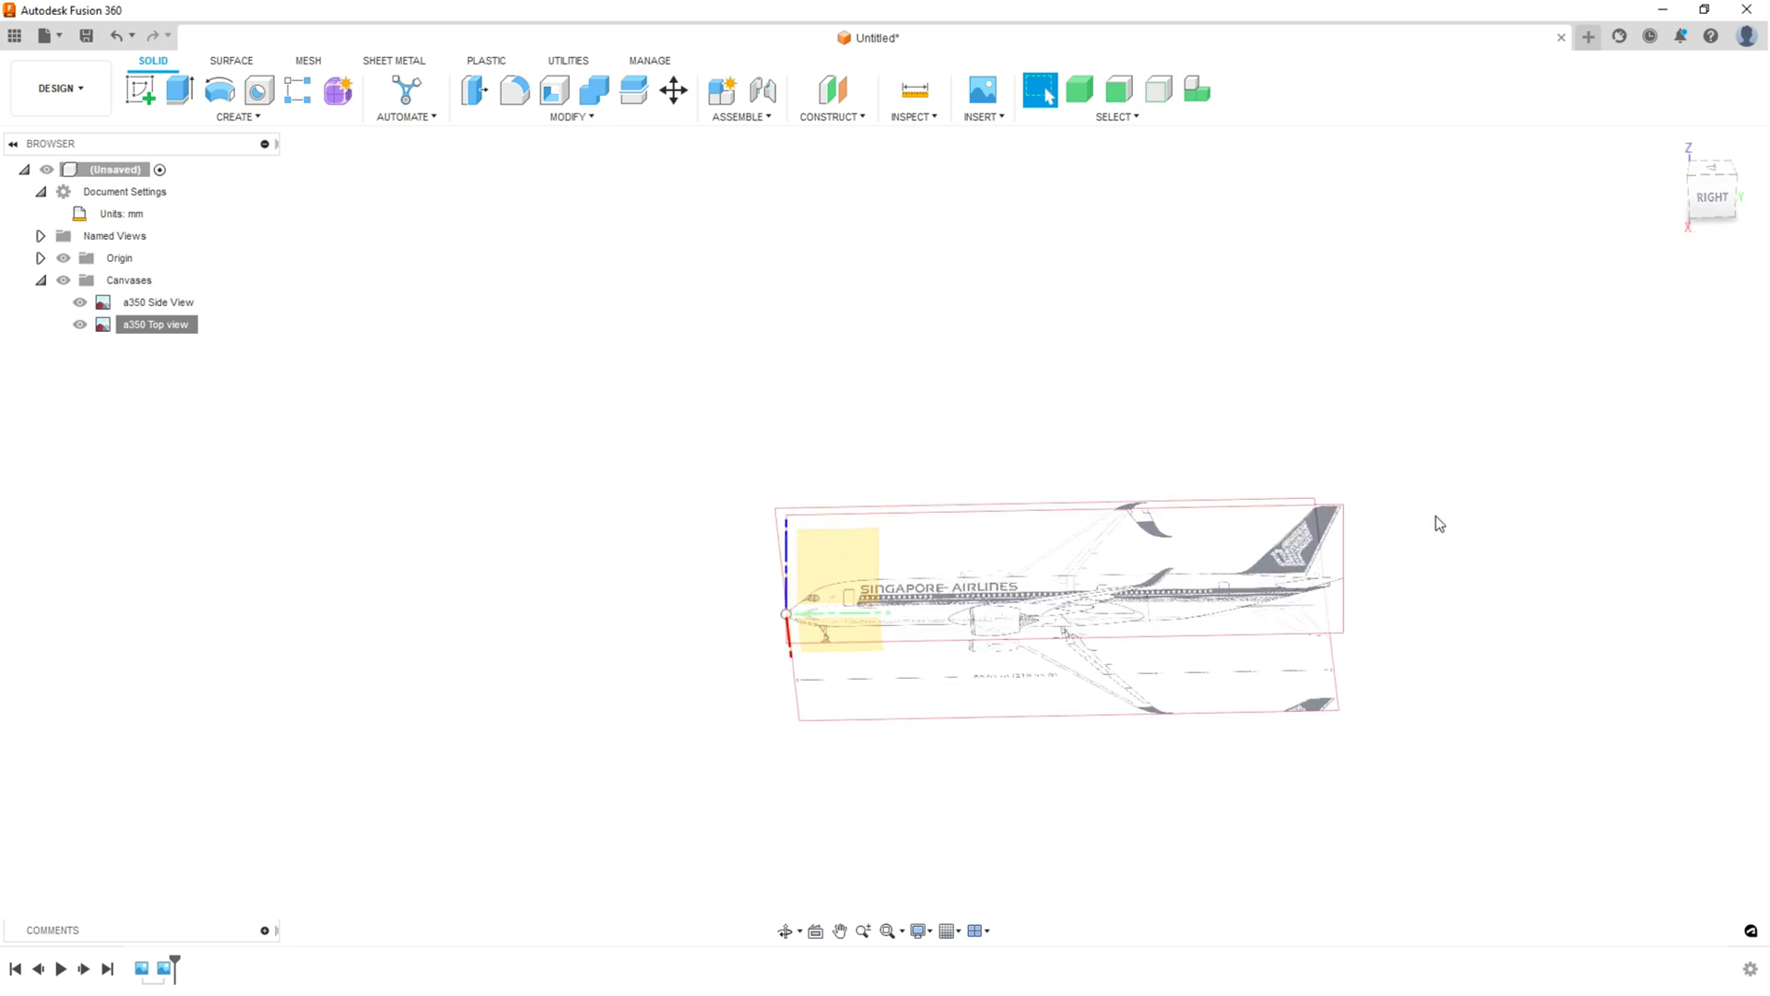
mouse_move(1645, 391)
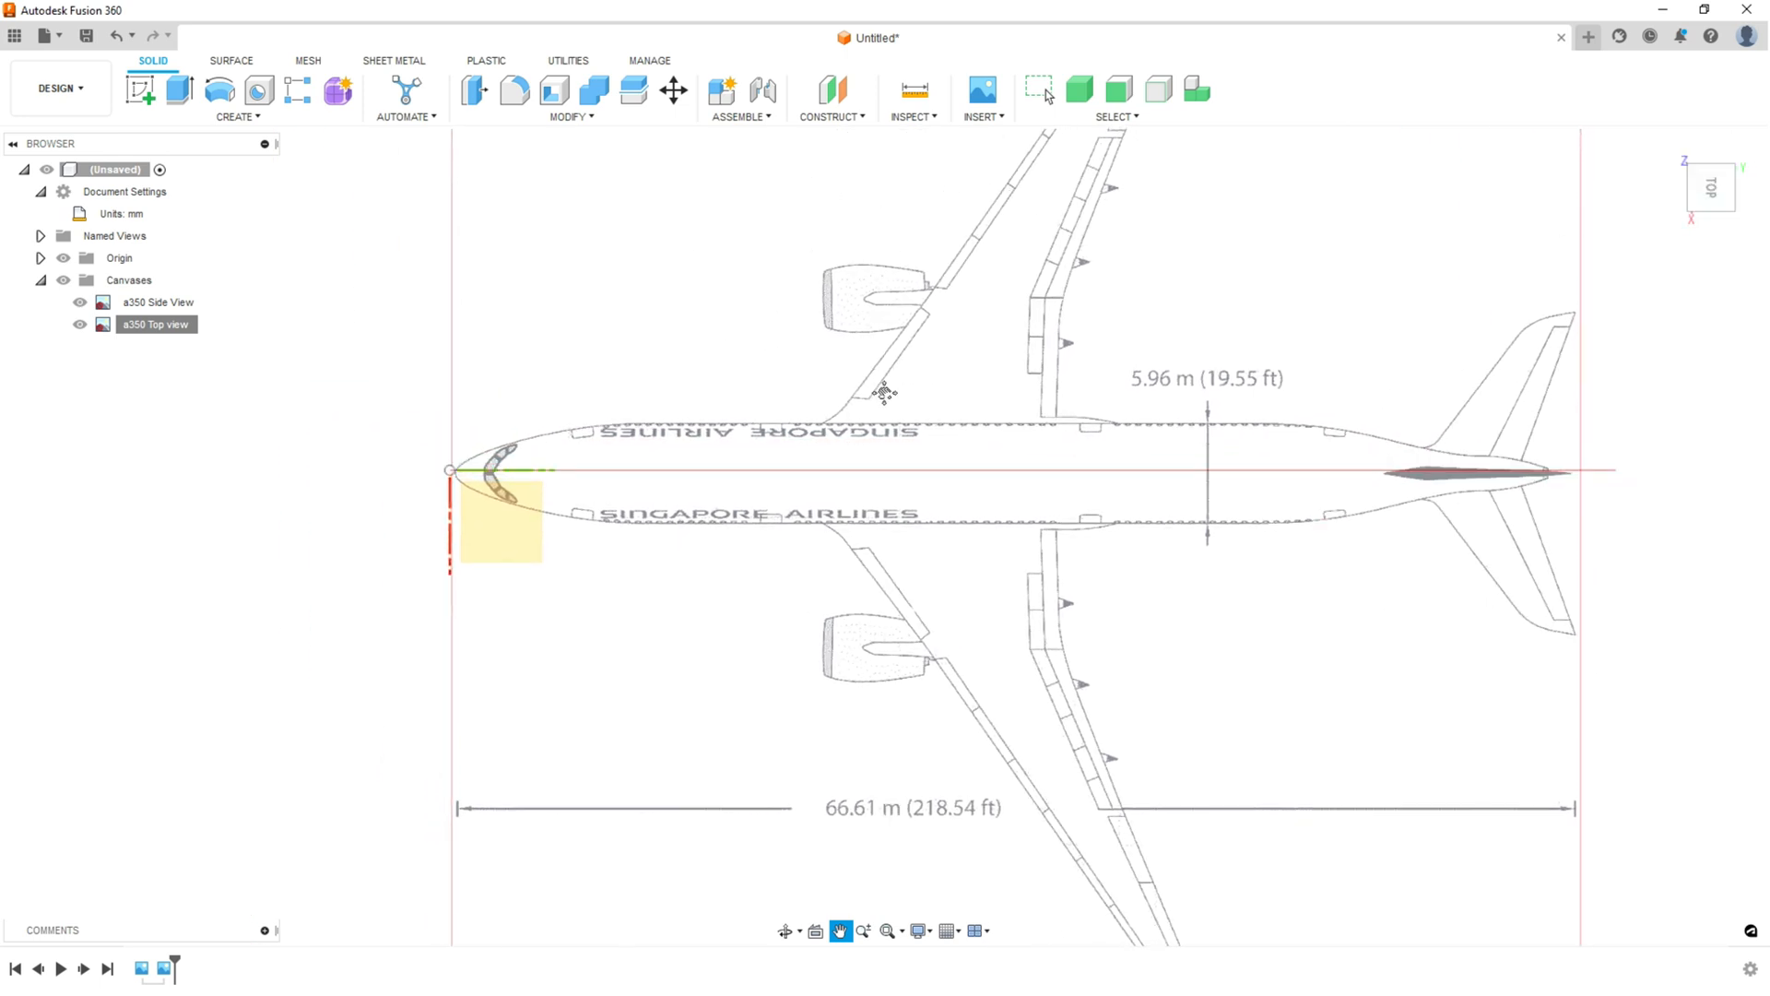
- Calibrate the a350 Top view canvas from nose to tail tip as 2268 long
click(1040, 90)
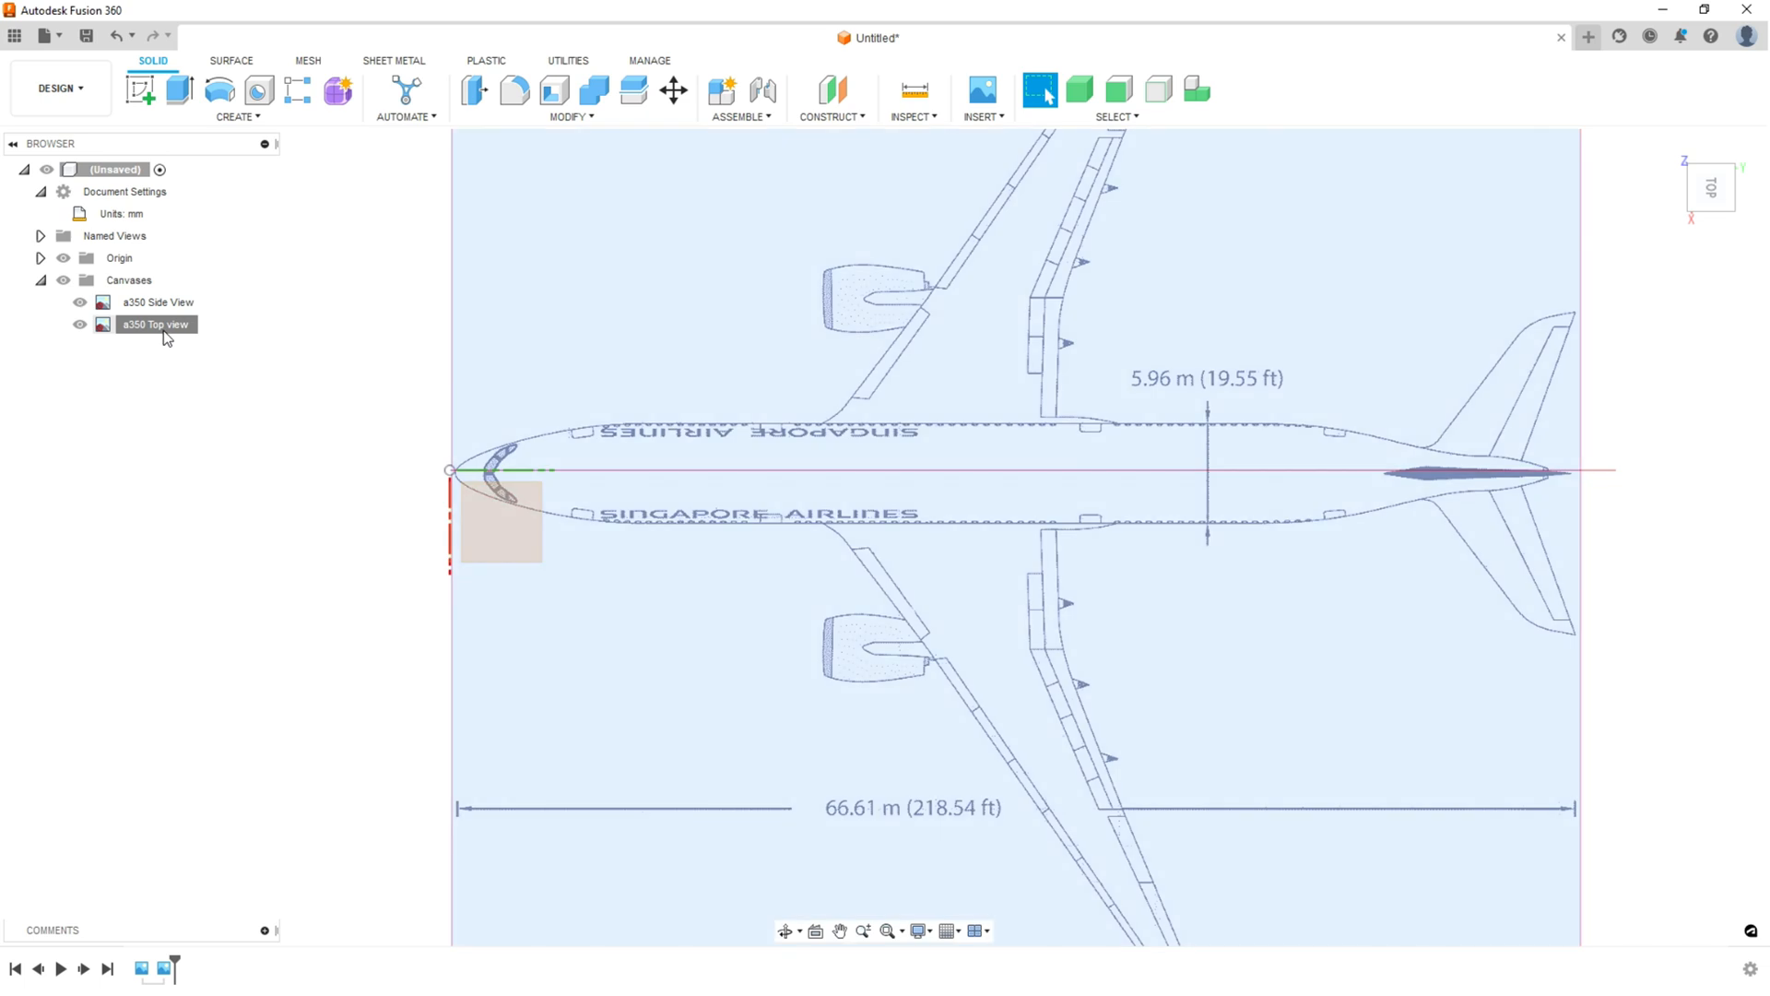
right_click(155, 324)
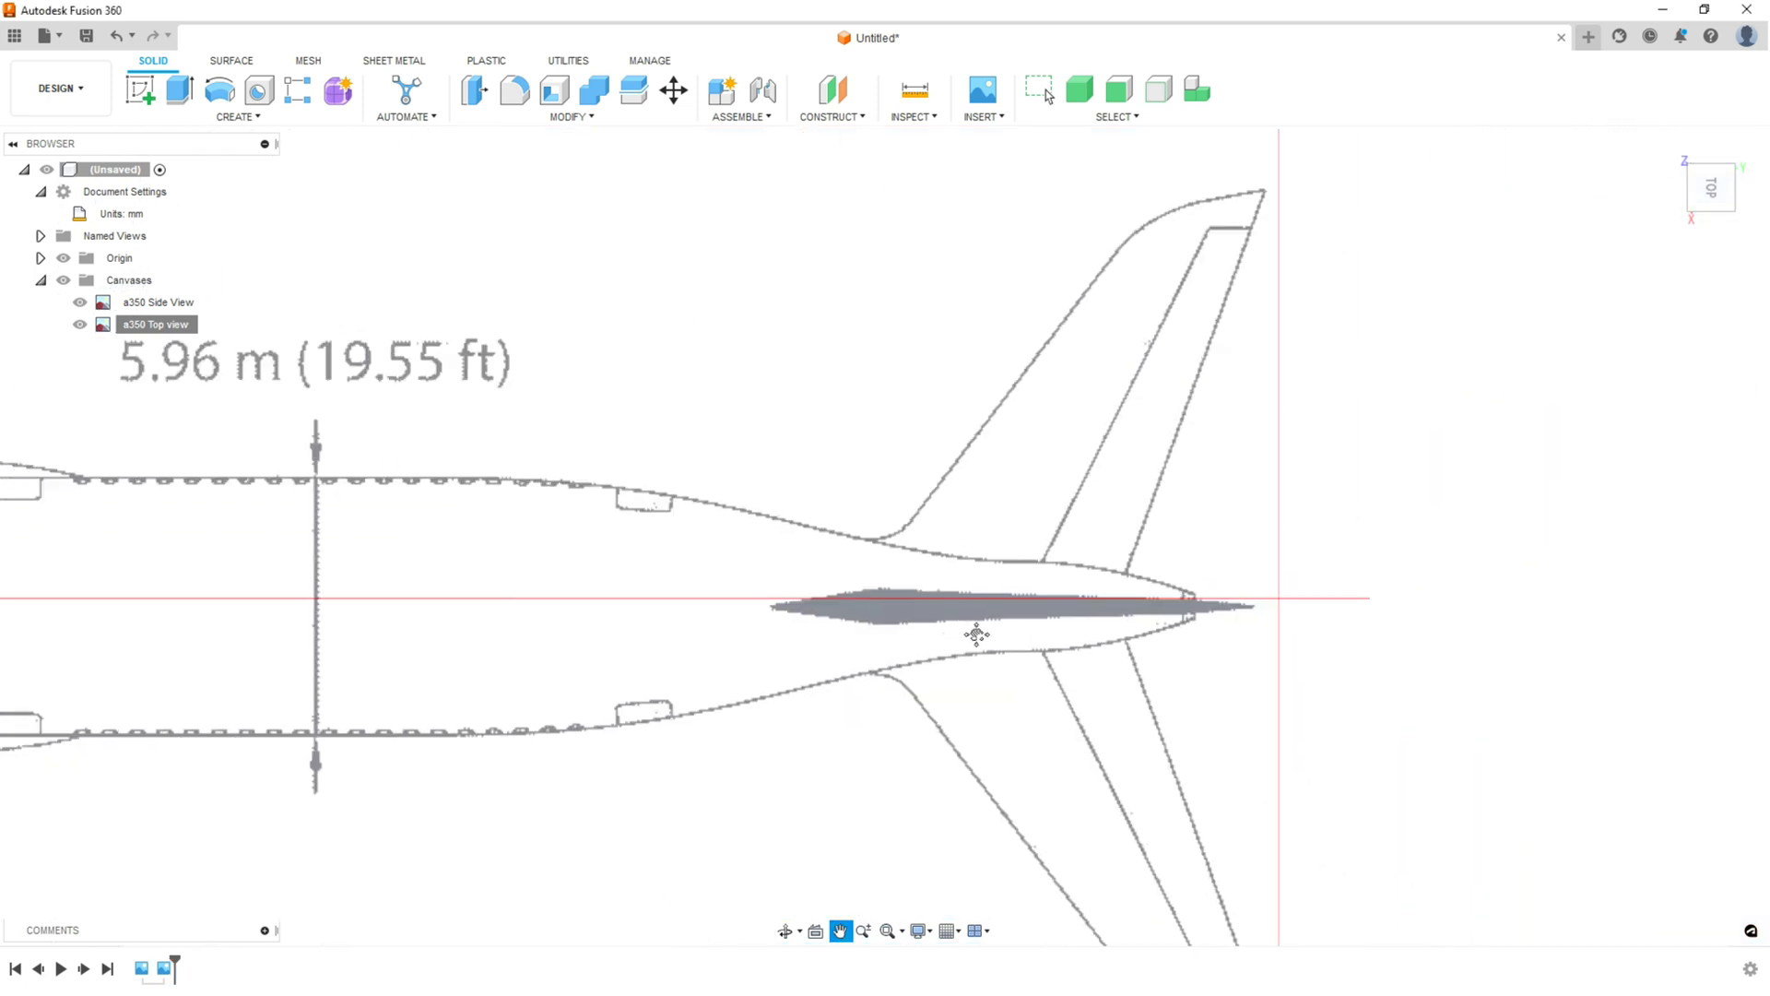
drag(974, 634, 1082, 588)
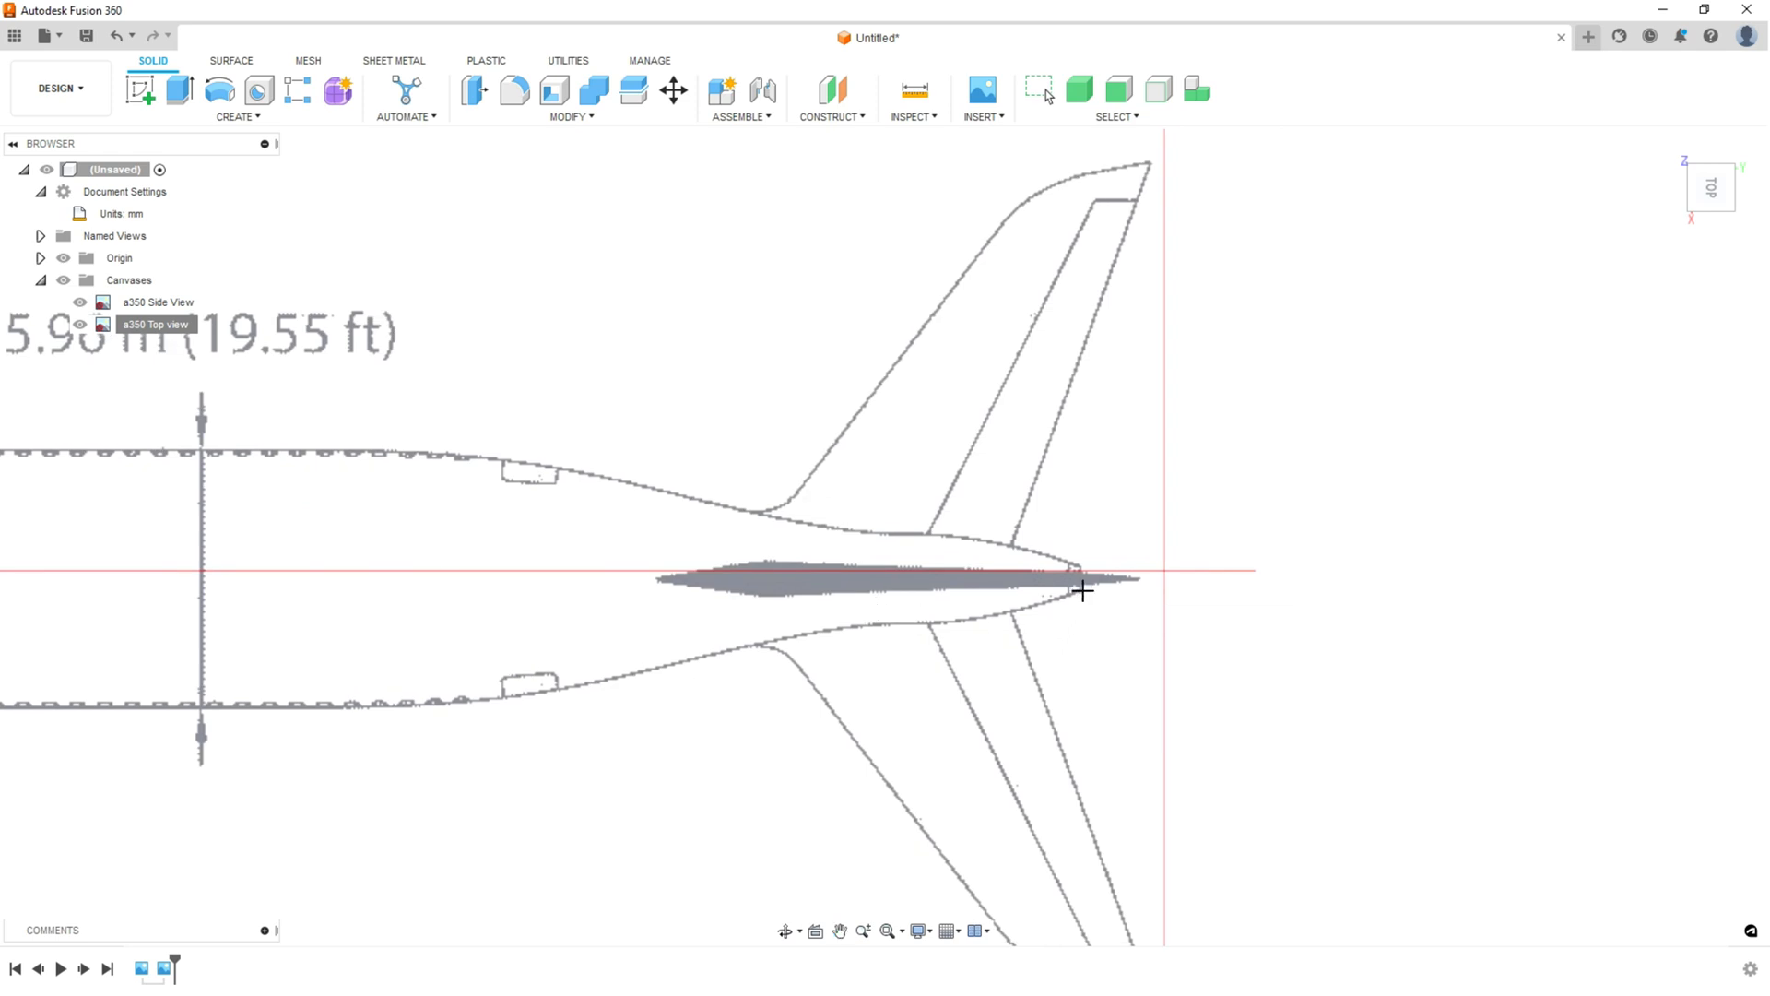
click(1081, 588)
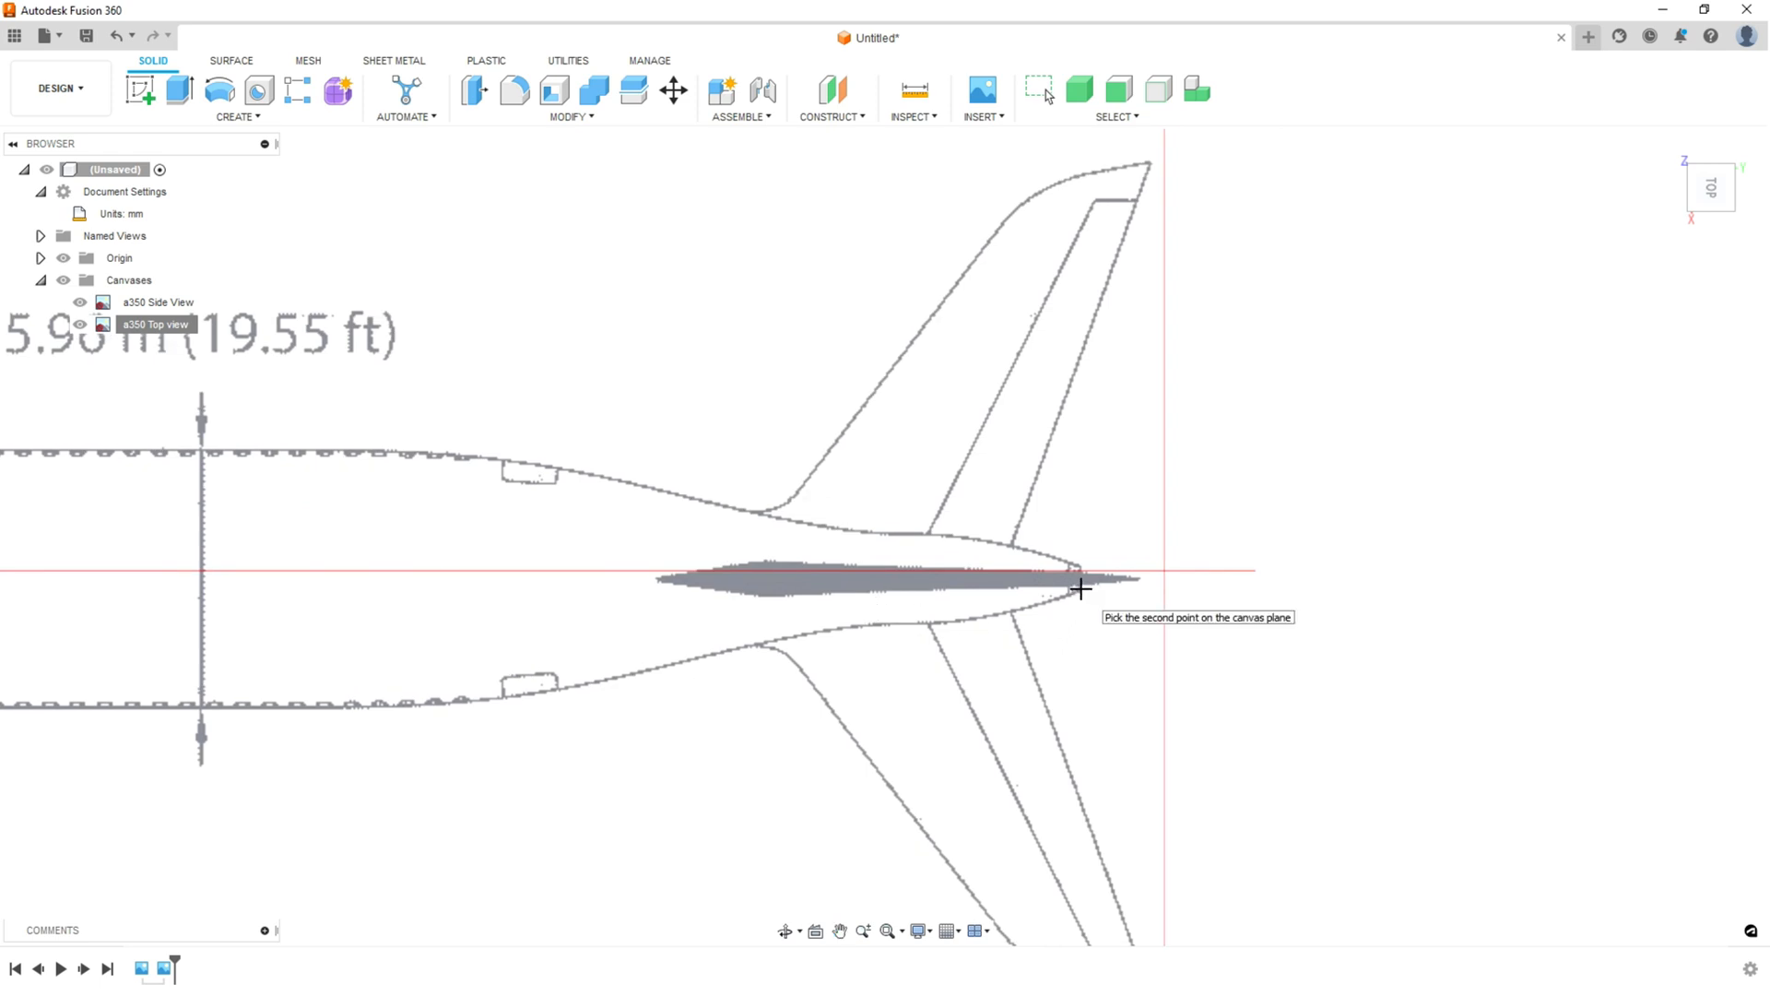
click(1080, 588)
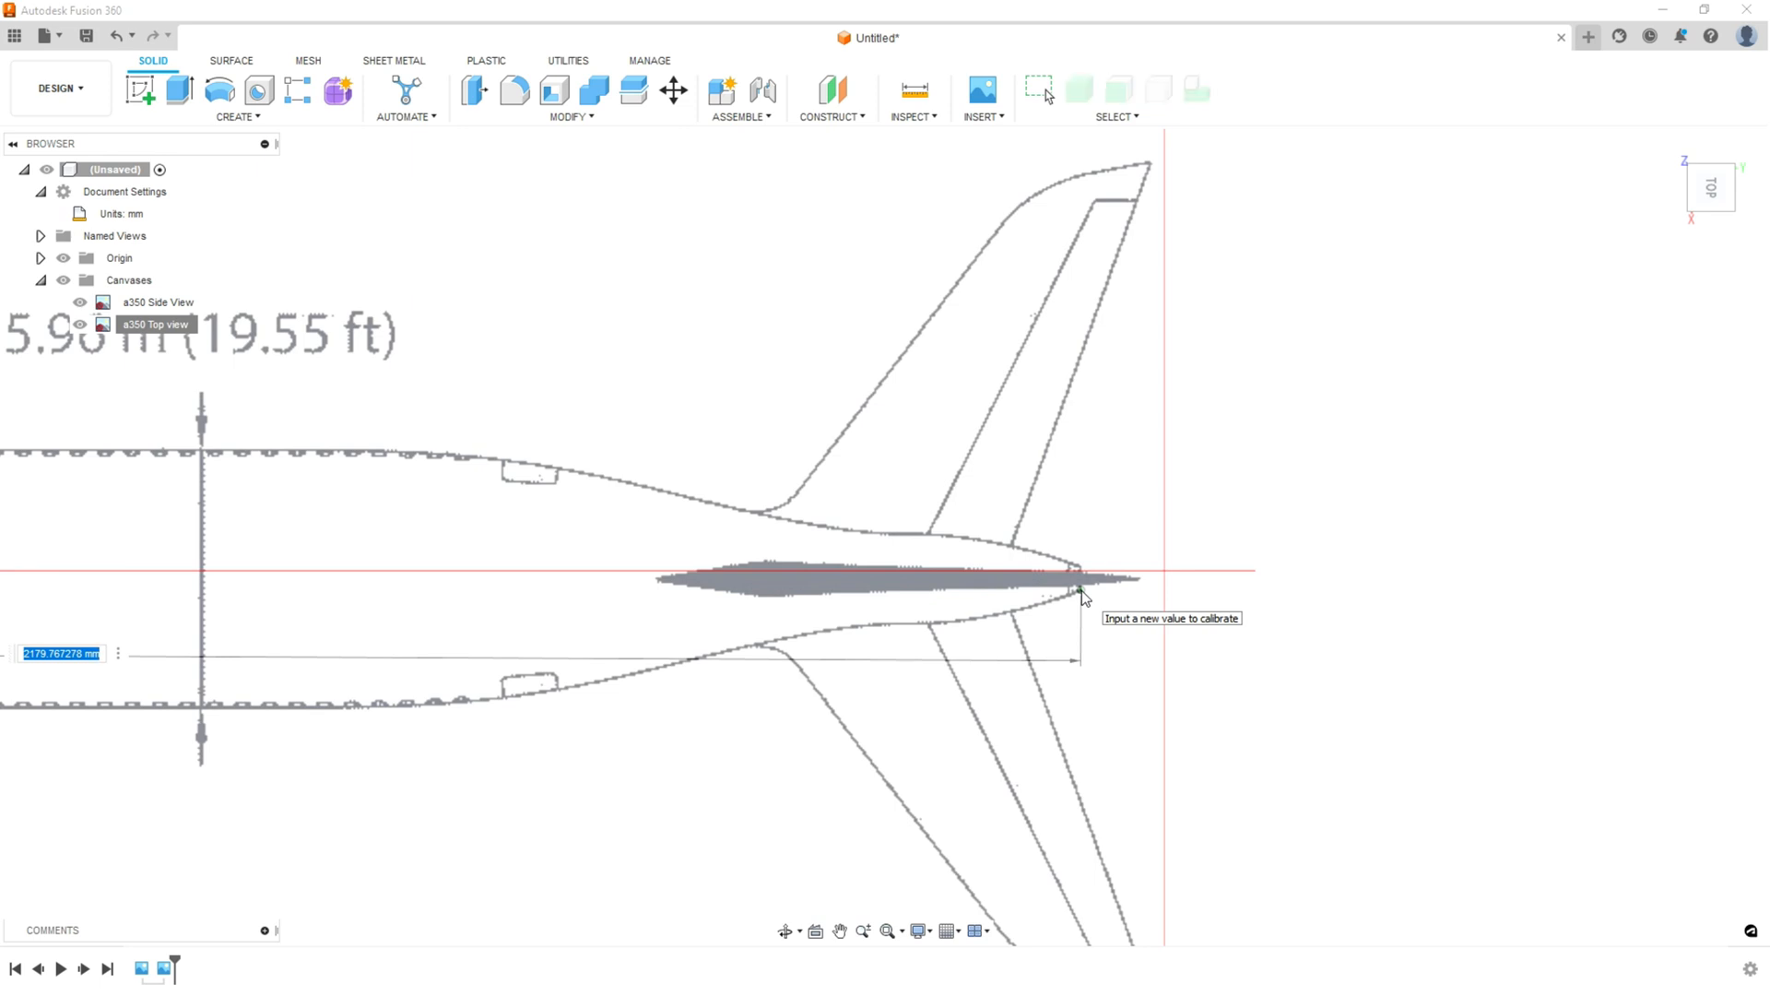
text(2268)
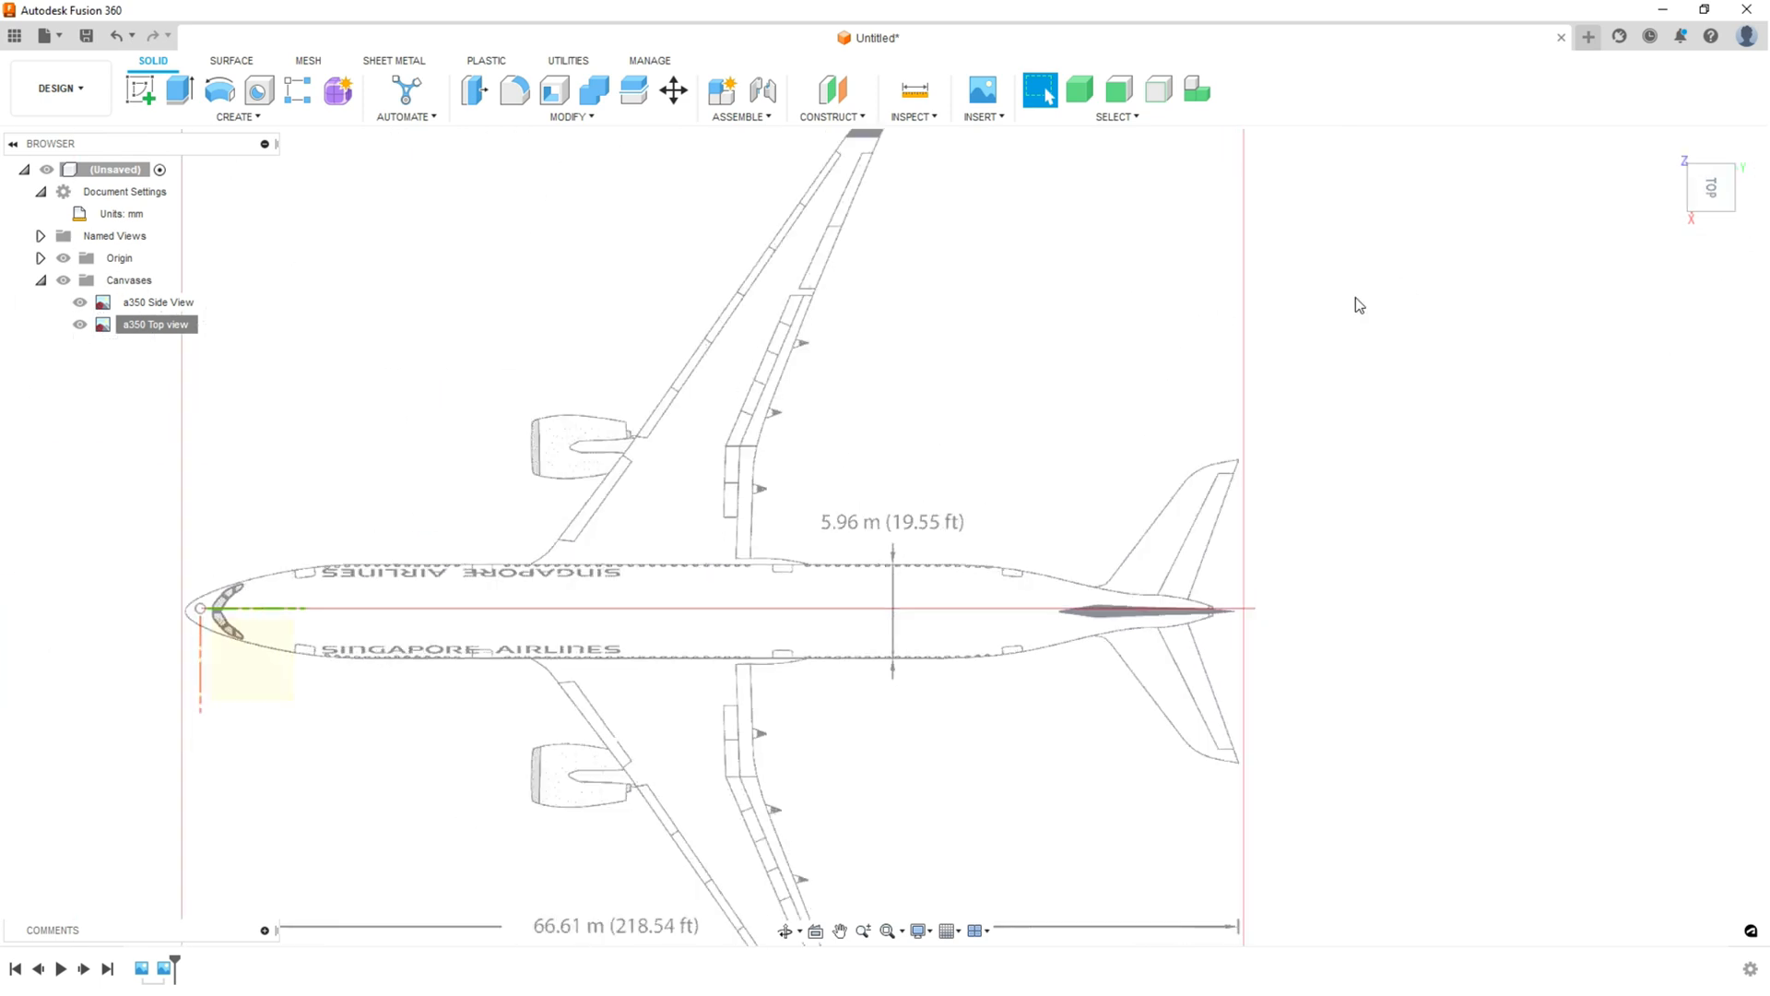
- Drag the a350 Top view canvas in small moves until the nose sits on the origin
click(156, 324)
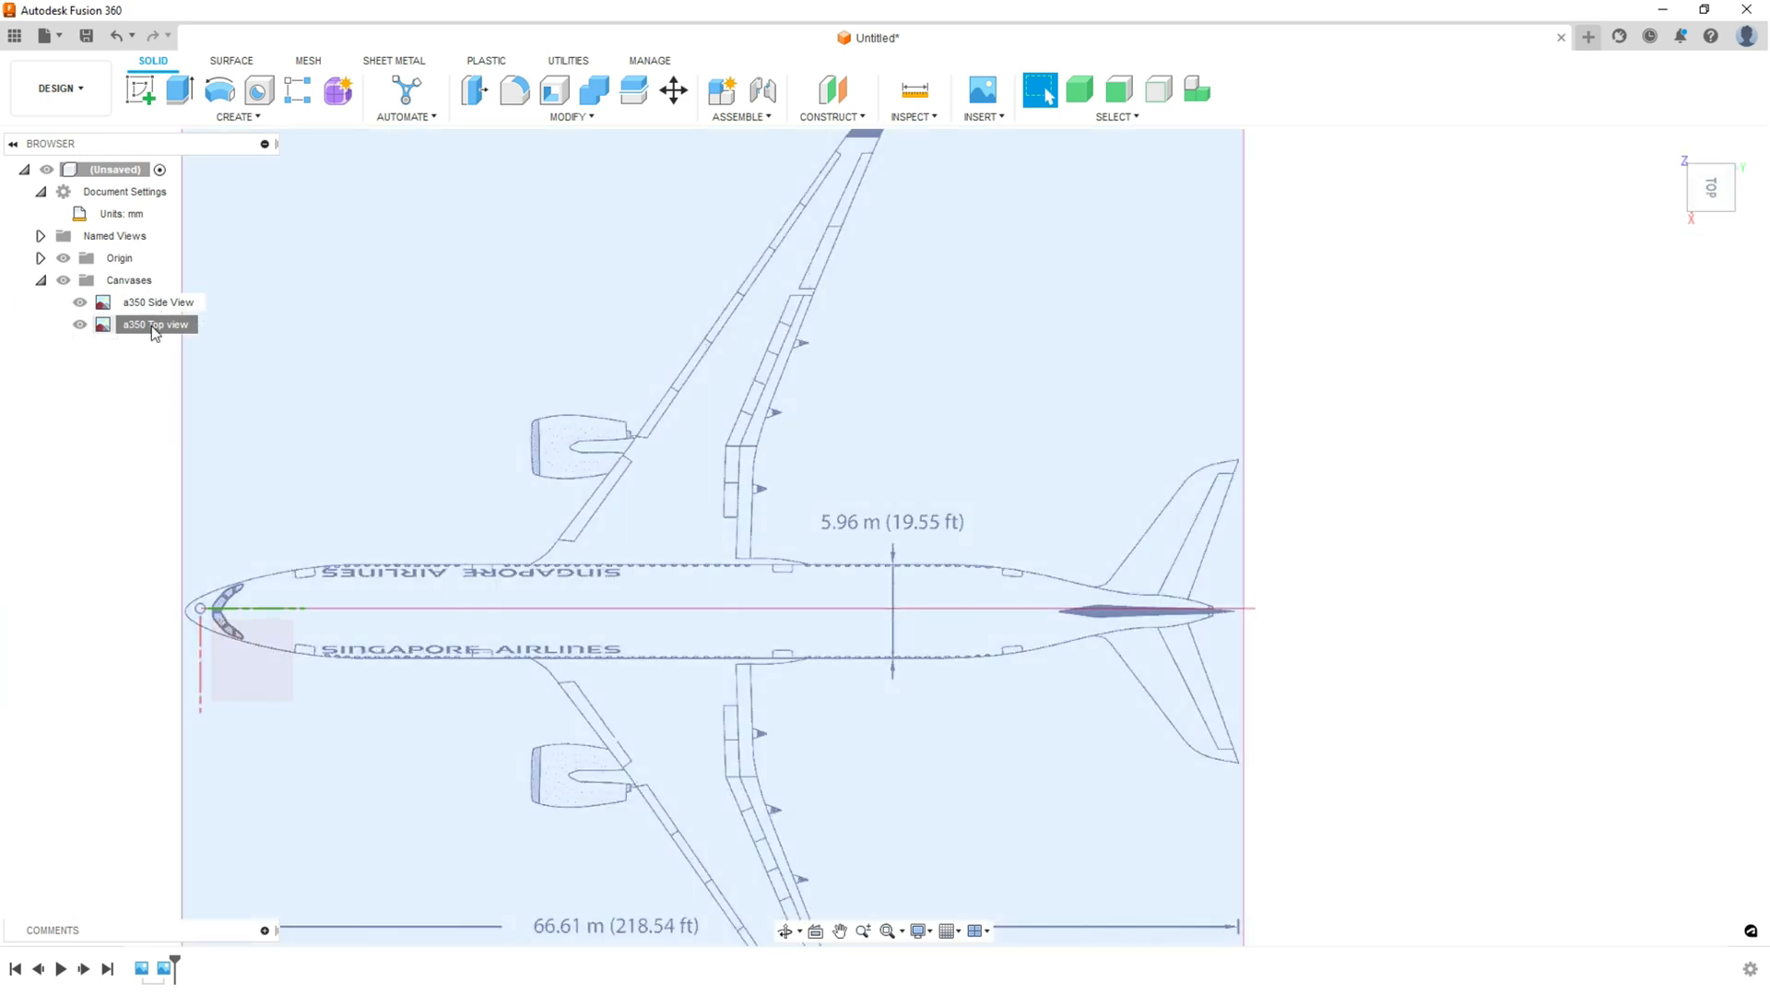
double_click(156, 324)
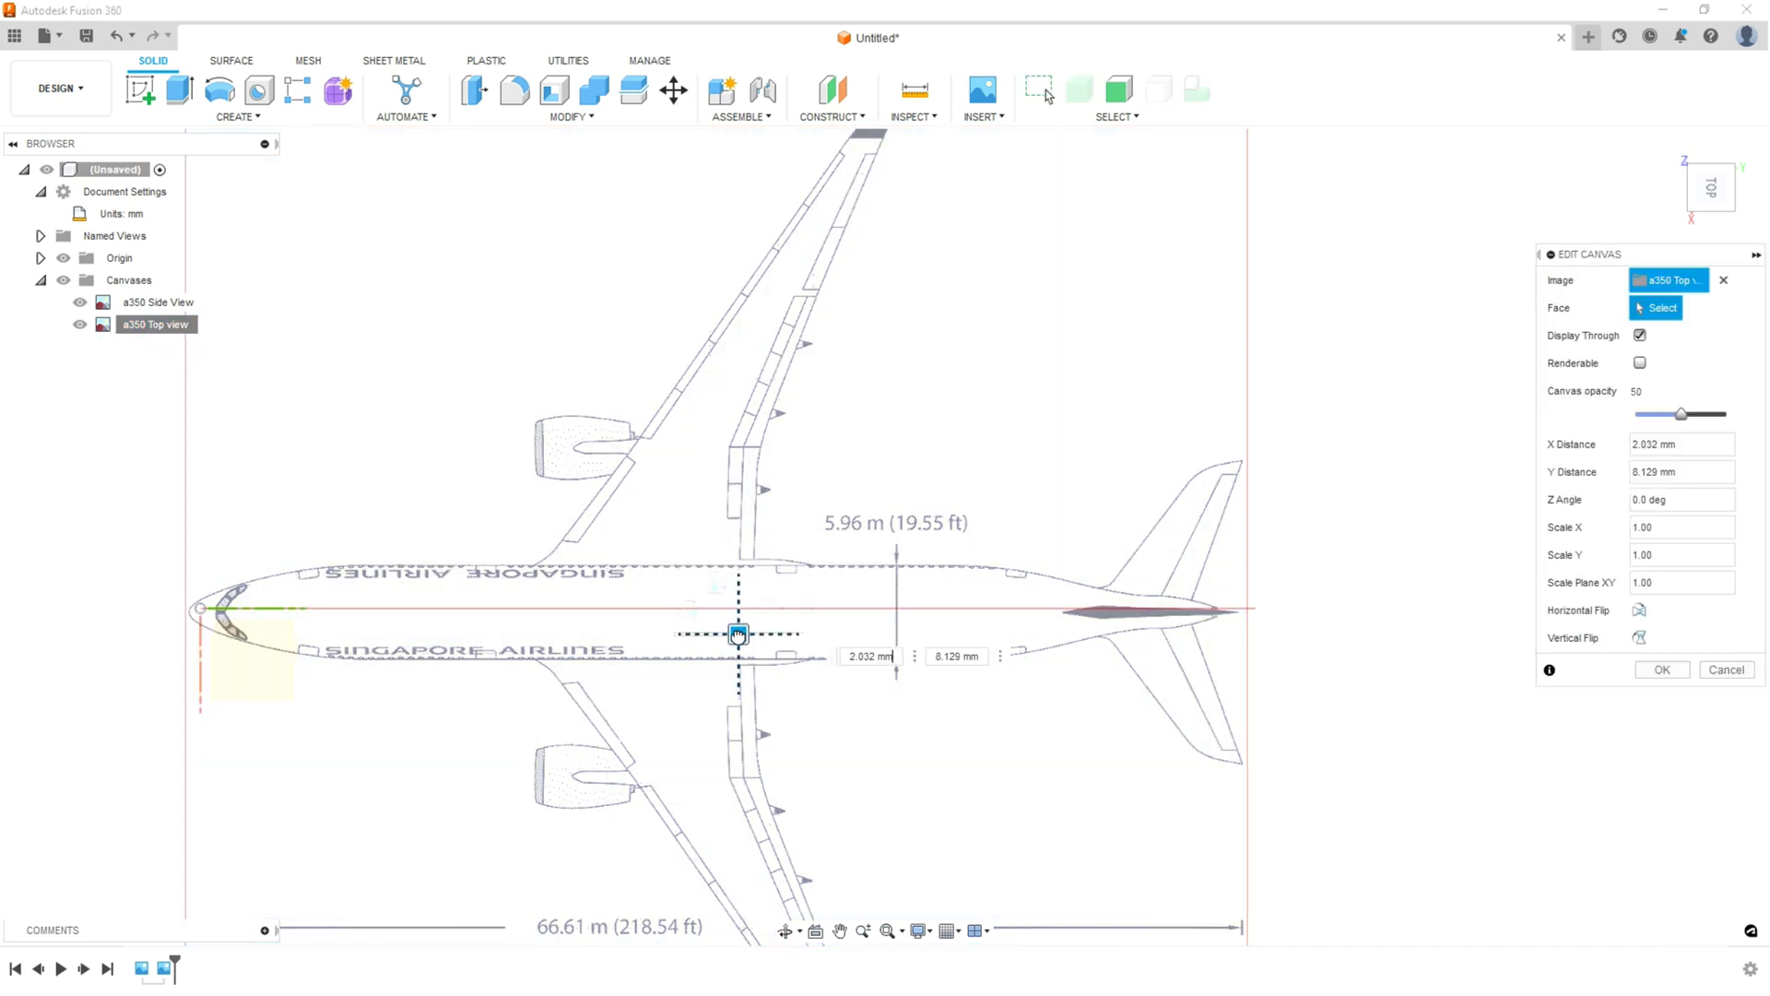
drag(738, 634, 749, 624)
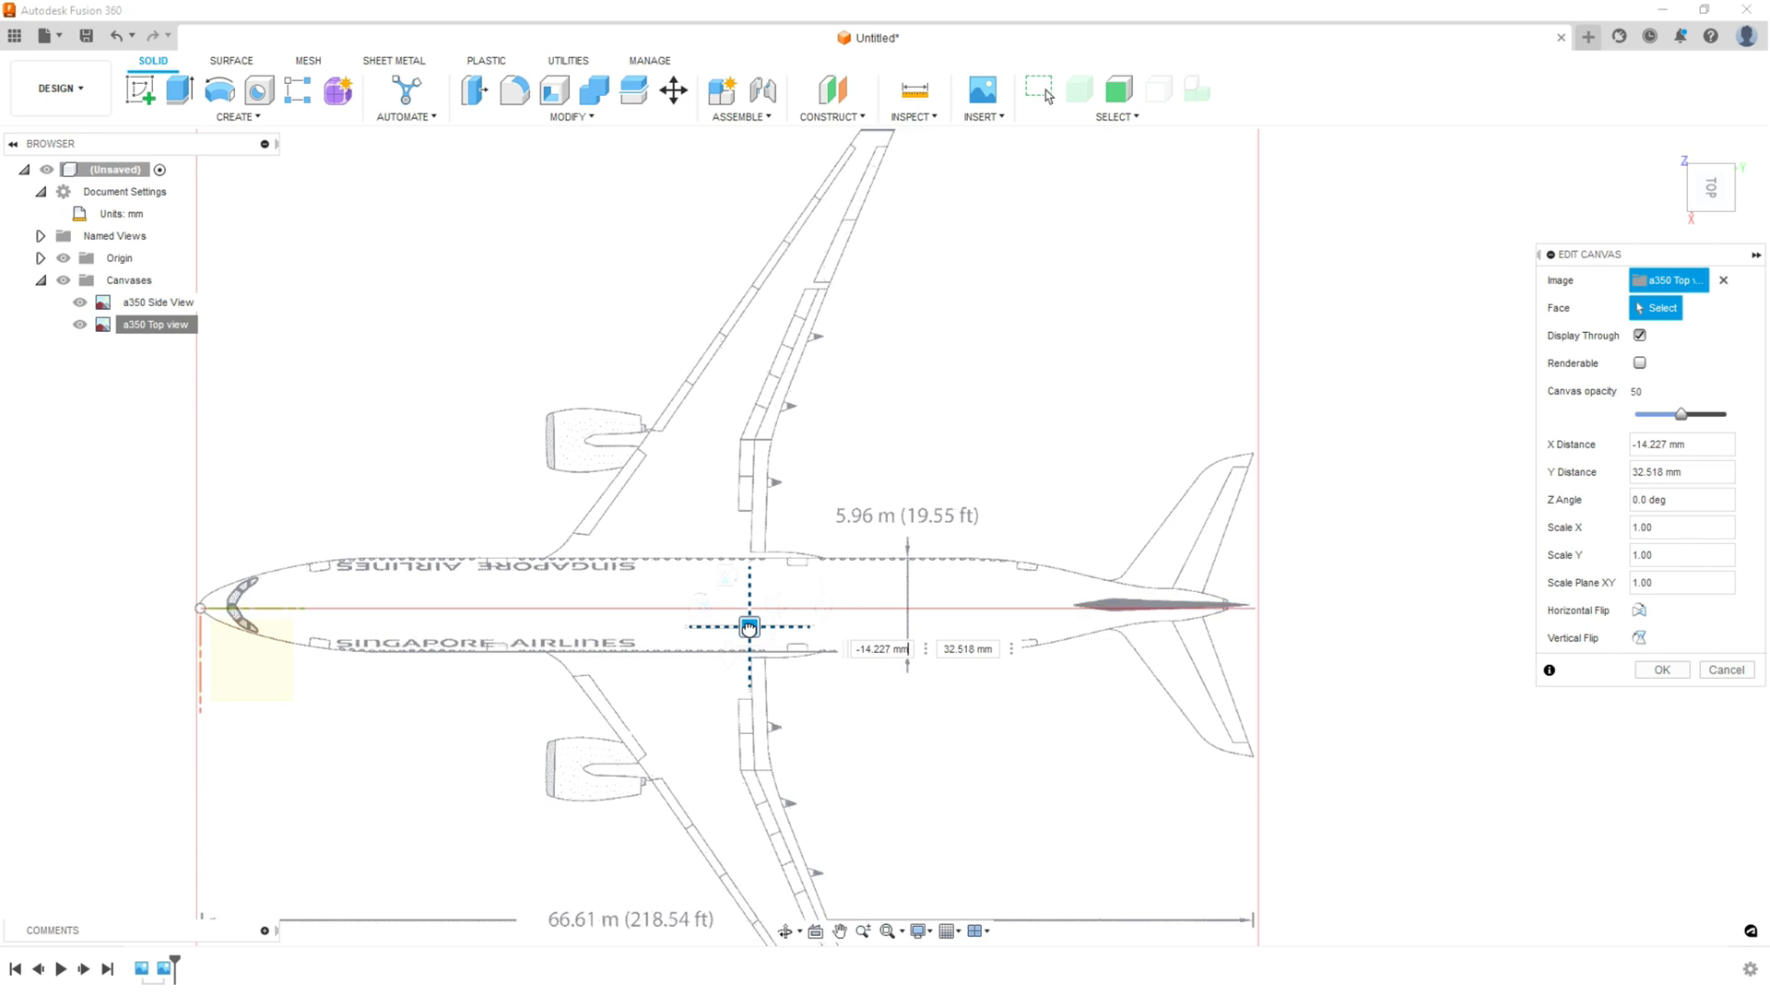
drag(748, 625, 755, 630)
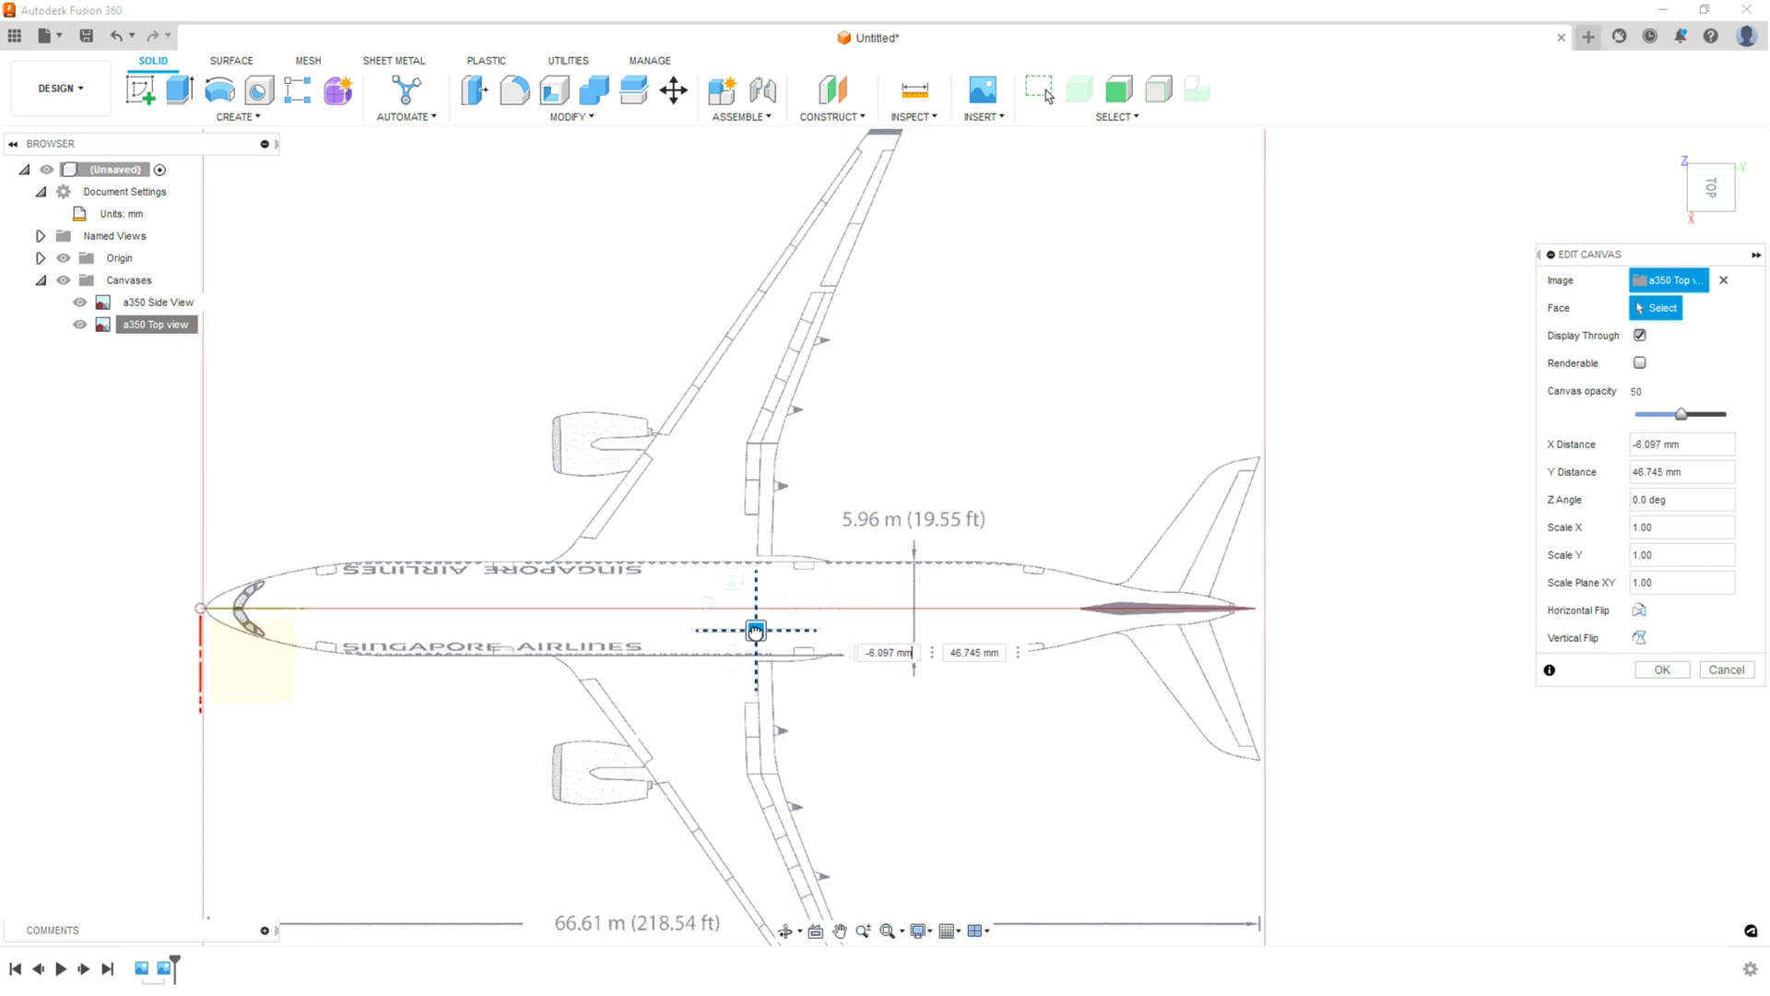
drag(754, 629, 754, 609)
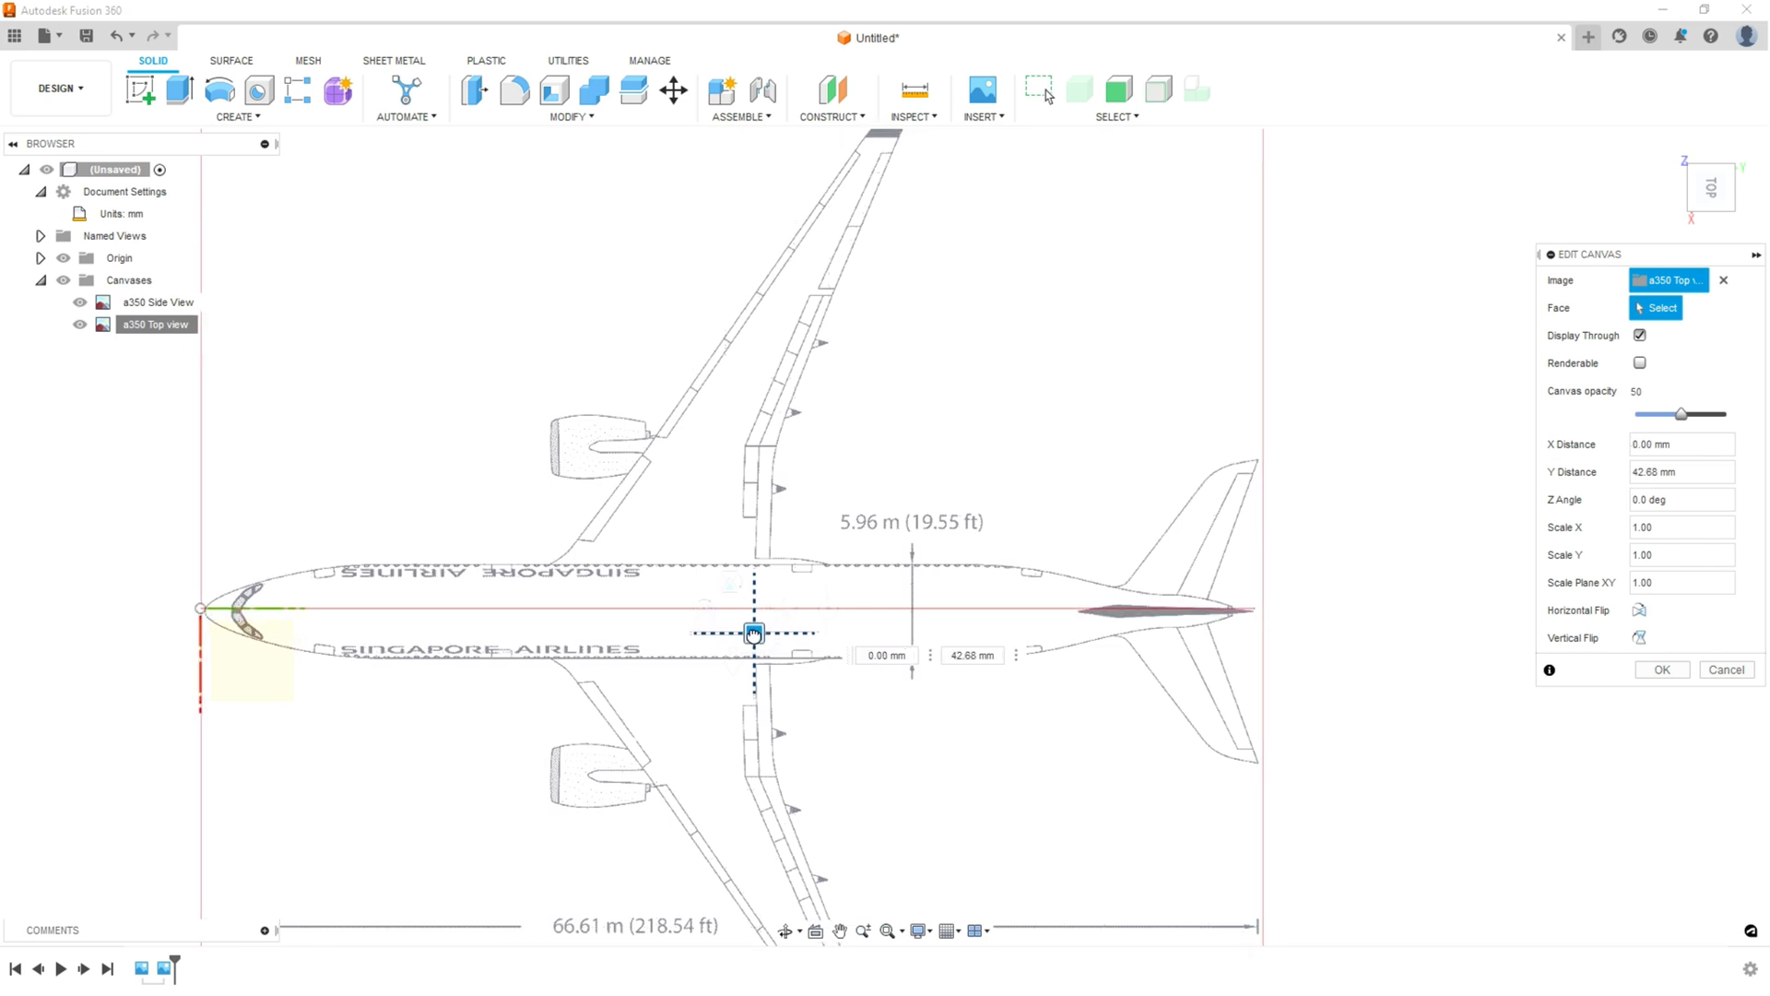
drag(753, 632, 750, 629)
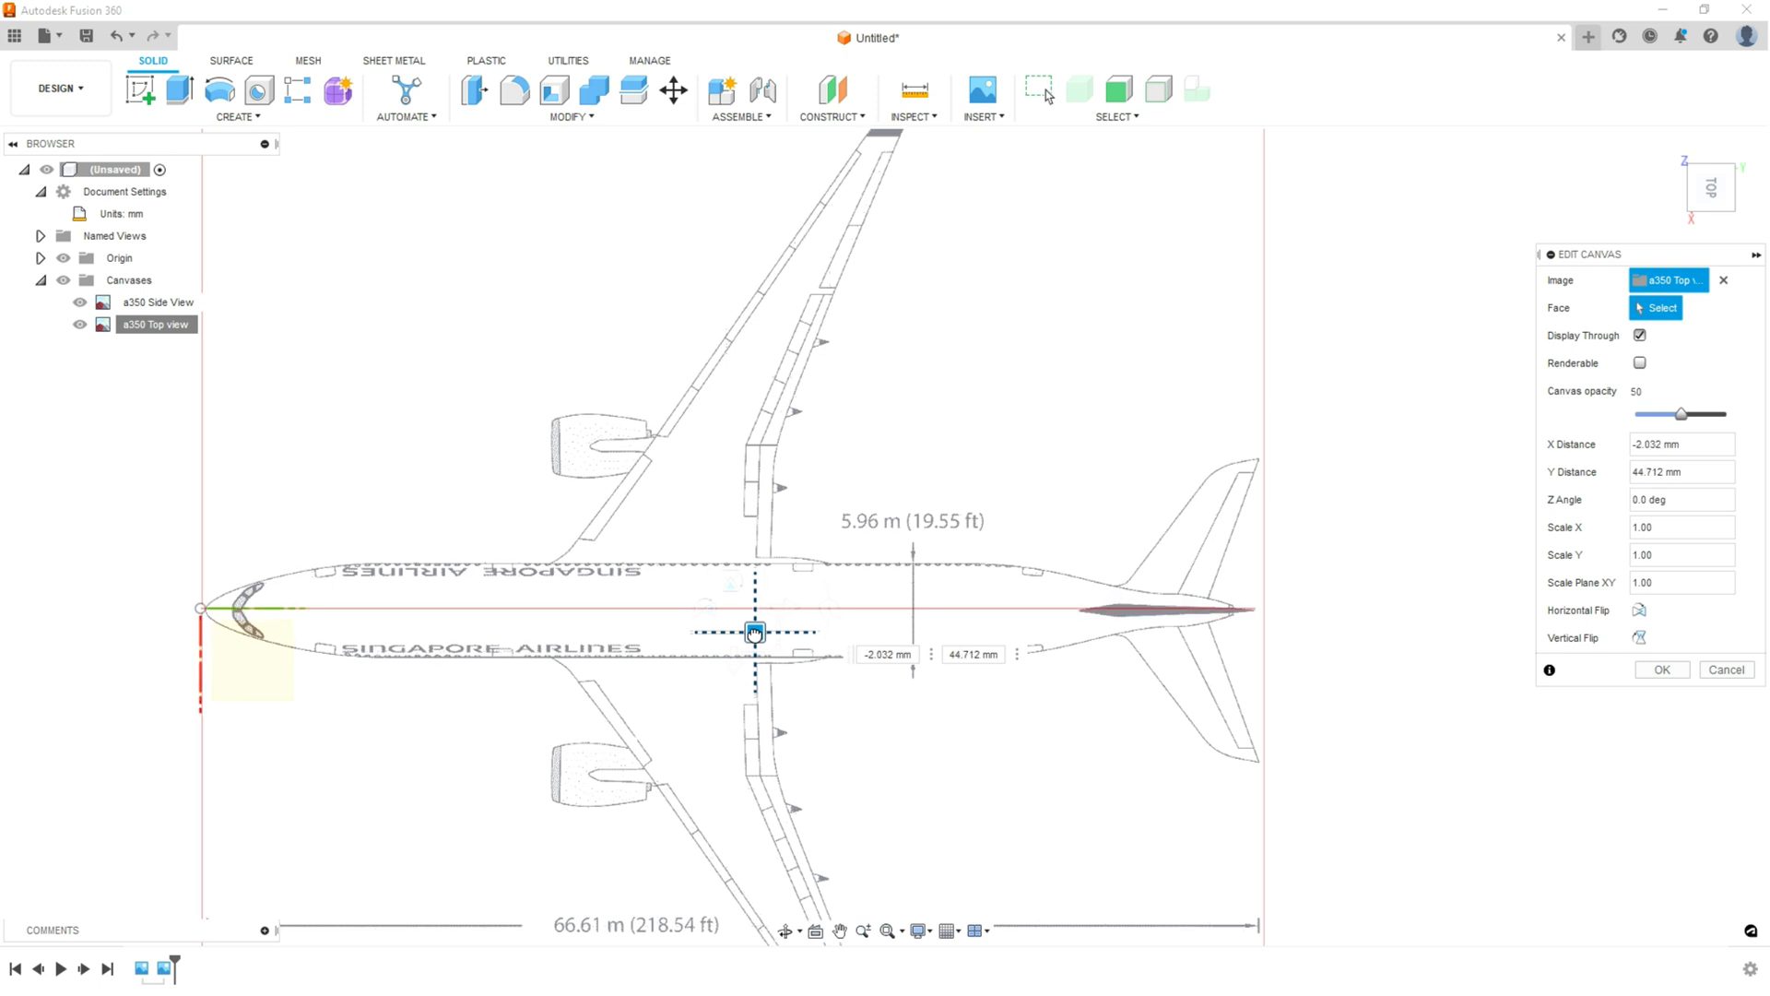
drag(754, 630, 752, 629)
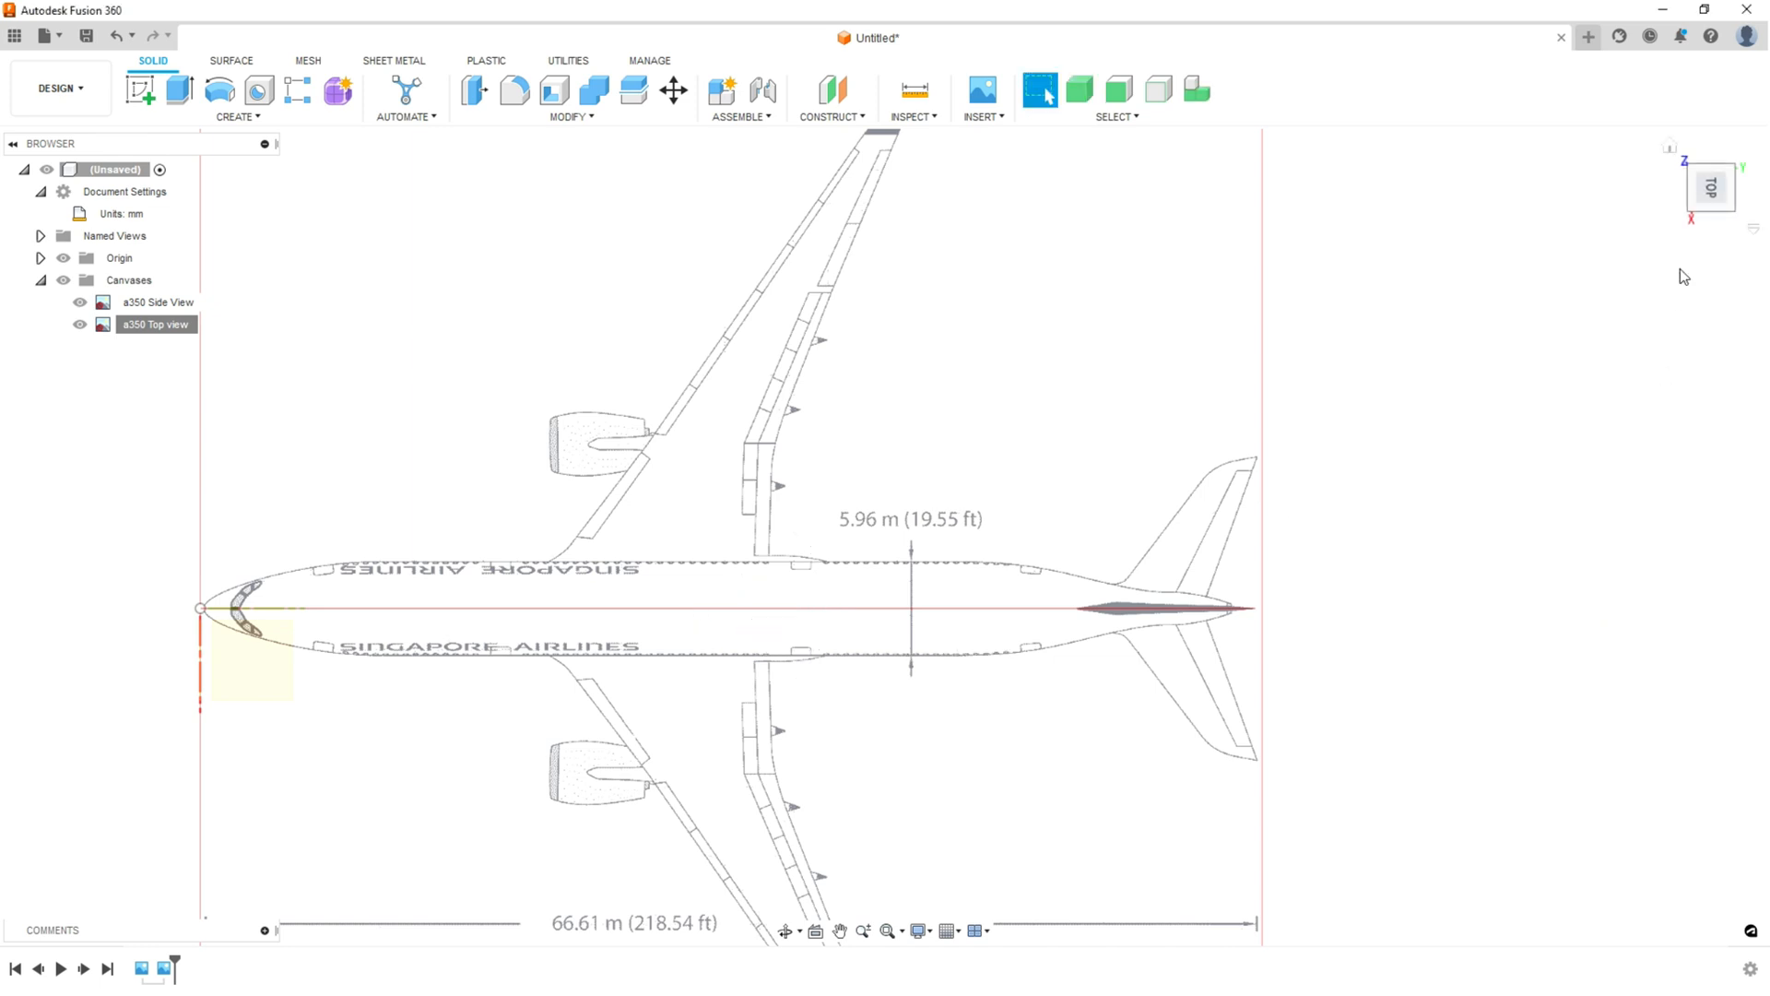
- Rotate the view, undo the stray sketch, and measure from the left wingtip
click(1711, 187)
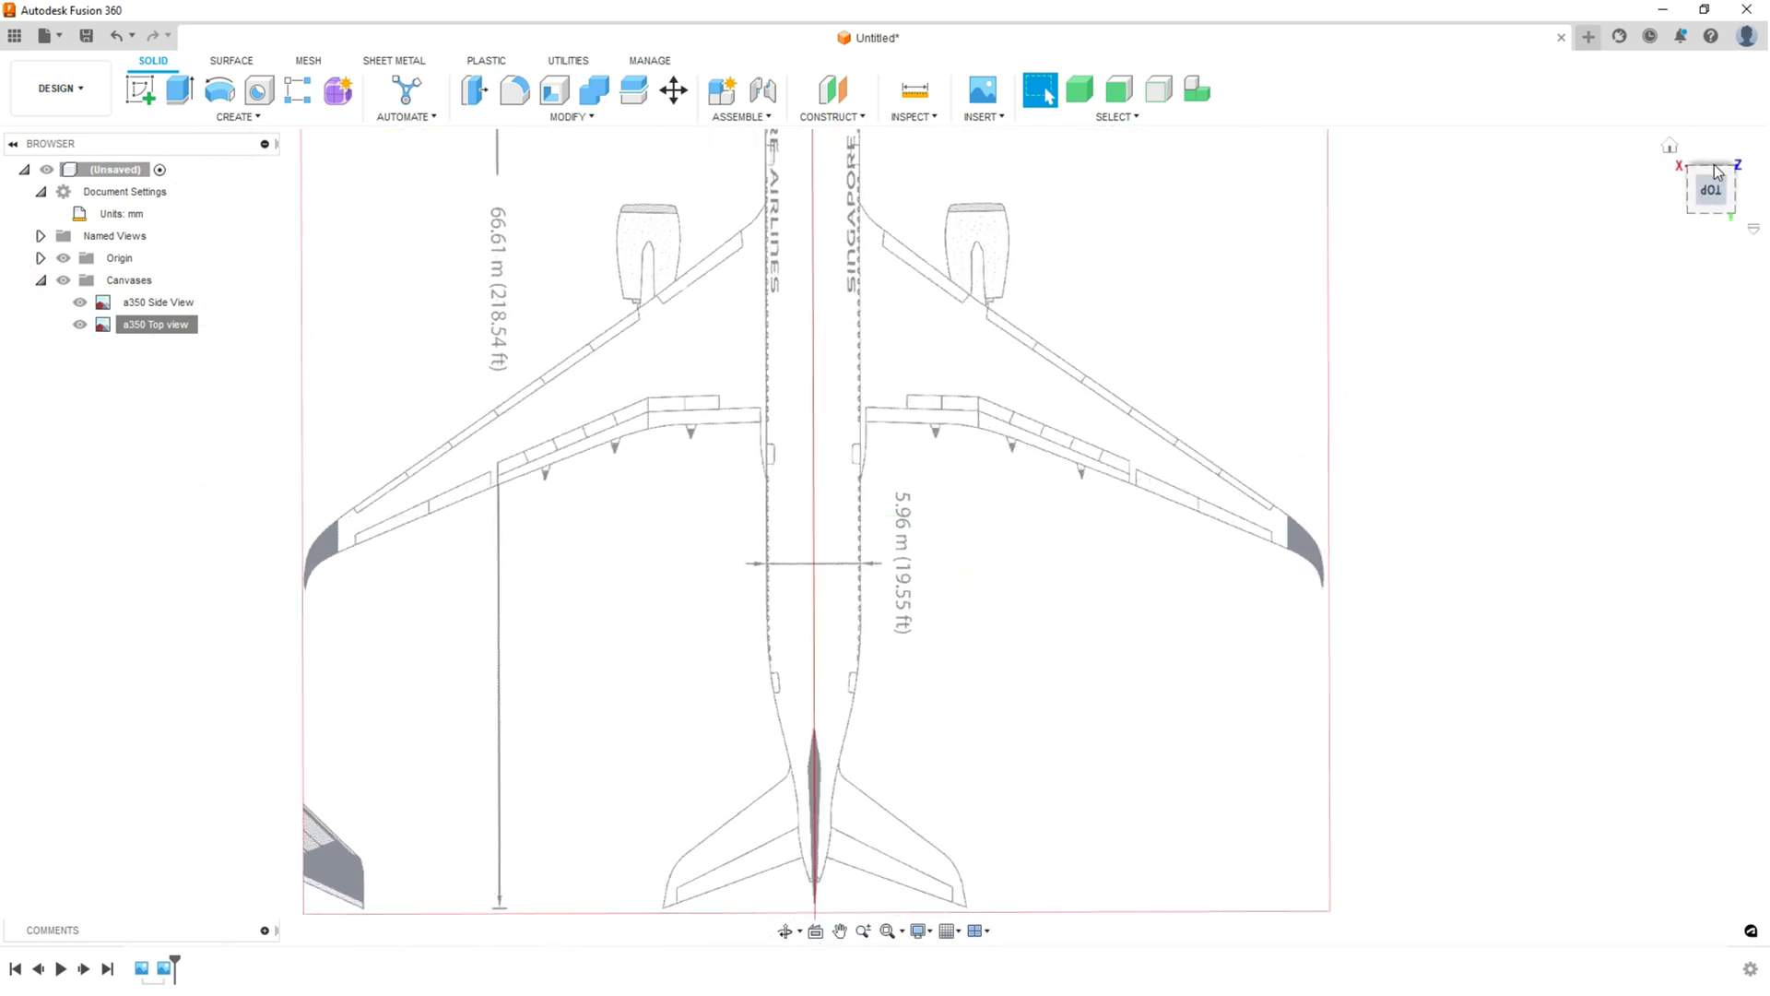
click(237, 99)
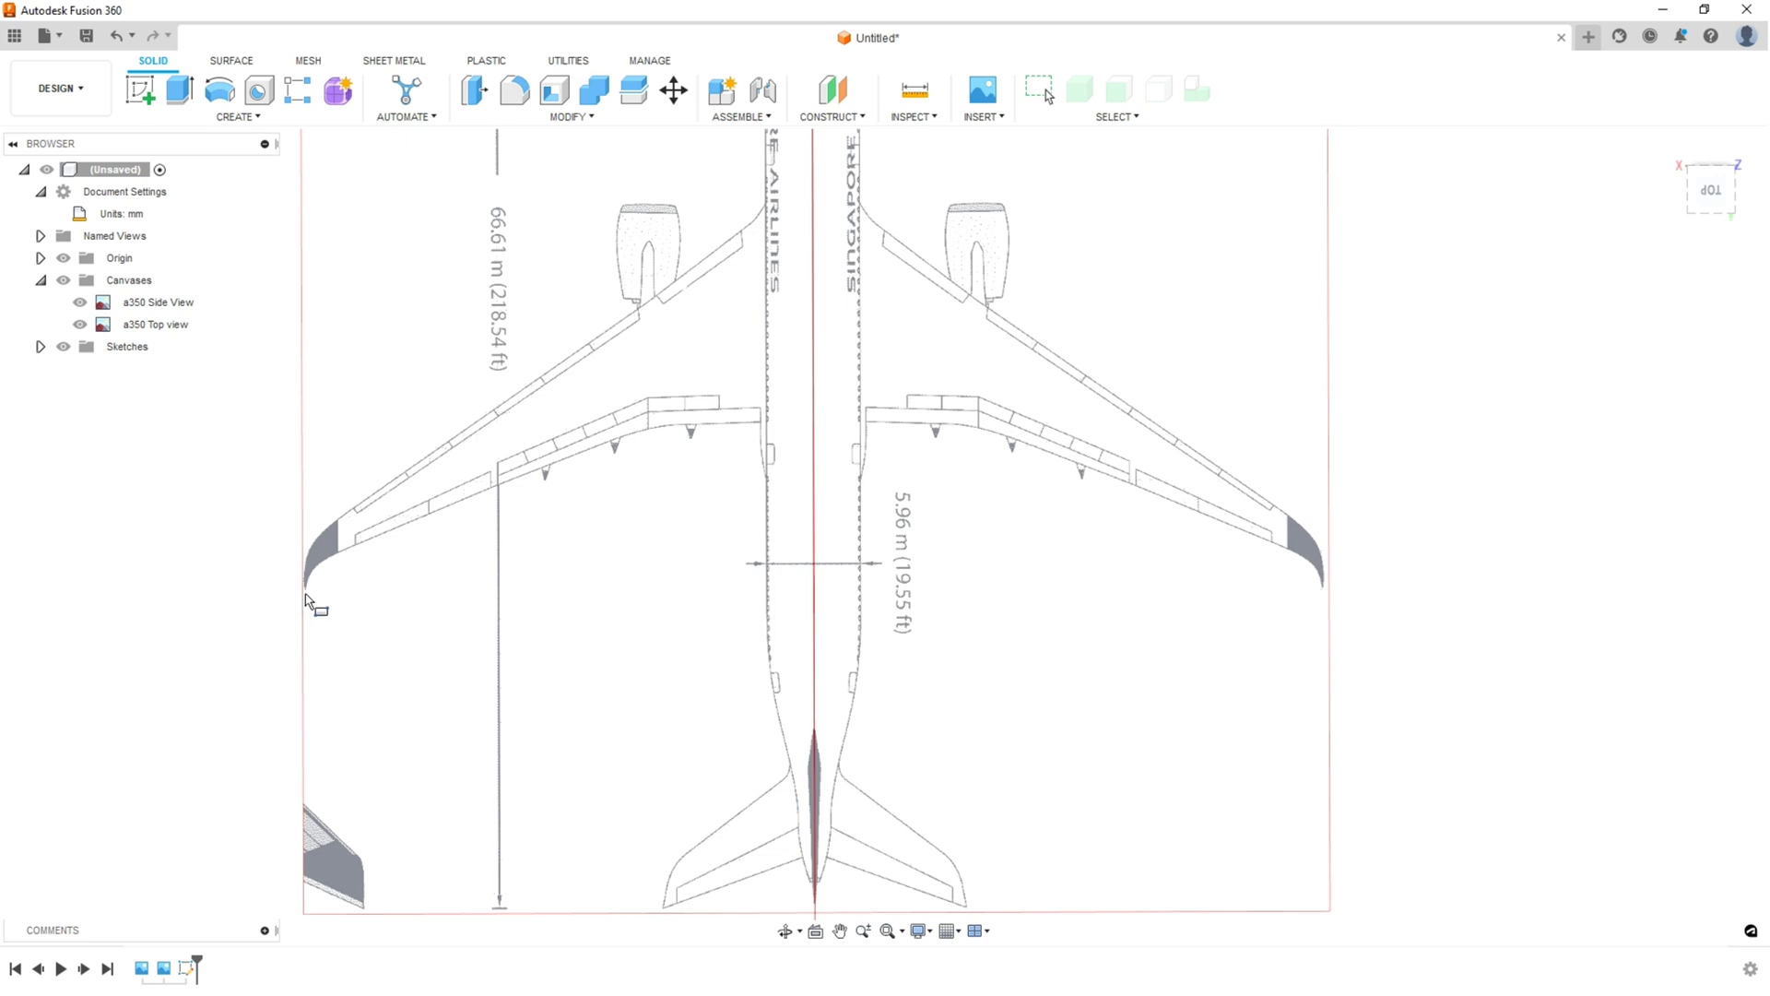
click(1118, 89)
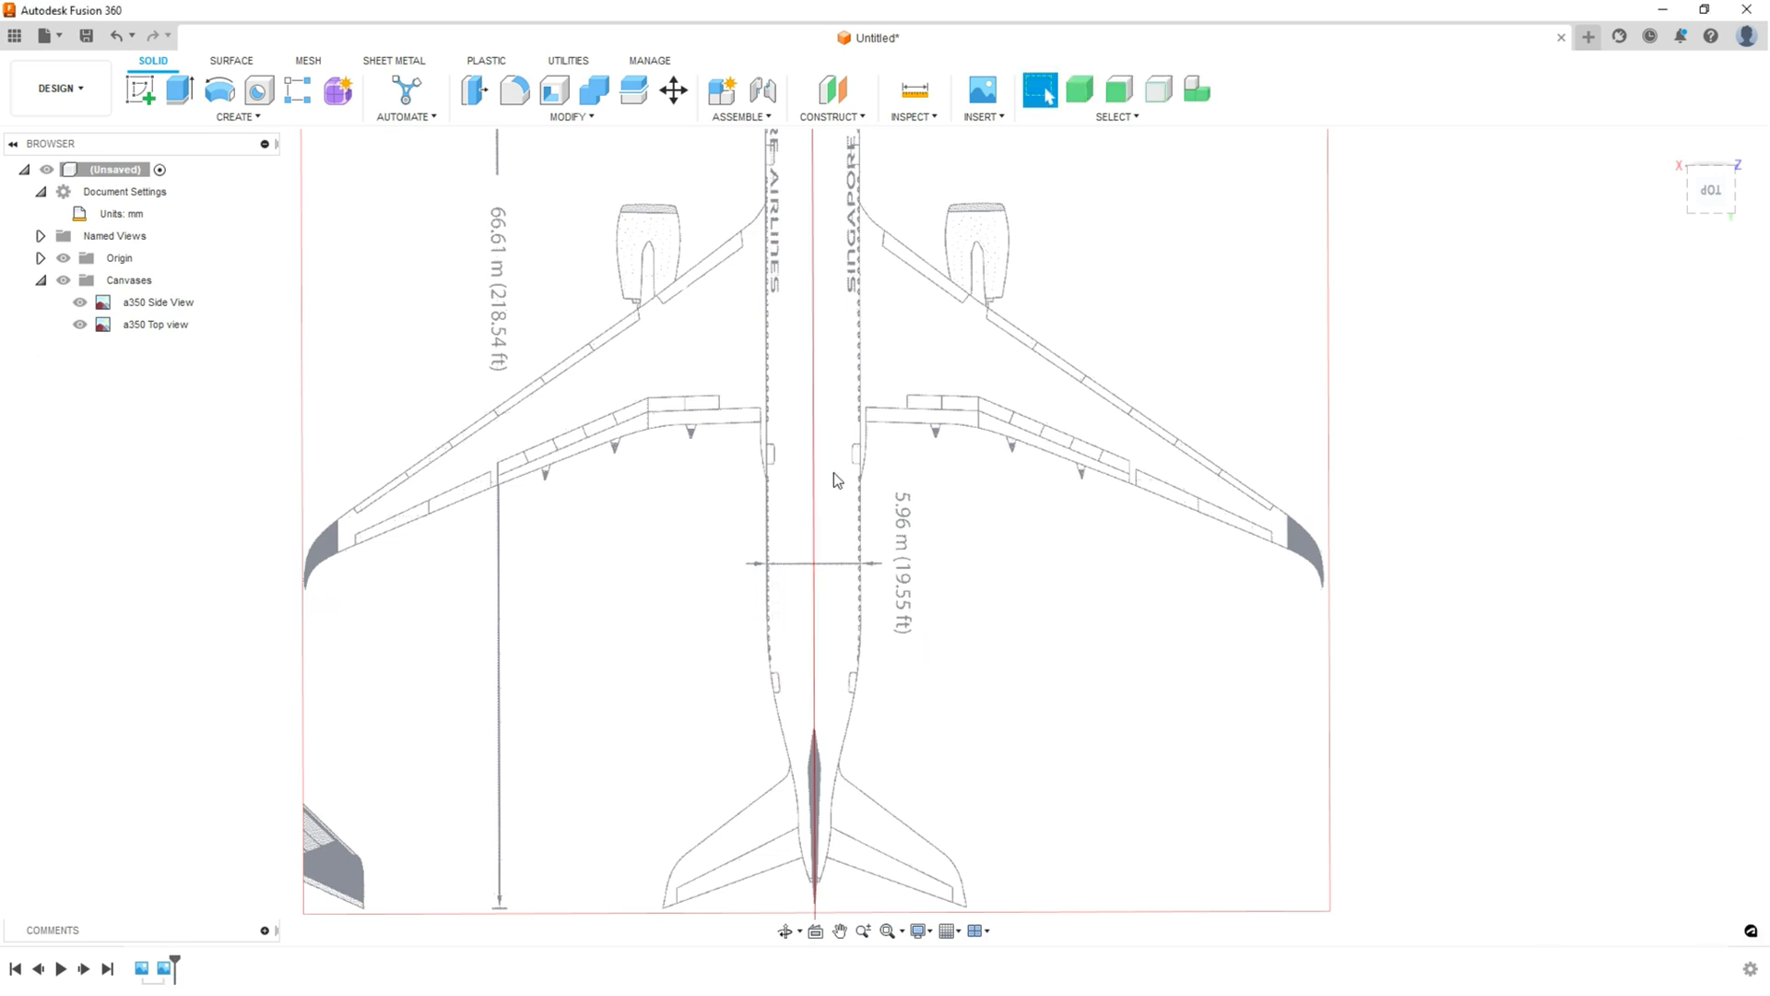
click(234, 96)
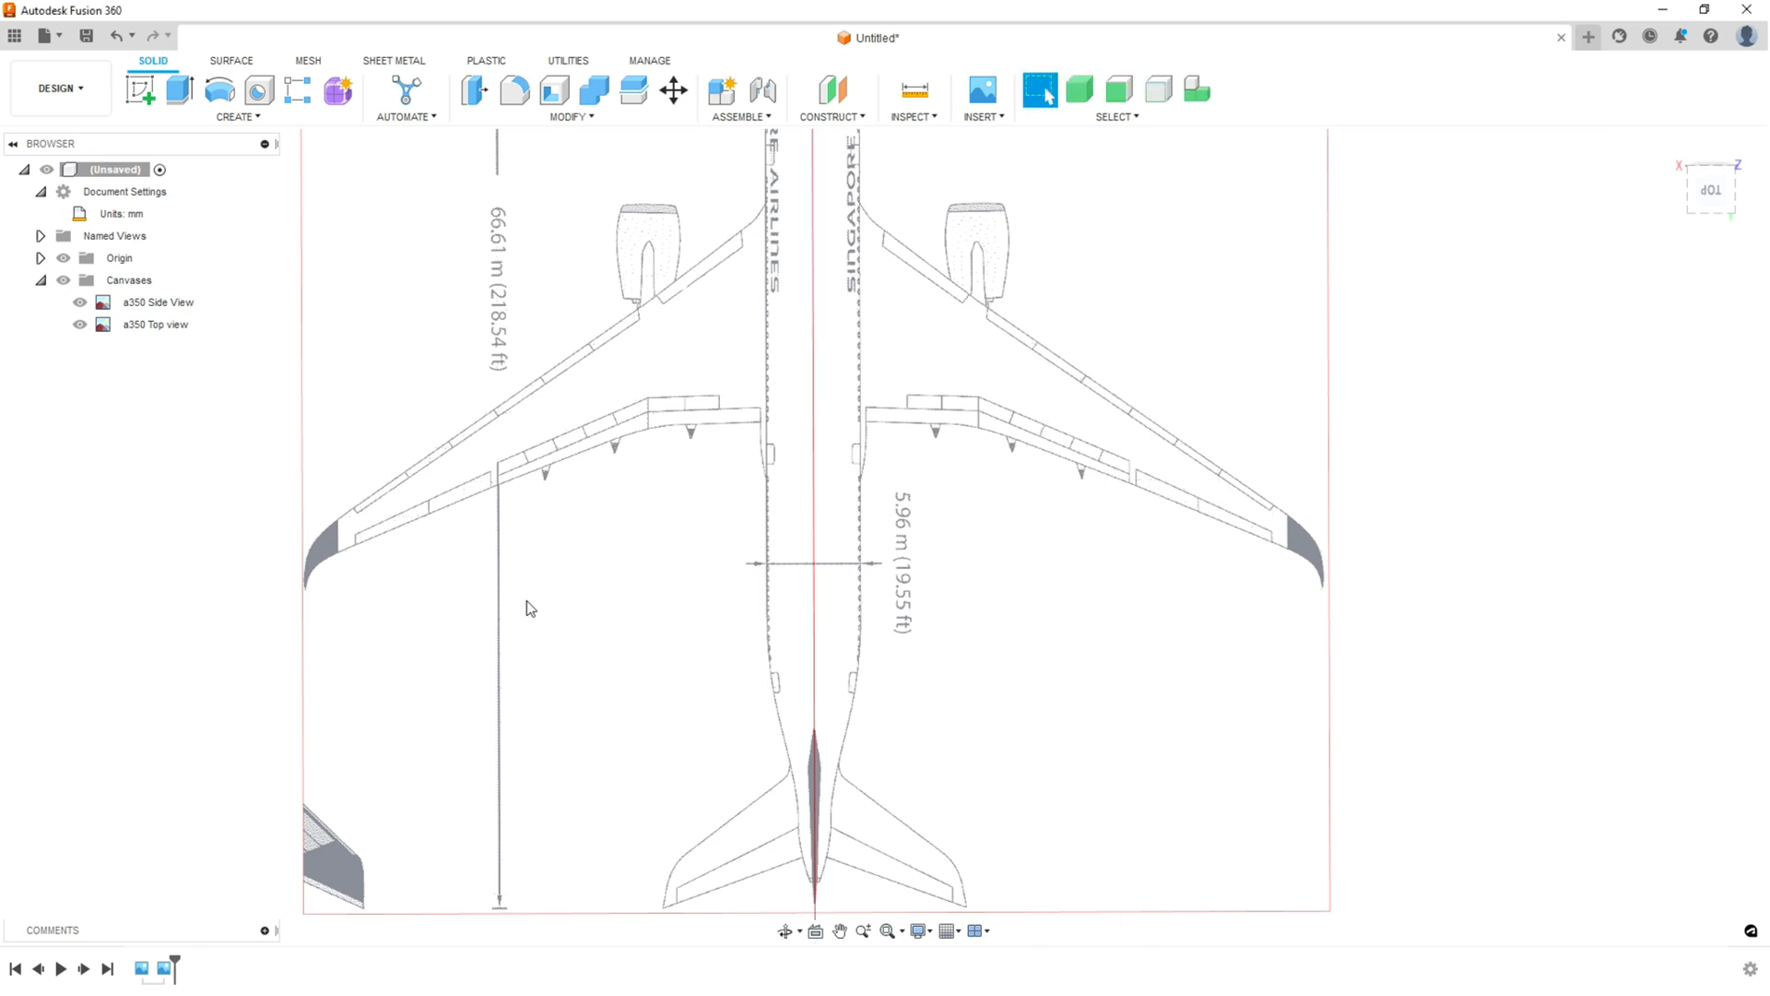
click(913, 91)
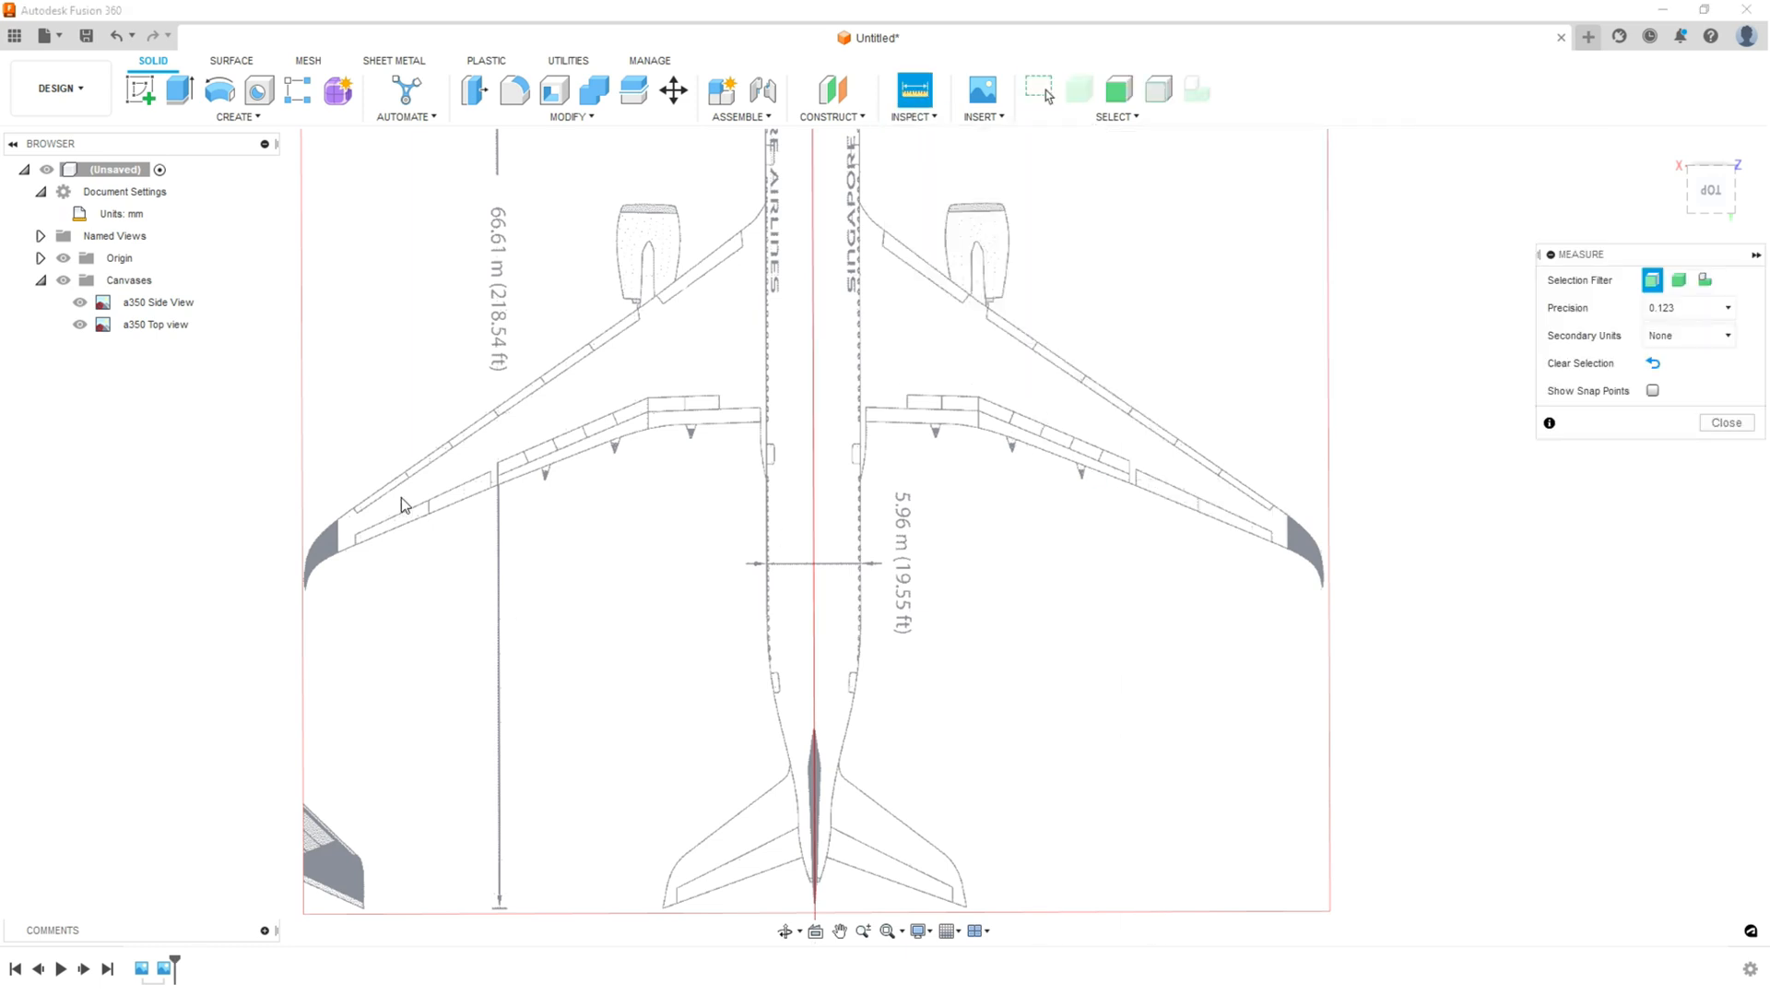
mouse_move(308, 596)
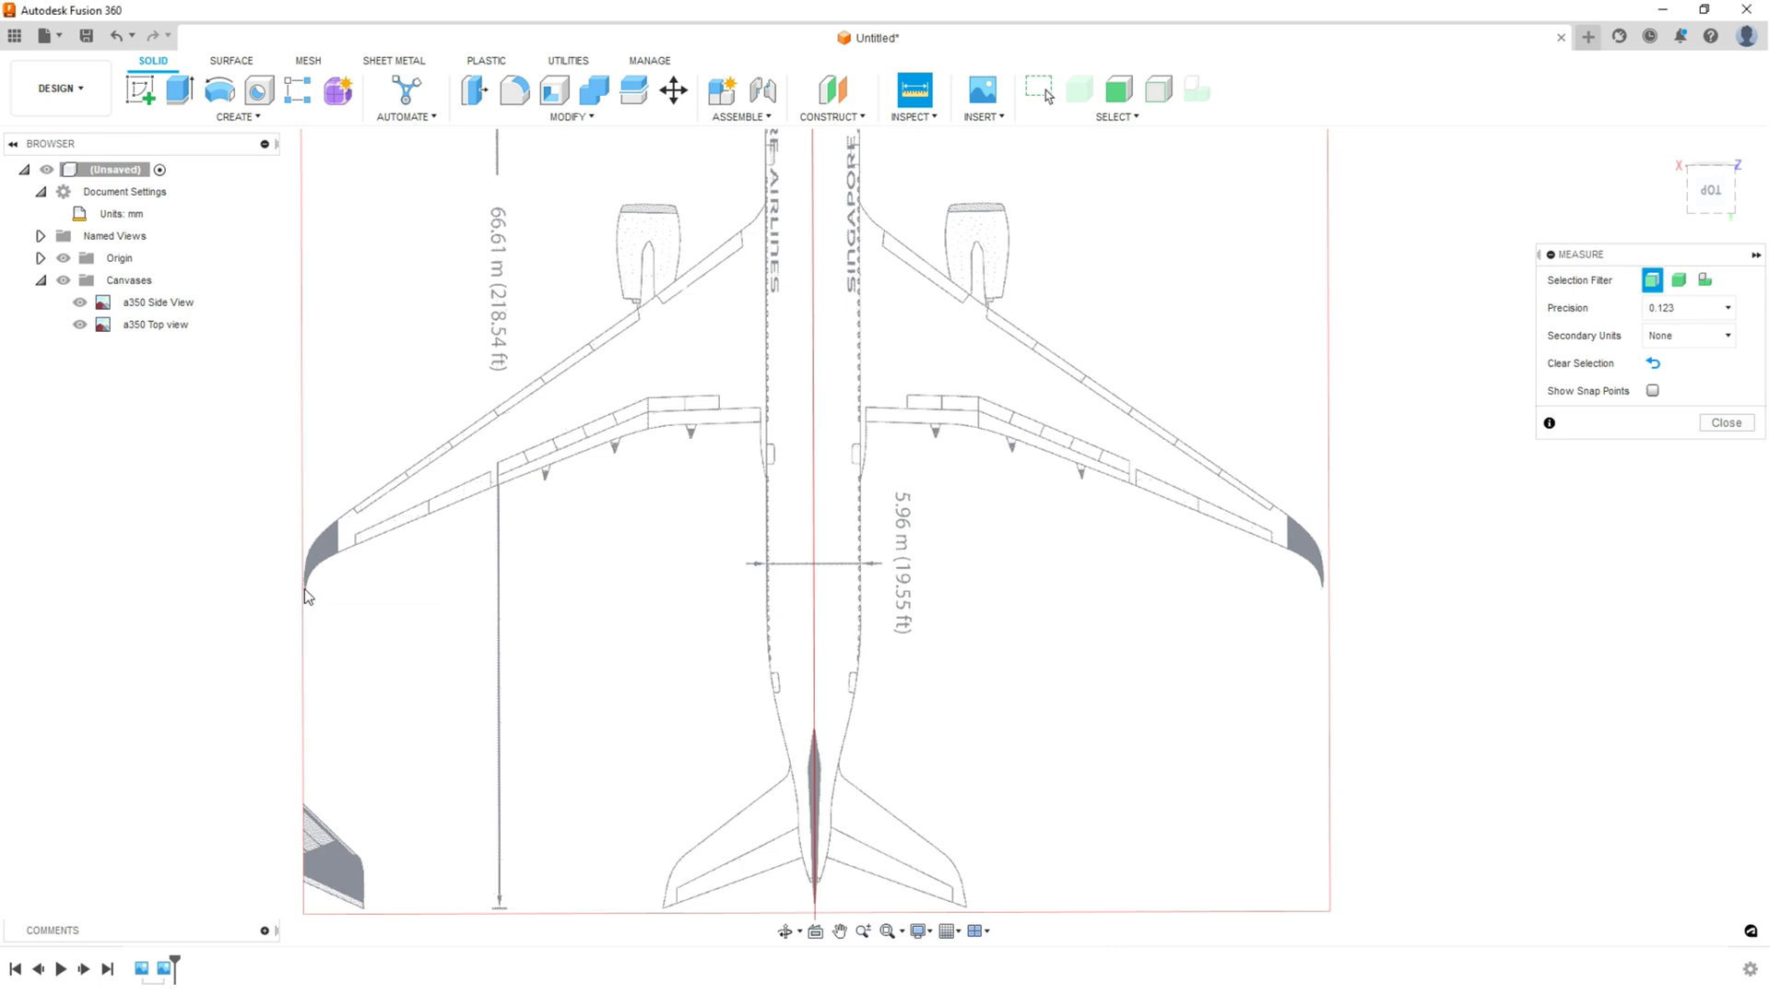
click(1653, 391)
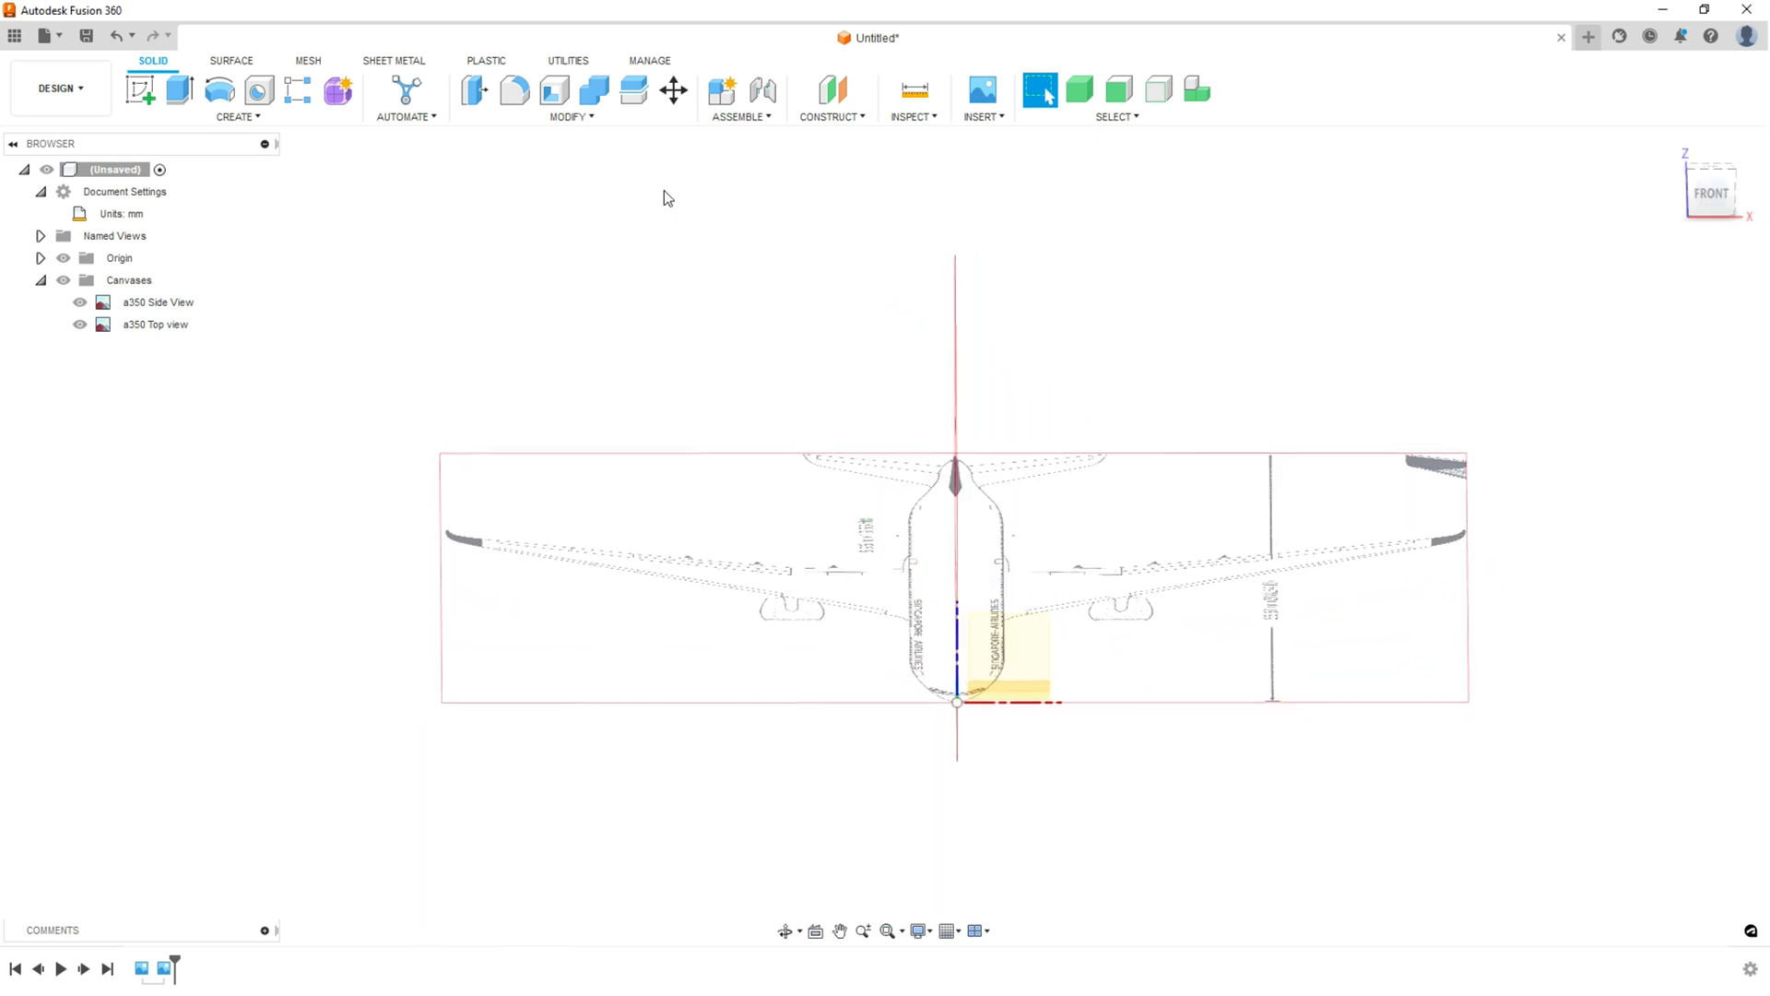
- Insert the a350 Front View image as a canvas on the XZ plane, scaled to 130.592
click(981, 99)
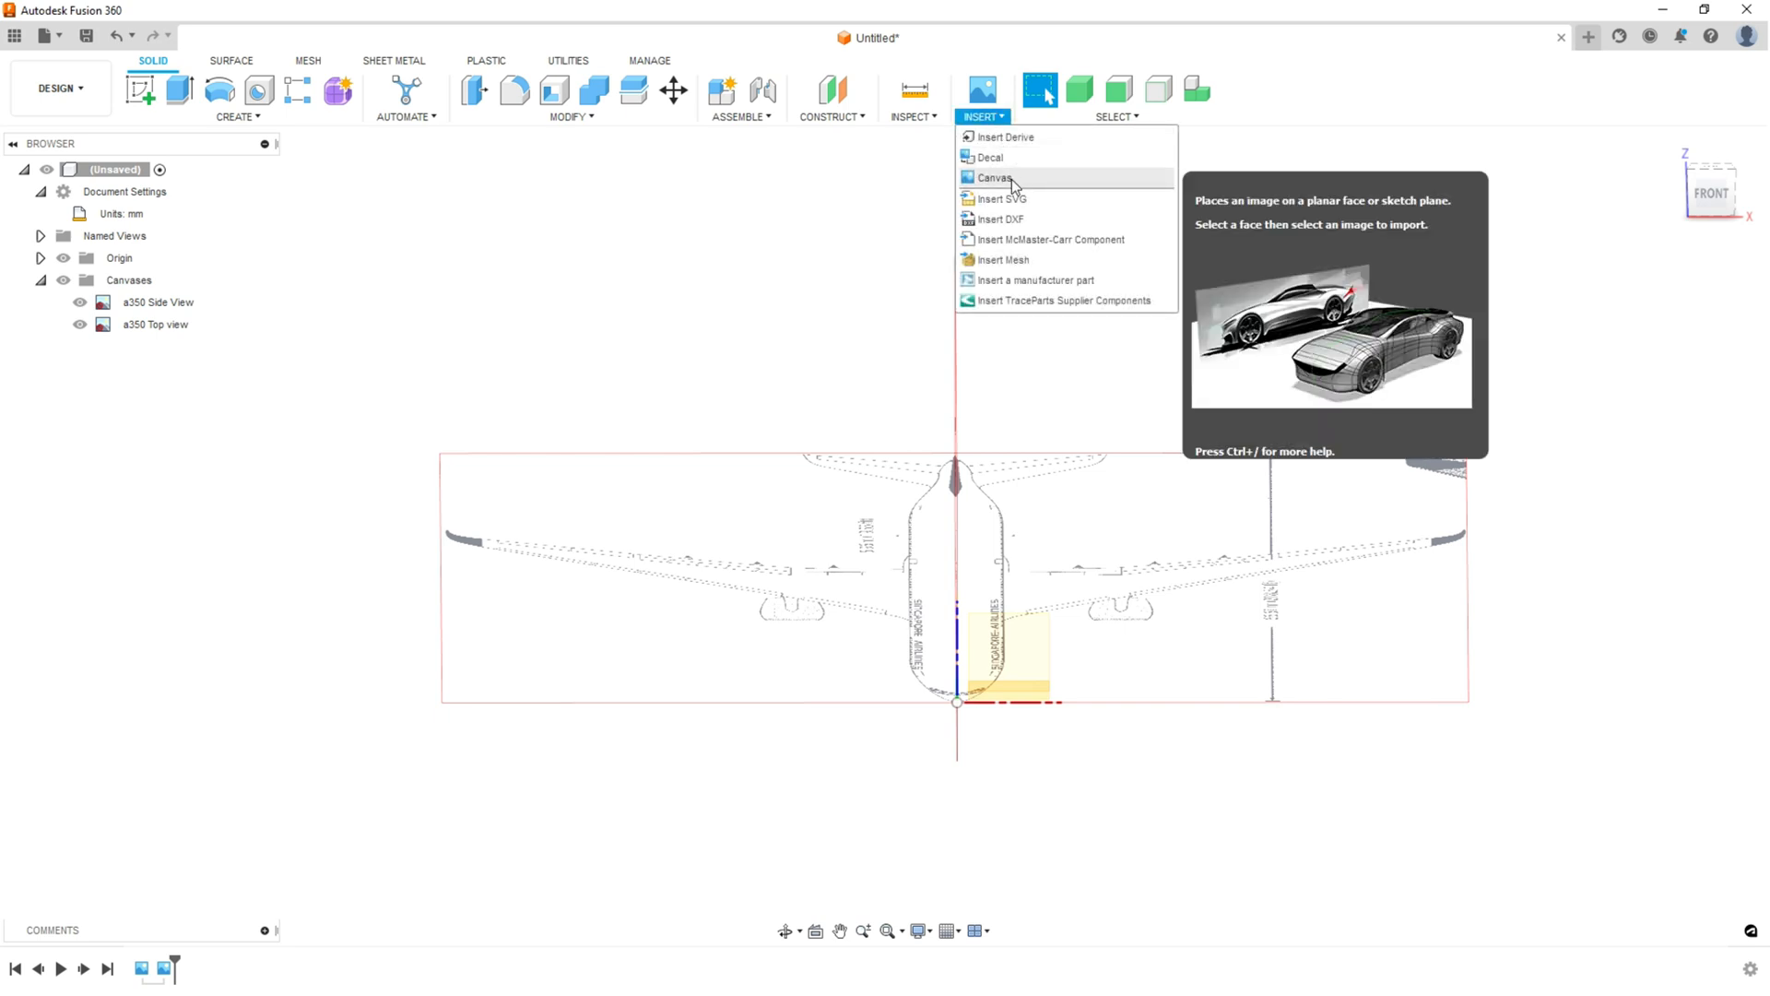
click(992, 177)
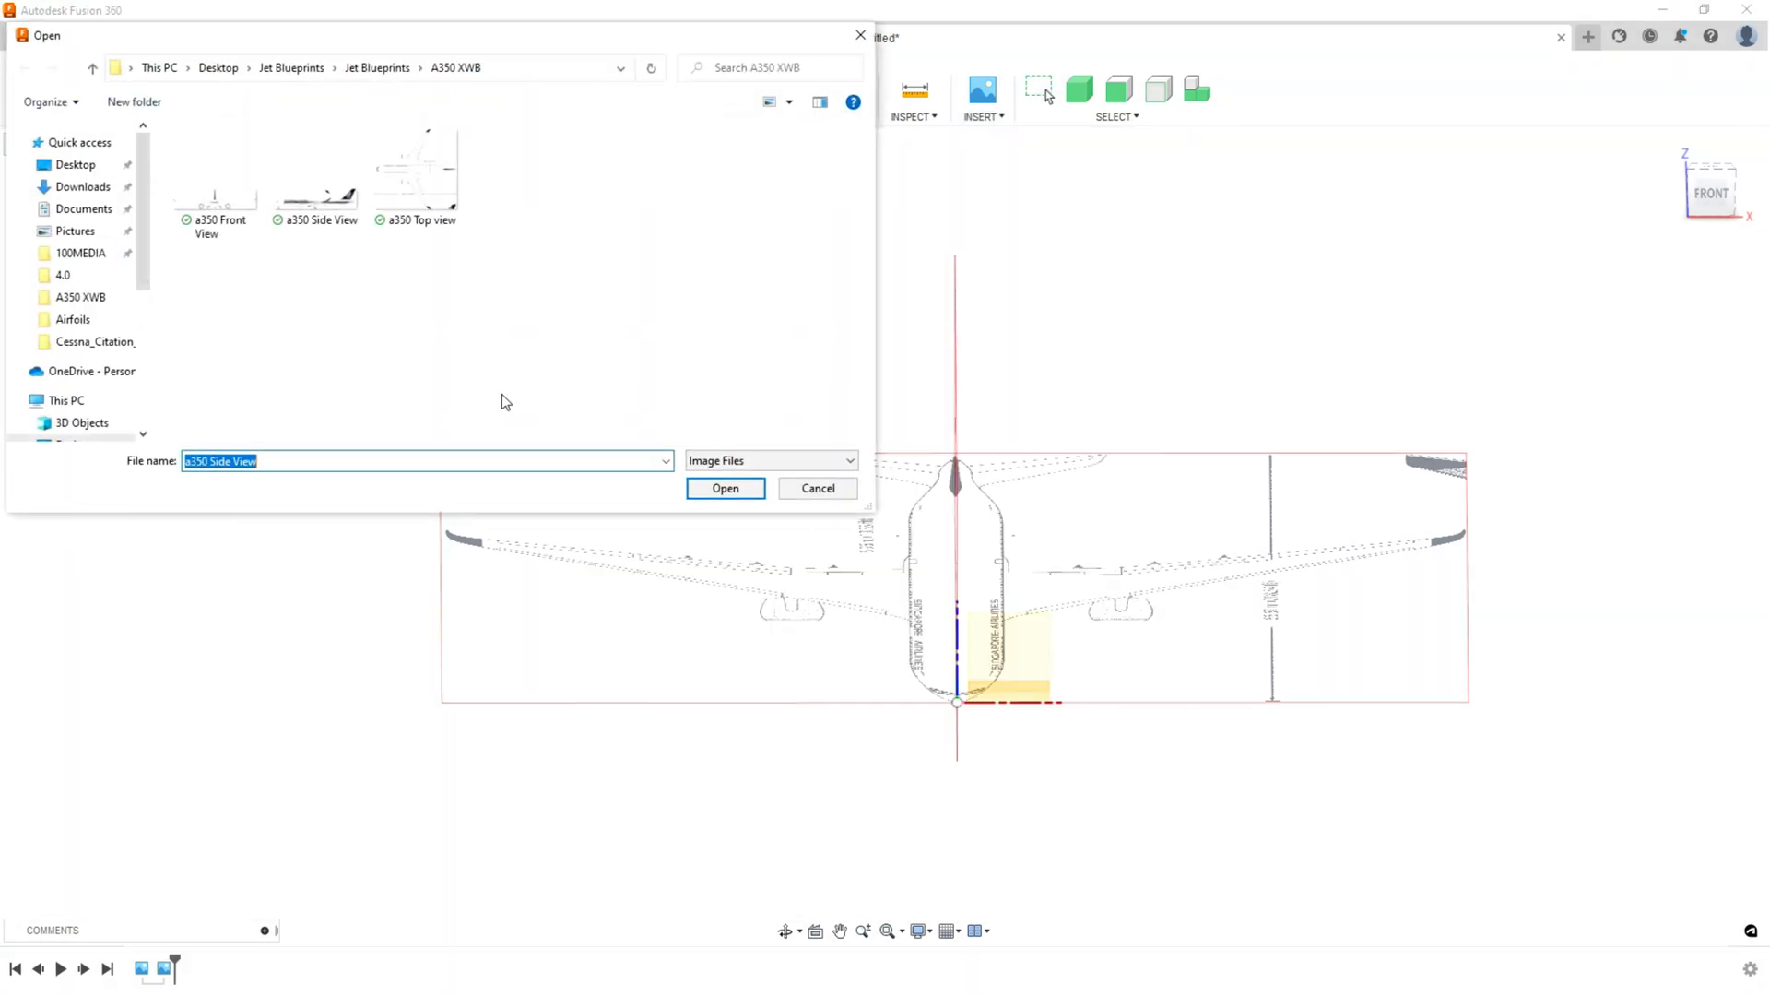
click(725, 488)
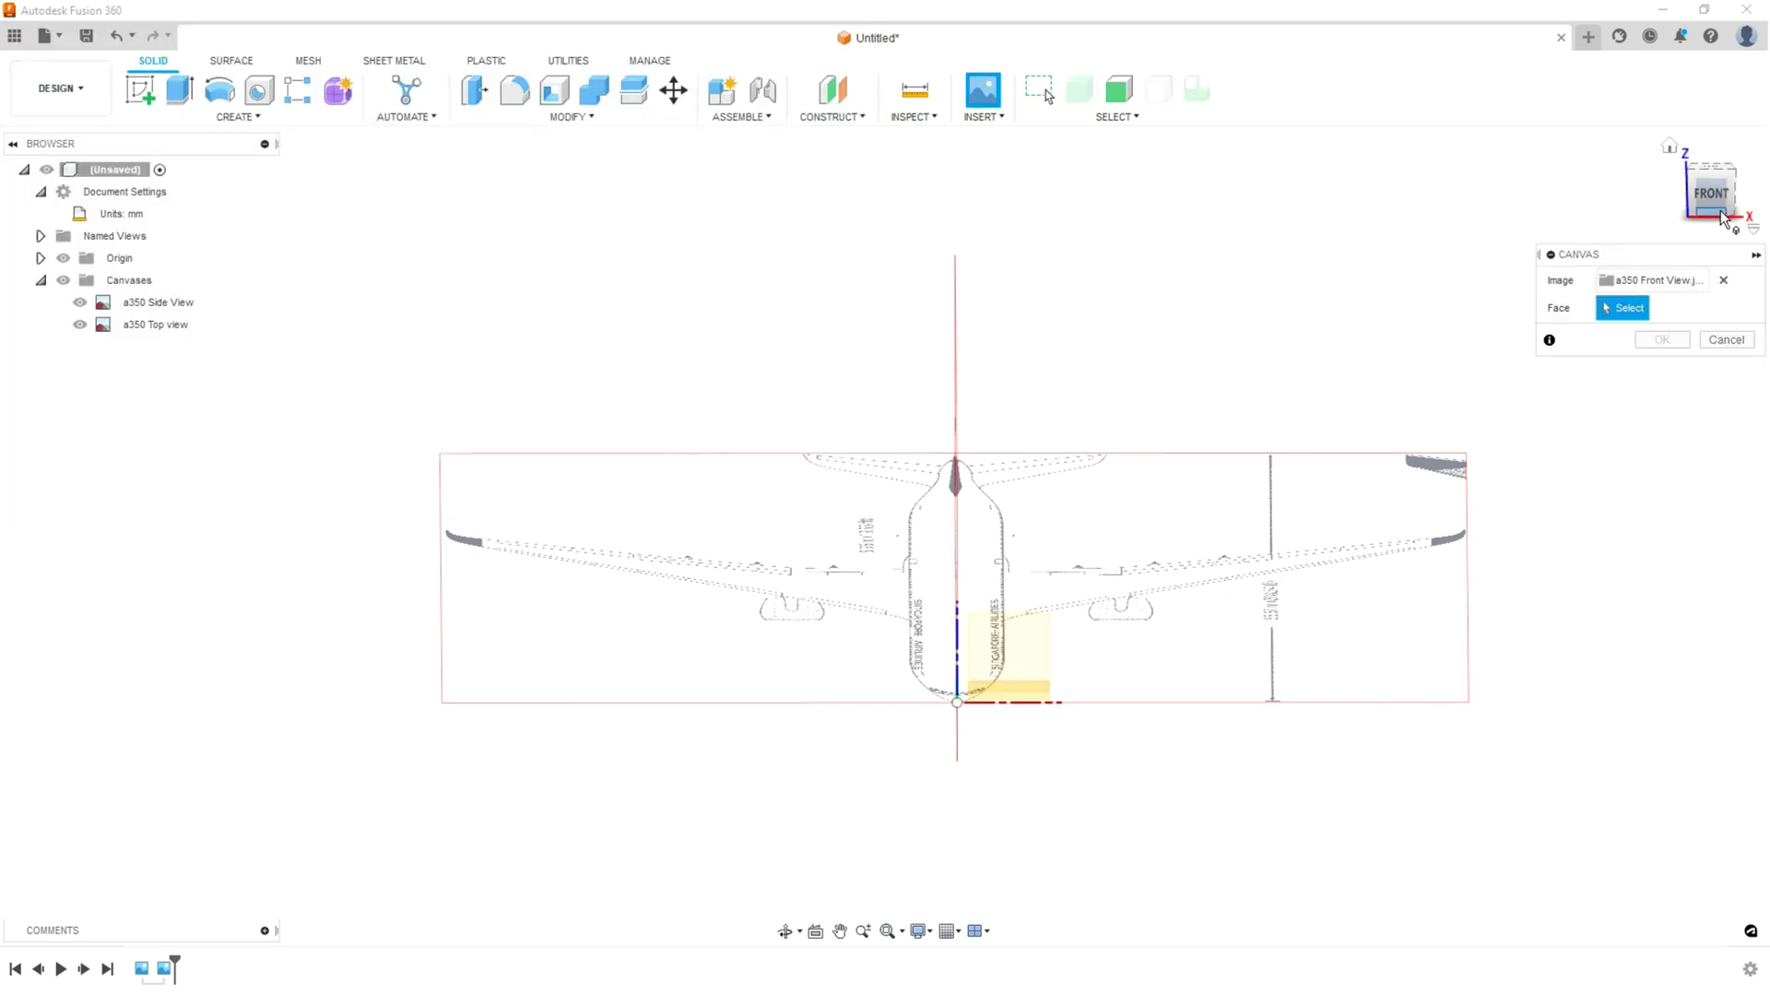
click(1624, 307)
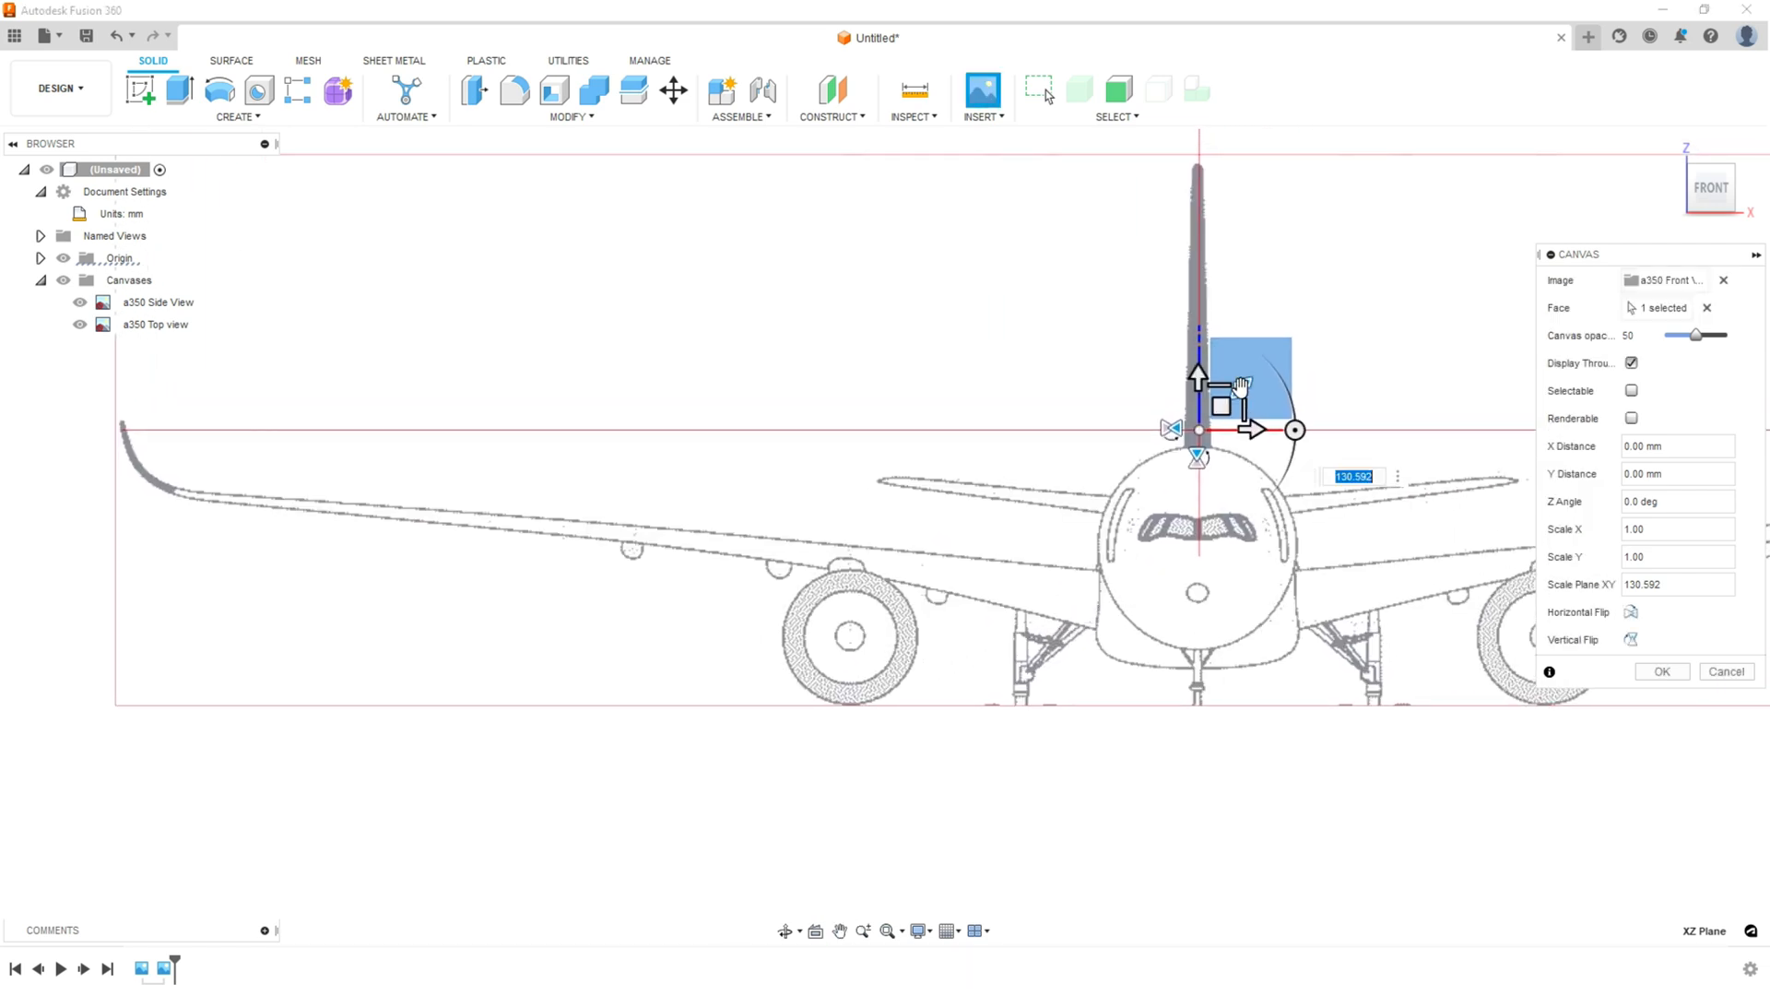
drag(1267, 363, 1238, 392)
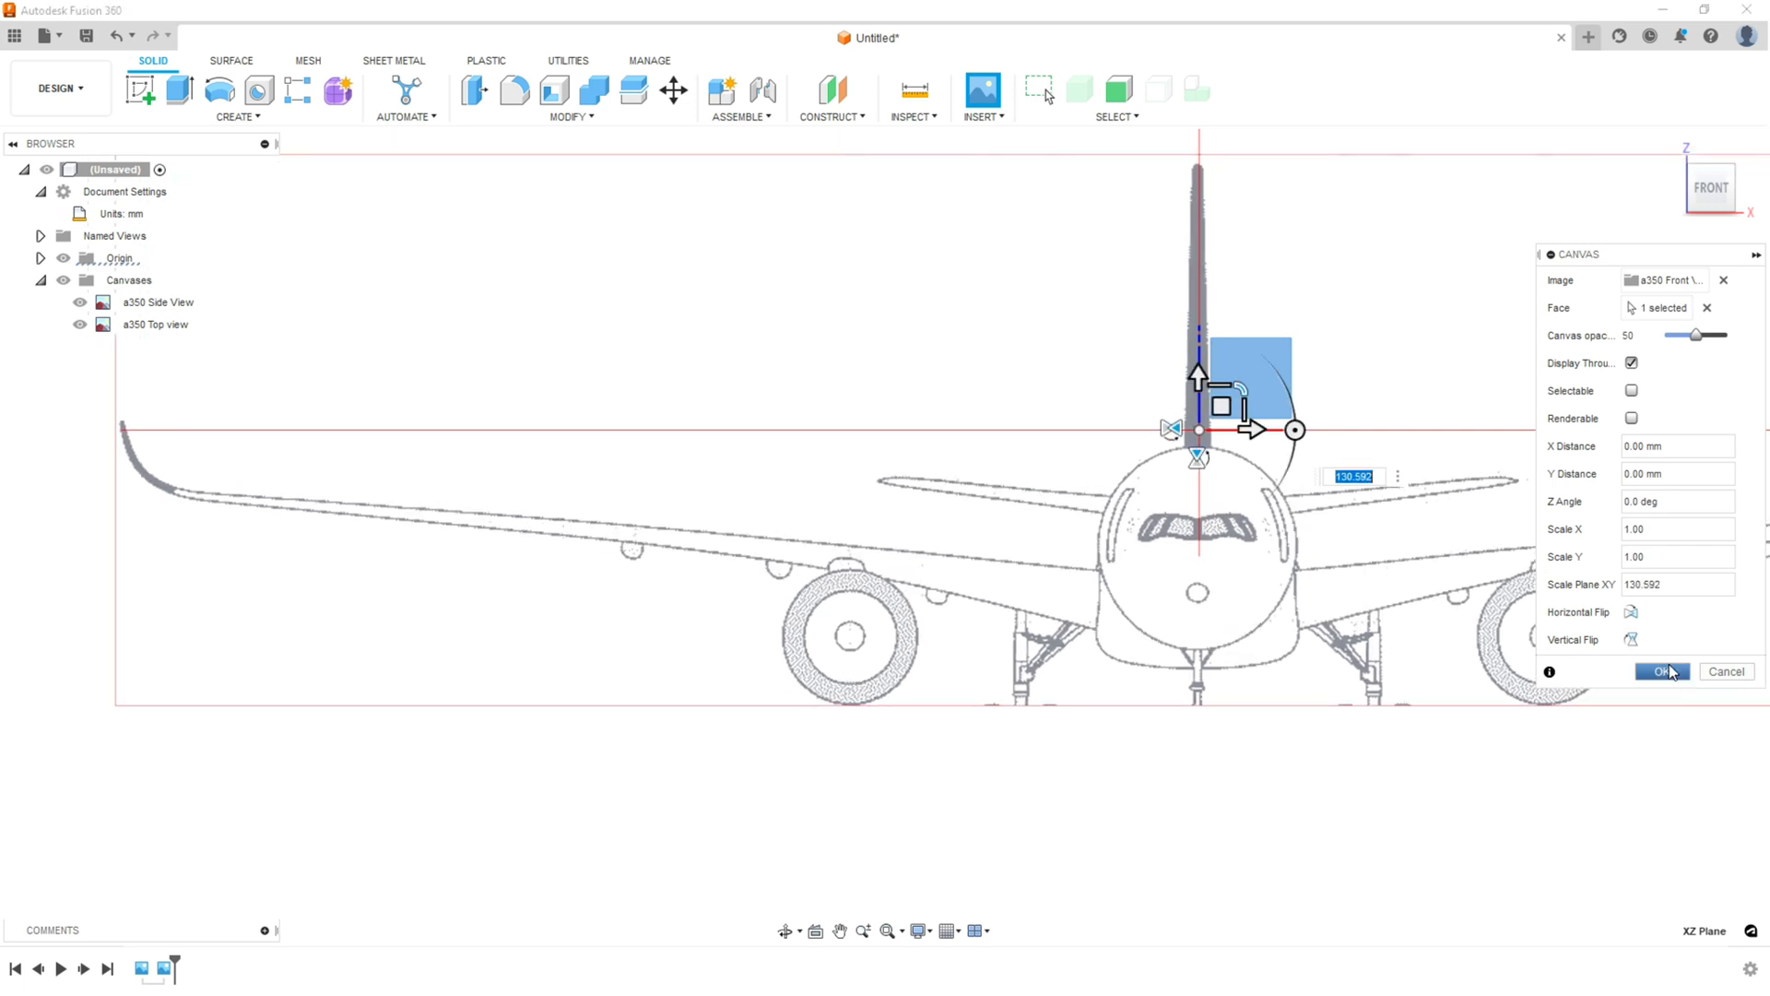
click(1662, 670)
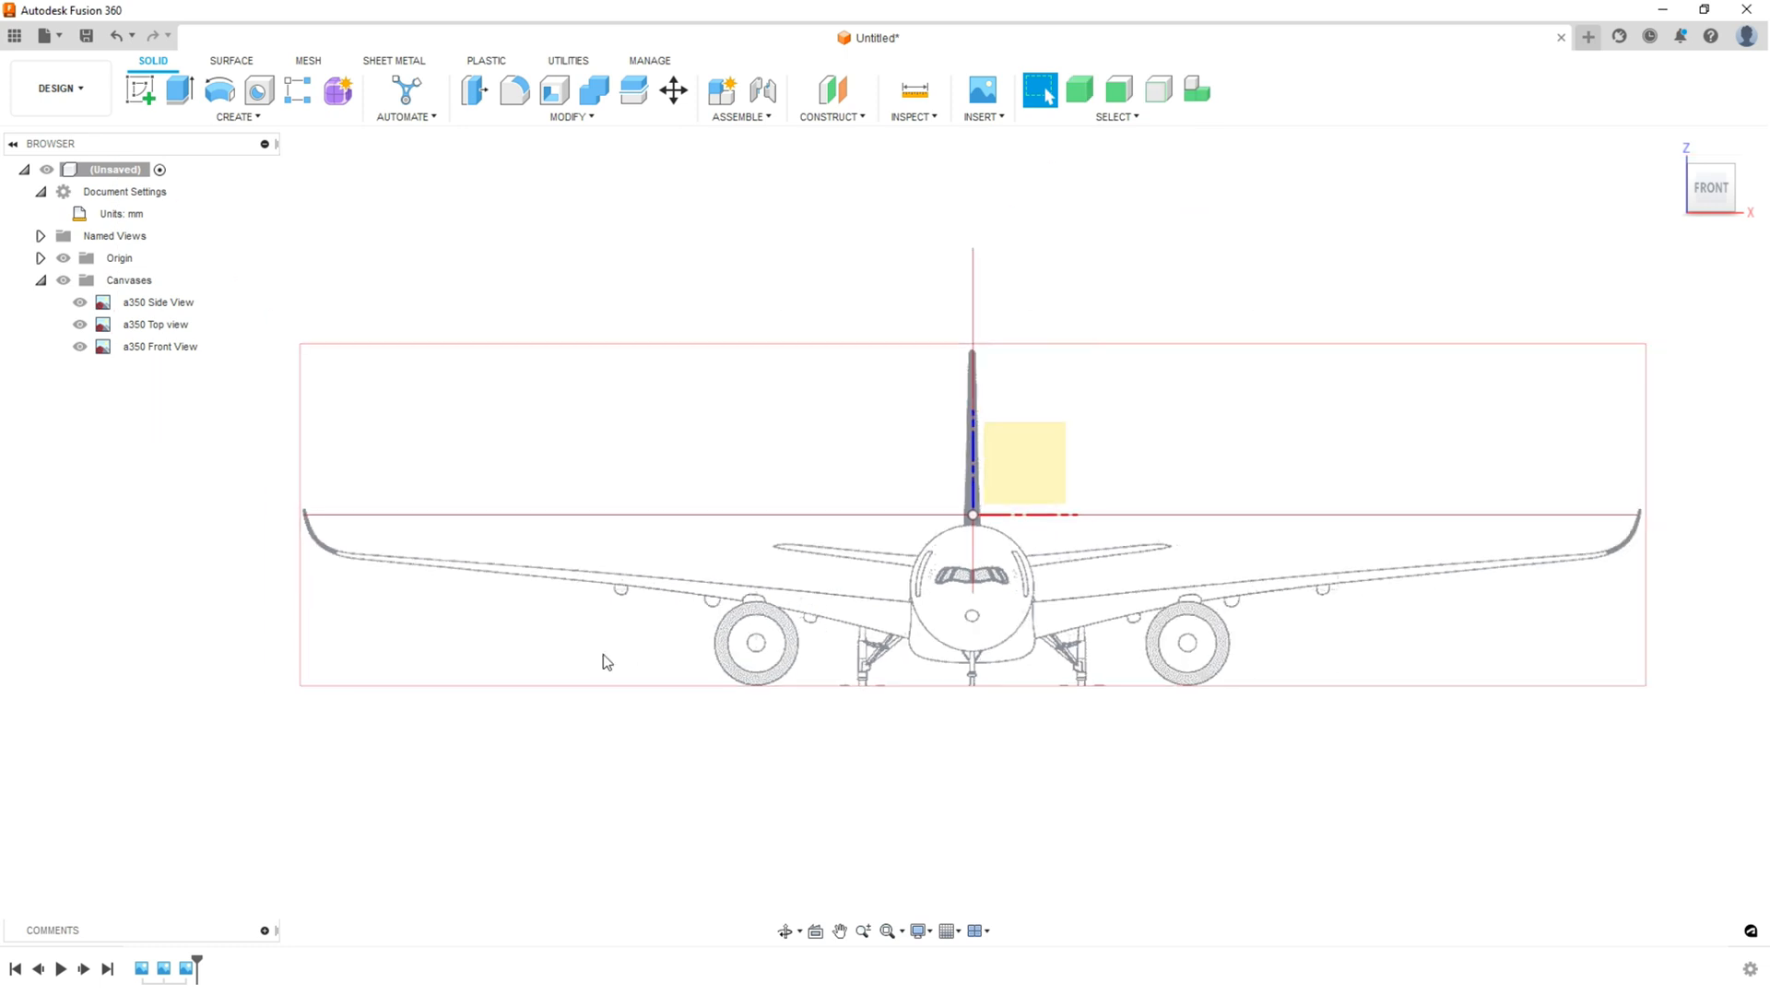
mouse_move(234, 365)
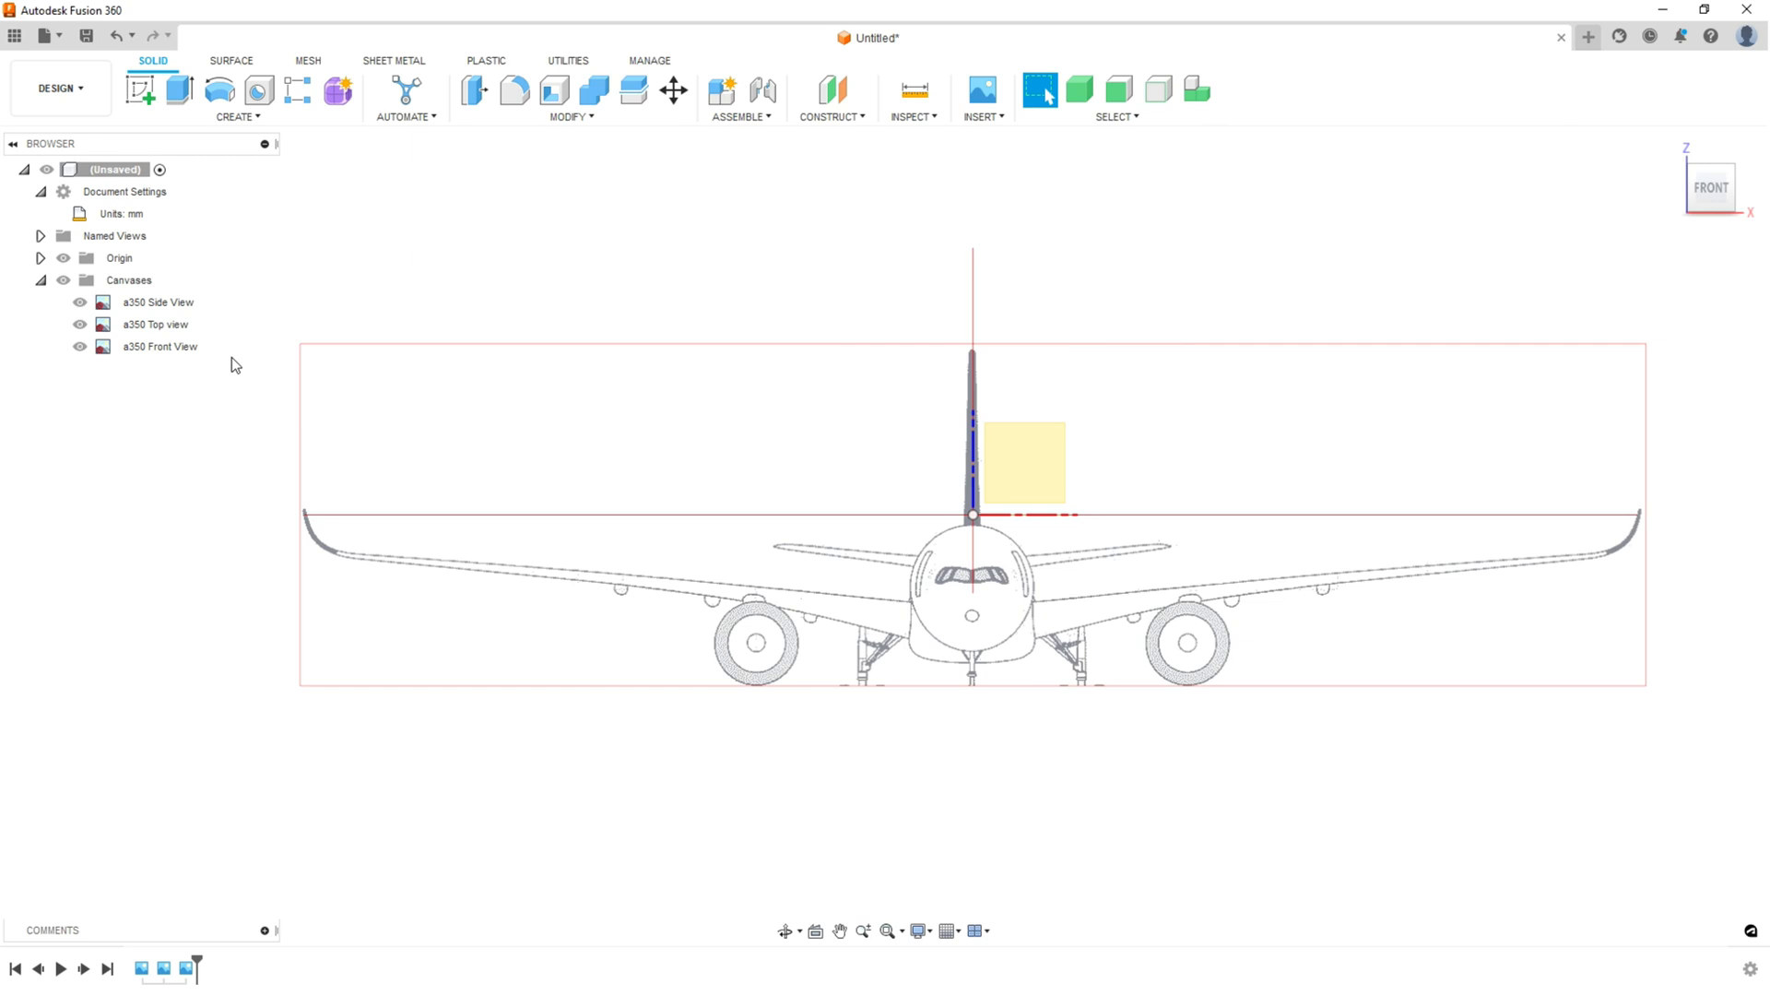
- Edit the a350 Front View canvas, moving it up to center the fuselage on the origin
click(159, 347)
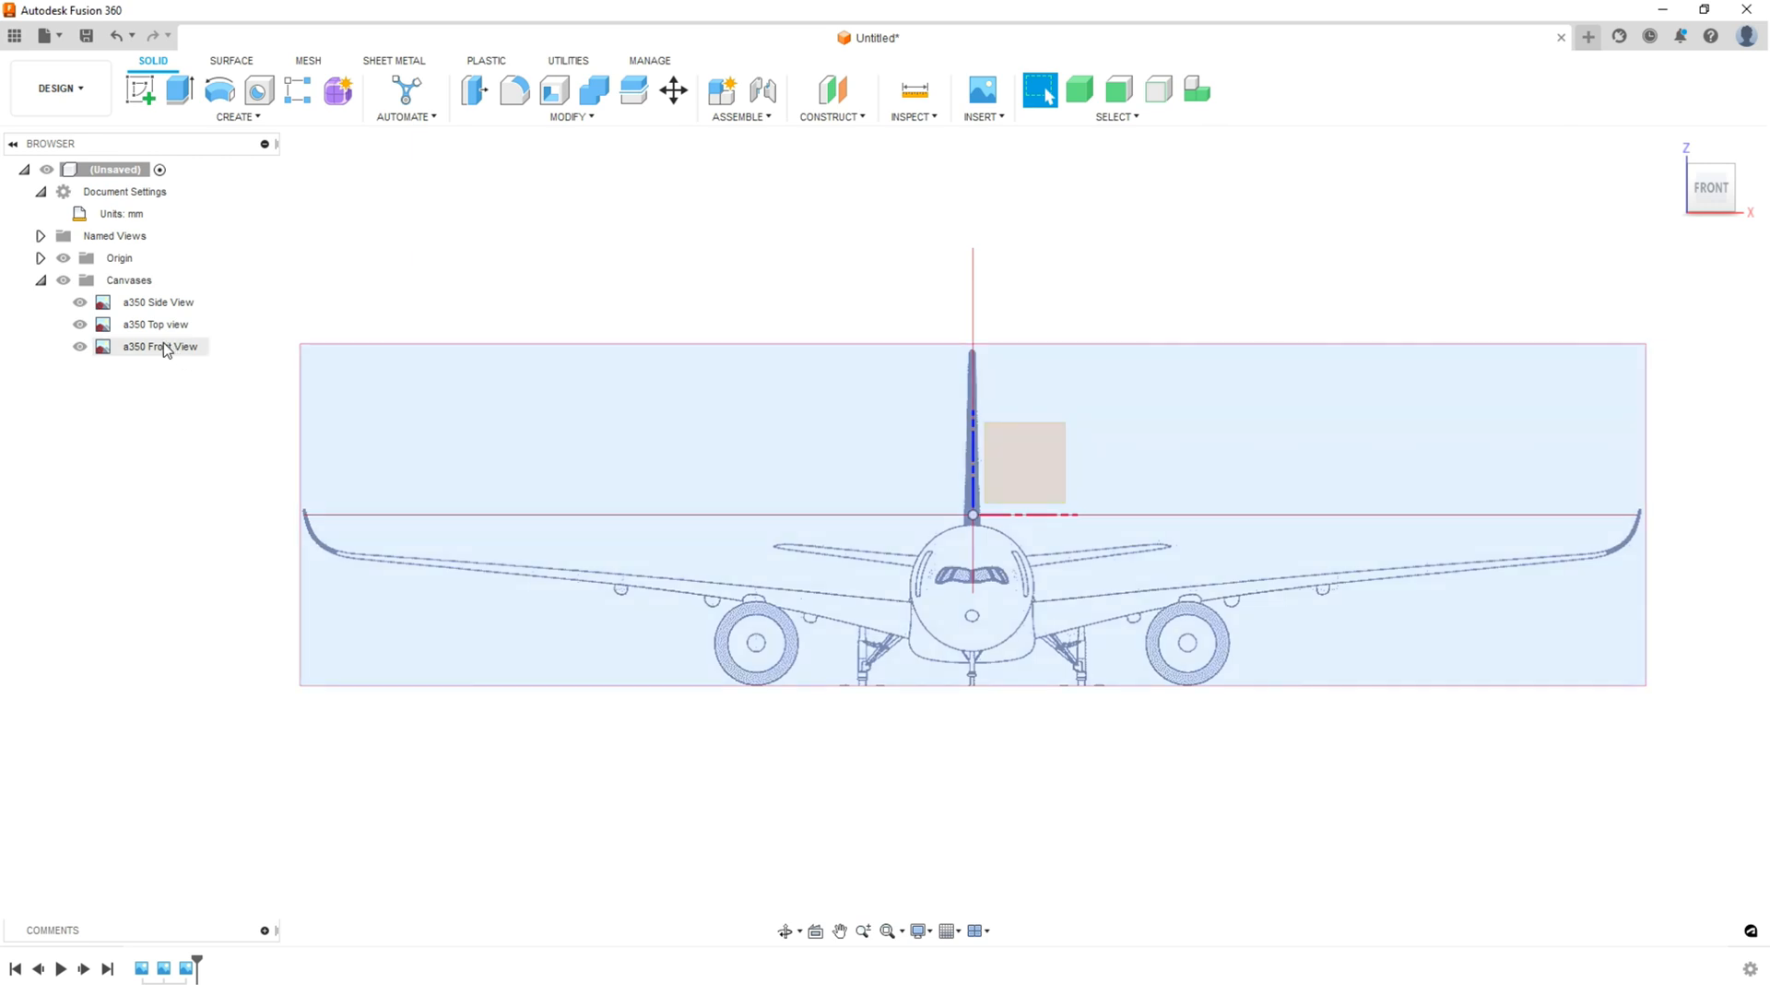
right_click(156, 347)
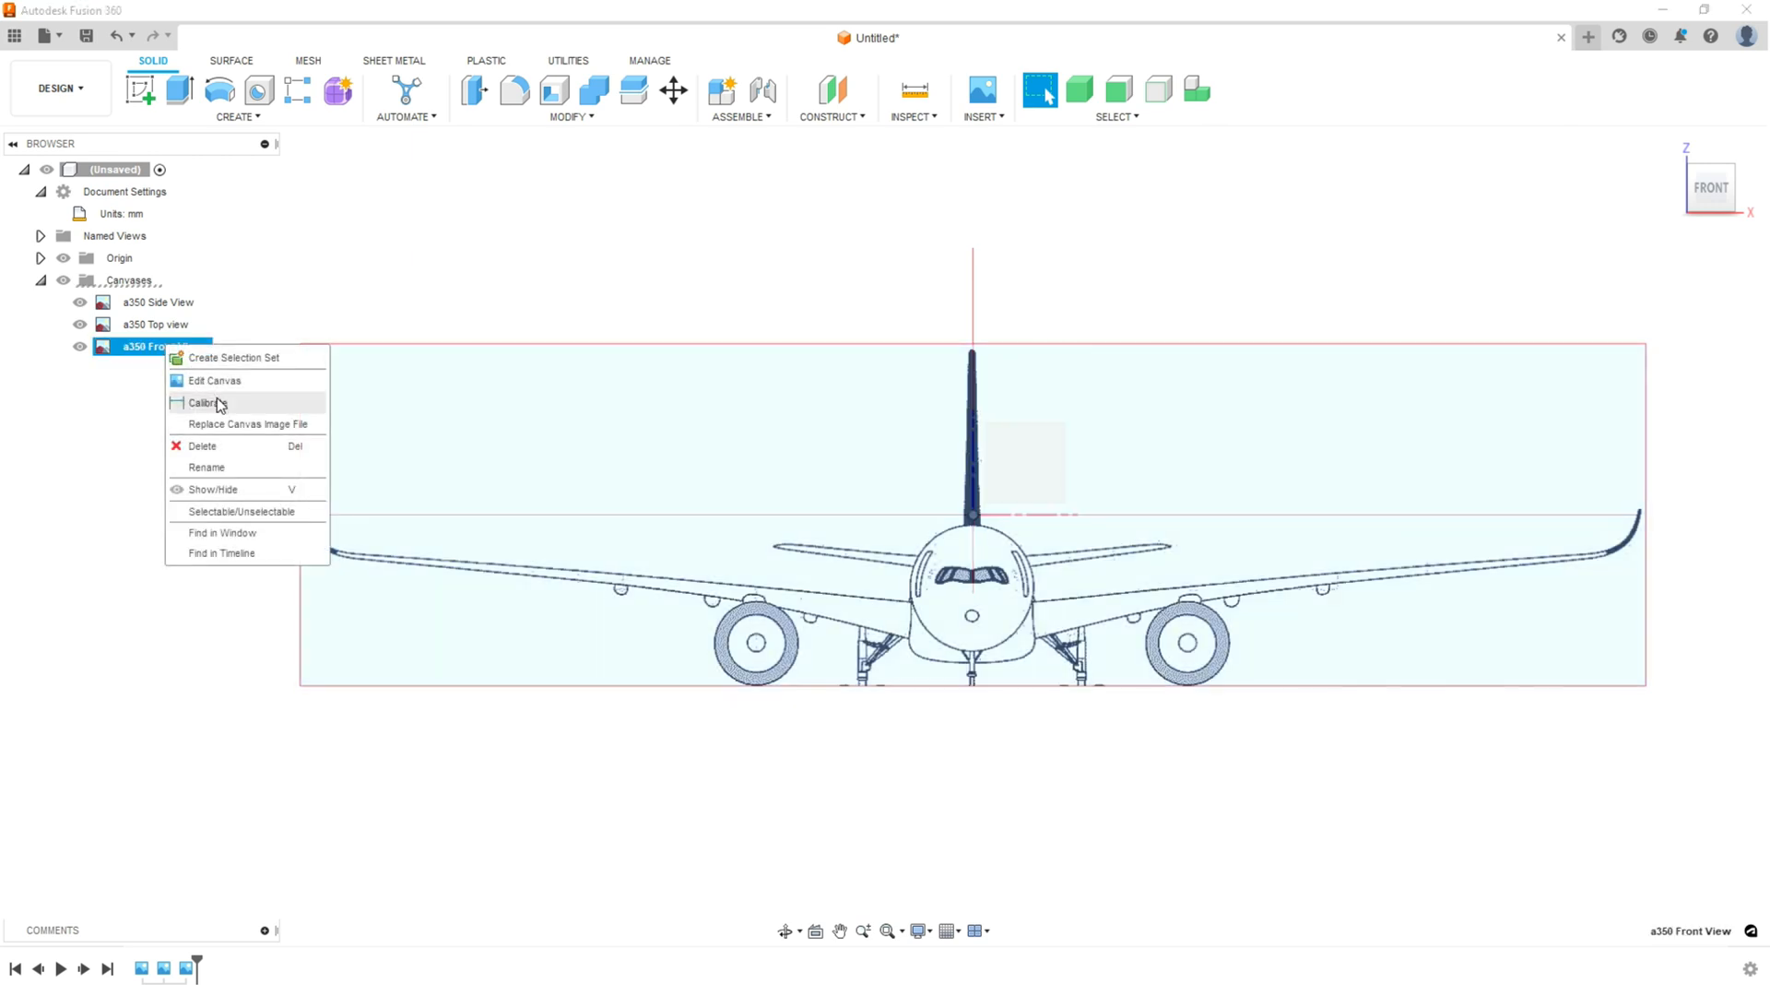
click(213, 381)
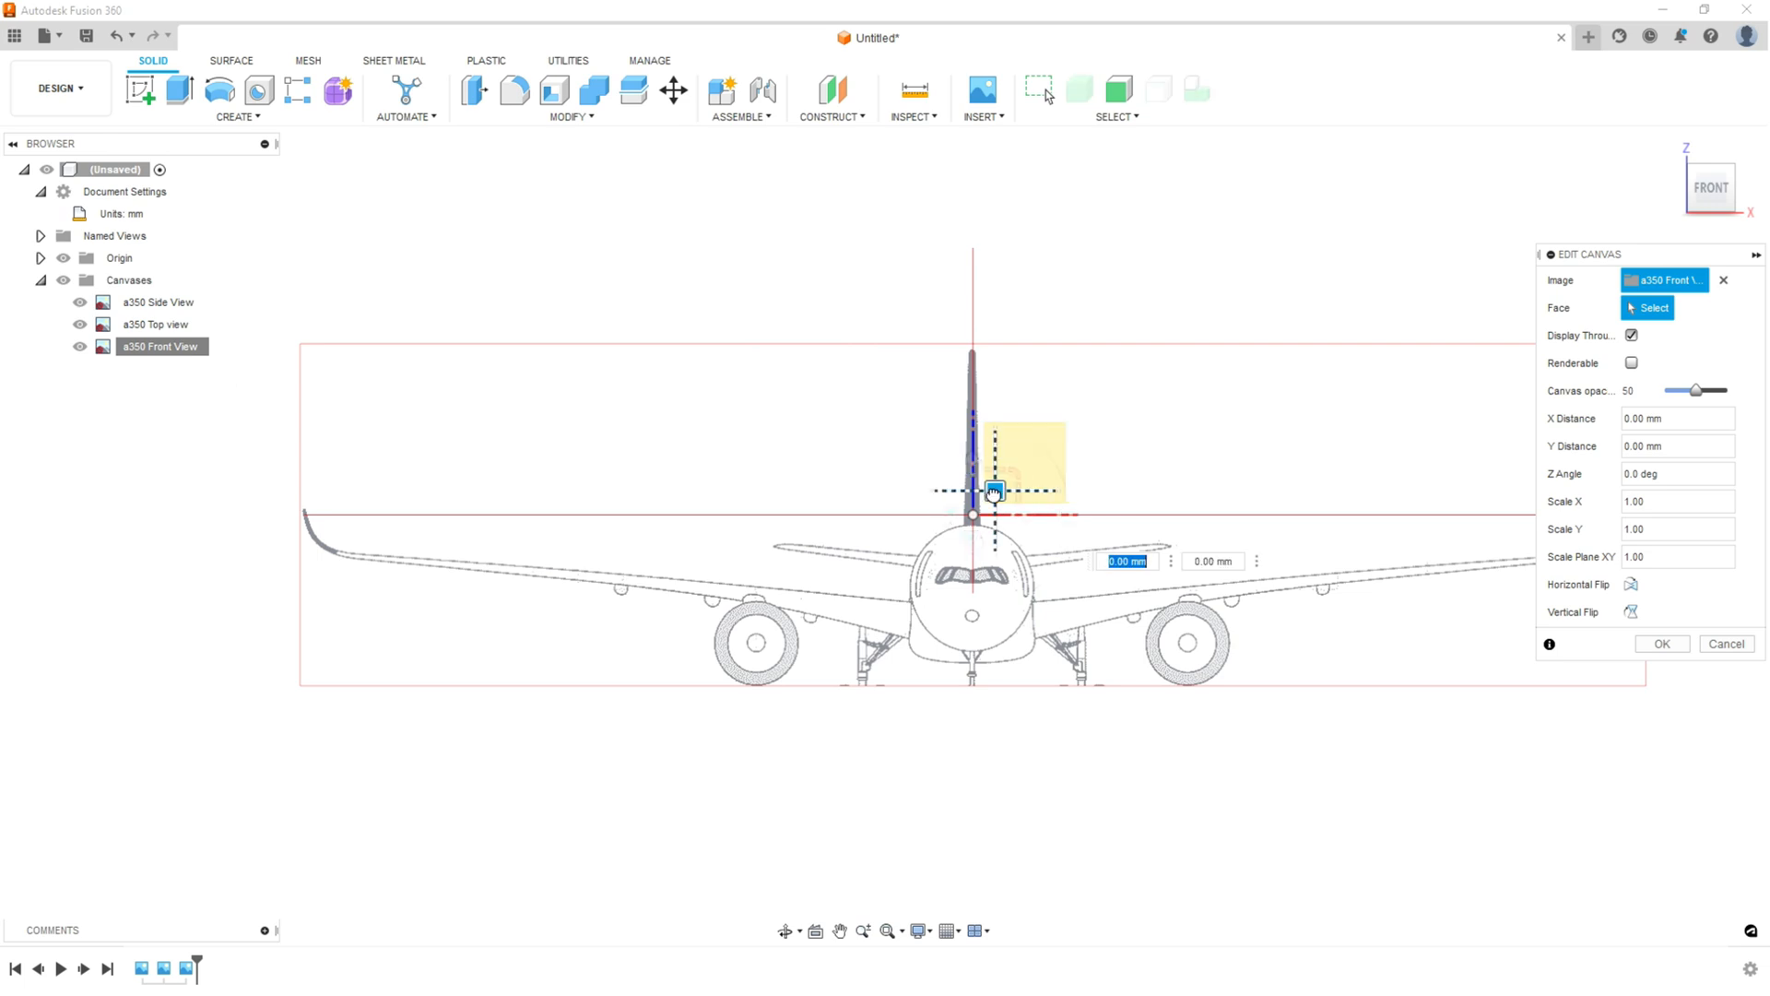
drag(991, 492, 991, 389)
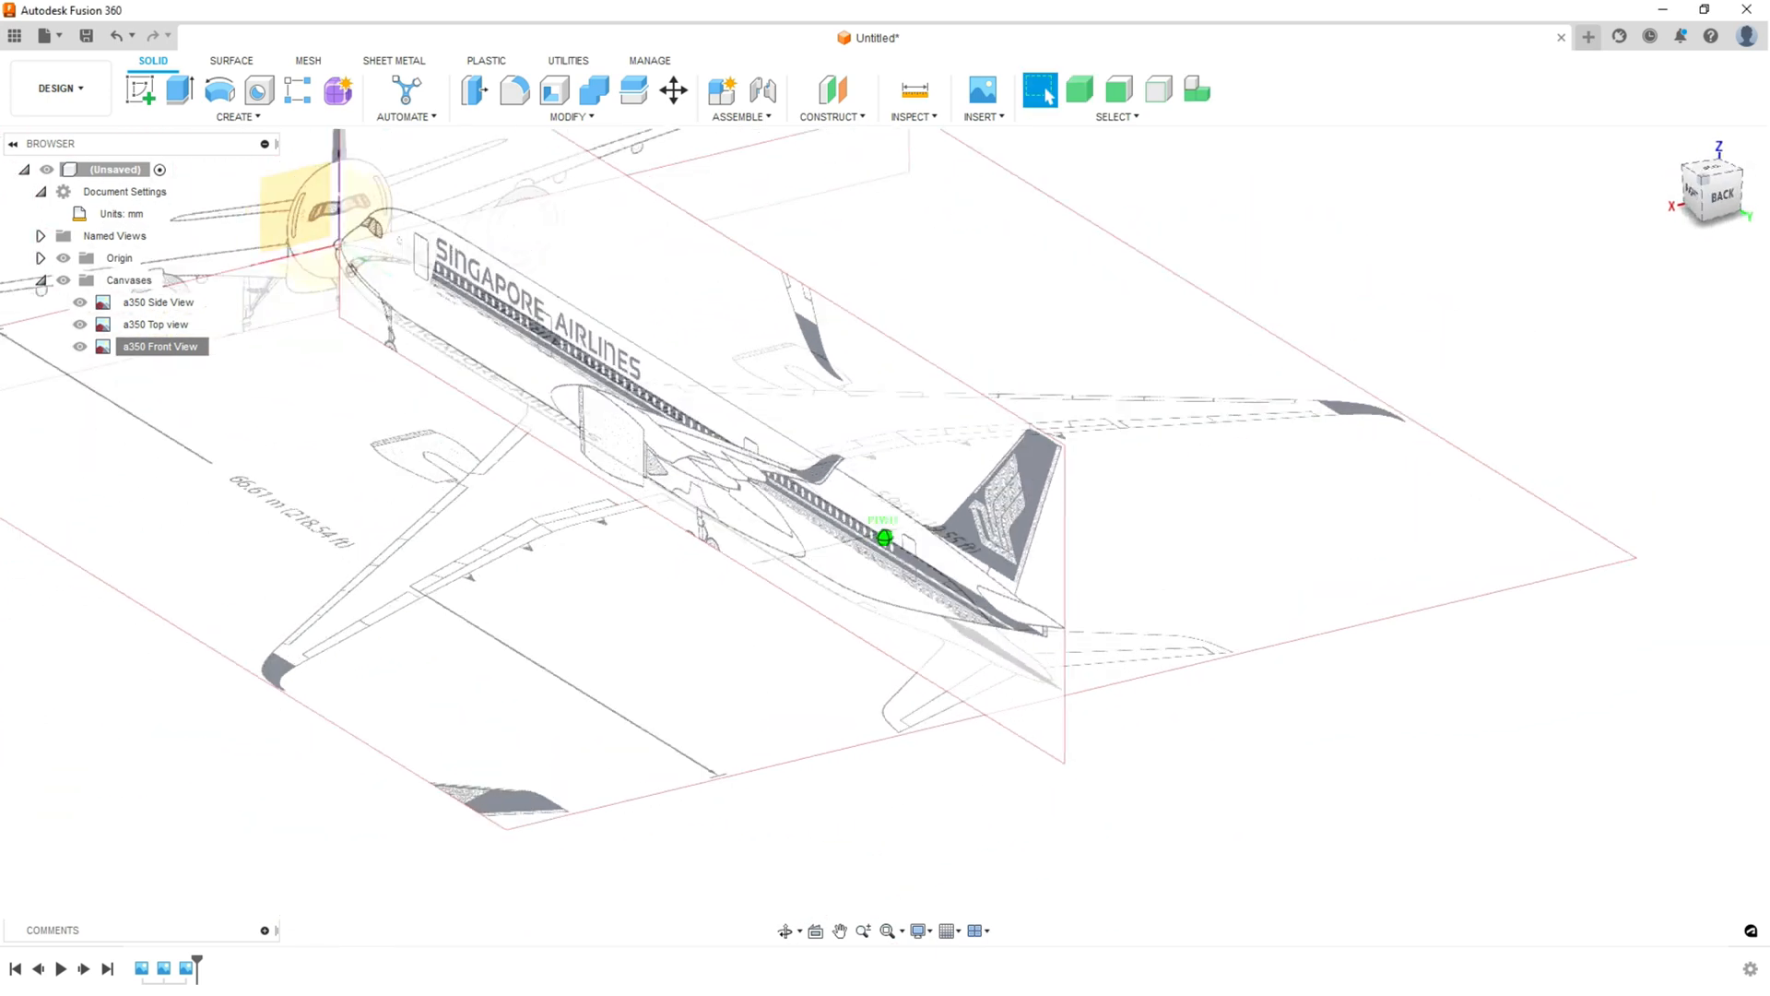
click(1720, 192)
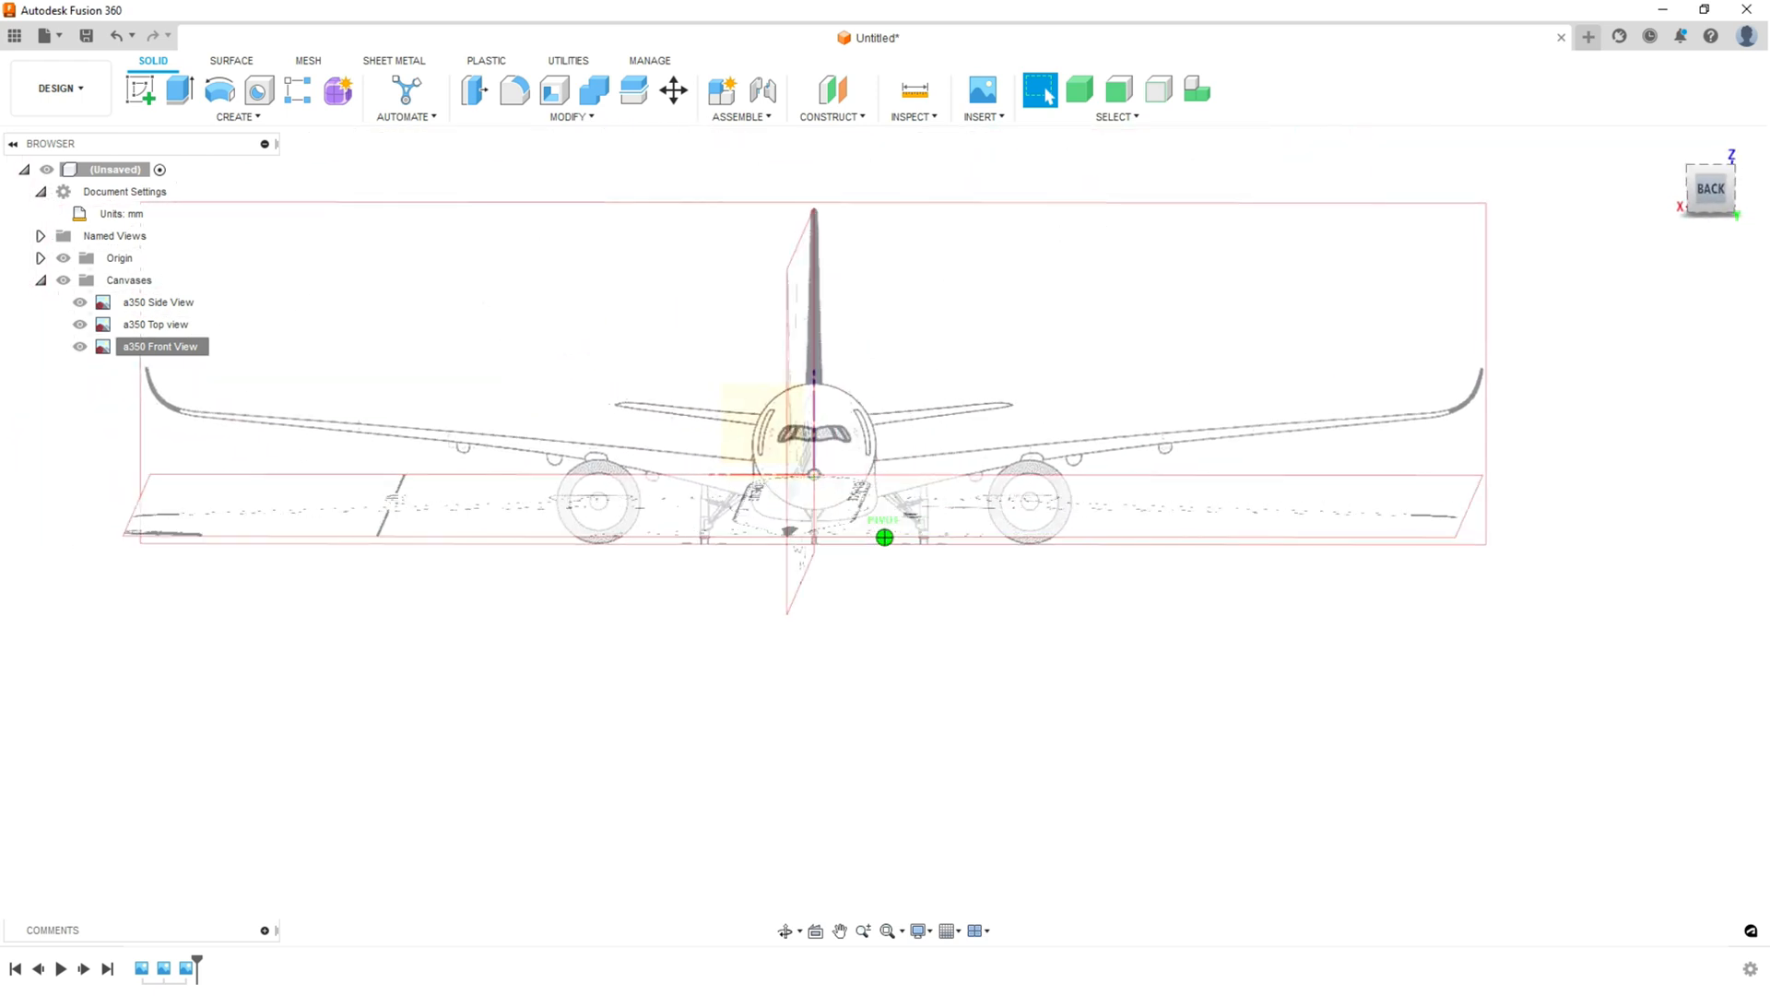
click(1709, 187)
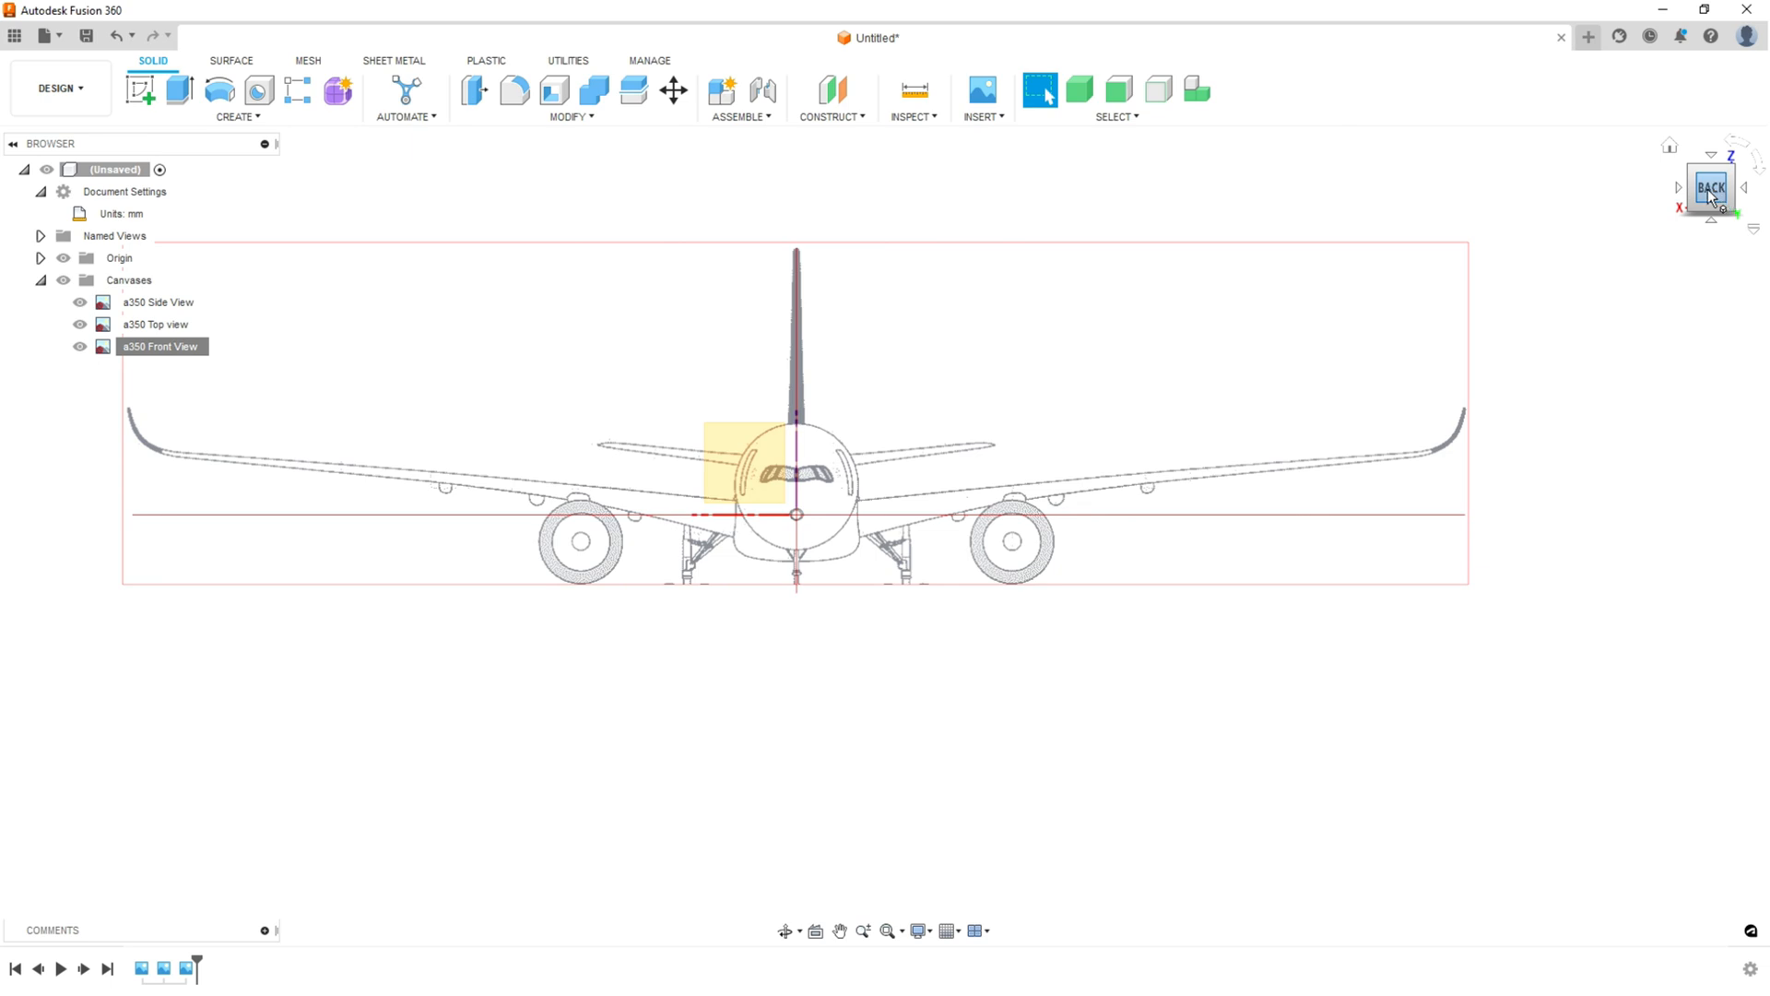
click(1710, 187)
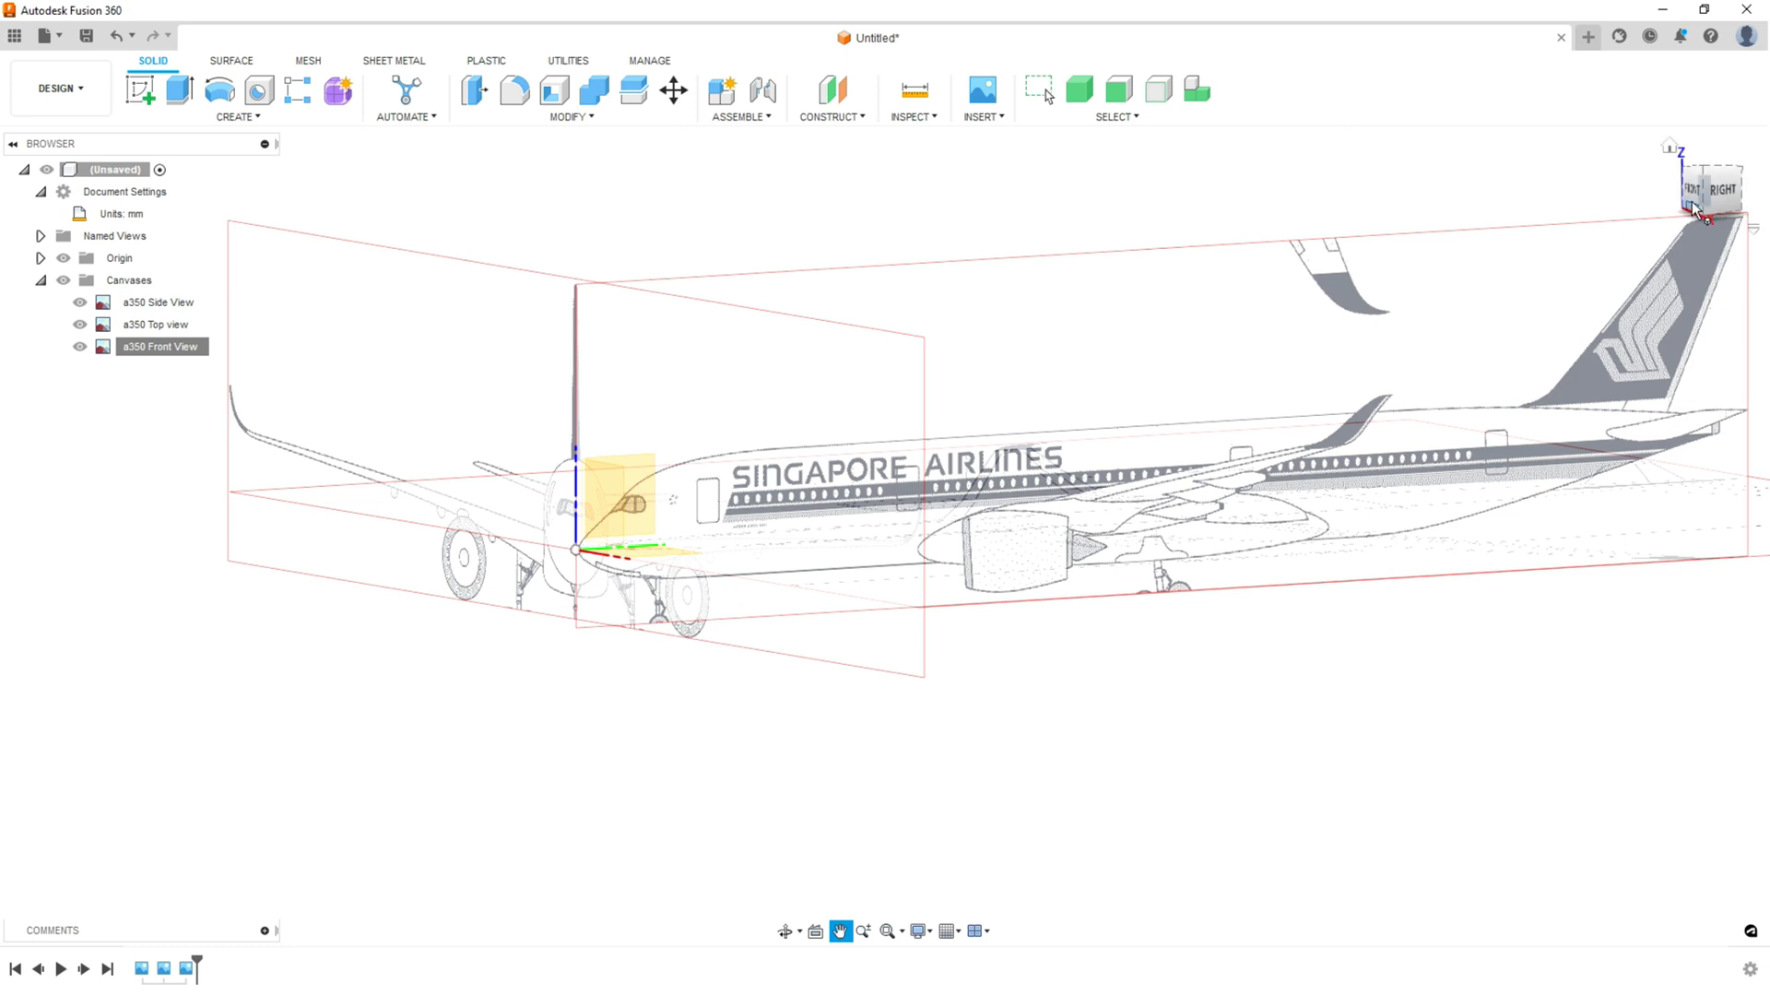
click(1715, 188)
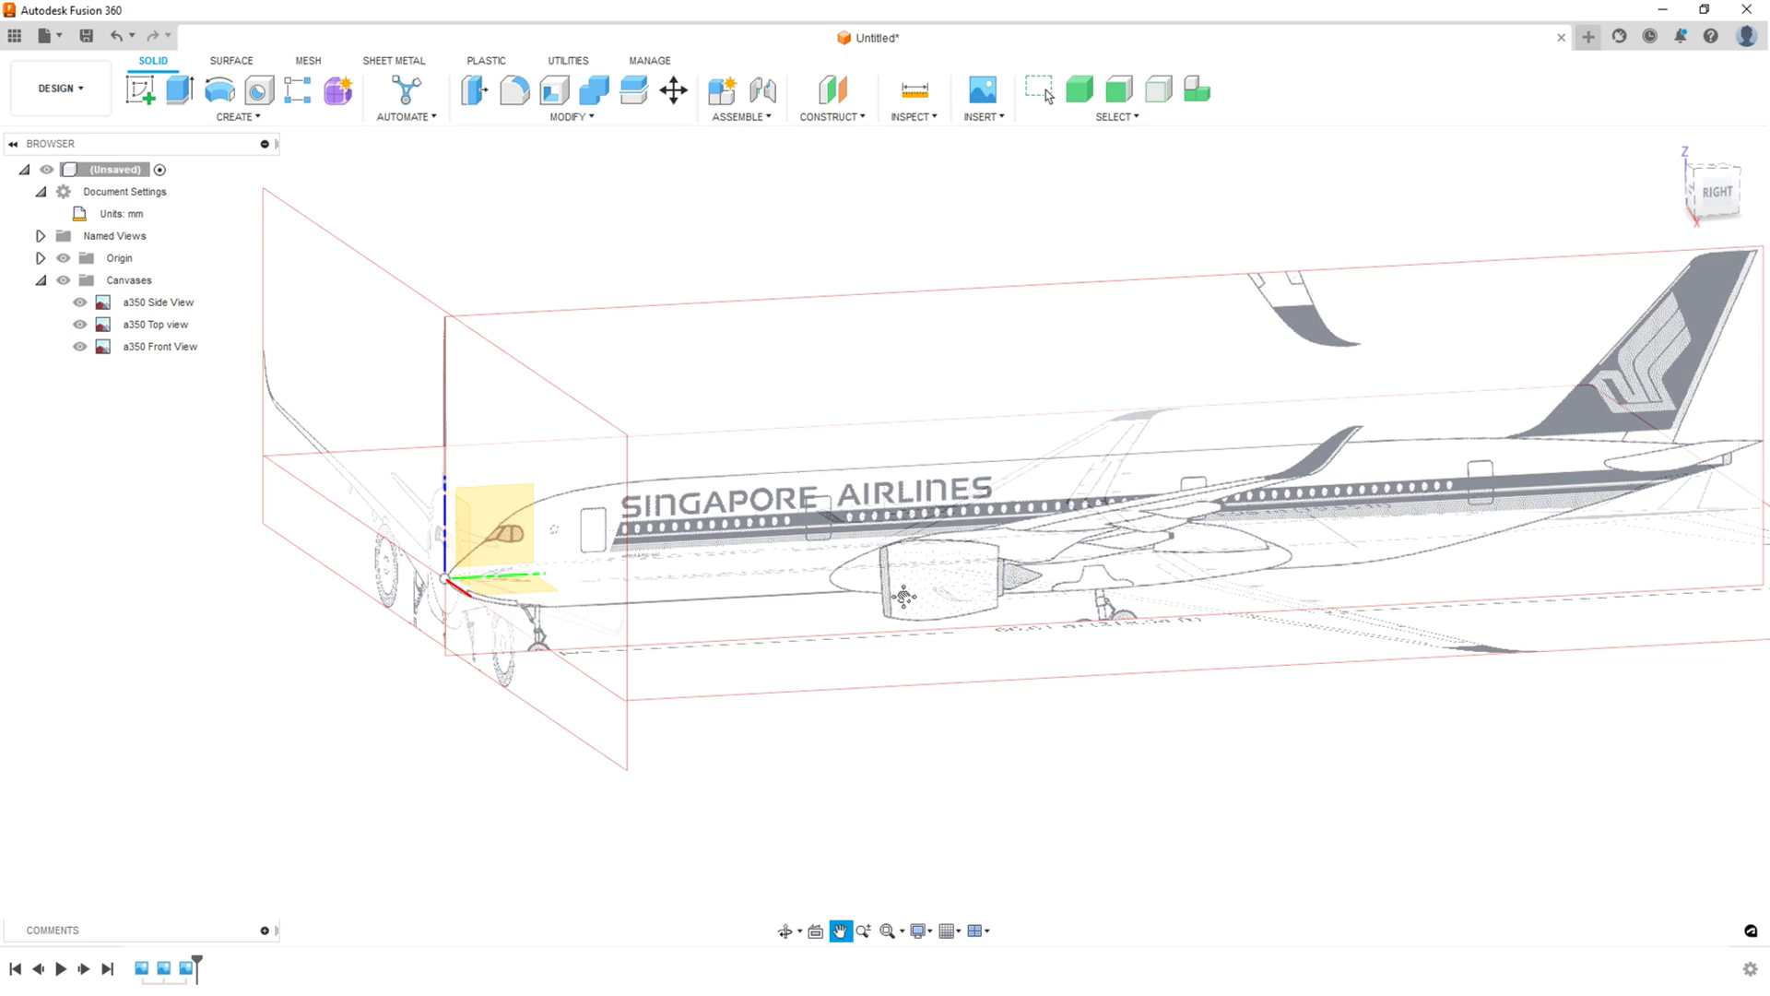
mouse_move(1116, 776)
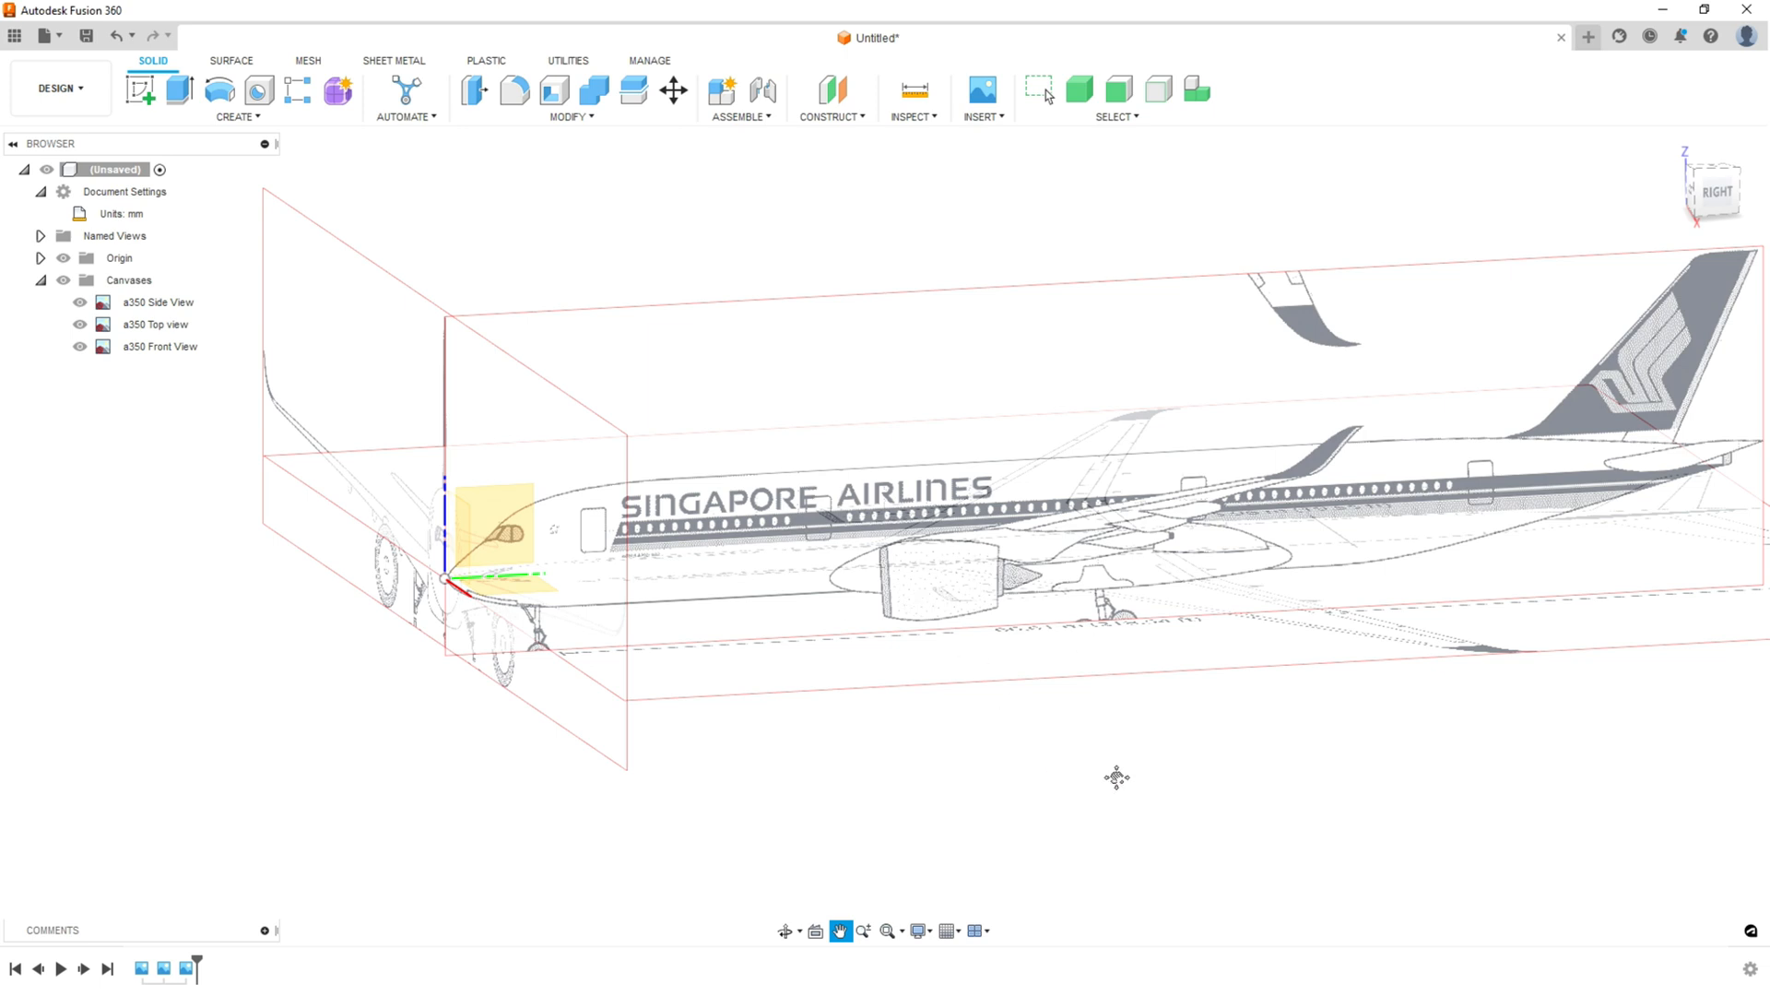
click(1040, 90)
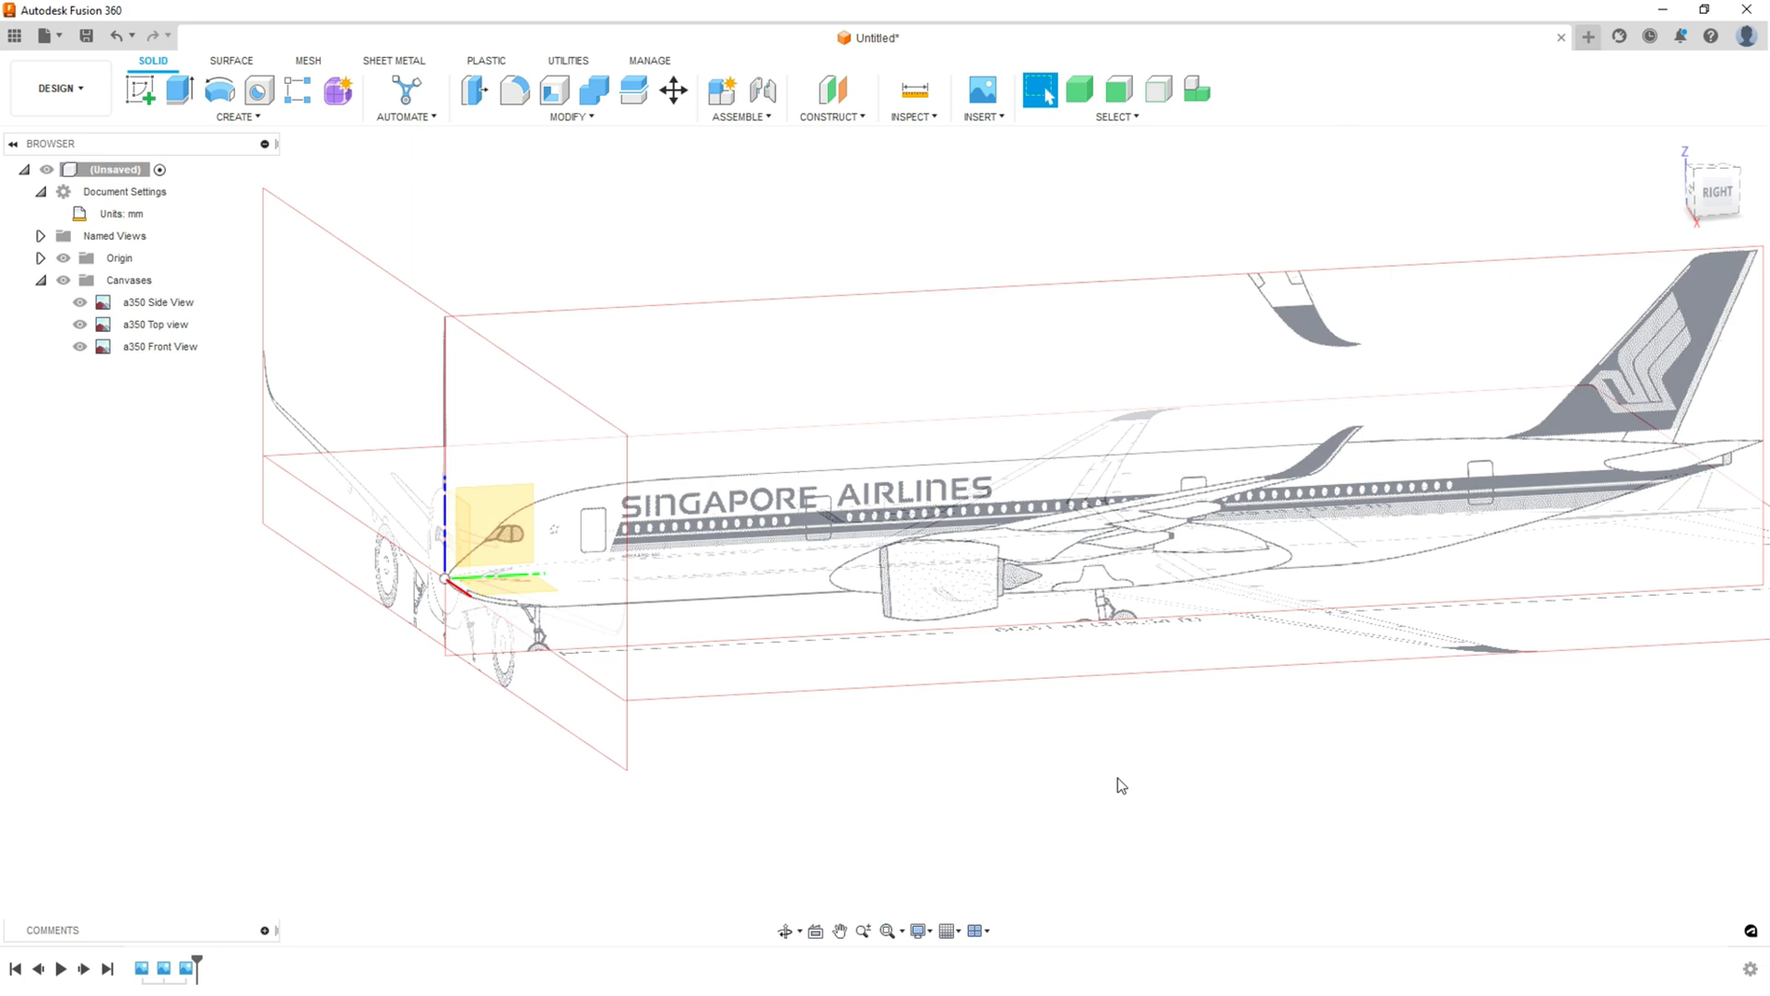